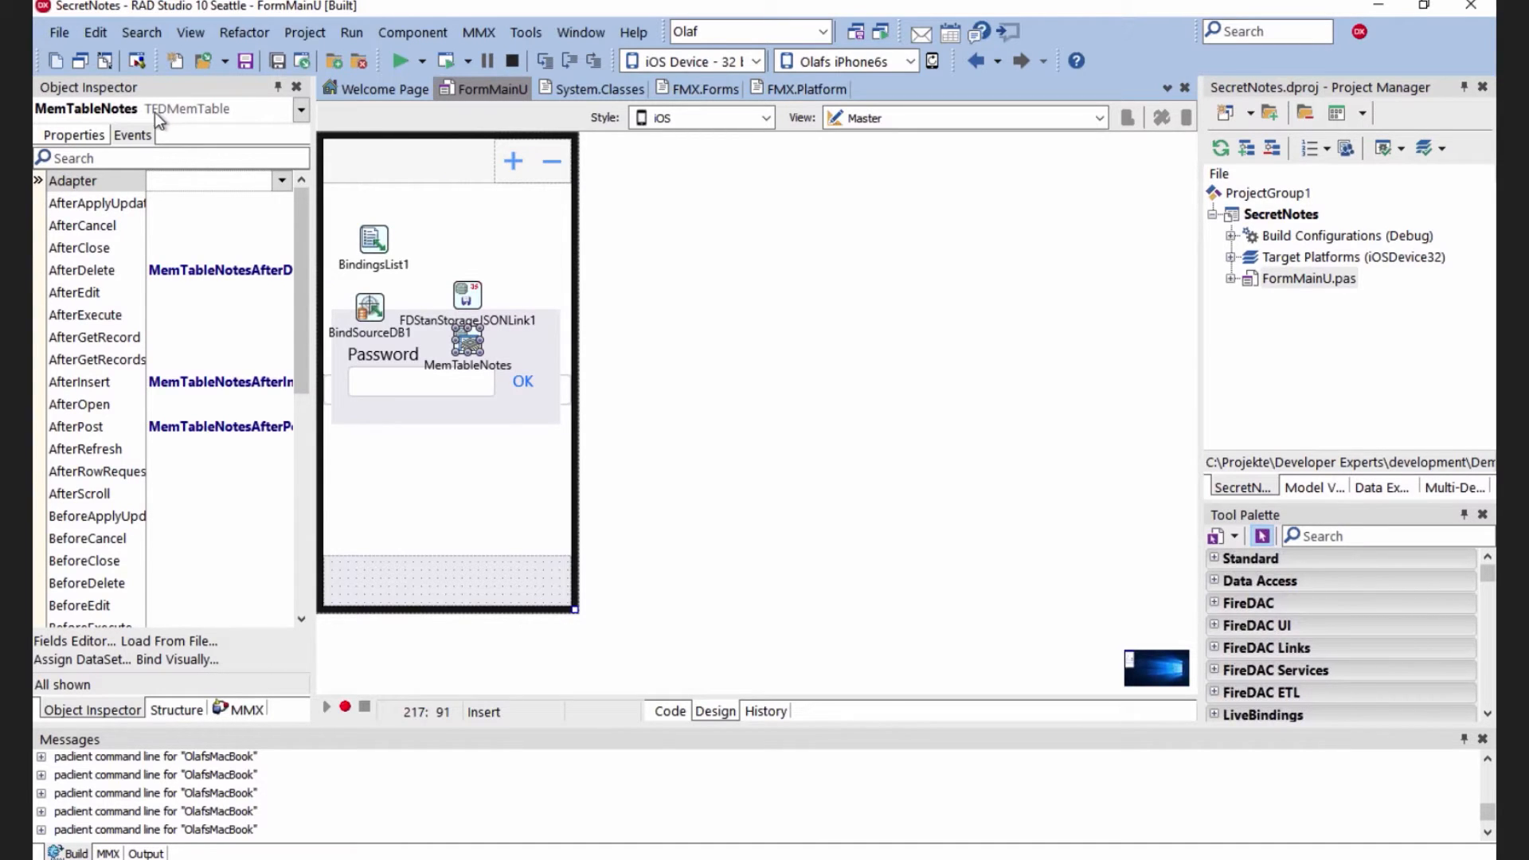
{"action": "mouse_move", "coordinate": [177, 119]}
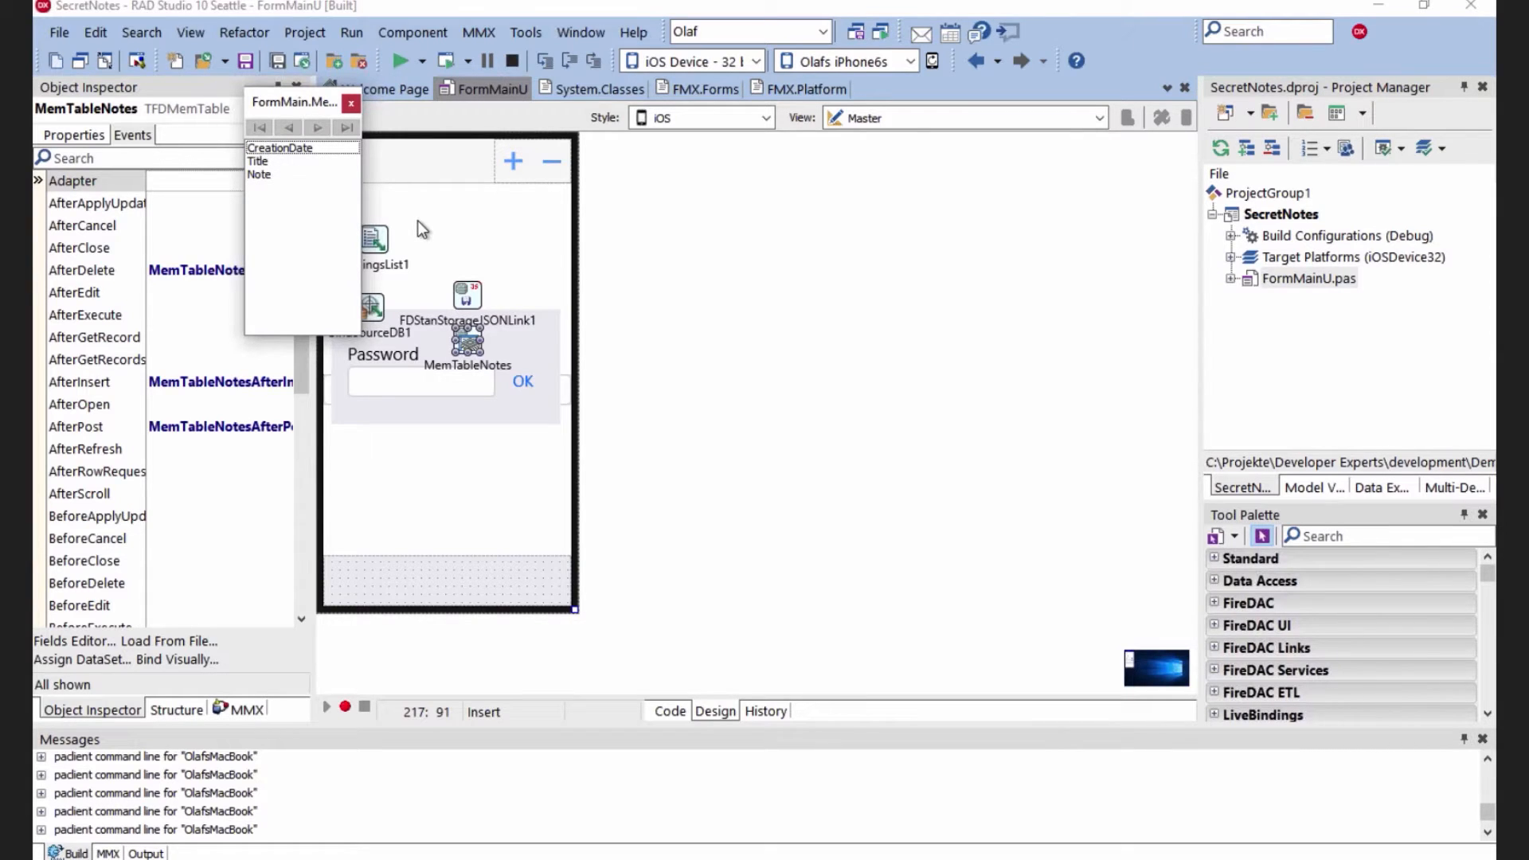
Open the ListNotes binding diagram and hide EditPassword and LayoutKeyboardSlider from it
{"action": "left_click", "coordinate": [351, 103]}
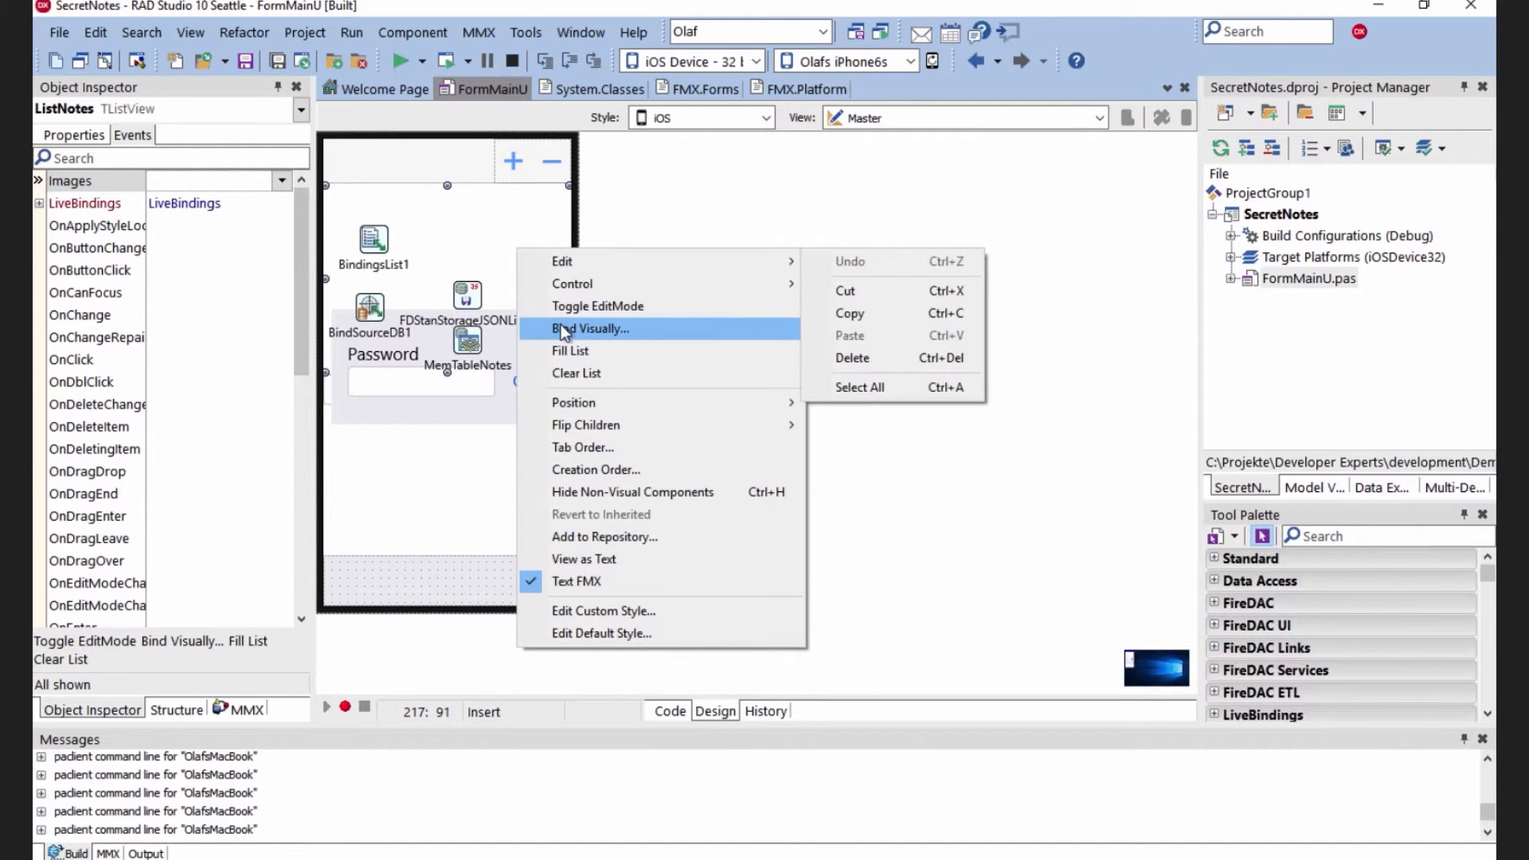
{"action": "mouse_move", "coordinate": [623, 333]}
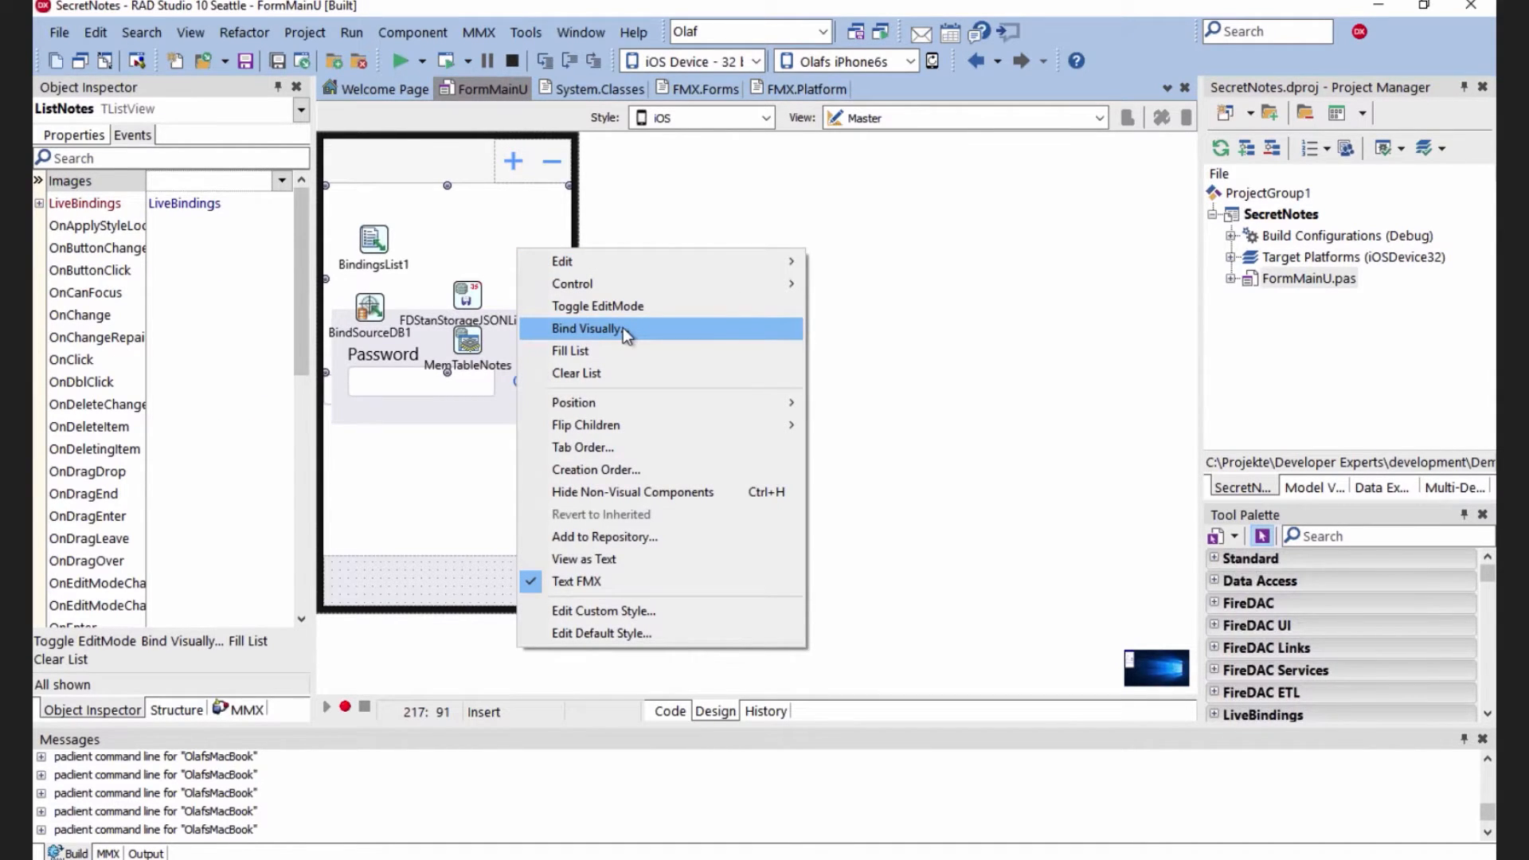
{"action": "left_click", "coordinate": [587, 329]}
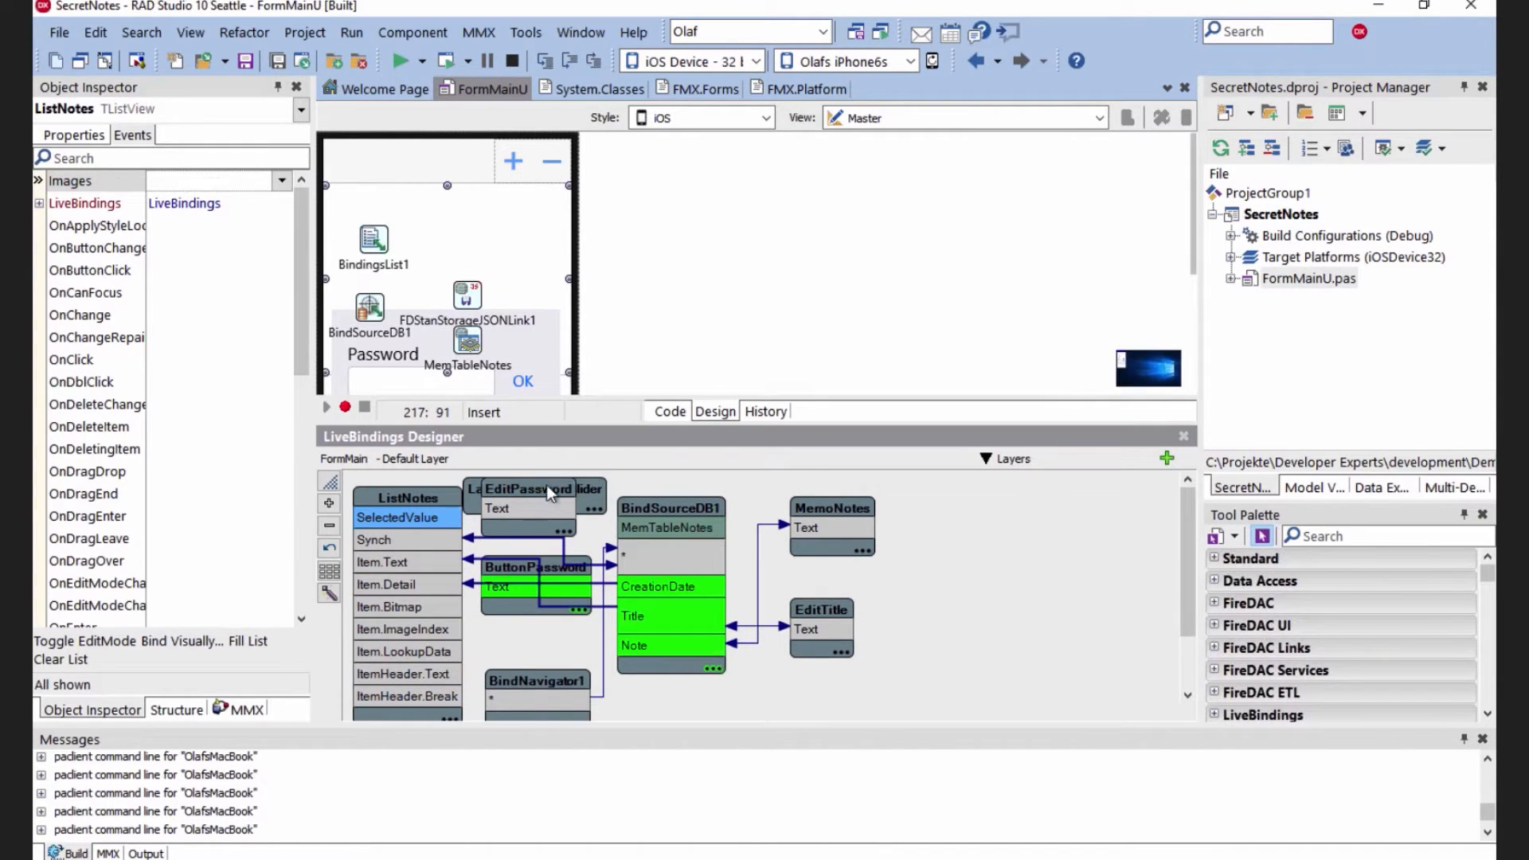
{"action": "left_click", "coordinate": [528, 488]}
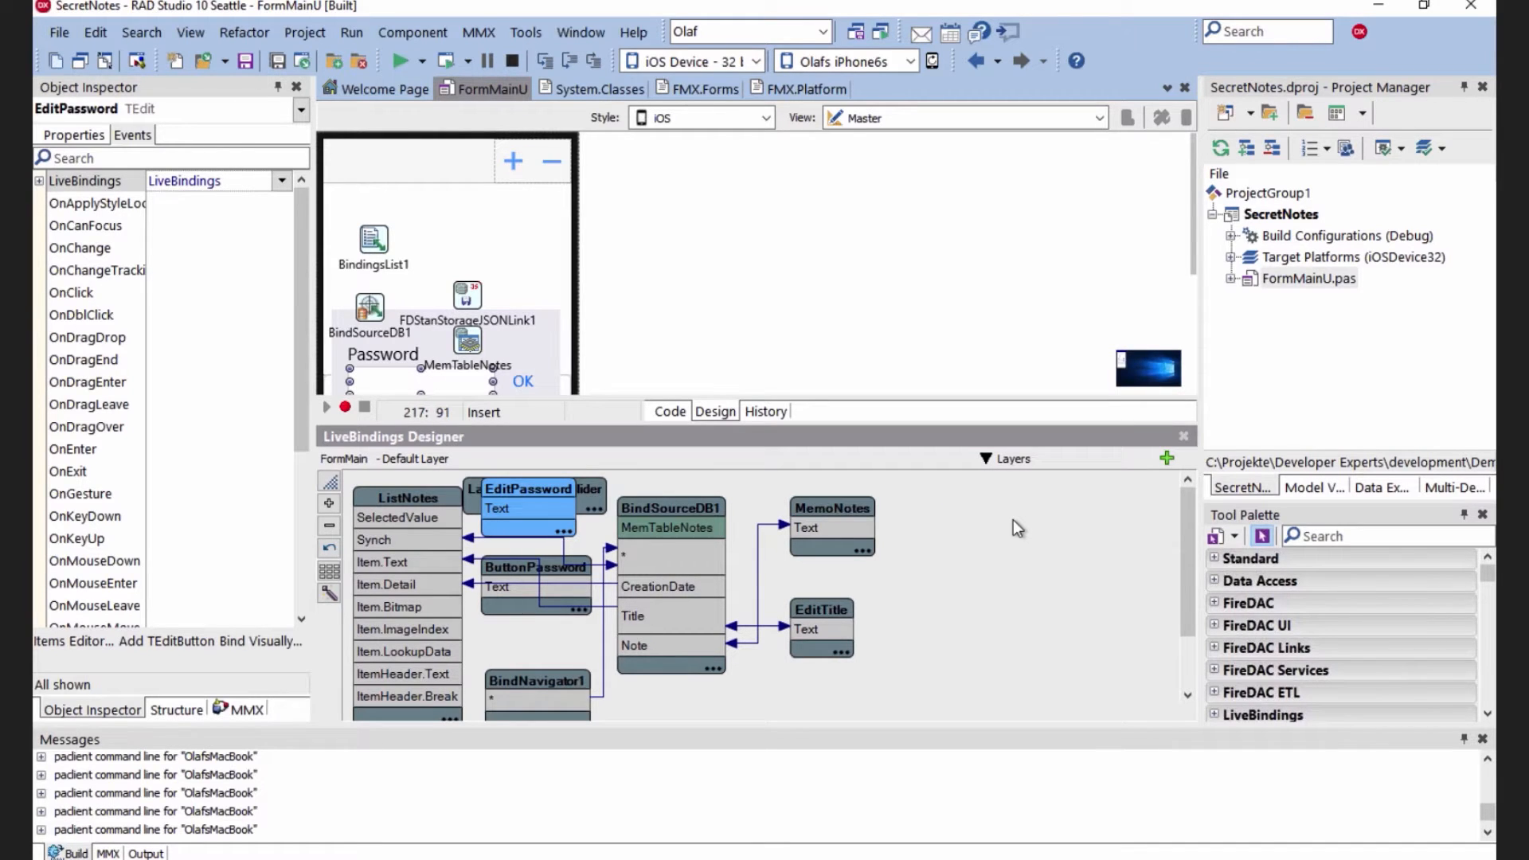
{"action": "left_click", "coordinate": [534, 495]}
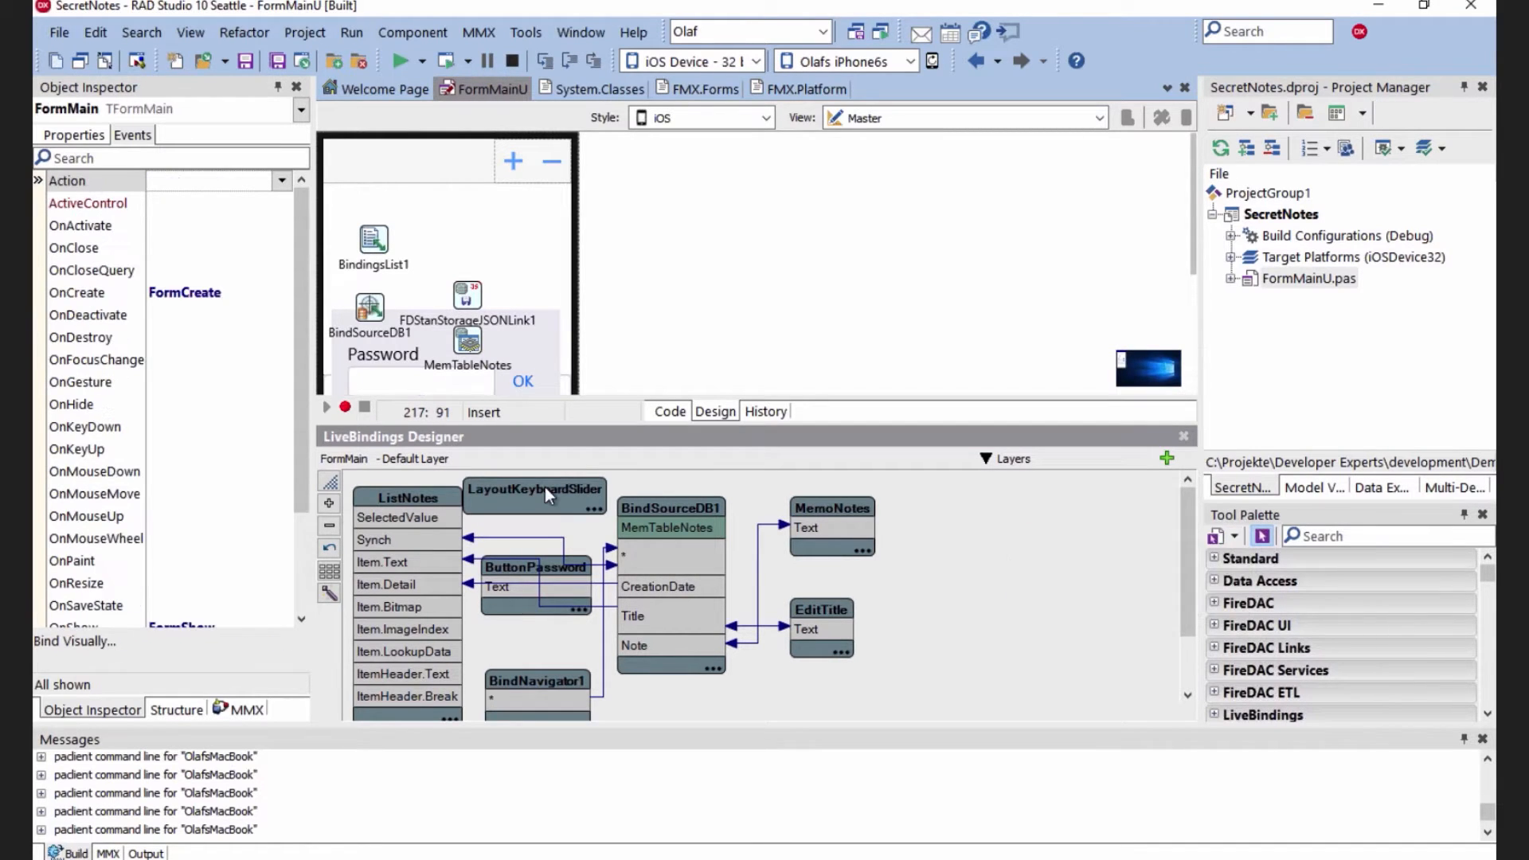
{"action": "right_click", "coordinate": [547, 494]}
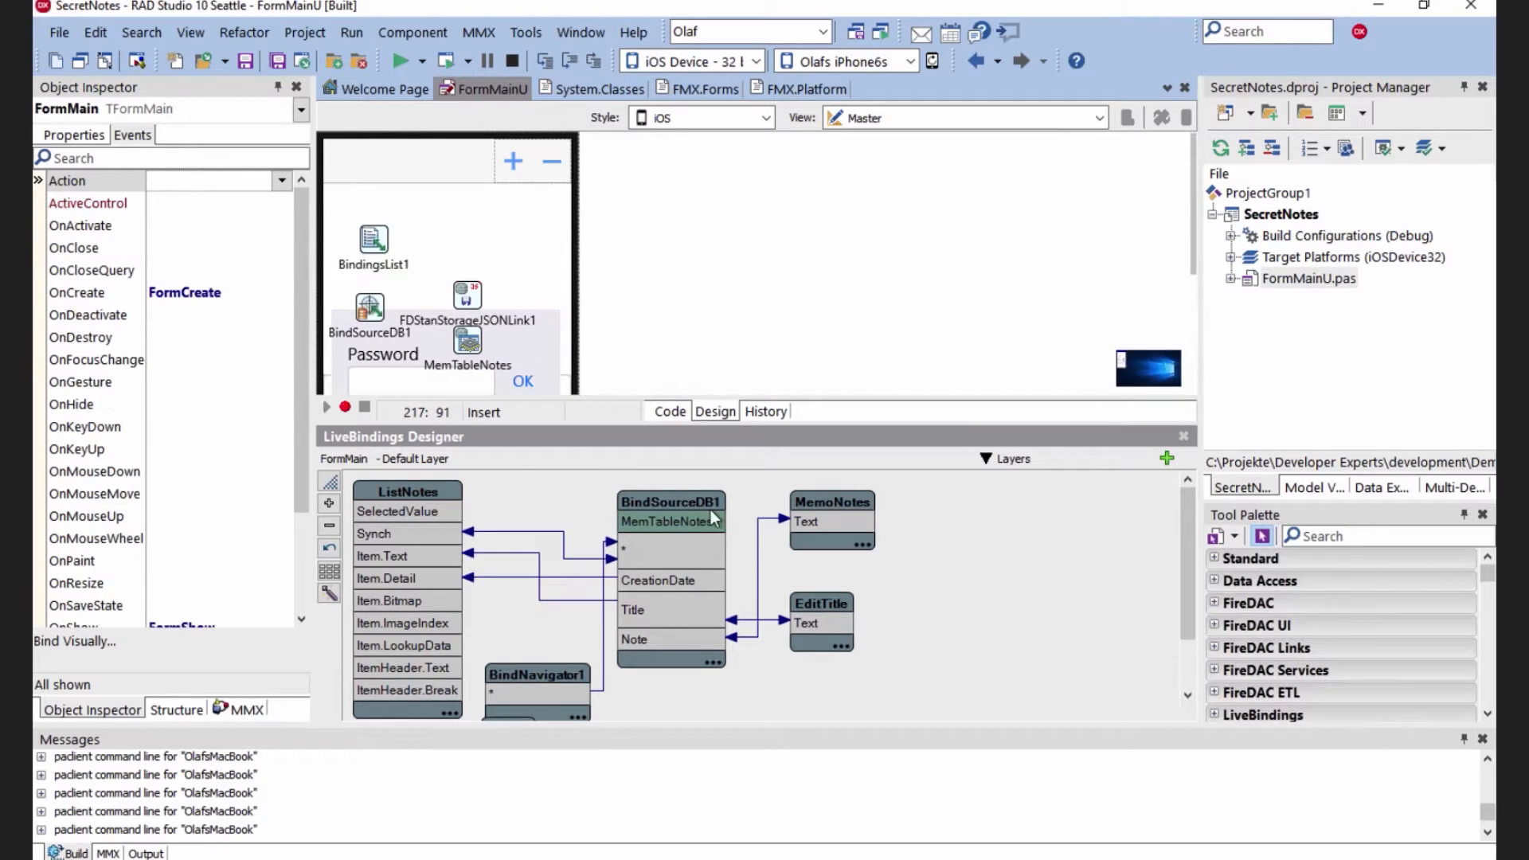
{"action": "mouse_move", "coordinate": [654, 590]}
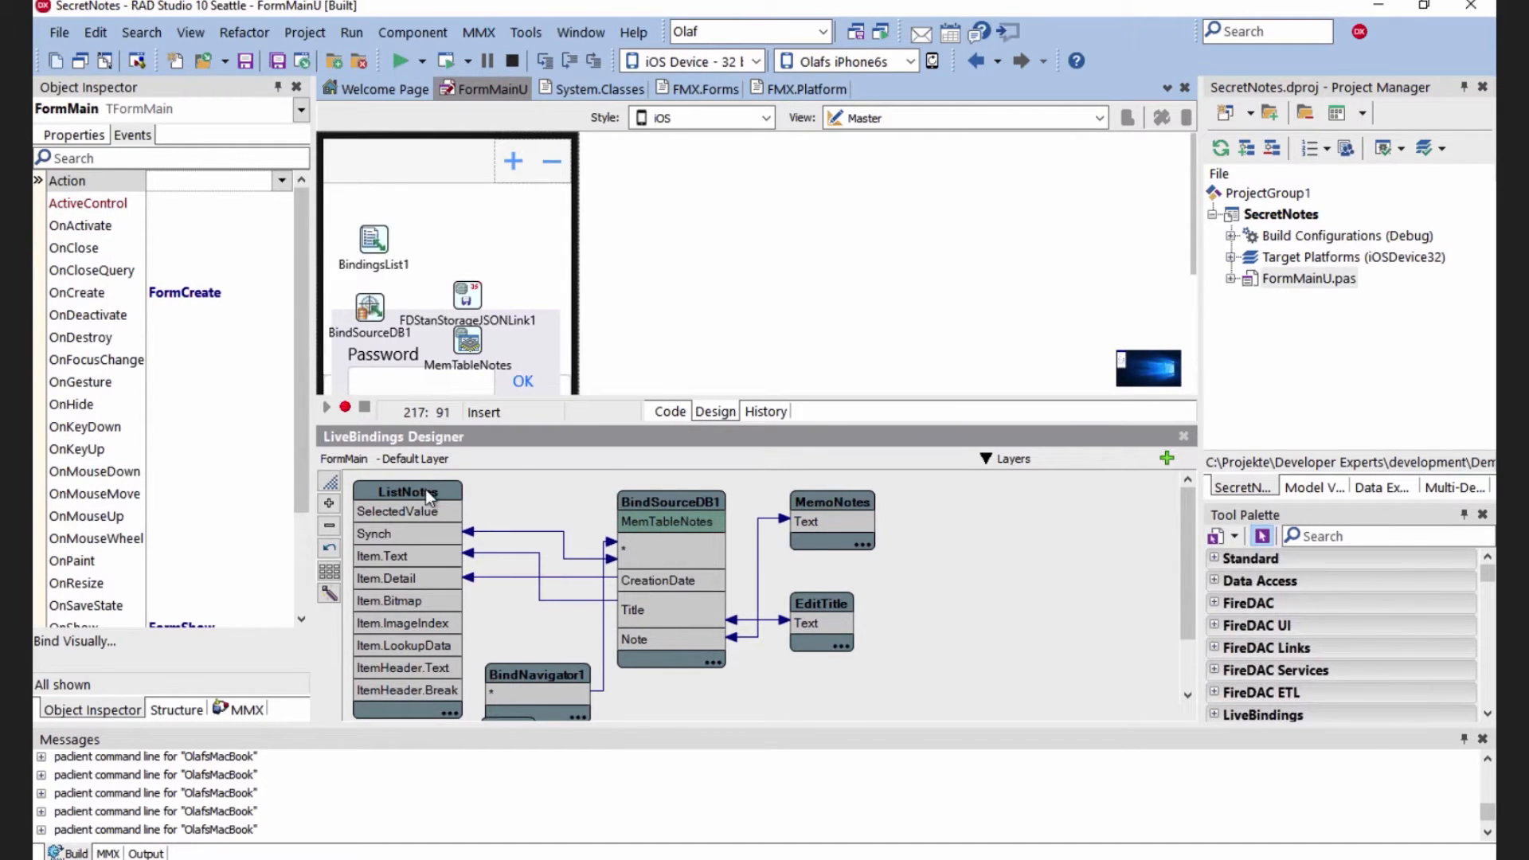
{"action": "mouse_move", "coordinate": [417, 498]}
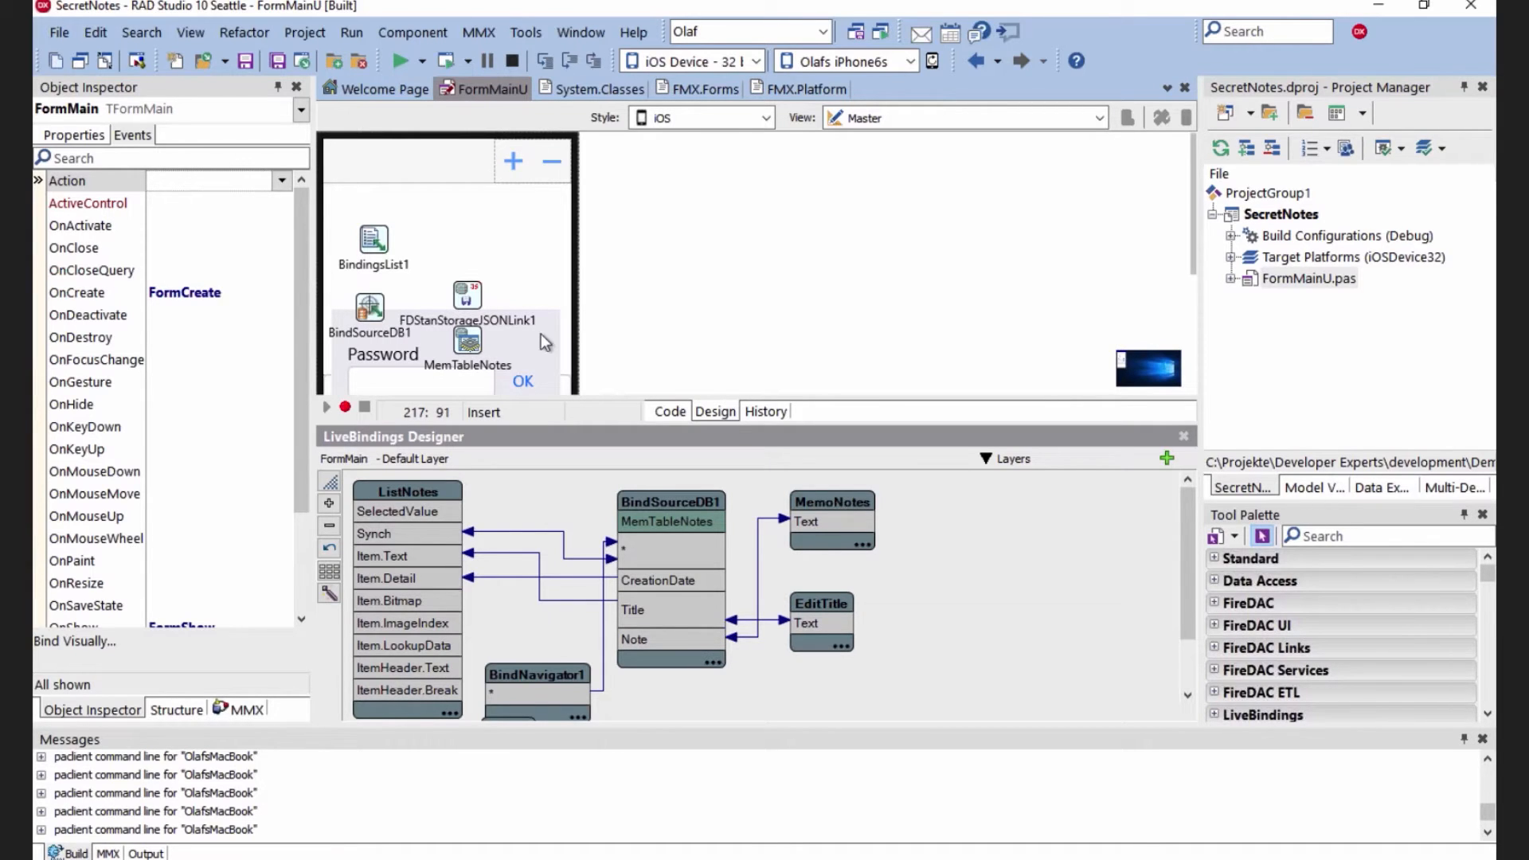
Close the LiveBindings Designer, then select ListNotes and EditPassword on the form
{"action": "left_click", "coordinate": [1184, 435]}
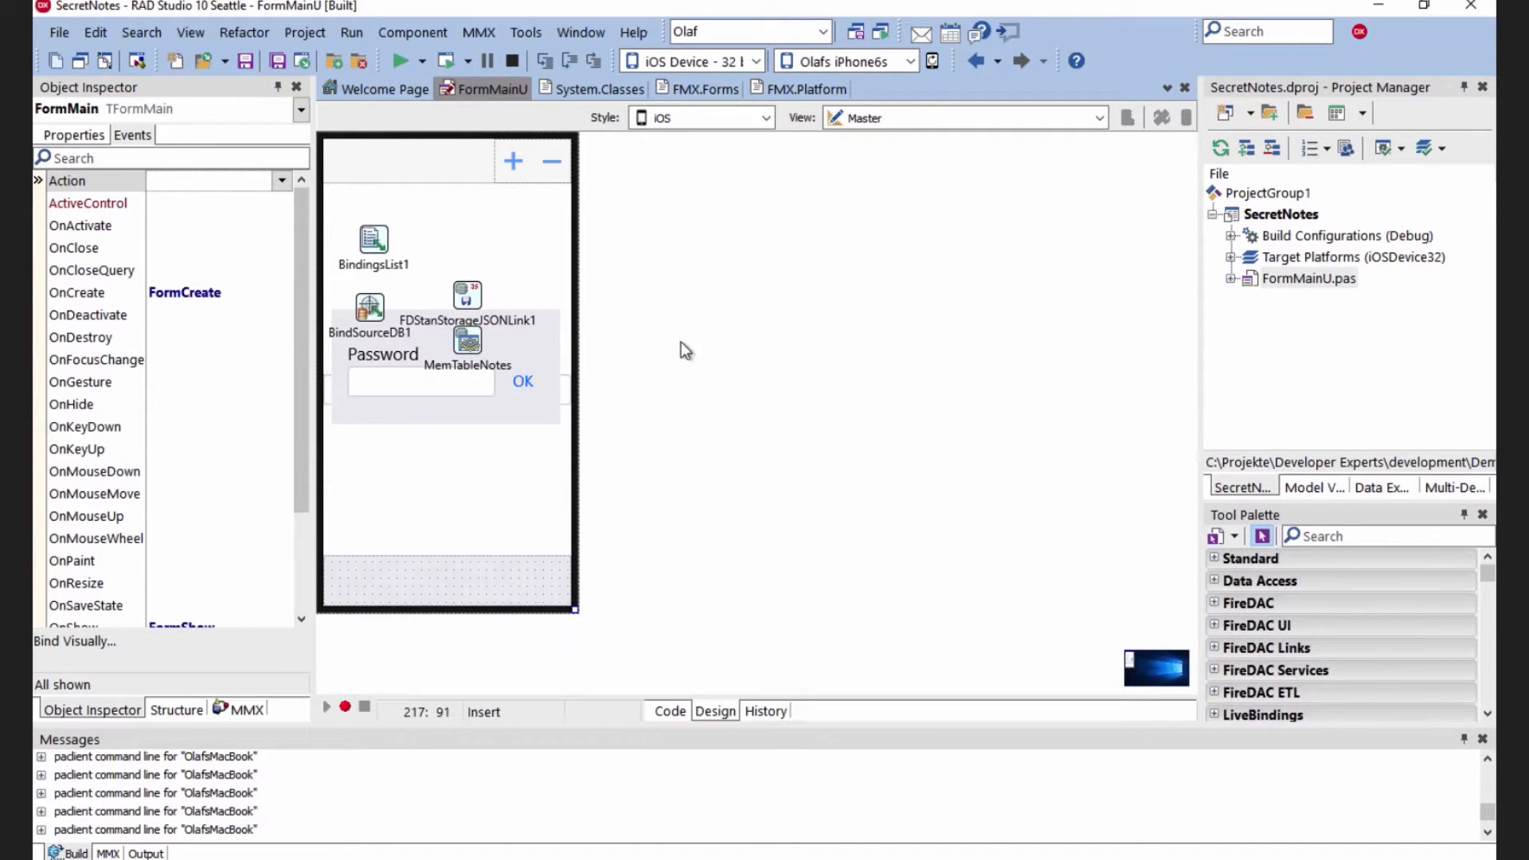
{"action": "mouse_move", "coordinate": [393, 536]}
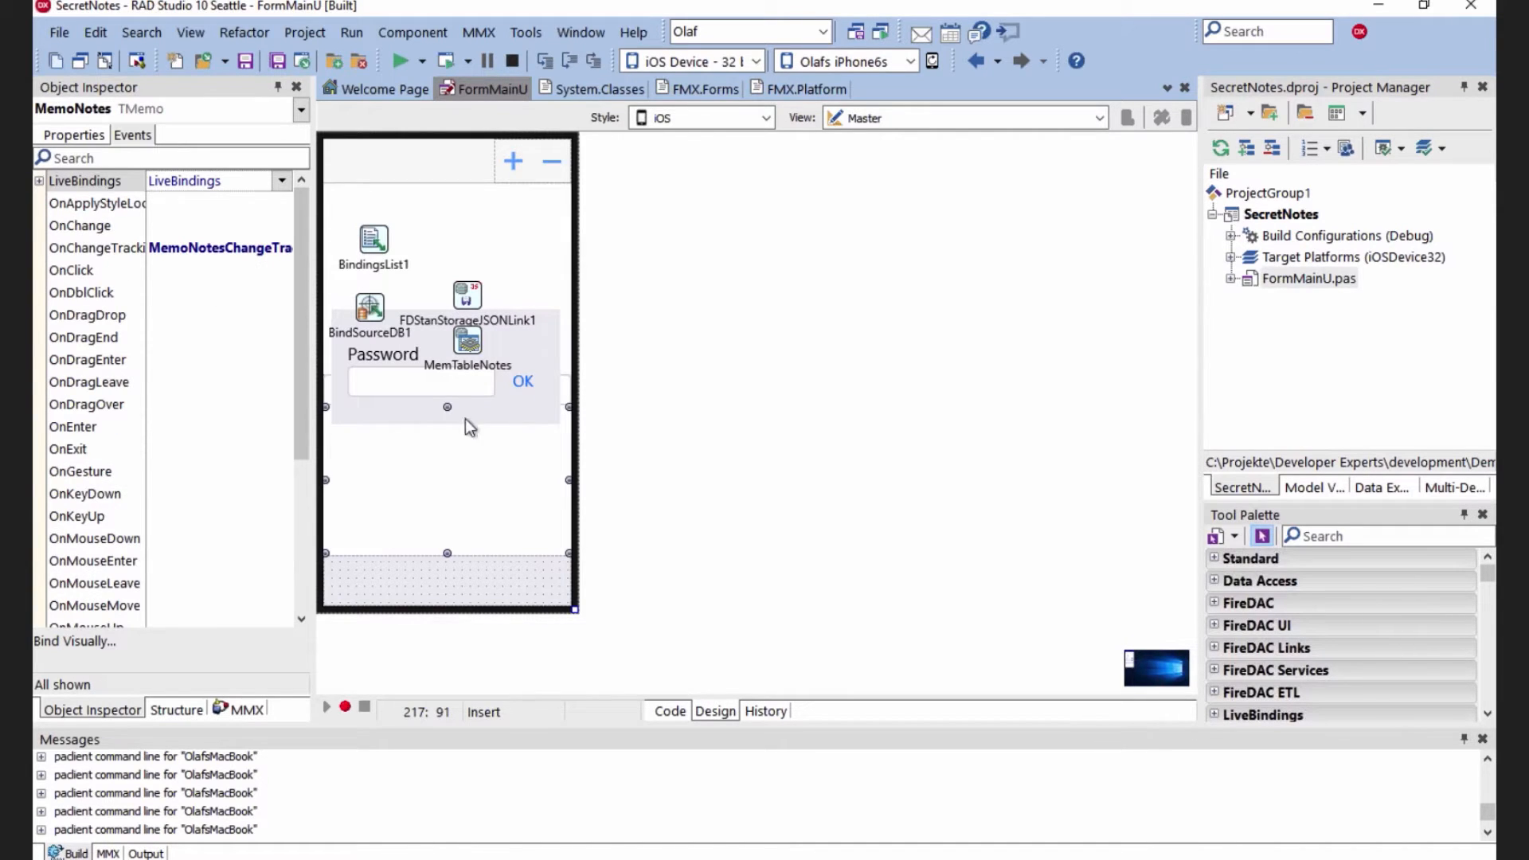
{"action": "left_click", "coordinate": [419, 384]}
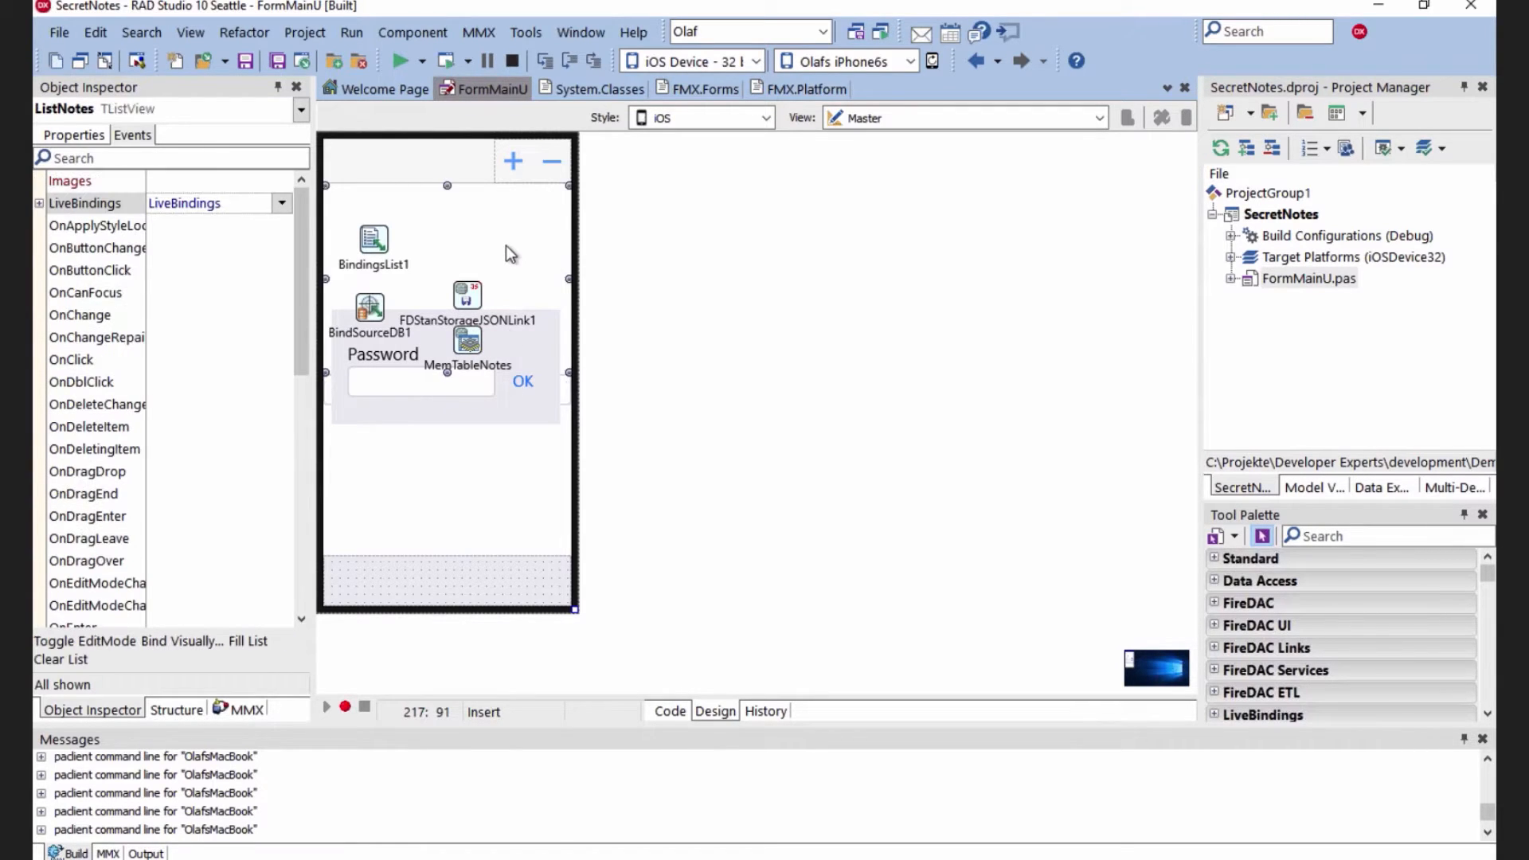
{"action": "mouse_move", "coordinate": [449, 567]}
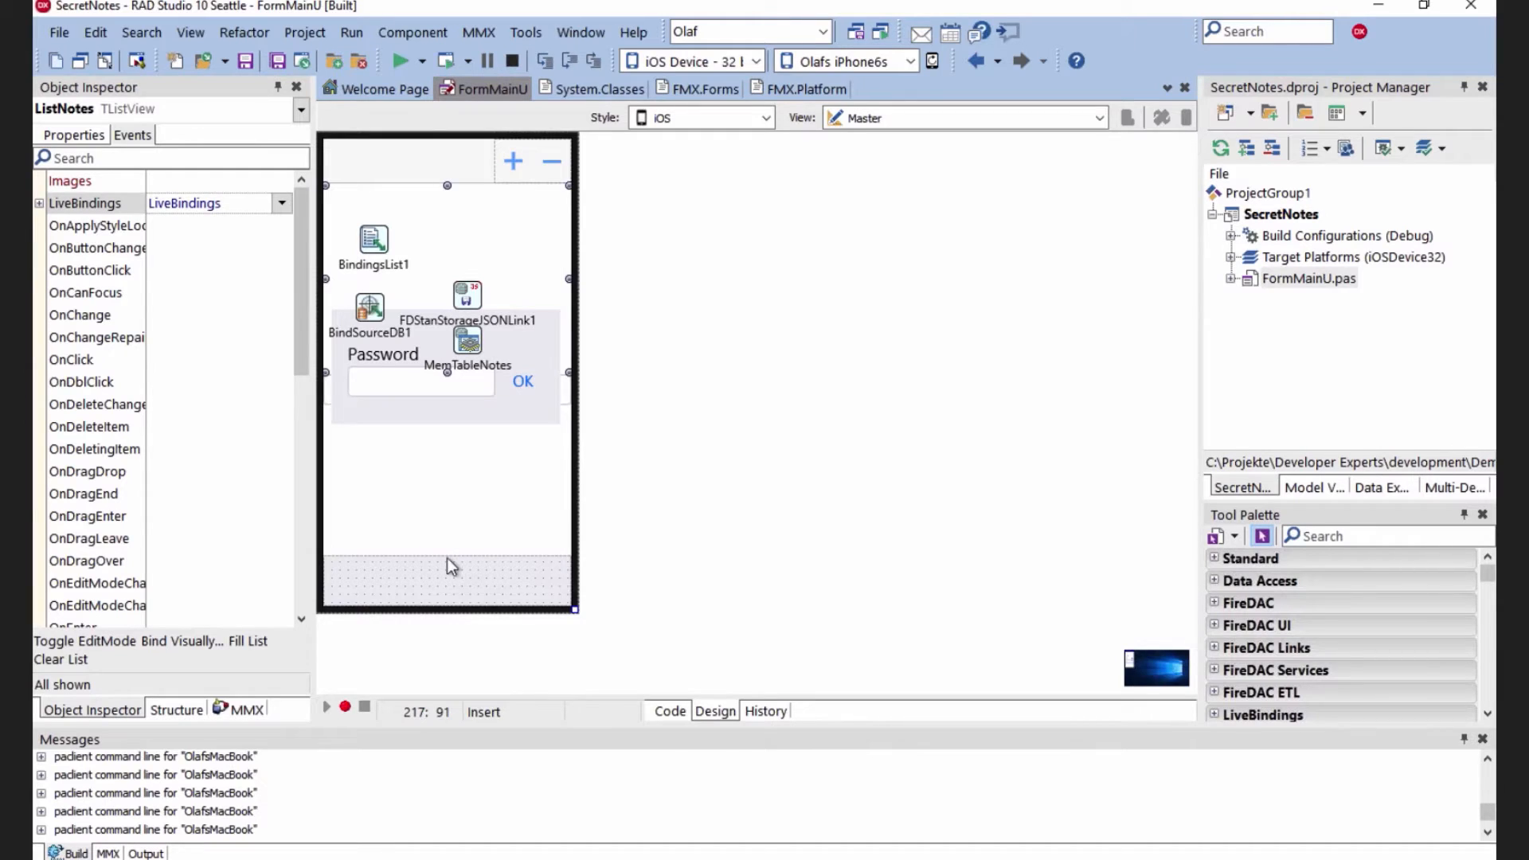
{"action": "mouse_move", "coordinate": [534, 339]}
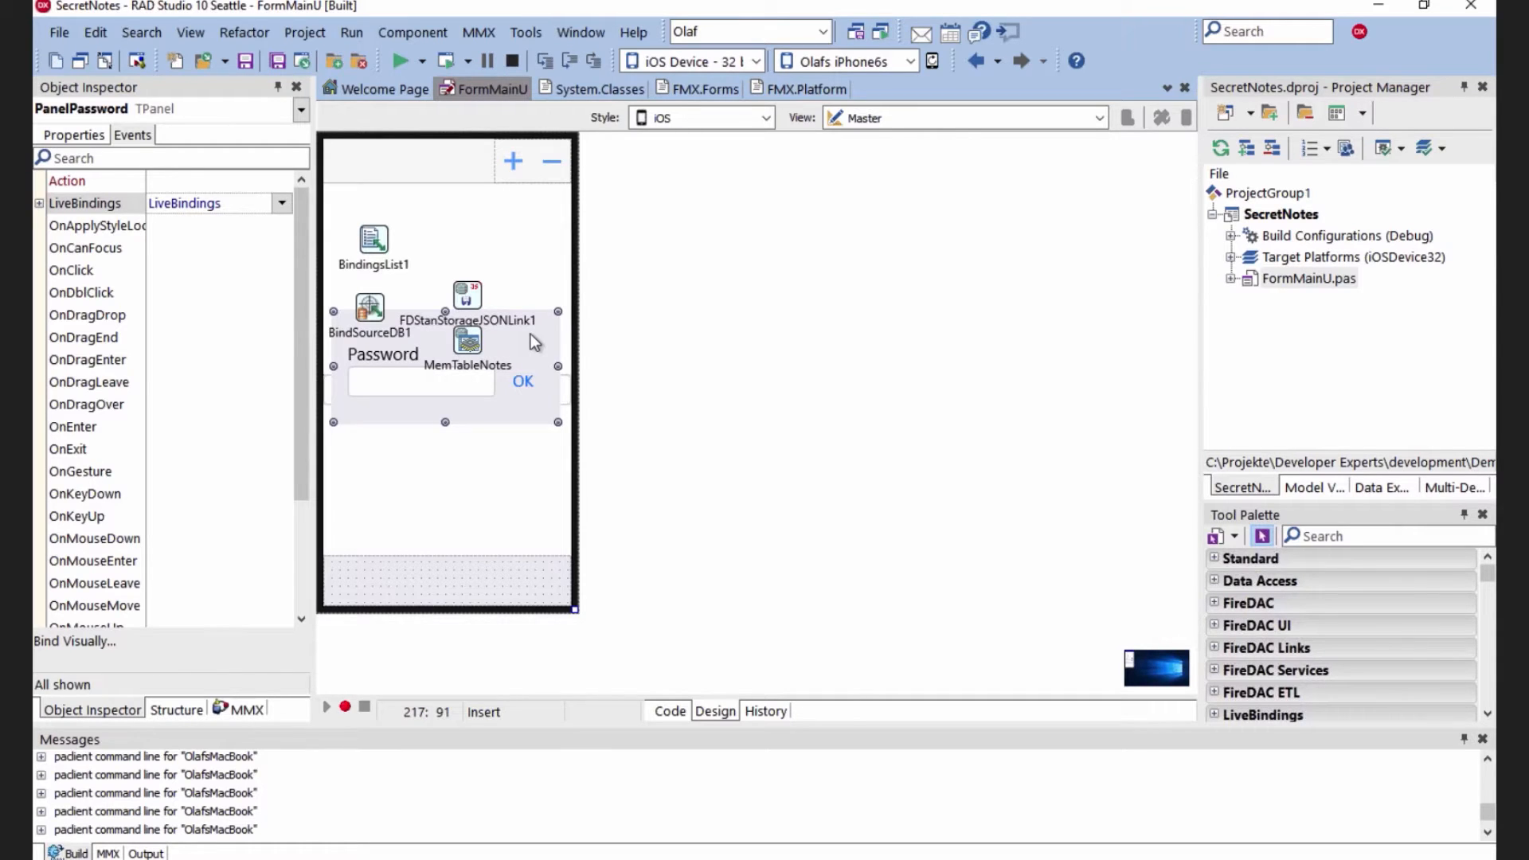
{"action": "mouse_move", "coordinate": [520, 347]}
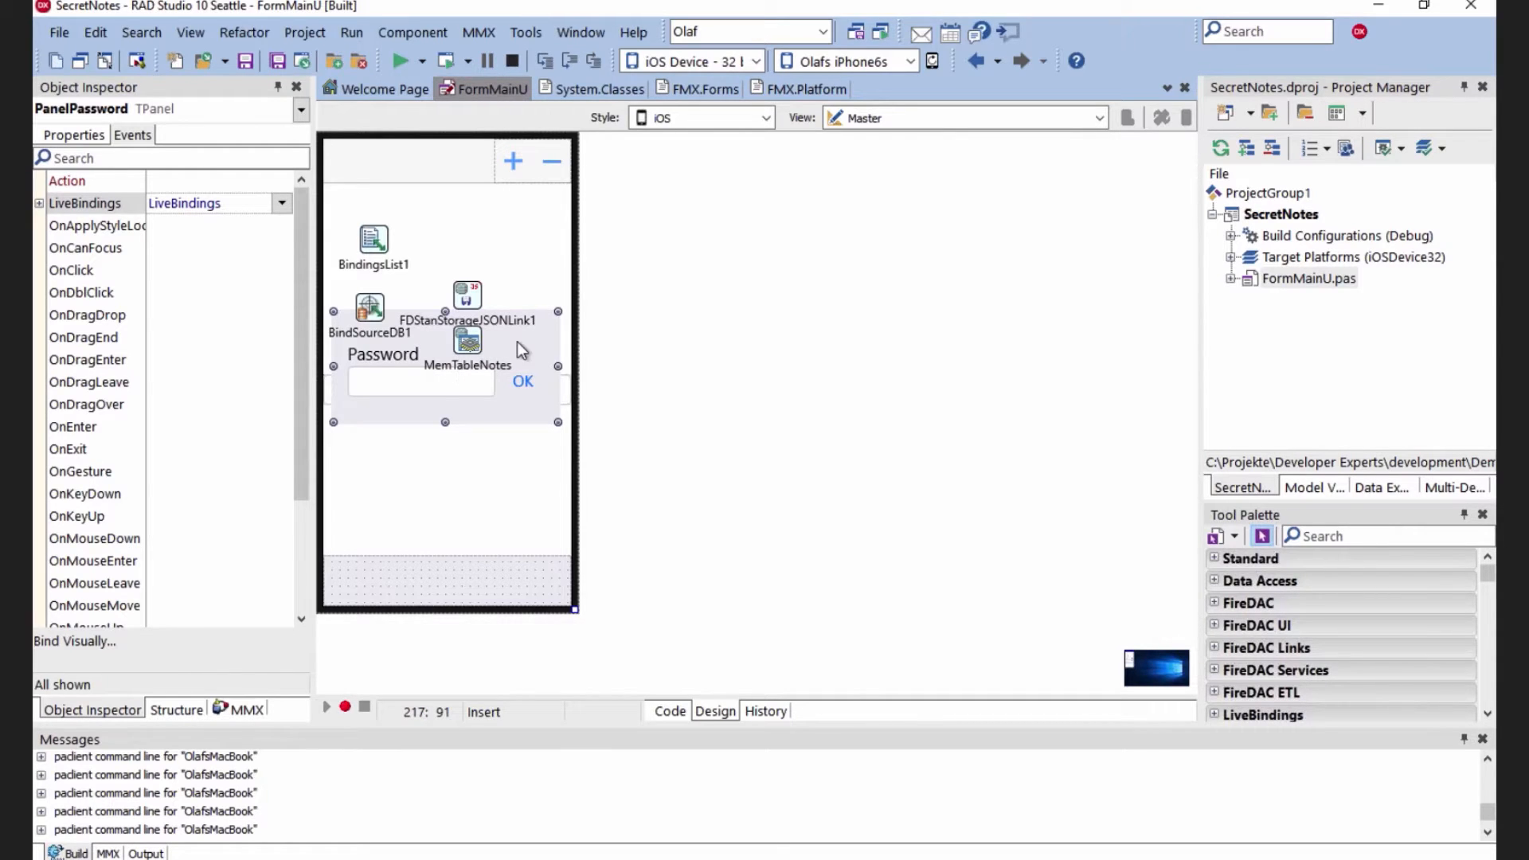
{"action": "left_click", "coordinate": [420, 380]}
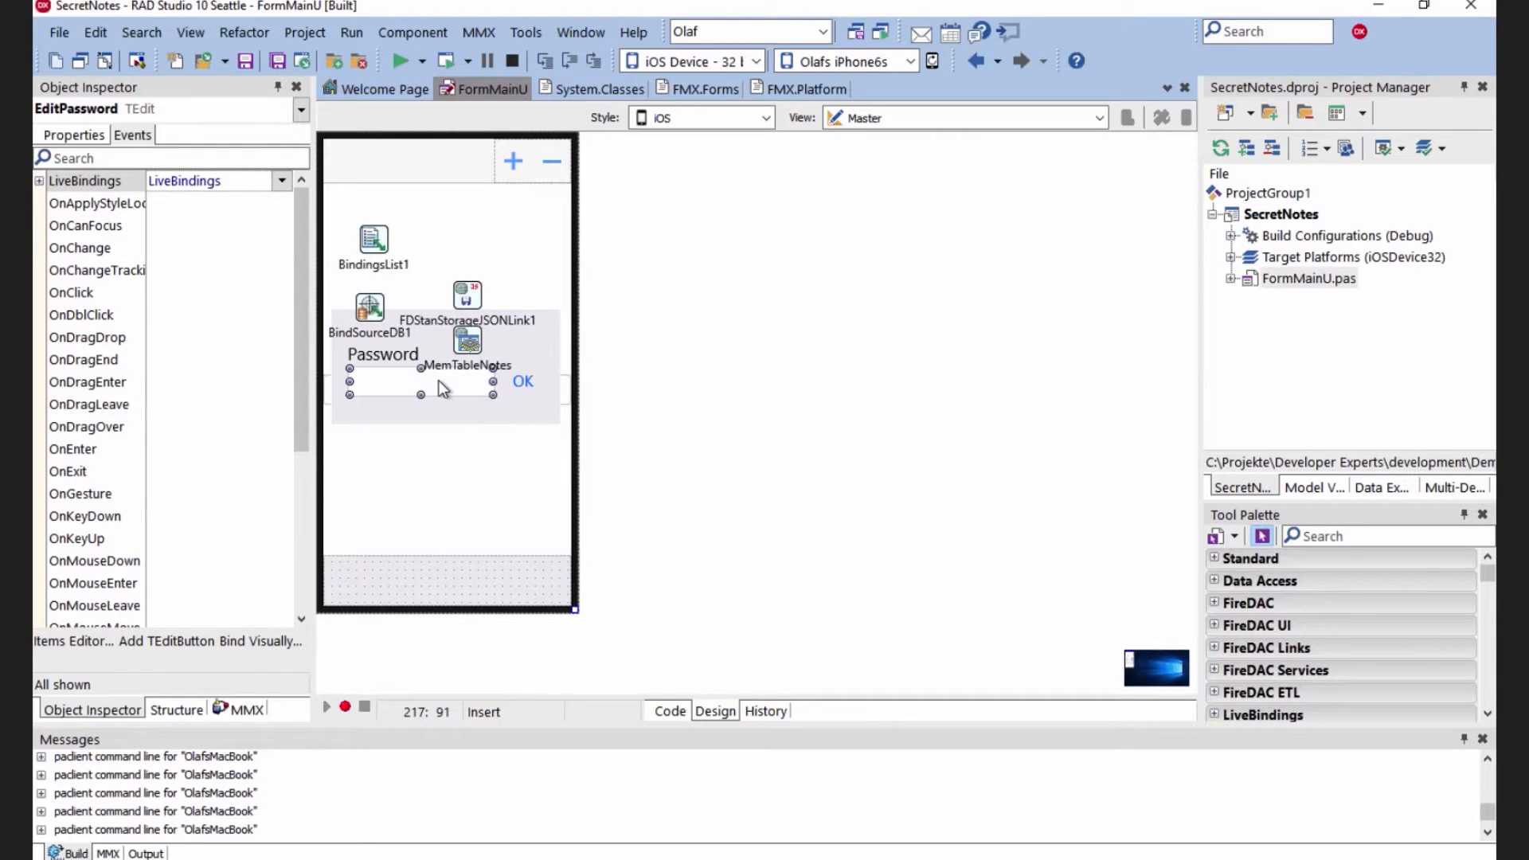
{"action": "mouse_move", "coordinate": [514, 402]}
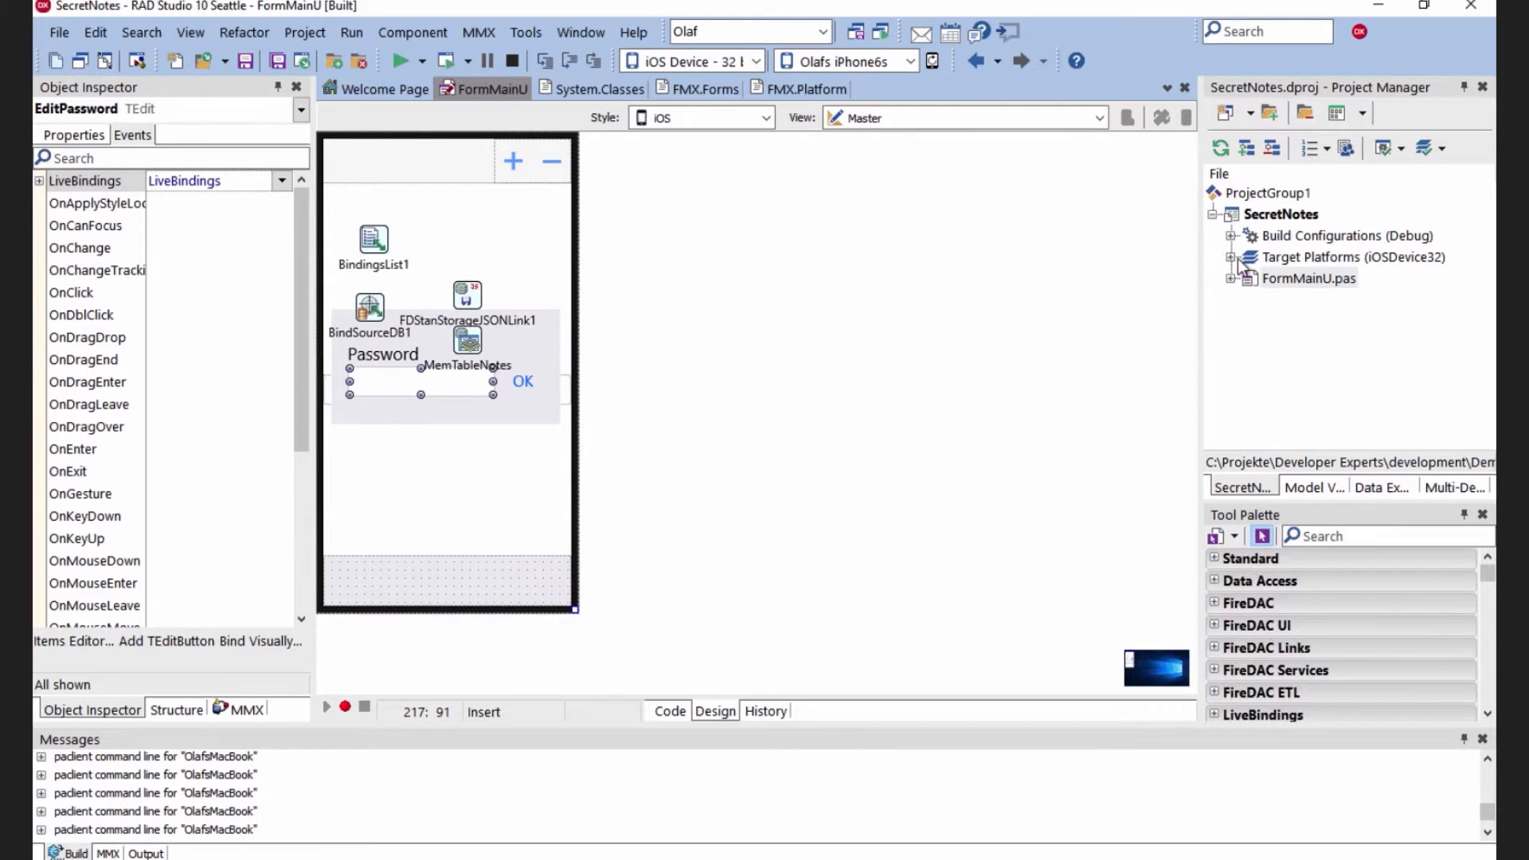
Activate 32-bit Windows, compile, dismiss the failed report, and view FormMainU code
{"action": "left_click", "coordinate": [1232, 256]}
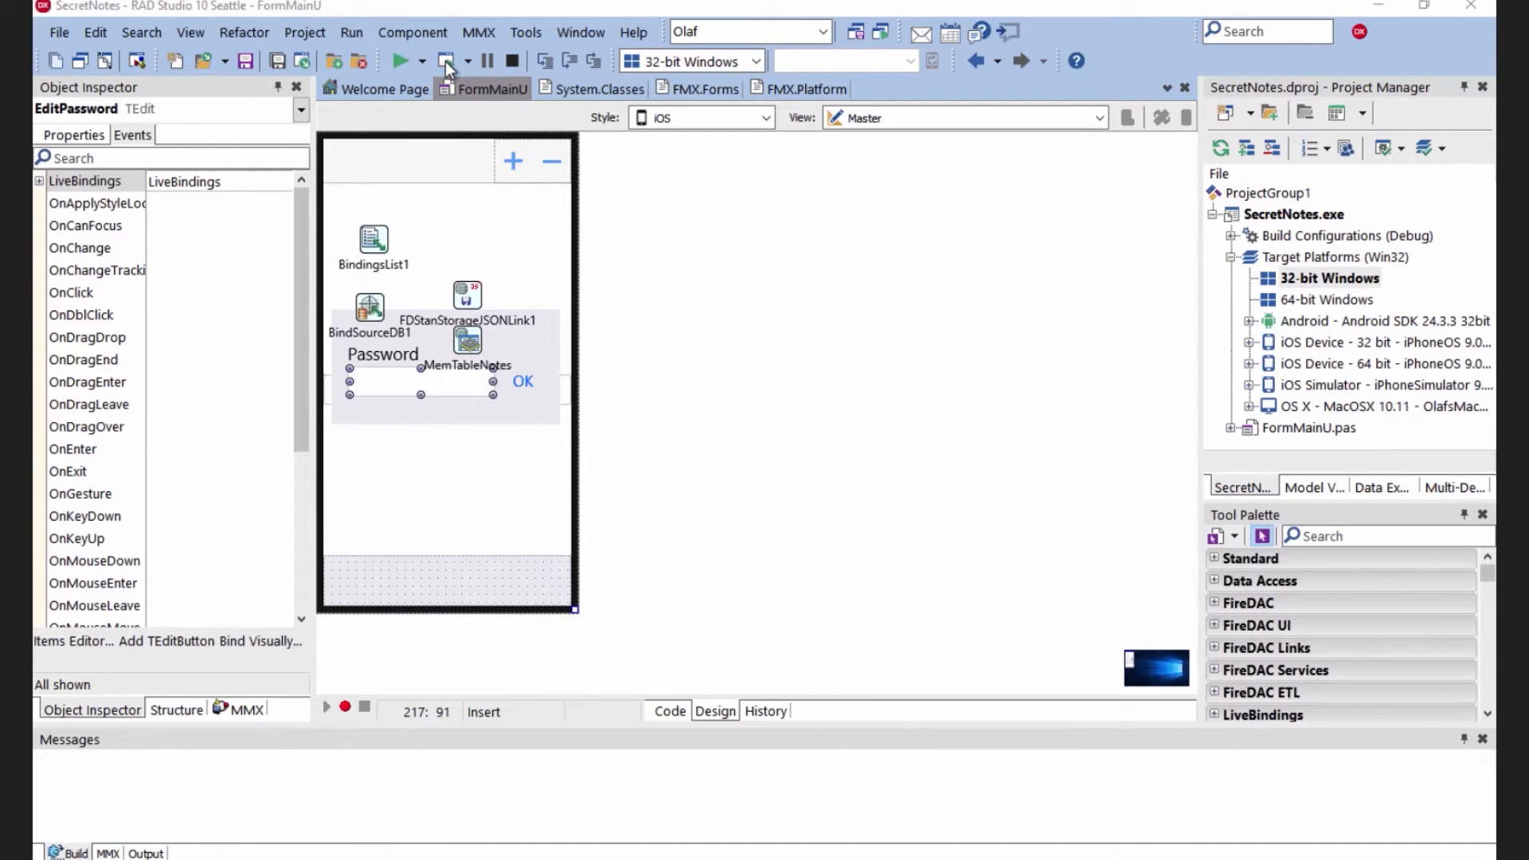
{"action": "left_click", "coordinate": [441, 61]}
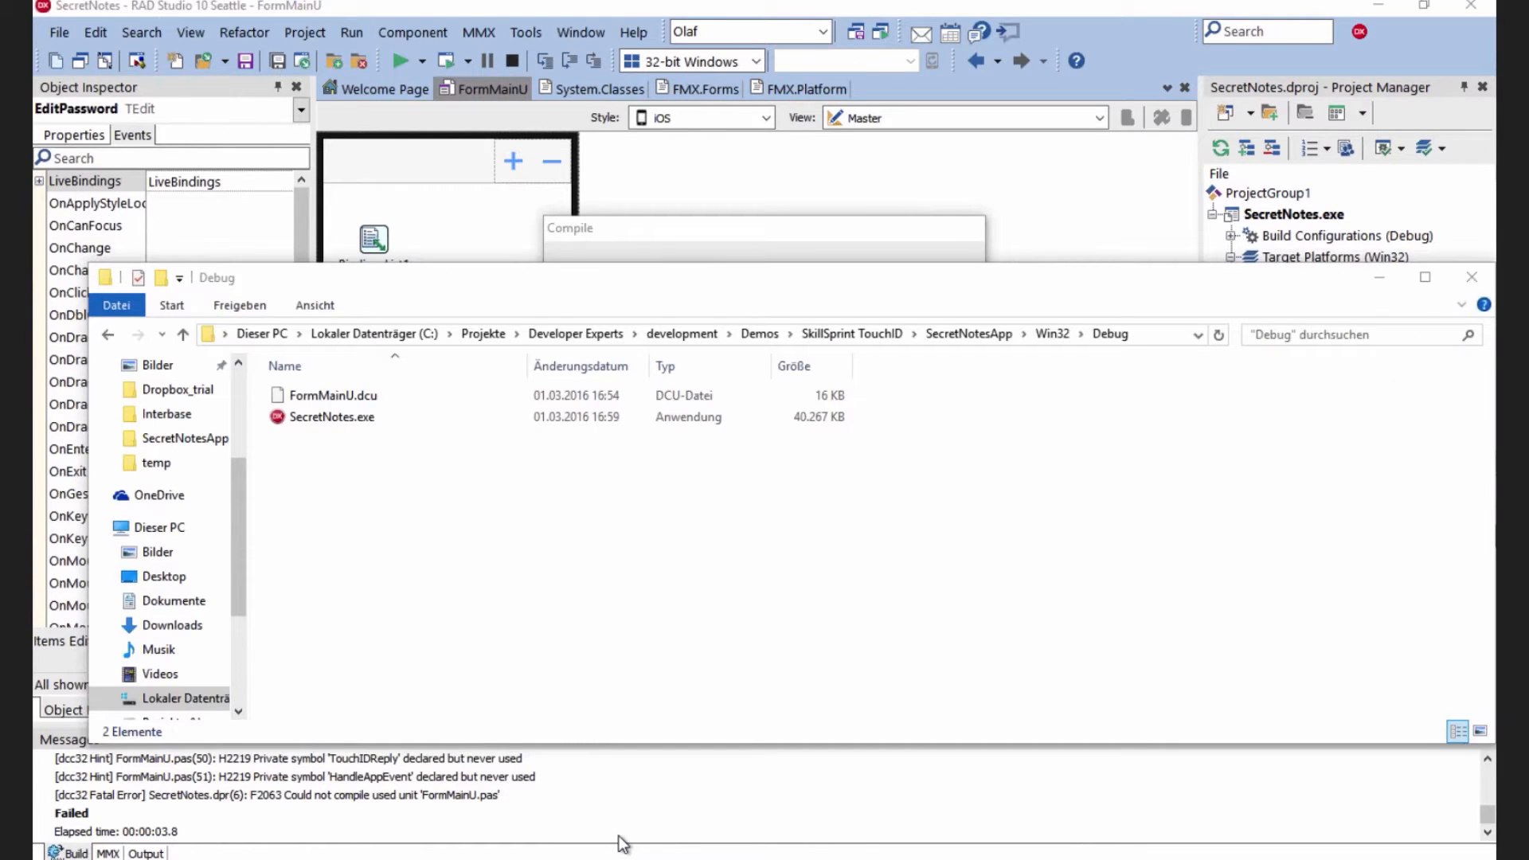
{"action": "left_click", "coordinate": [331, 417]}
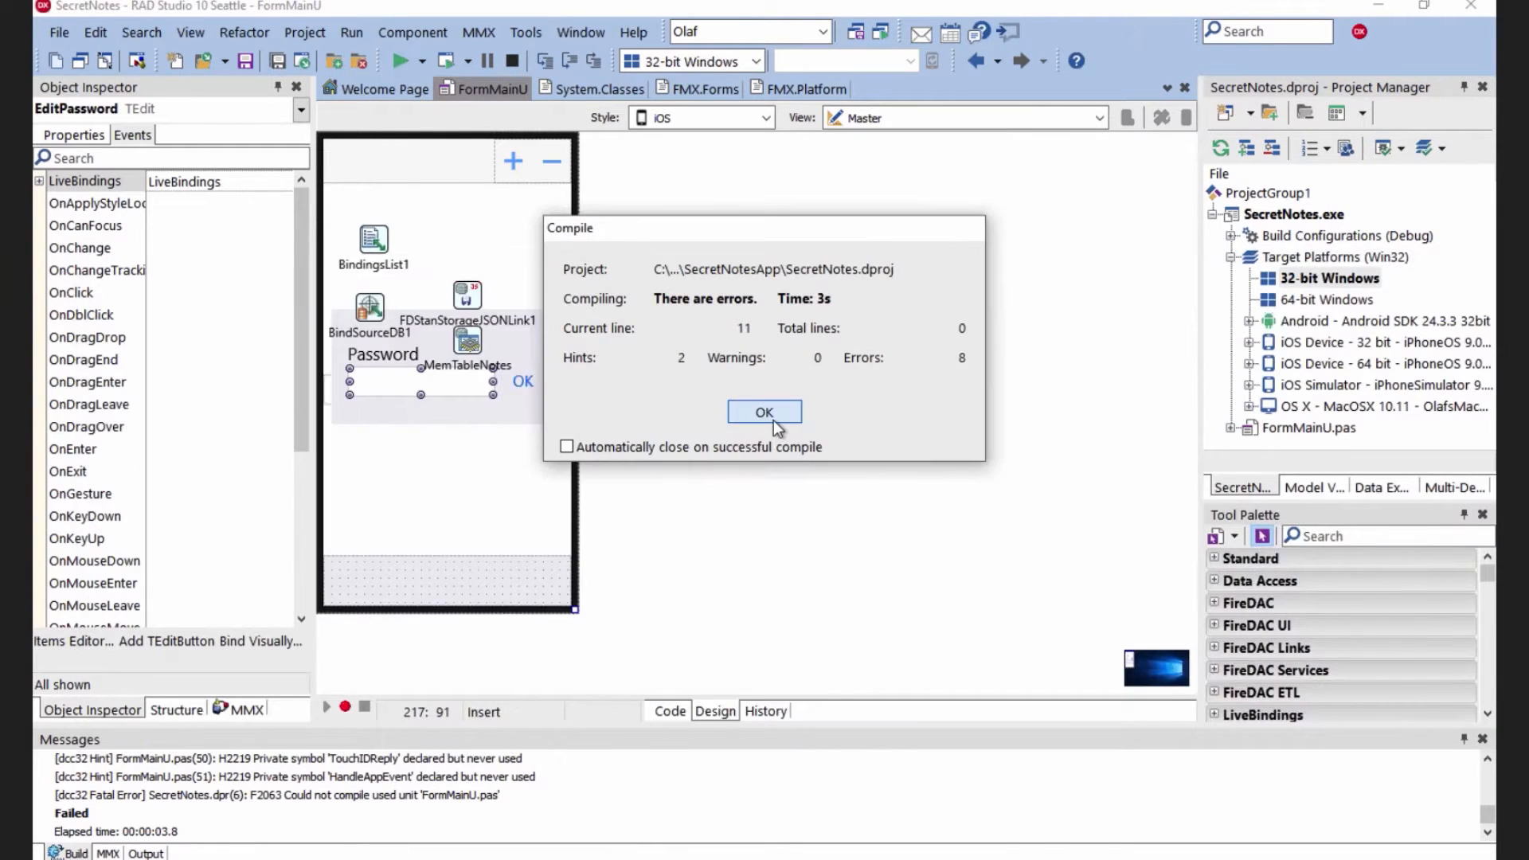
{"action": "left_click", "coordinate": [764, 412]}
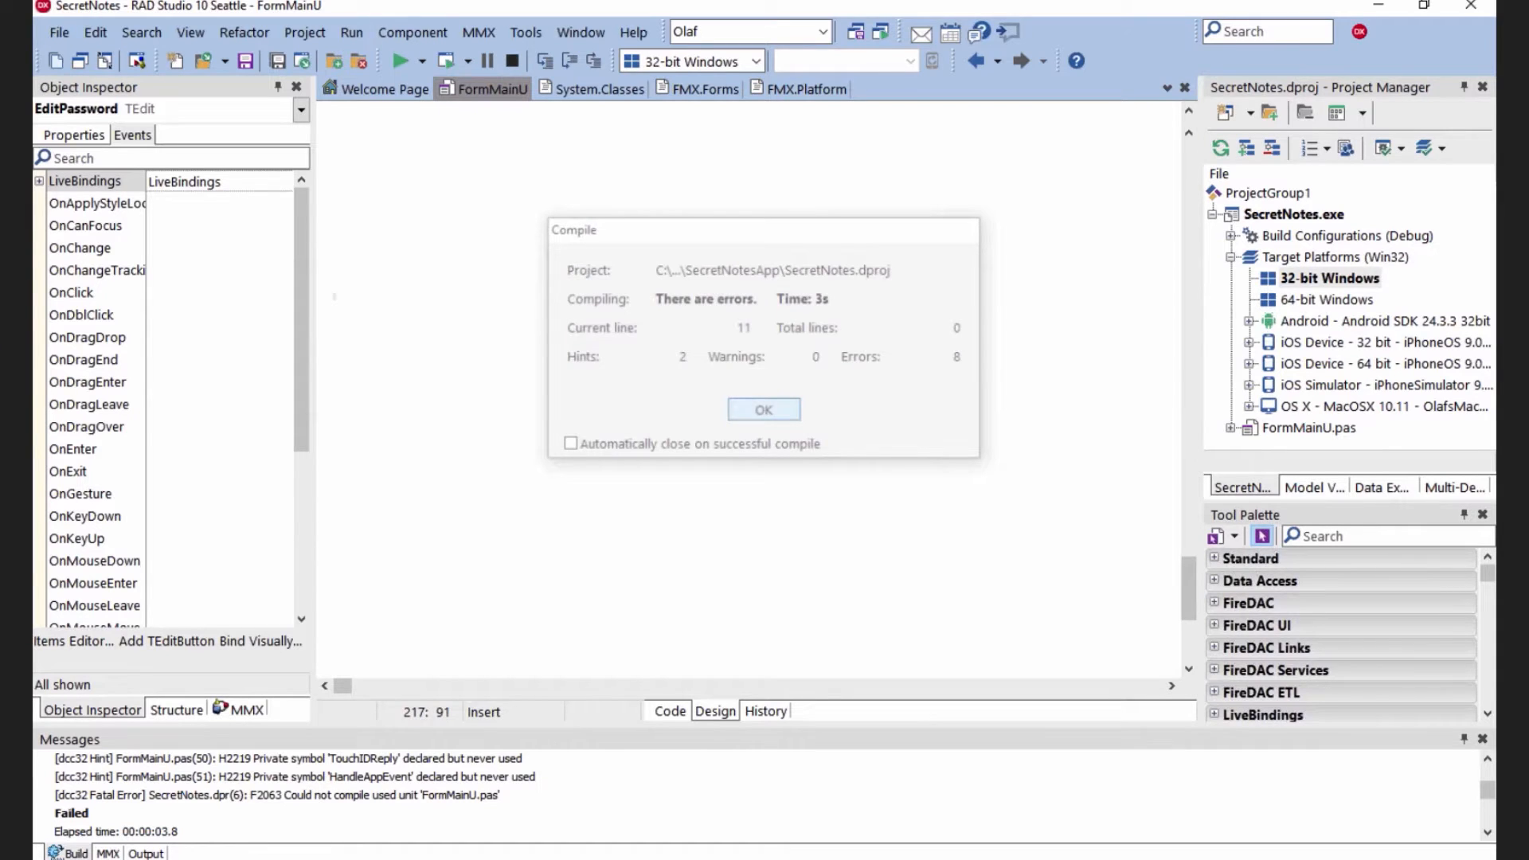
{"action": "left_click", "coordinate": [764, 409]}
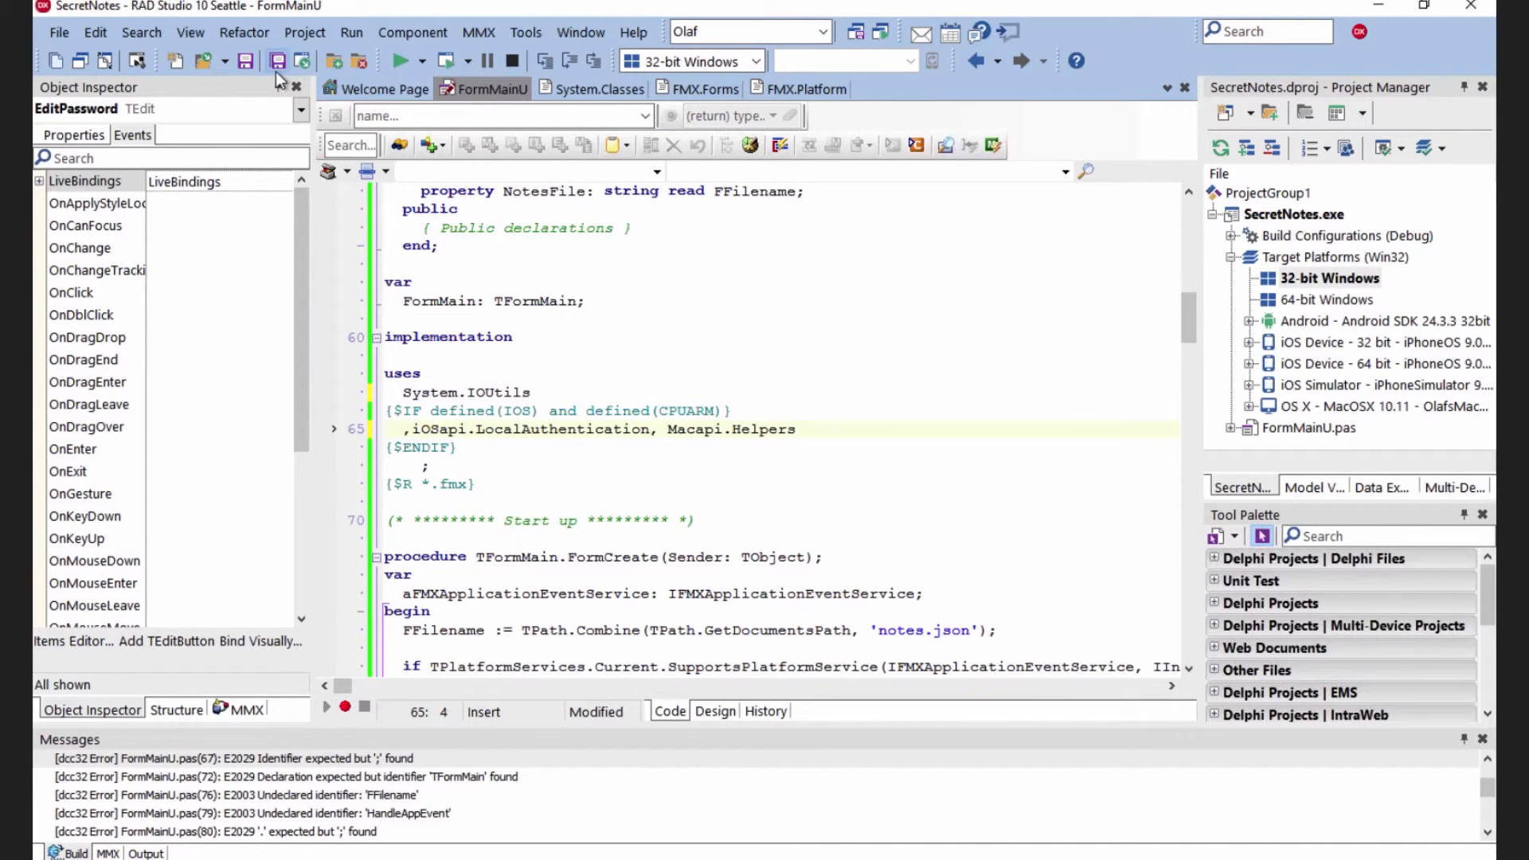
Save FormMainU.pas after fixing the iOS-only uses clause
{"action": "left_click", "coordinate": [446, 61]}
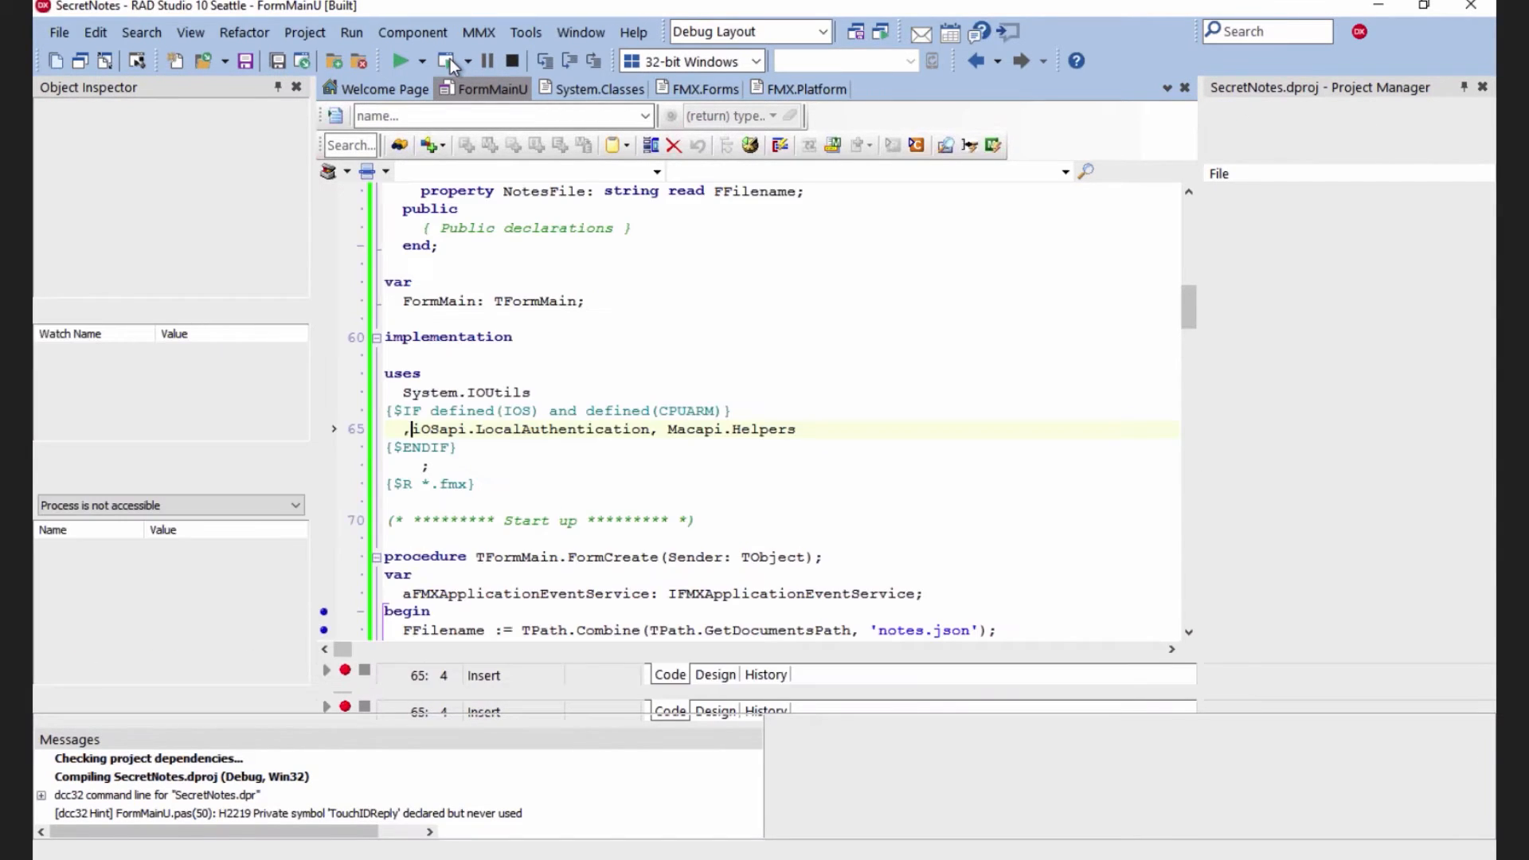
Run SecretNotes for Win32 and focus the Password box on the unlock screen
{"action": "left_click", "coordinate": [399, 60]}
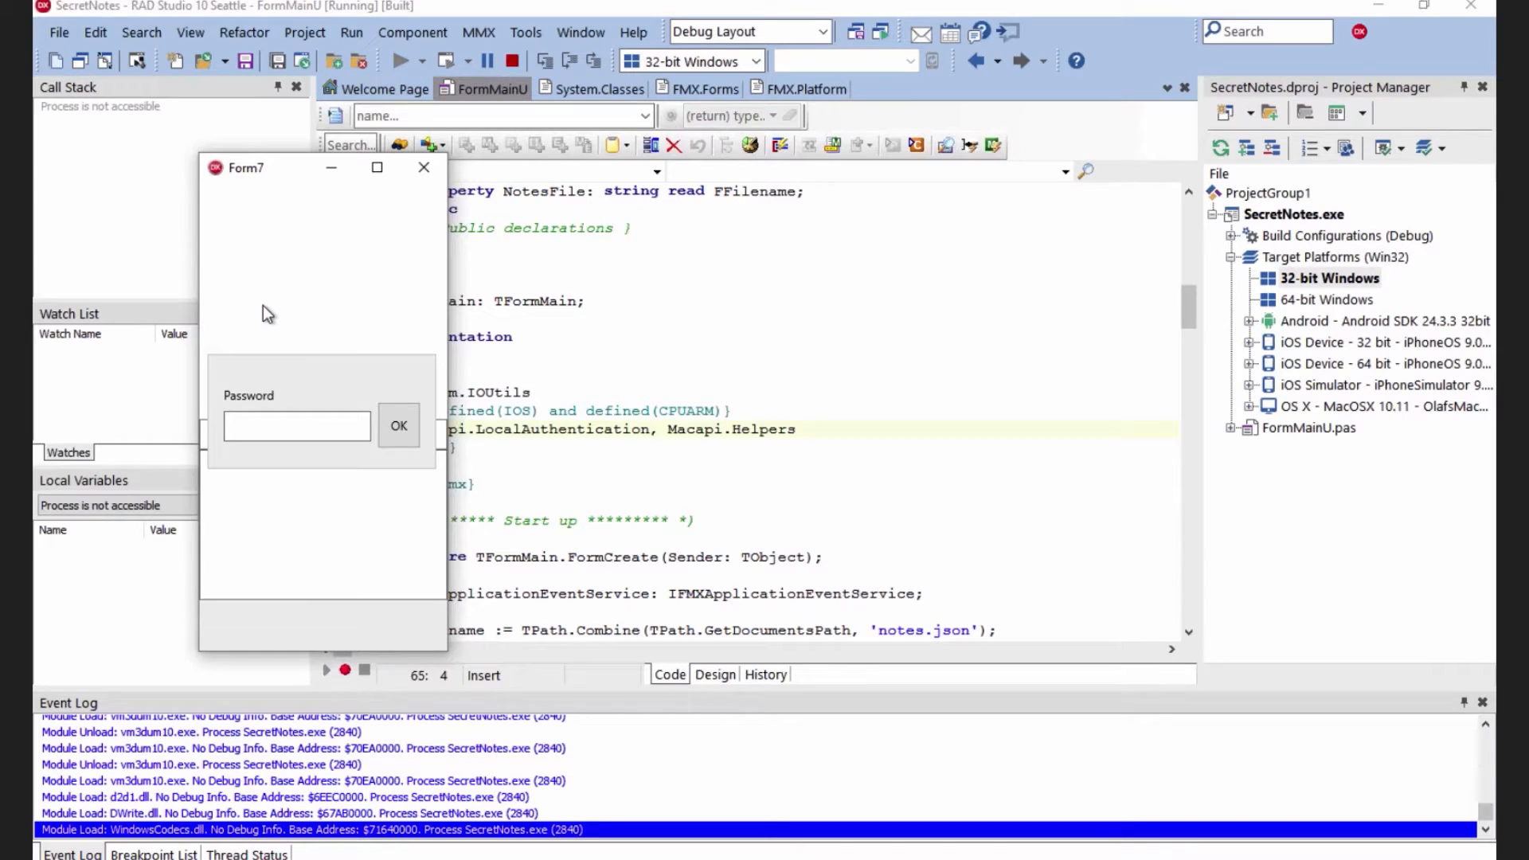
{"action": "left_click", "coordinate": [296, 425]}
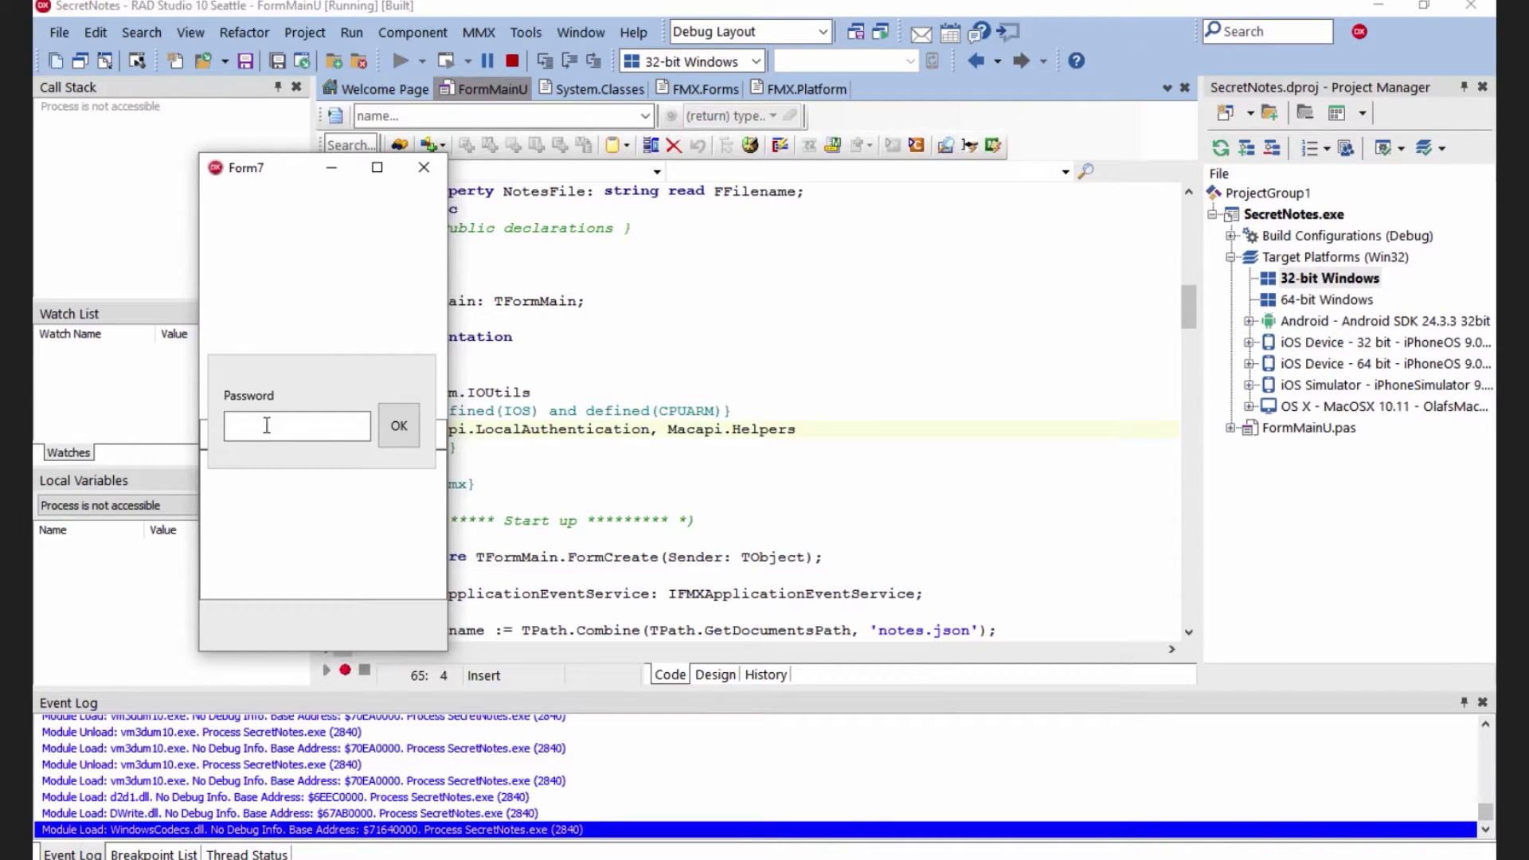
{"action": "left_click", "coordinate": [296, 425]}
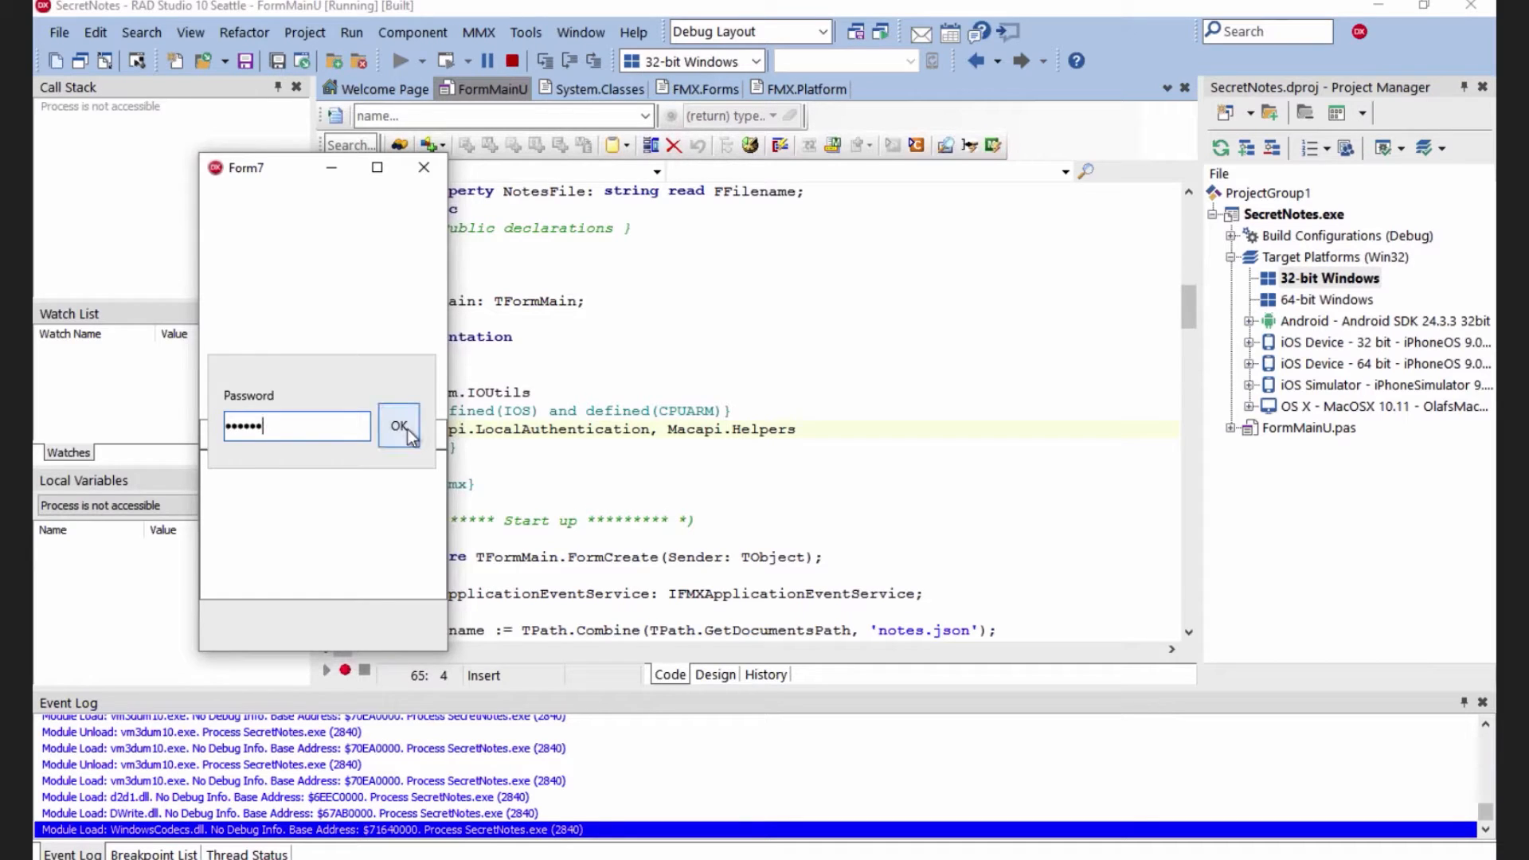
Add Note 4 and type 'Some new stuff' in its memo
{"action": "left_click", "coordinate": [399, 426]}
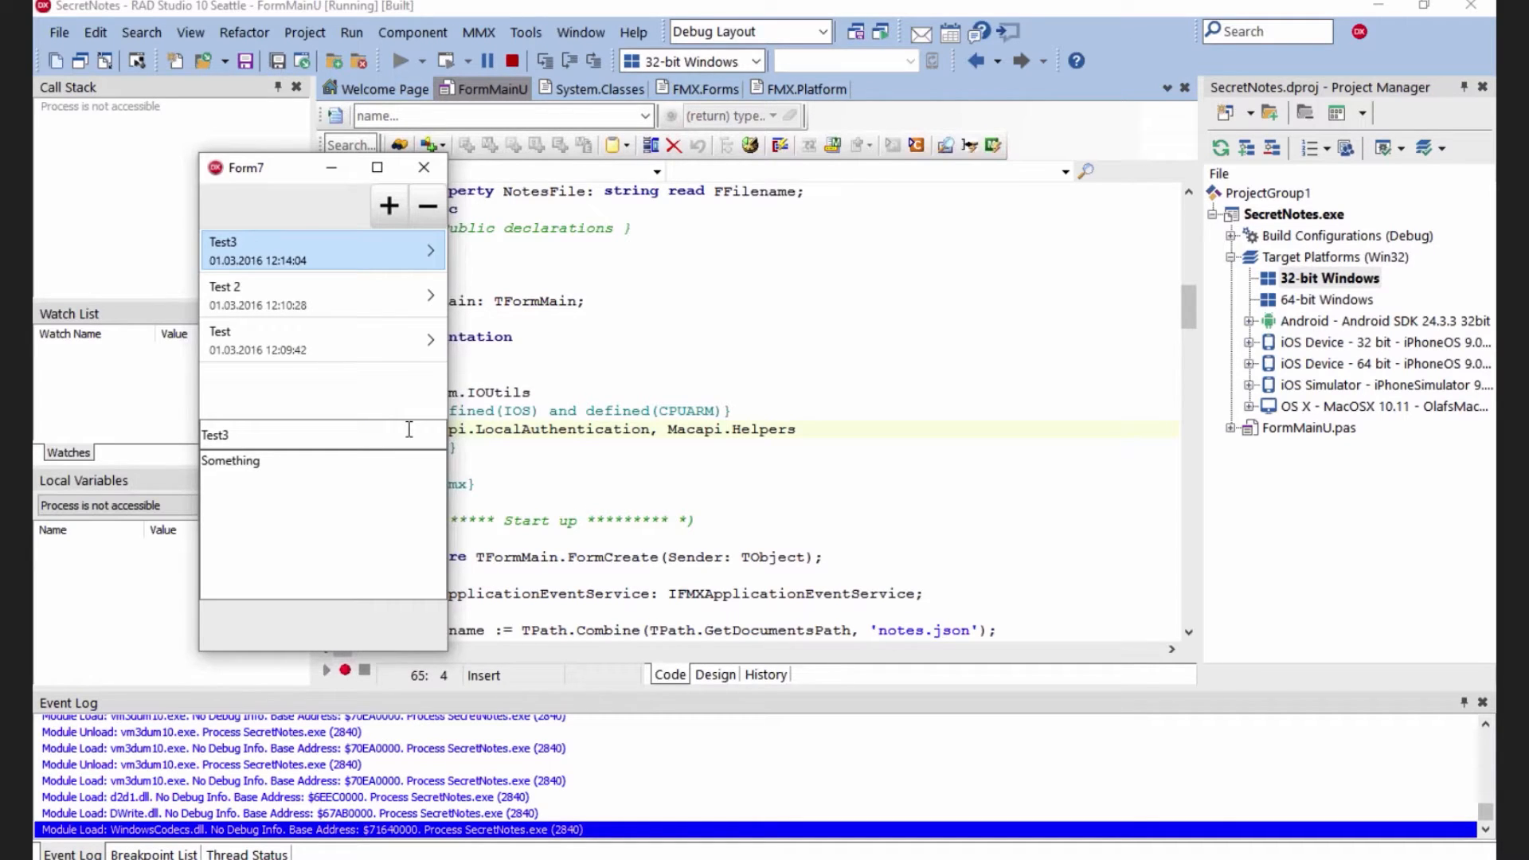
{"action": "mouse_move", "coordinate": [411, 436]}
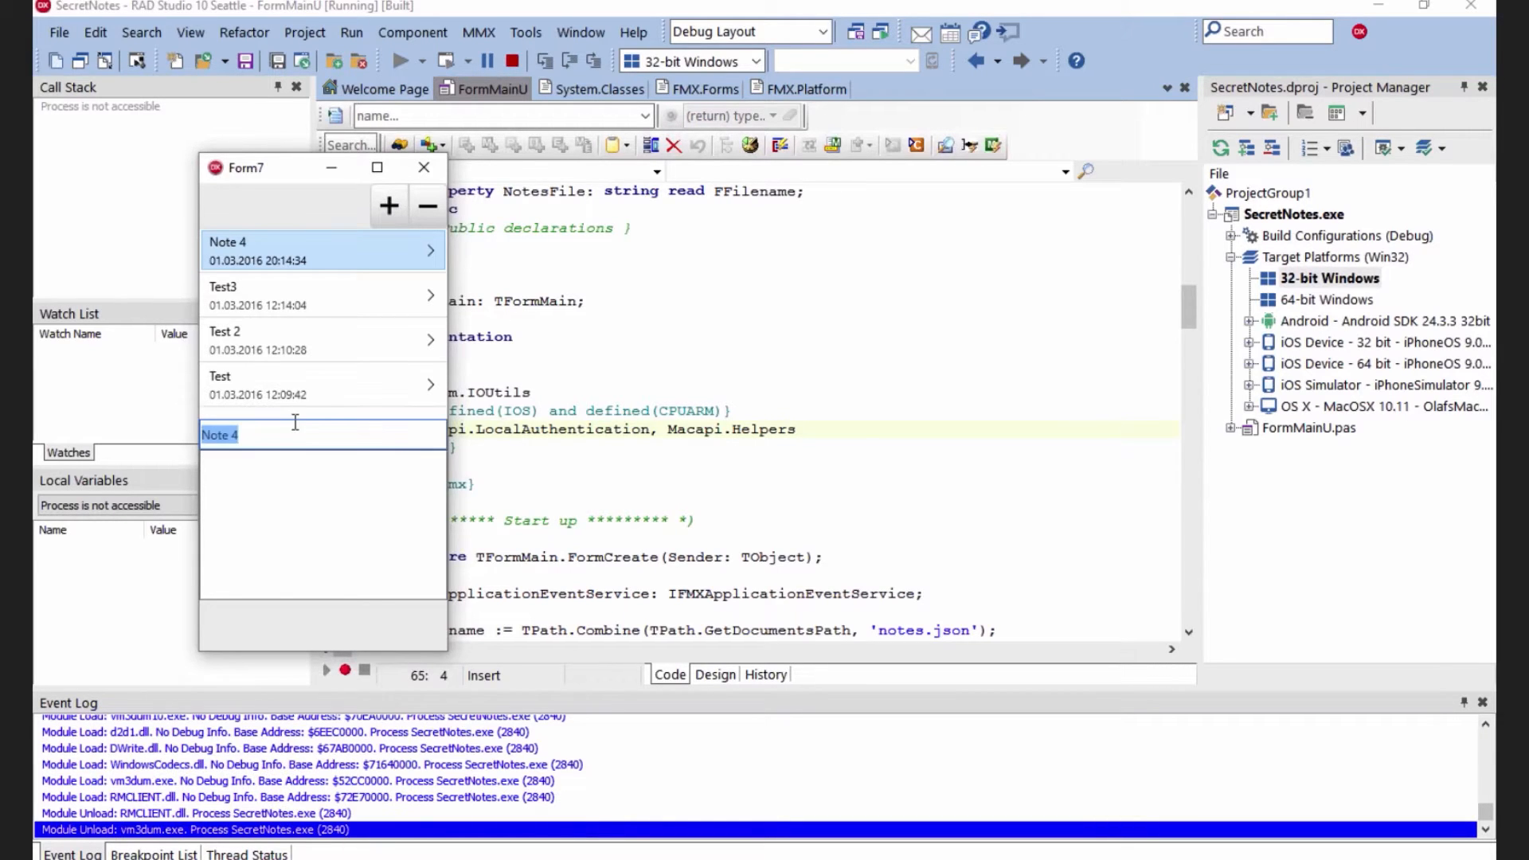
{"action": "type", "text": "s"}
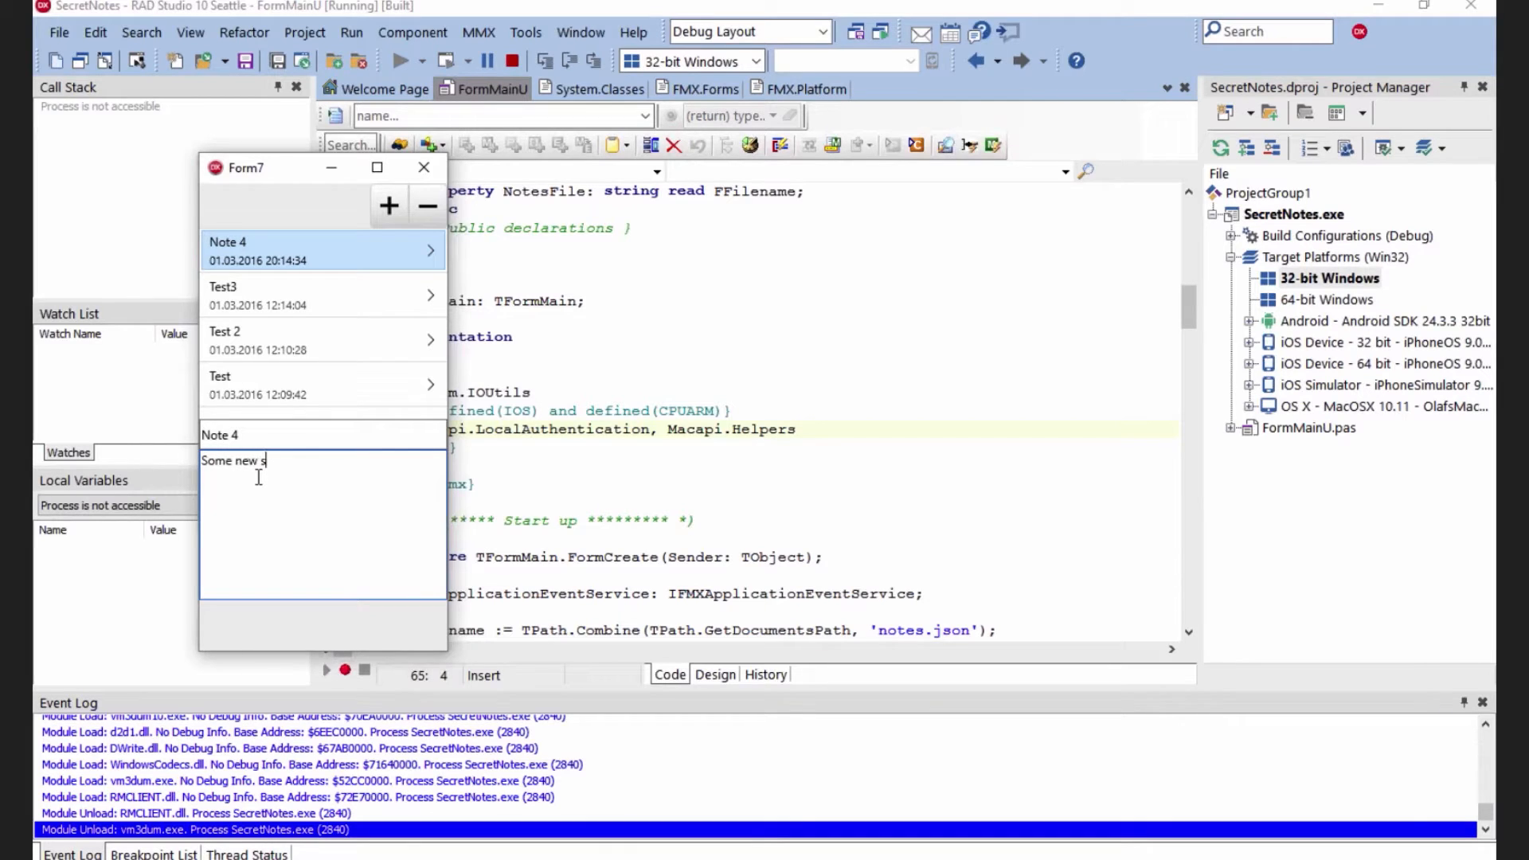
{"action": "type", "text": "tuff"}
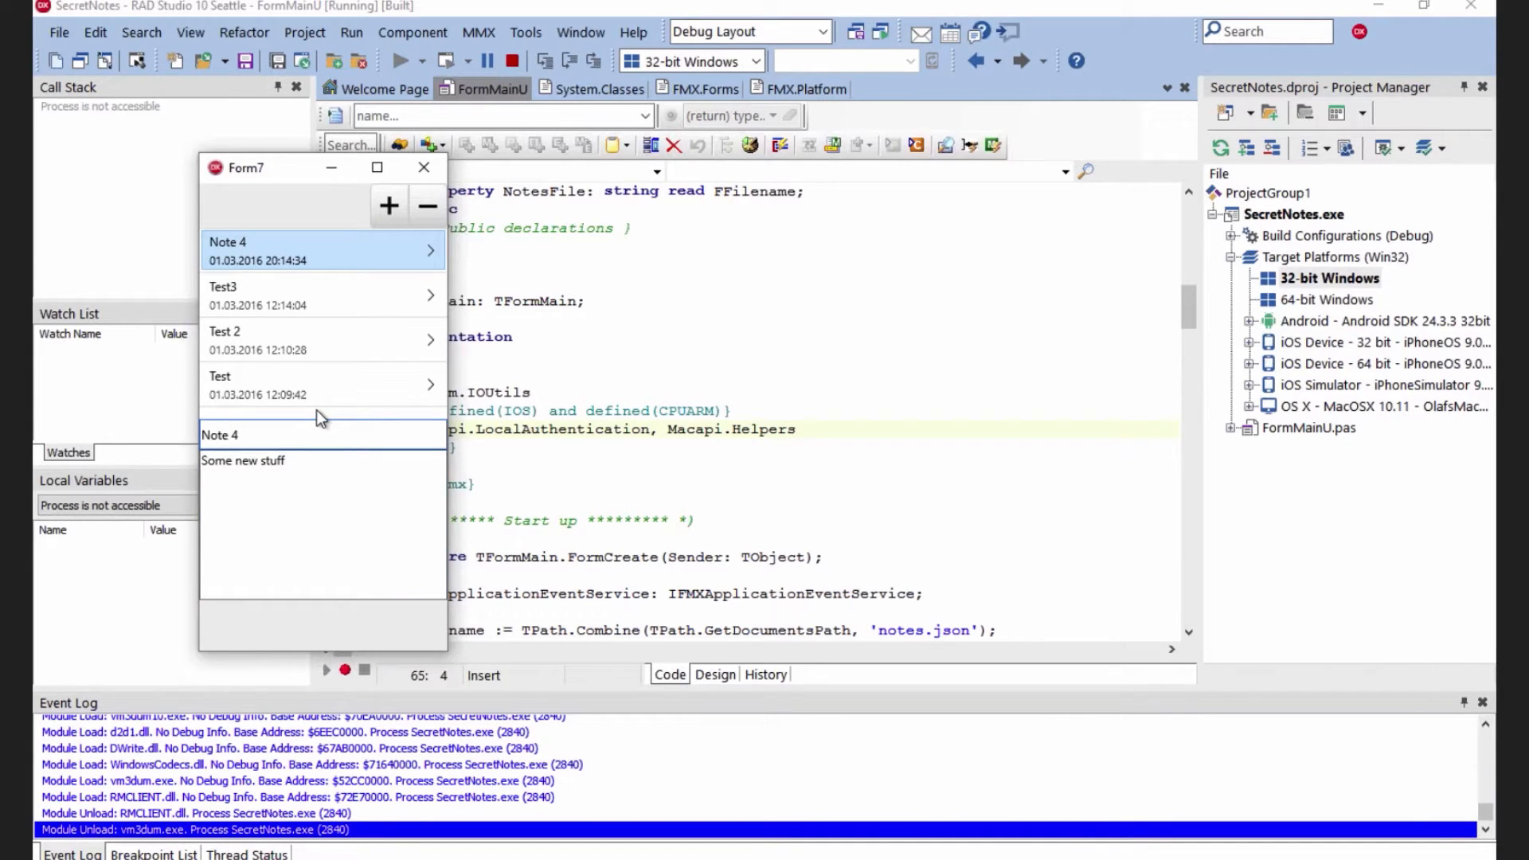
{"action": "mouse_move", "coordinate": [422, 168]}
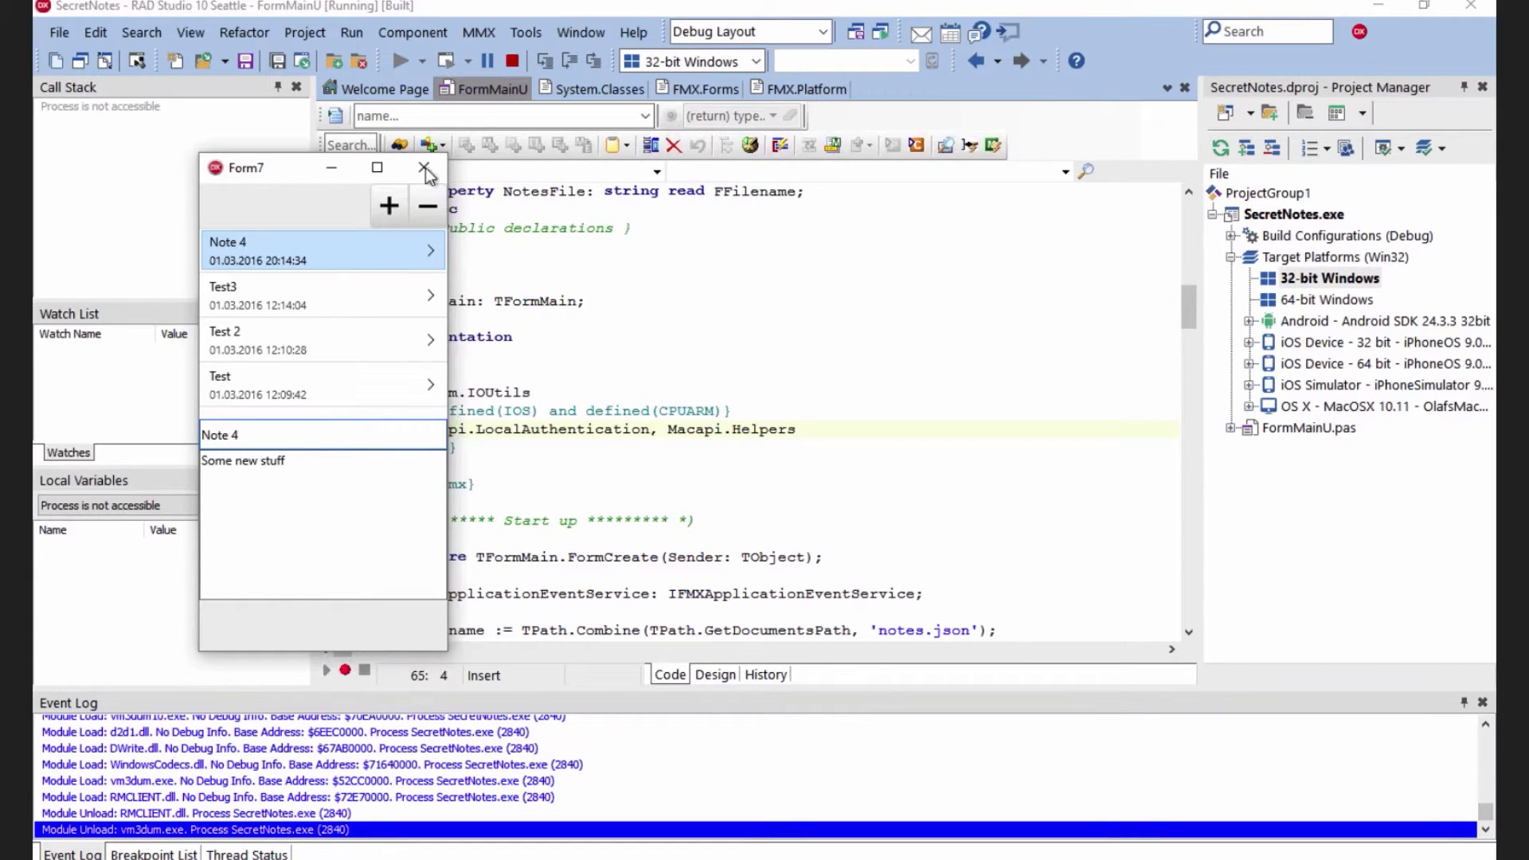
{"action": "mouse_move", "coordinate": [423, 168]}
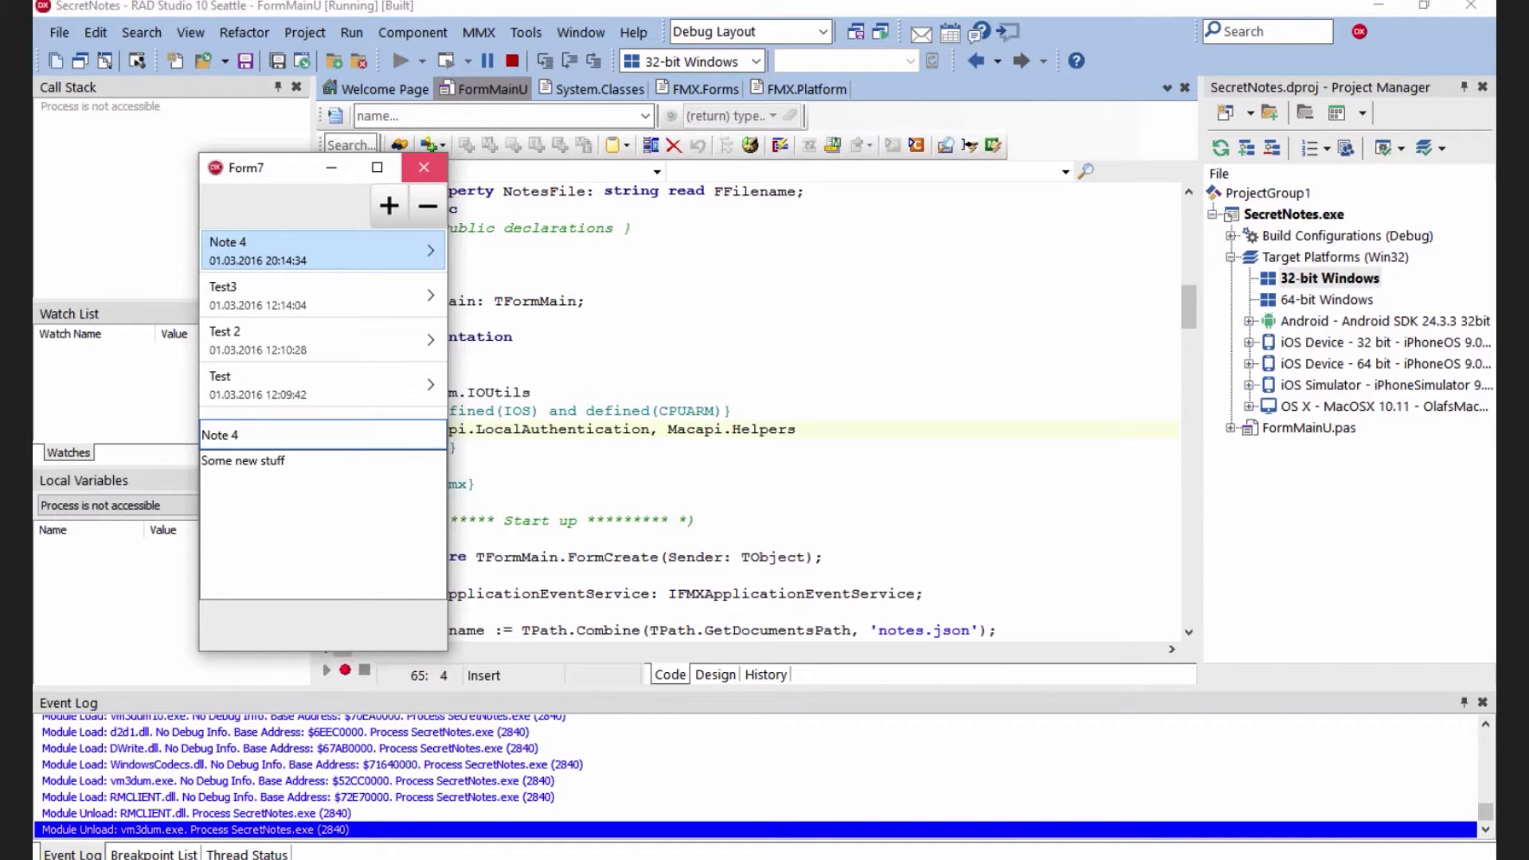
Close and rerun SecretNotes, then unlock with the password to confirm Note 4 remains
{"action": "left_click", "coordinate": [424, 167]}
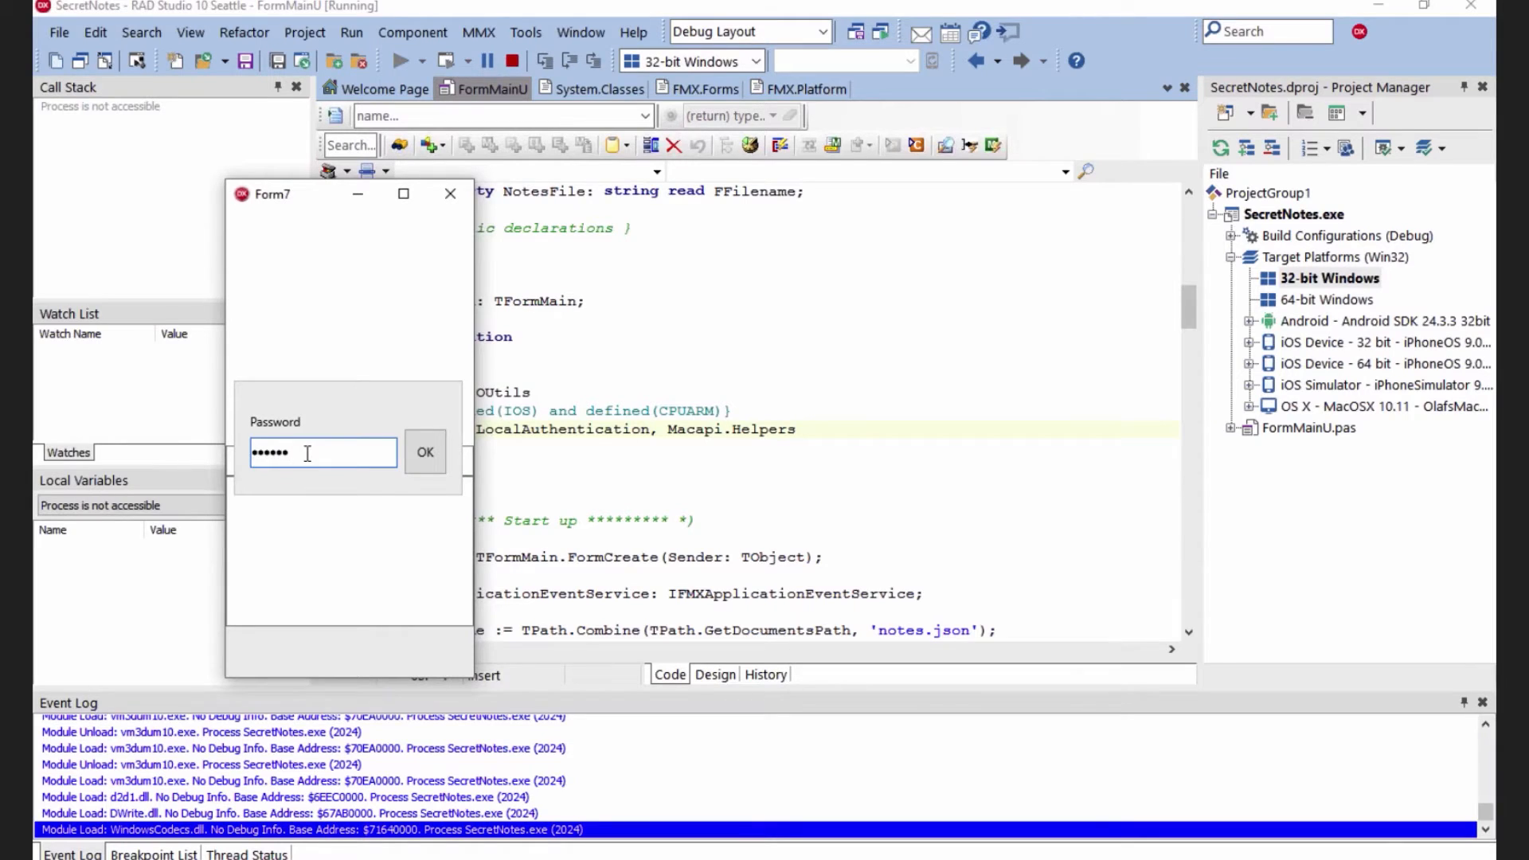
{"action": "left_click", "coordinate": [425, 452]}
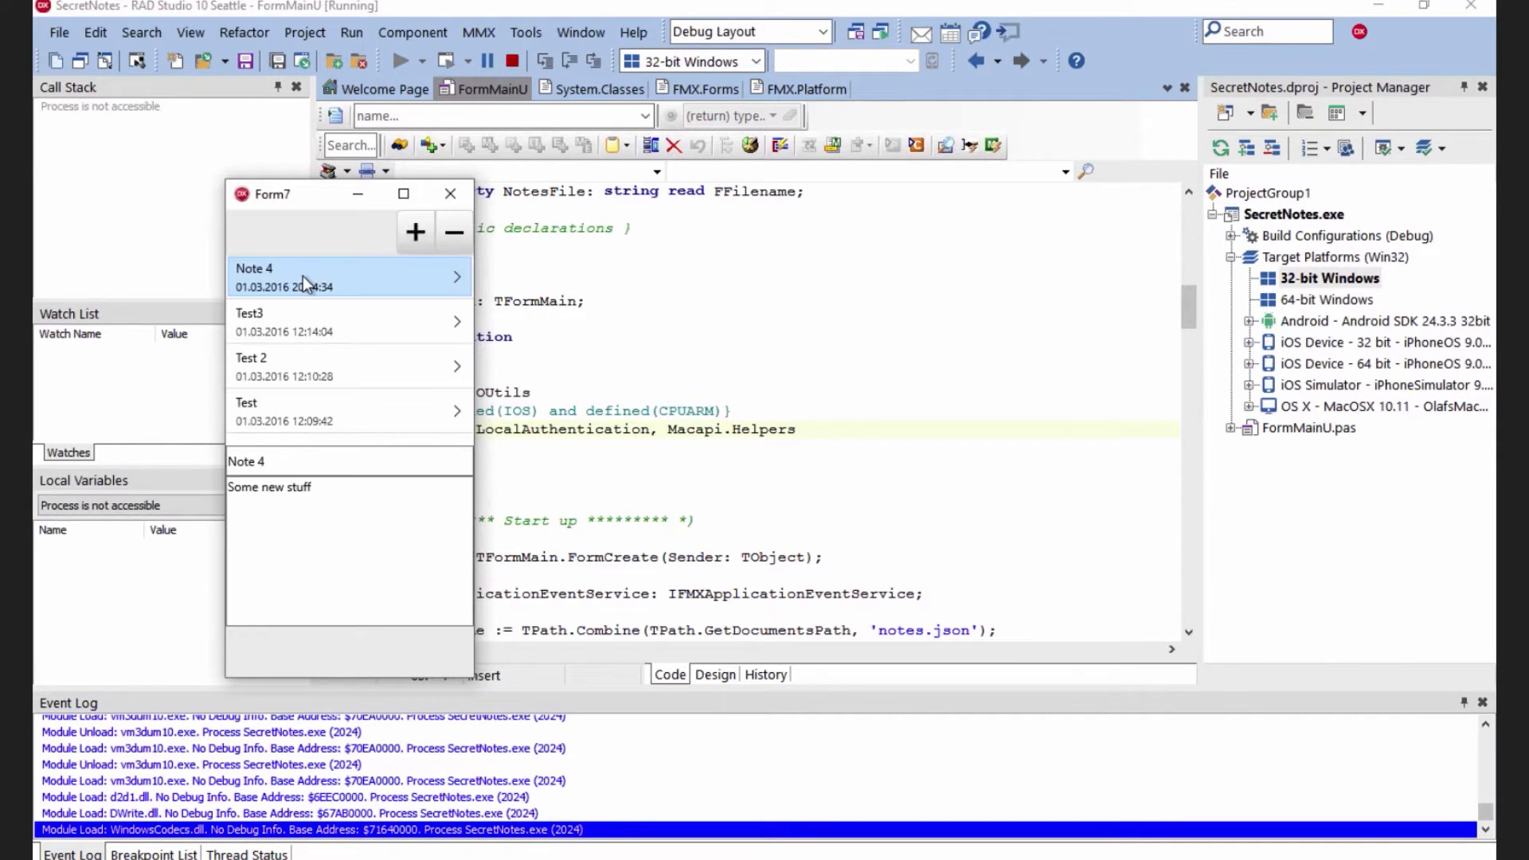
{"action": "mouse_move", "coordinate": [300, 303]}
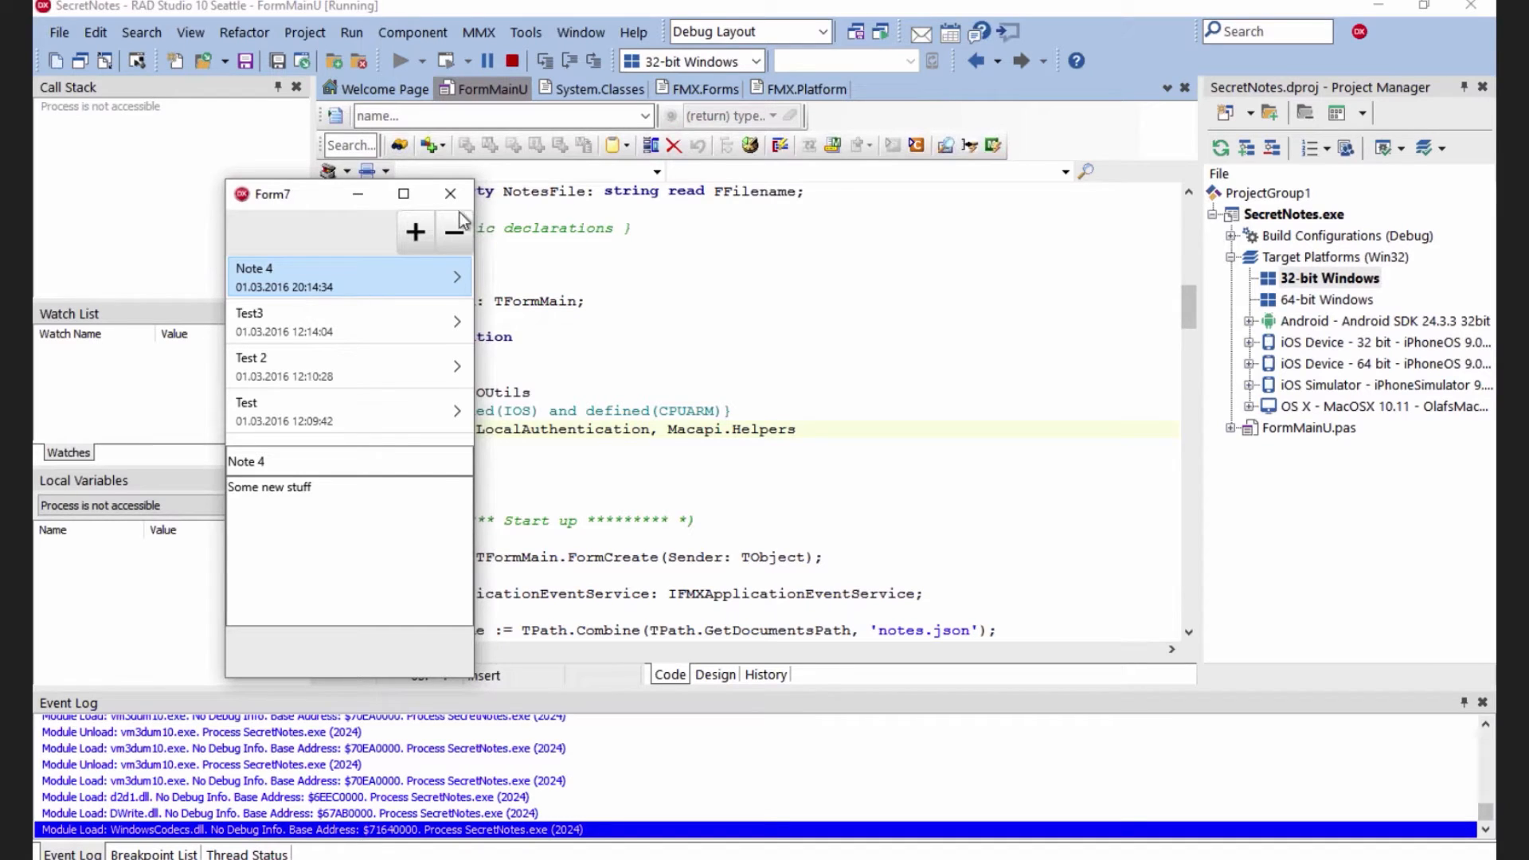
Close the running SecretNotes window to return to FormMainU's FormCreate code
{"action": "left_click", "coordinate": [449, 194]}
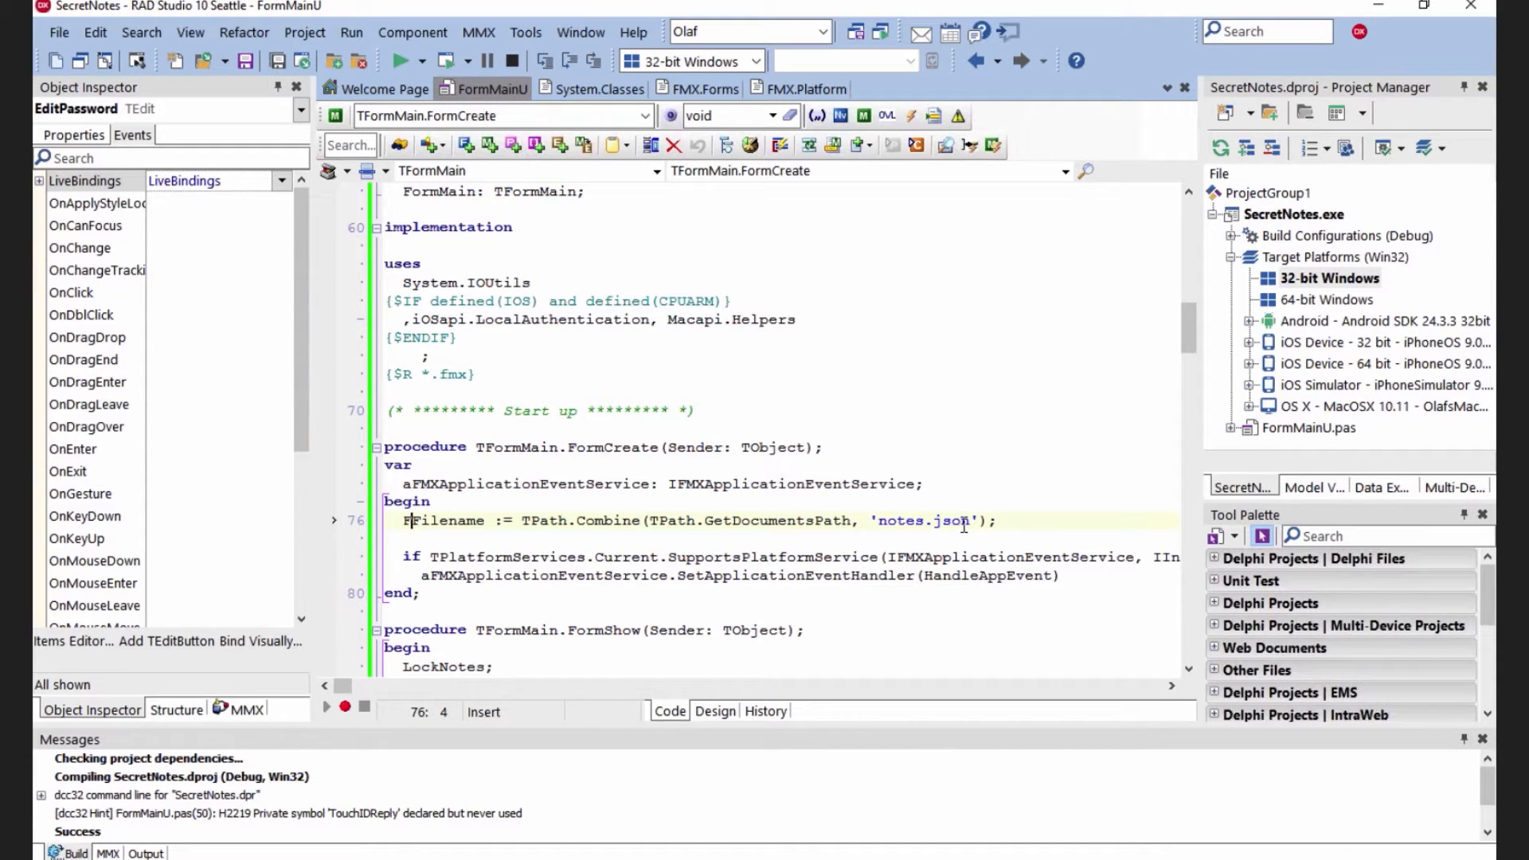
{"action": "mouse_move", "coordinate": [1083, 425]}
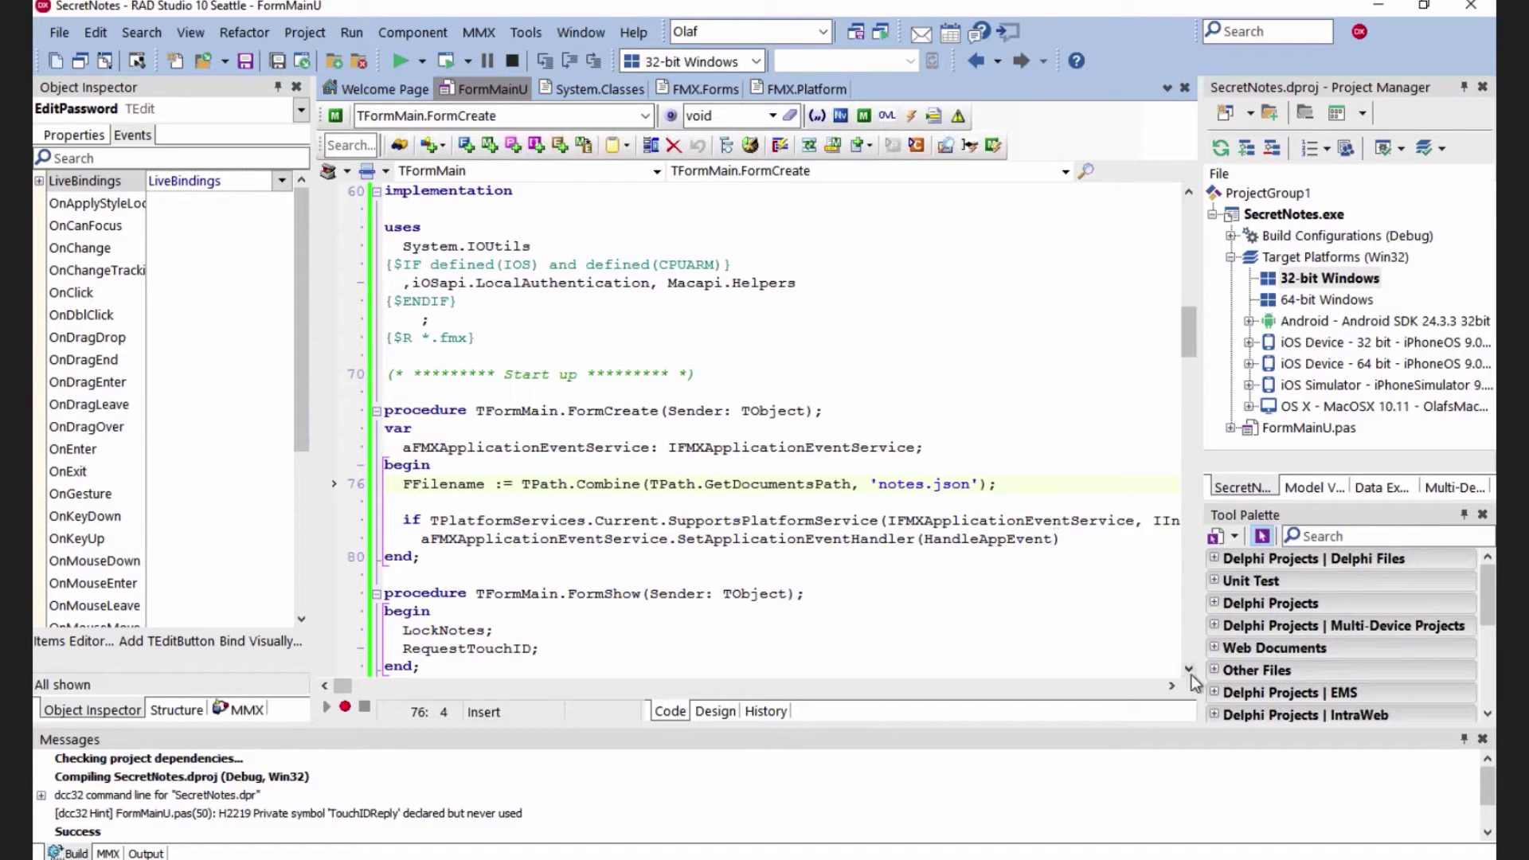
Scroll the code editor past FormShow to the ButtonPasswordClick procedure
{"action": "scroll", "scroll_direction": "down", "scroll_amount": 3}
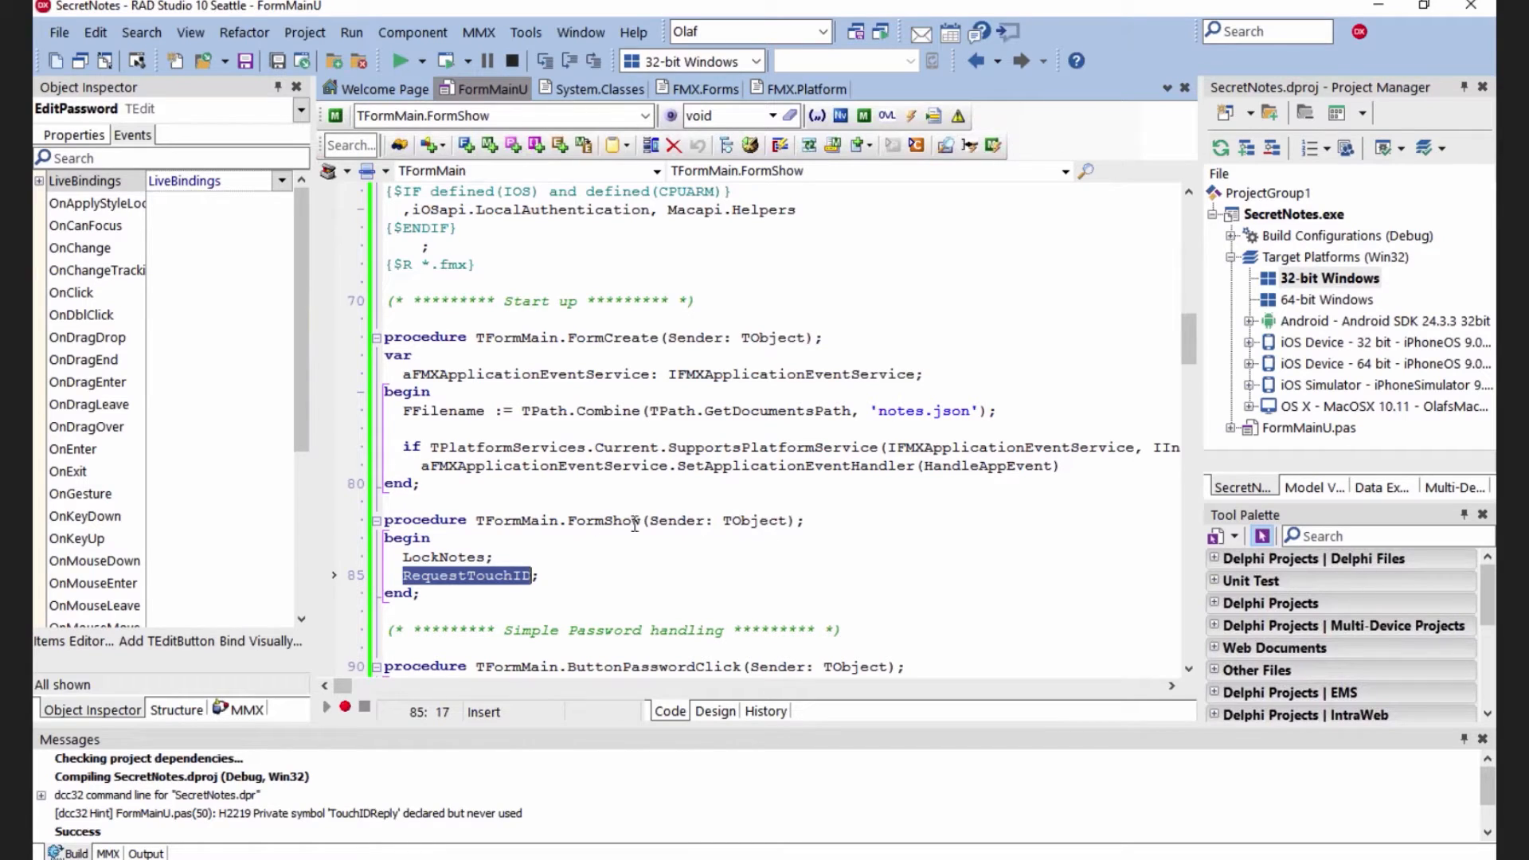
{"action": "mouse_move", "coordinate": [568, 530]}
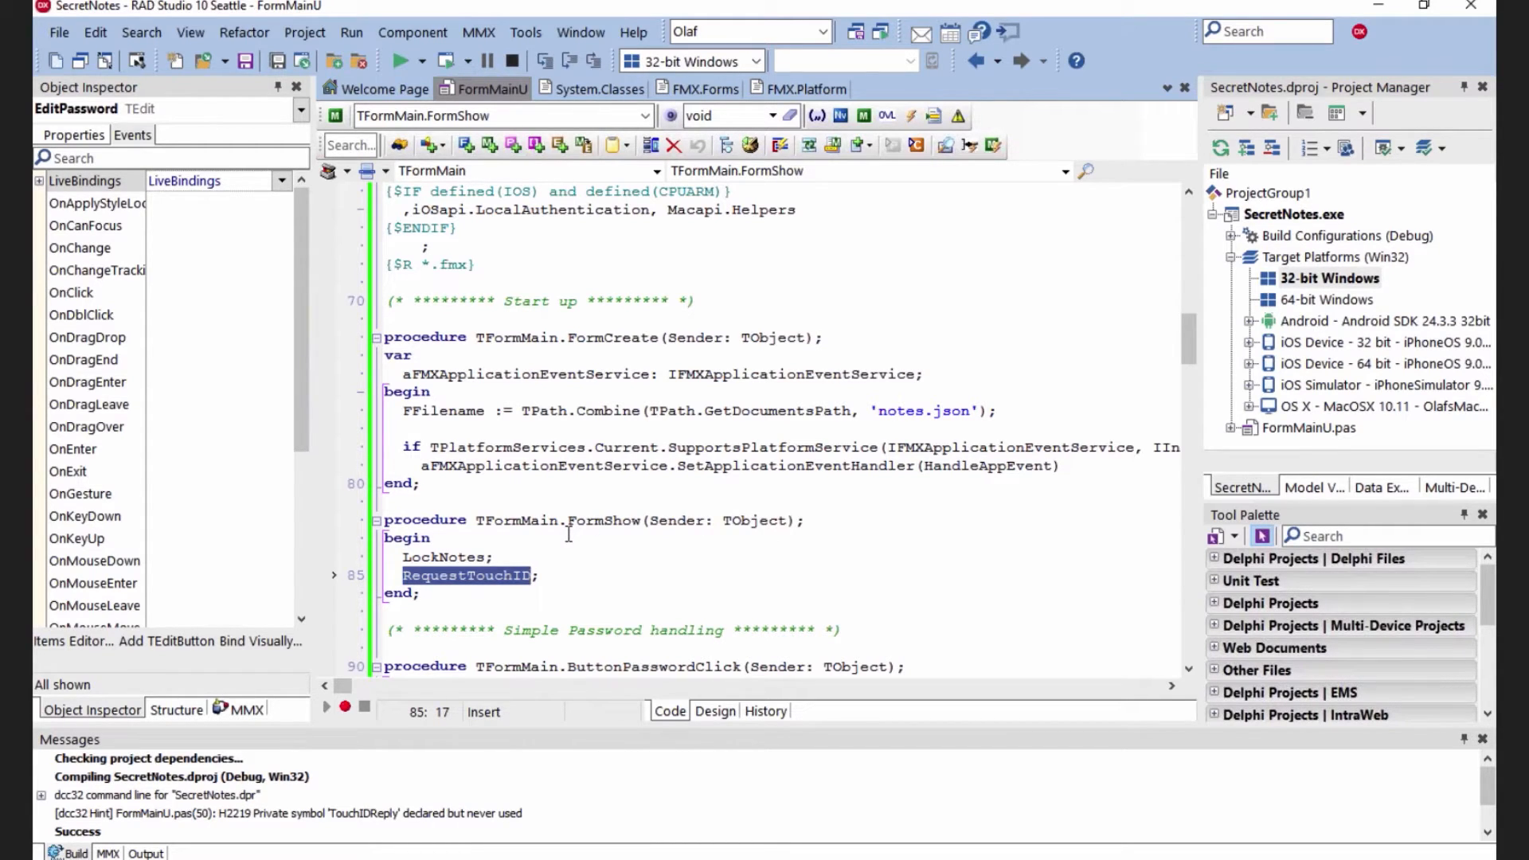
{"action": "mouse_move", "coordinate": [1187, 361]}
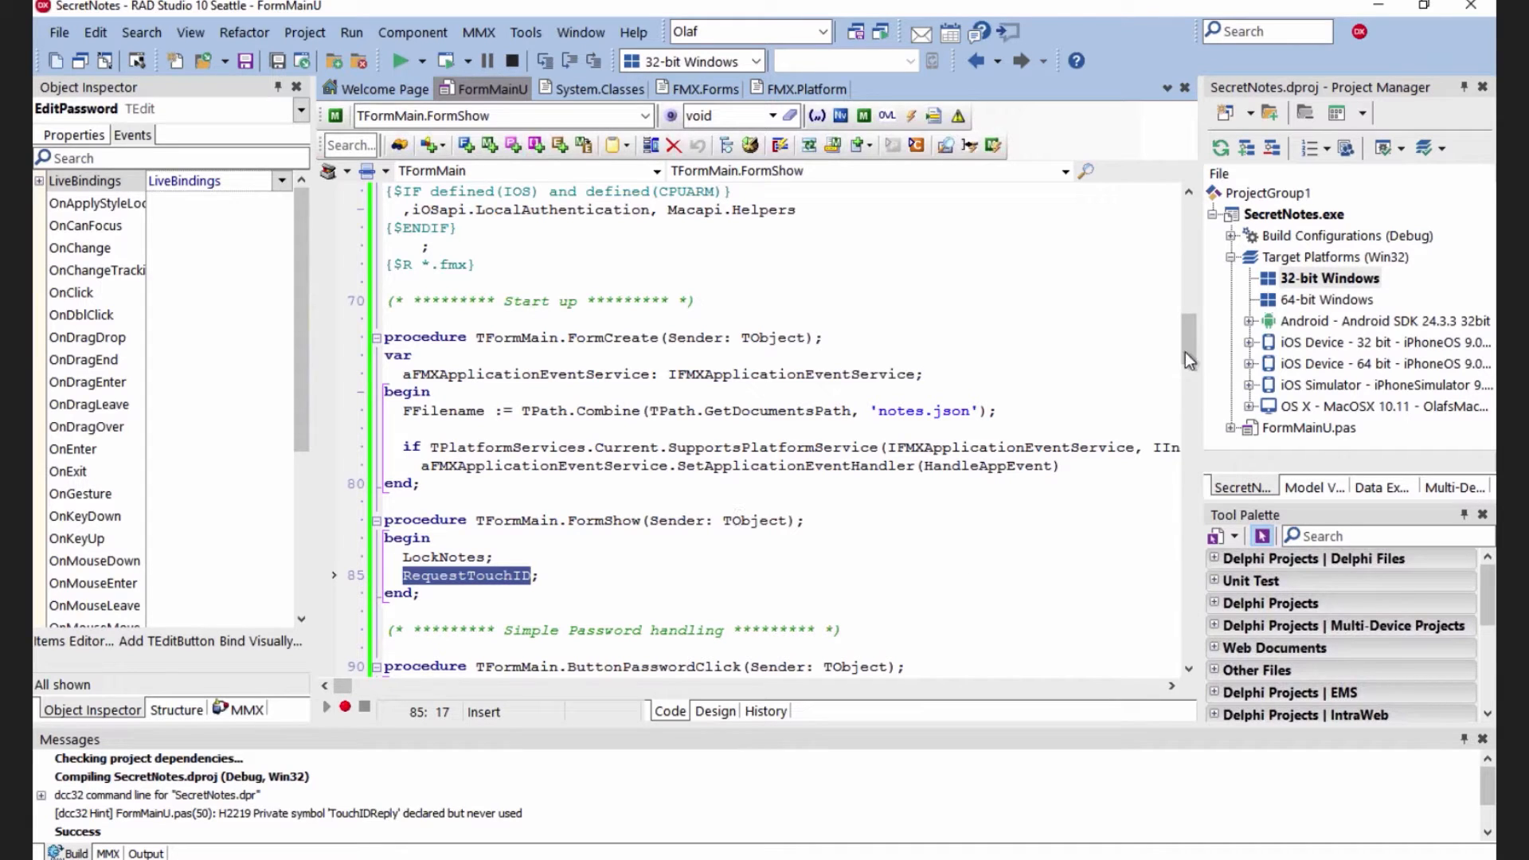
{"action": "left_click_drag", "start_coordinate": [1186, 356], "coordinate": [1186, 365]}
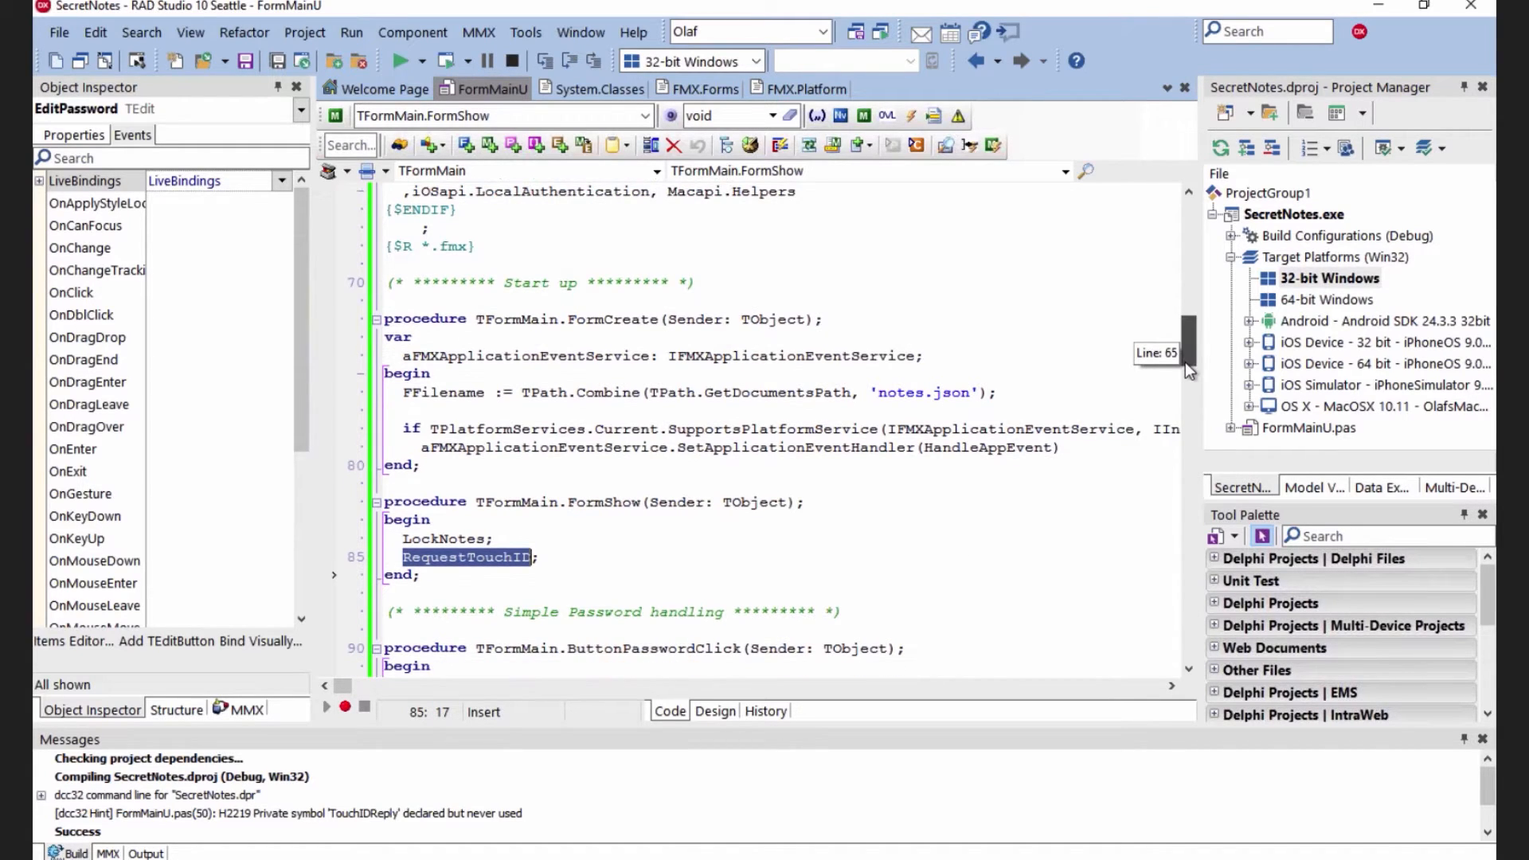
{"action": "scroll", "scroll_direction": "down", "scroll_amount": 3}
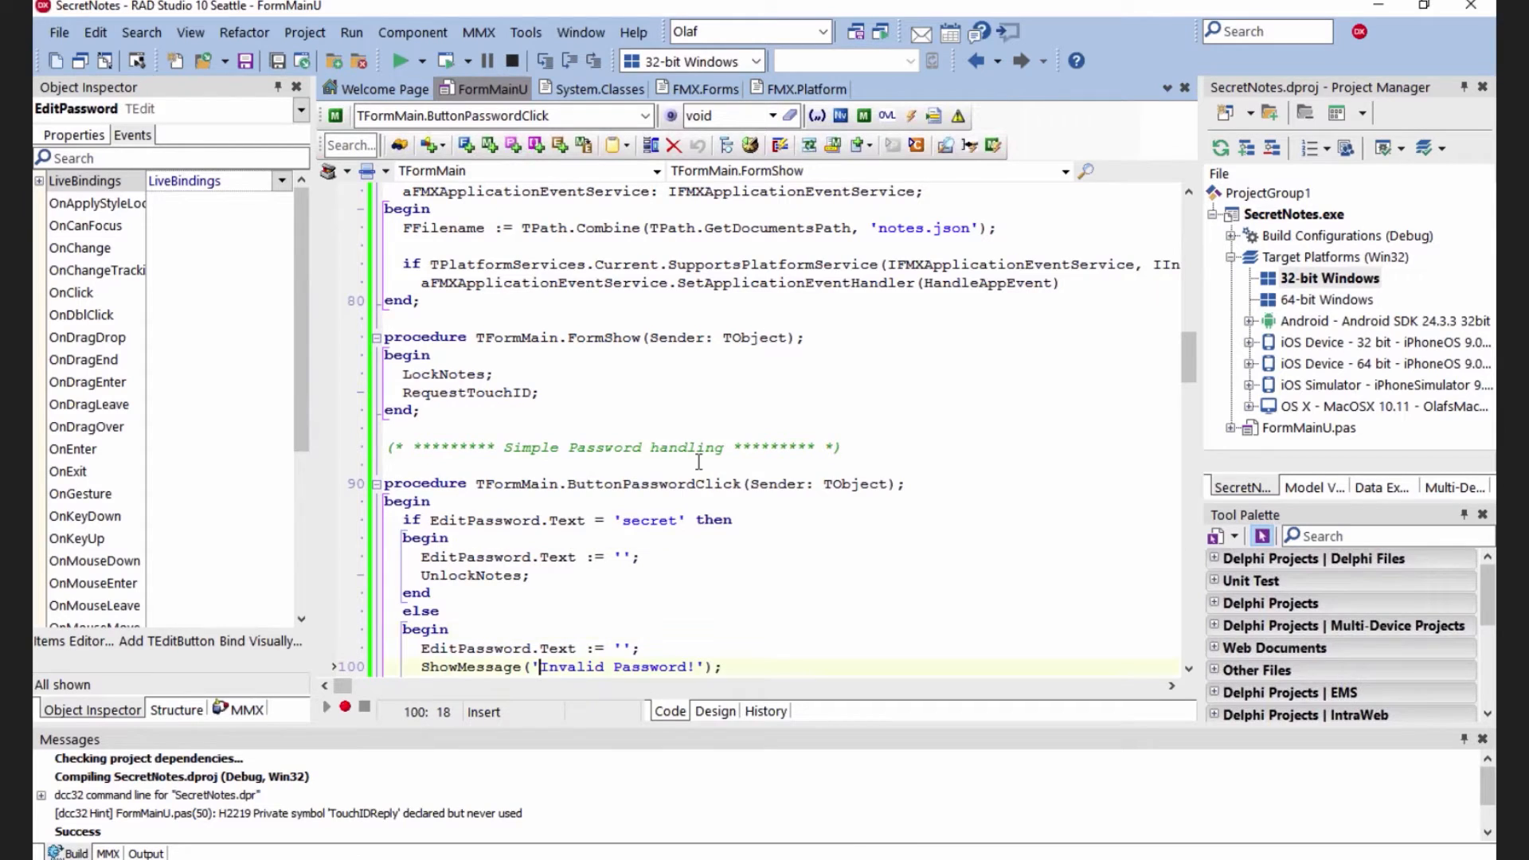
Type EditPassword.SetFocus; after ShowMessage('Invalid Password!') in ButtonPasswordClick
{"action": "type", "text": "EditPassword.SetFocus;"}
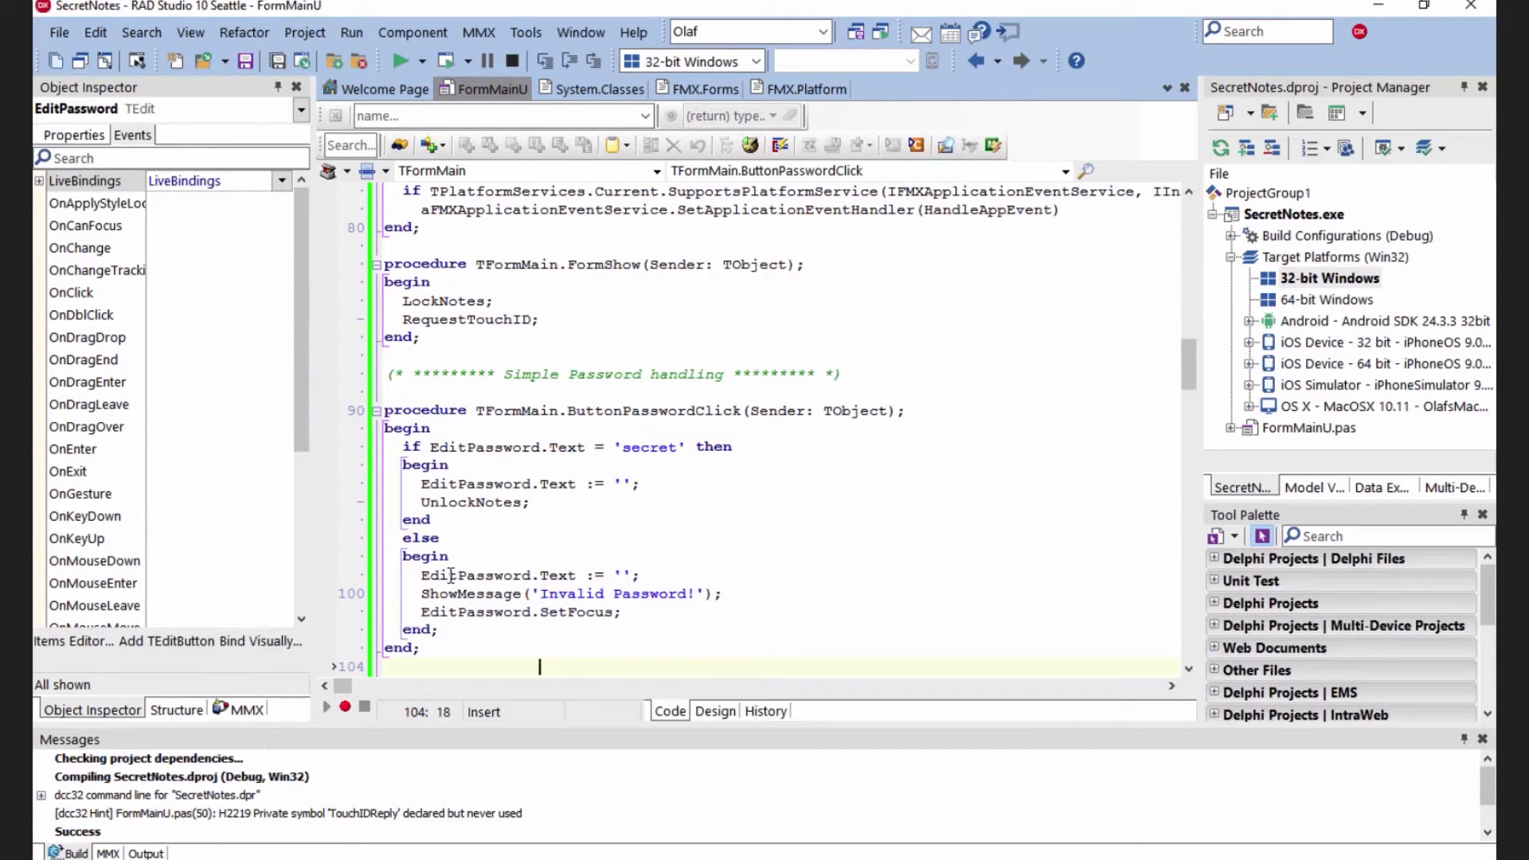
{"action": "mouse_move", "coordinate": [660, 560]}
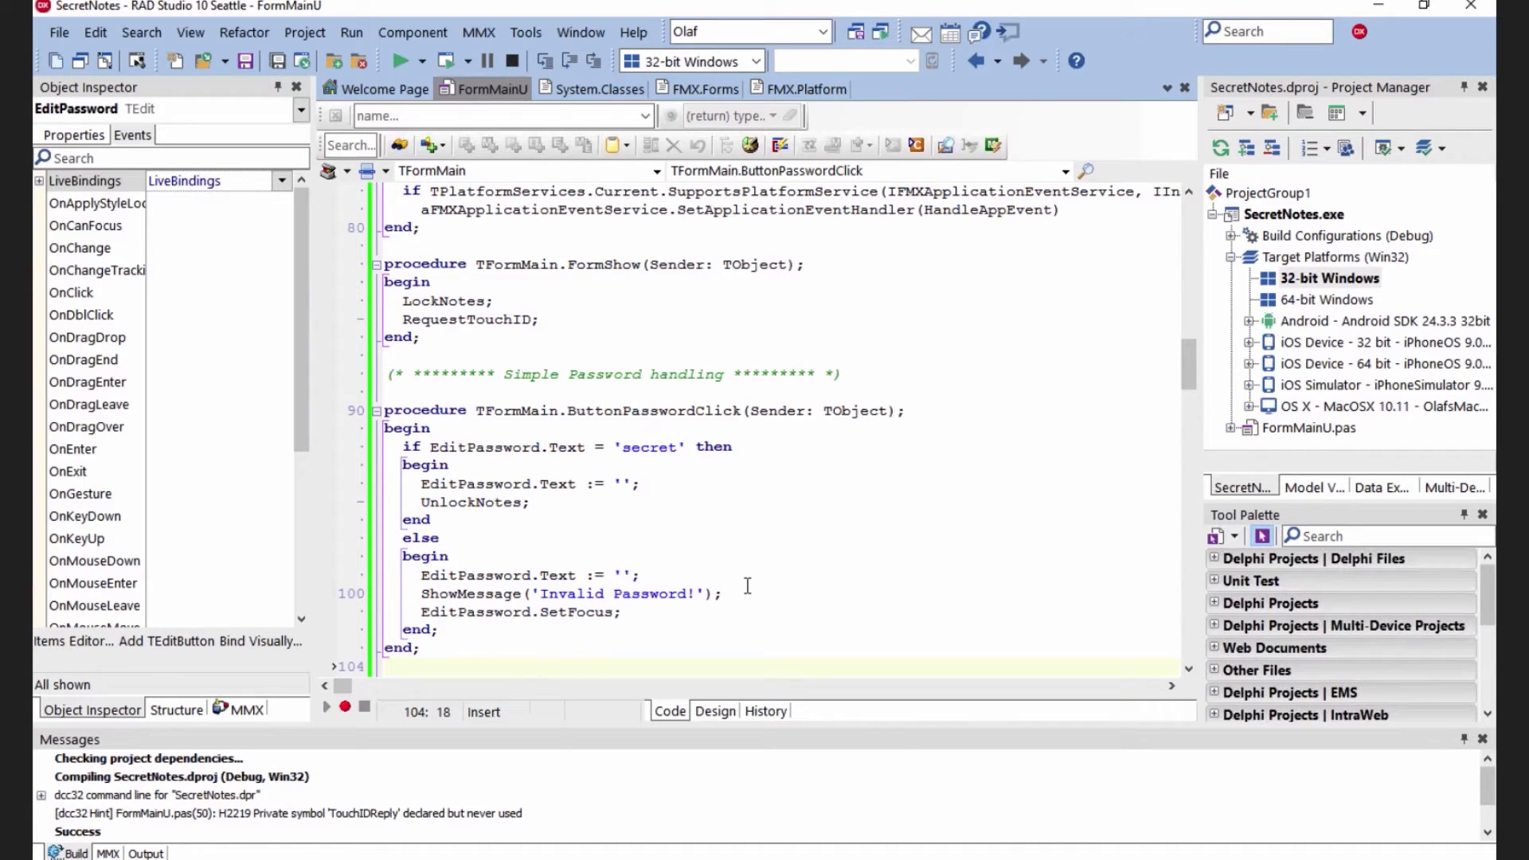
{"action": "mouse_move", "coordinate": [1176, 376]}
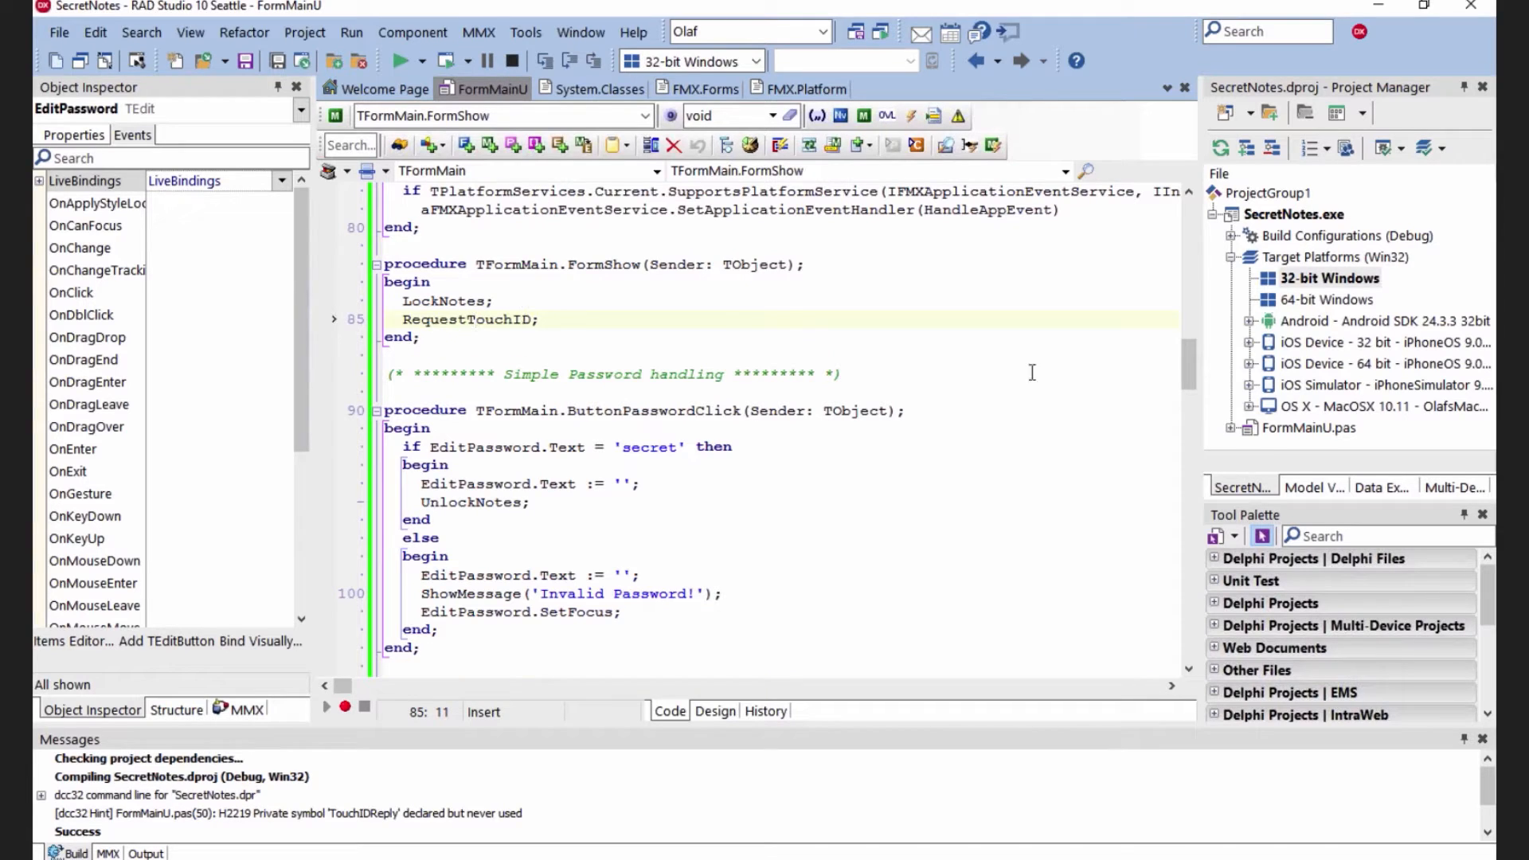
{"action": "mouse_move", "coordinate": [1190, 377]}
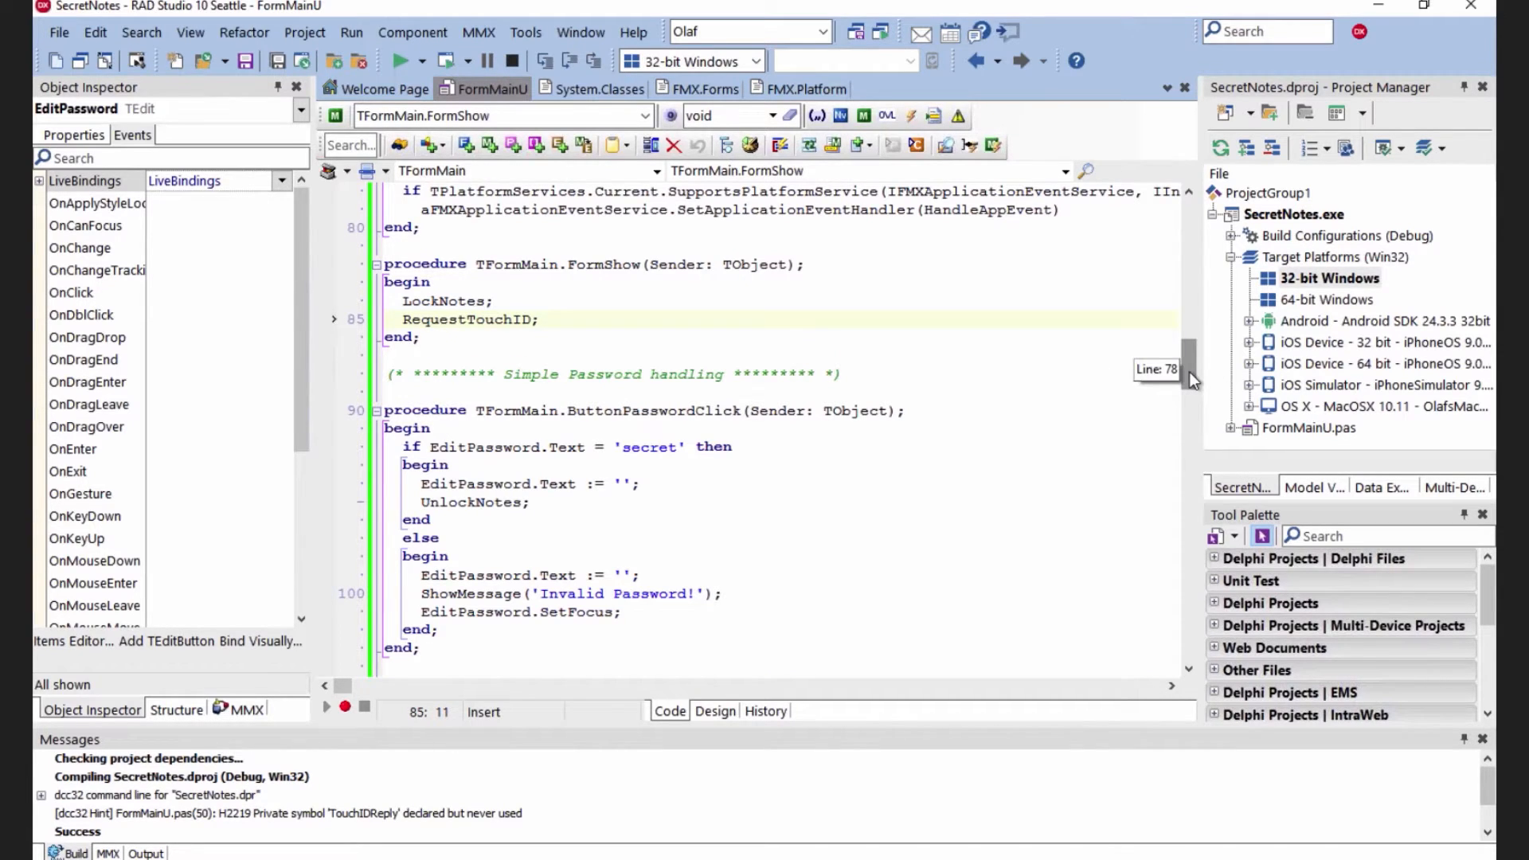
{"action": "scroll", "scroll_direction": "down", "scroll_amount": 3}
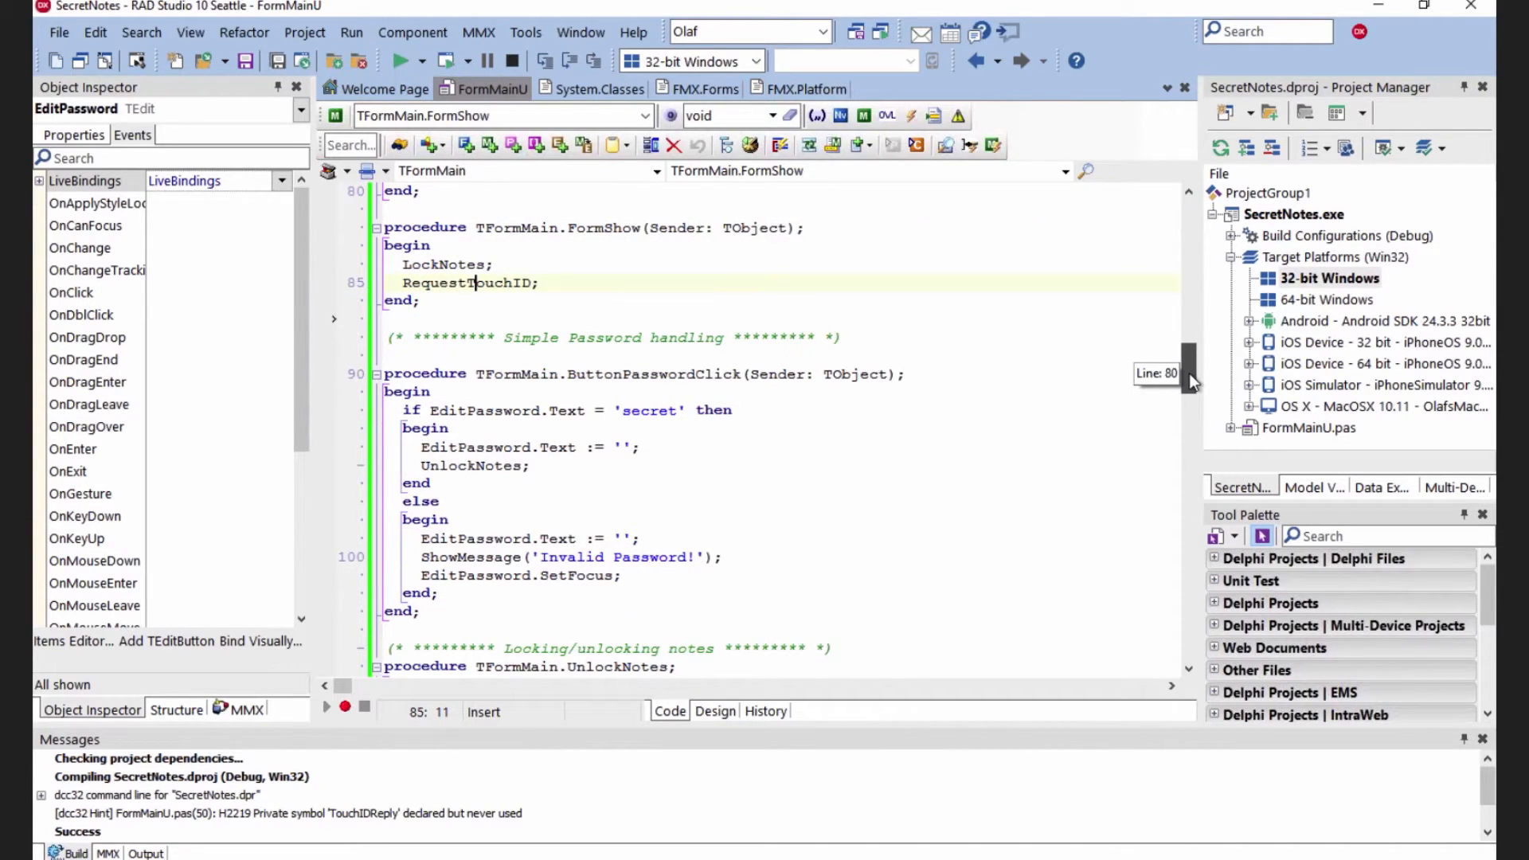
{"action": "scroll", "scroll_direction": "down", "scroll_amount": 3}
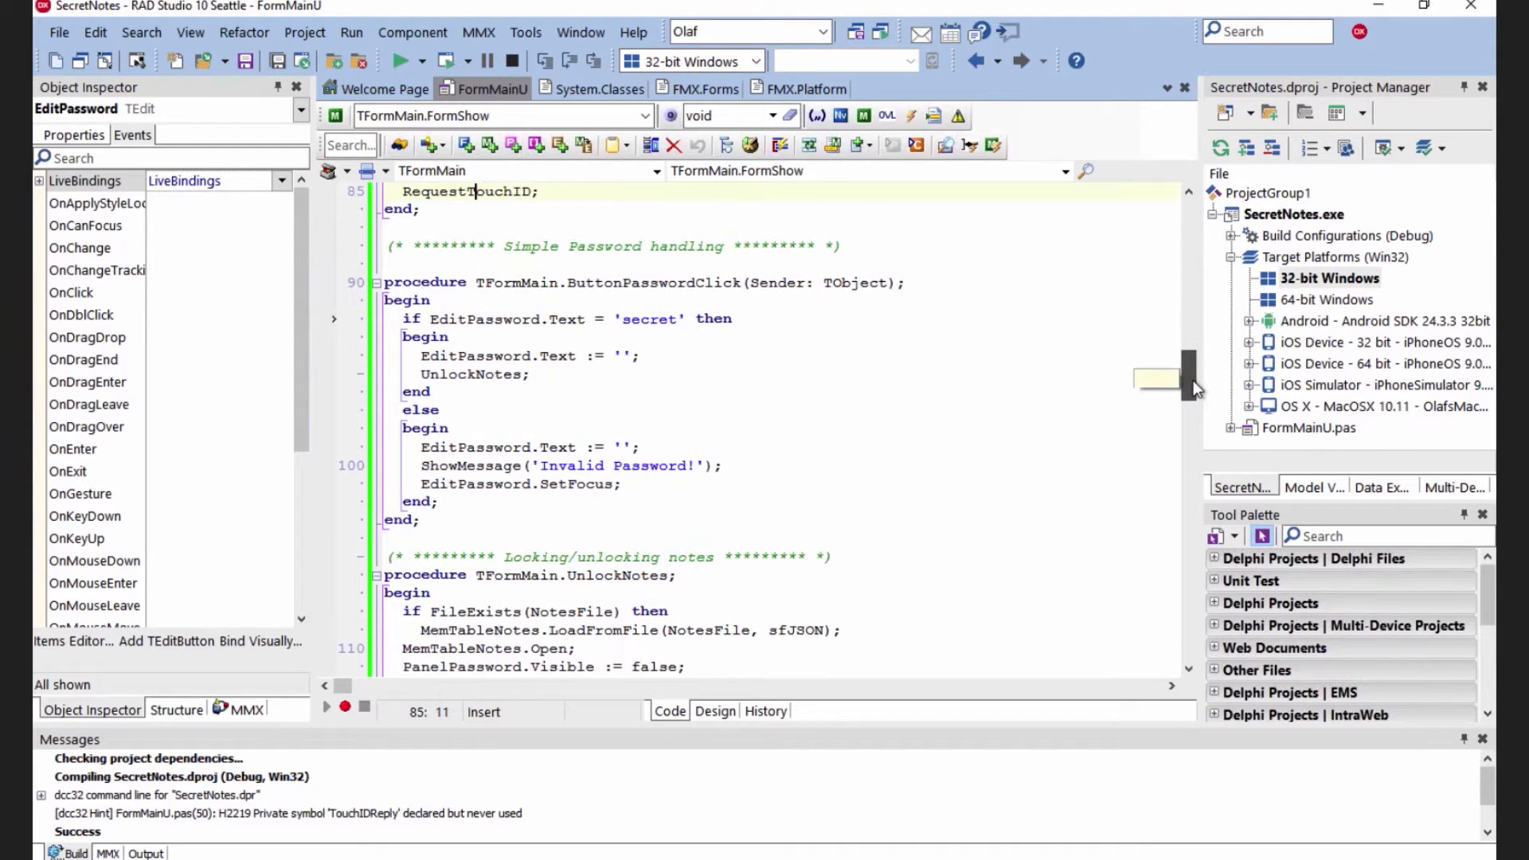
{"action": "left_click_drag", "start_coordinate": [1189, 381], "coordinate": [1190, 429]}
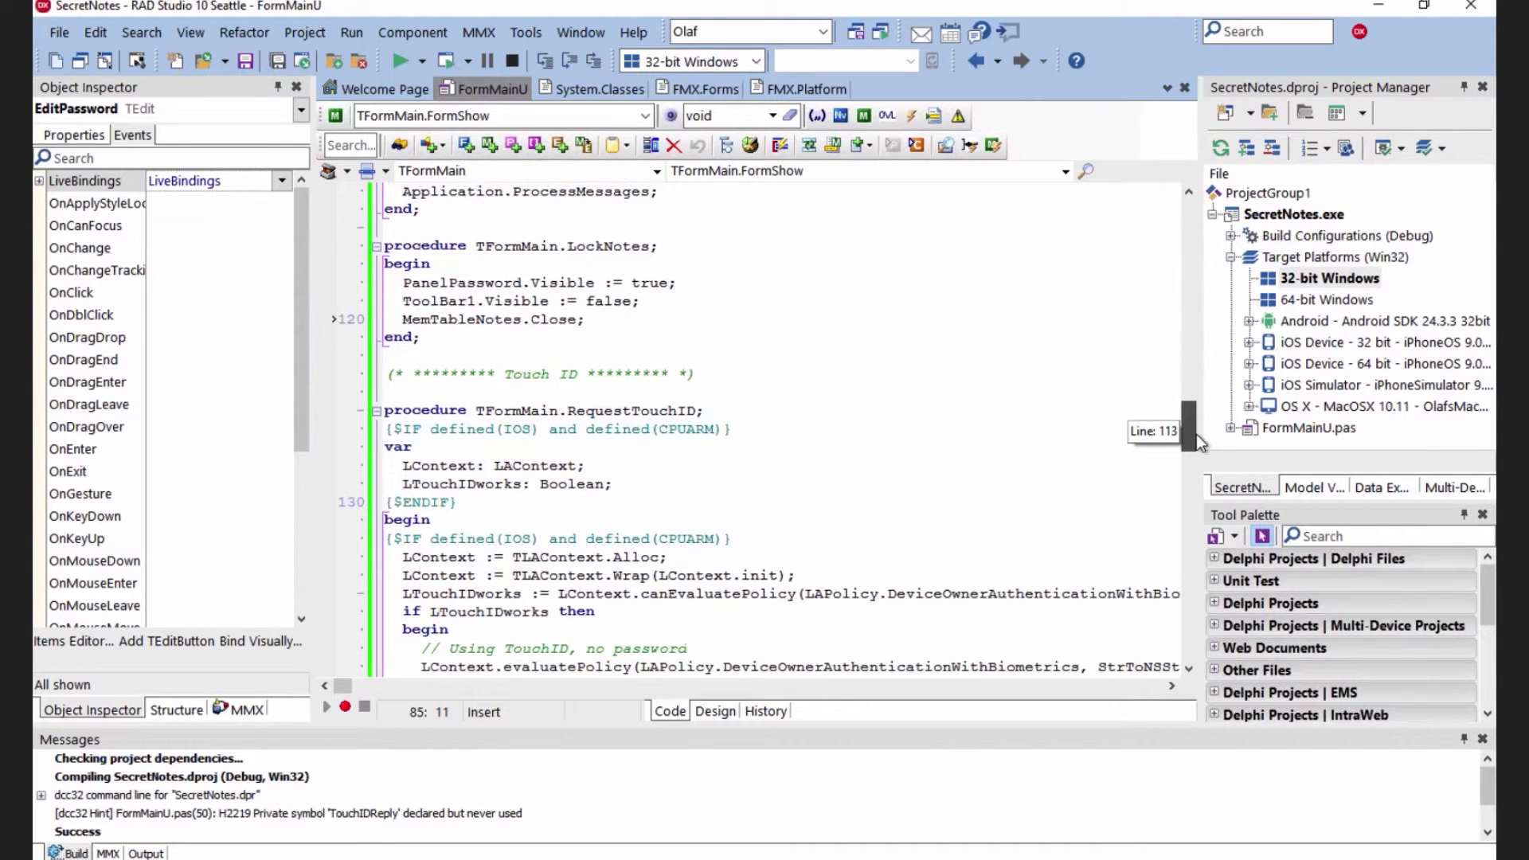
{"action": "scroll", "scroll_direction": "down", "scroll_amount": 3}
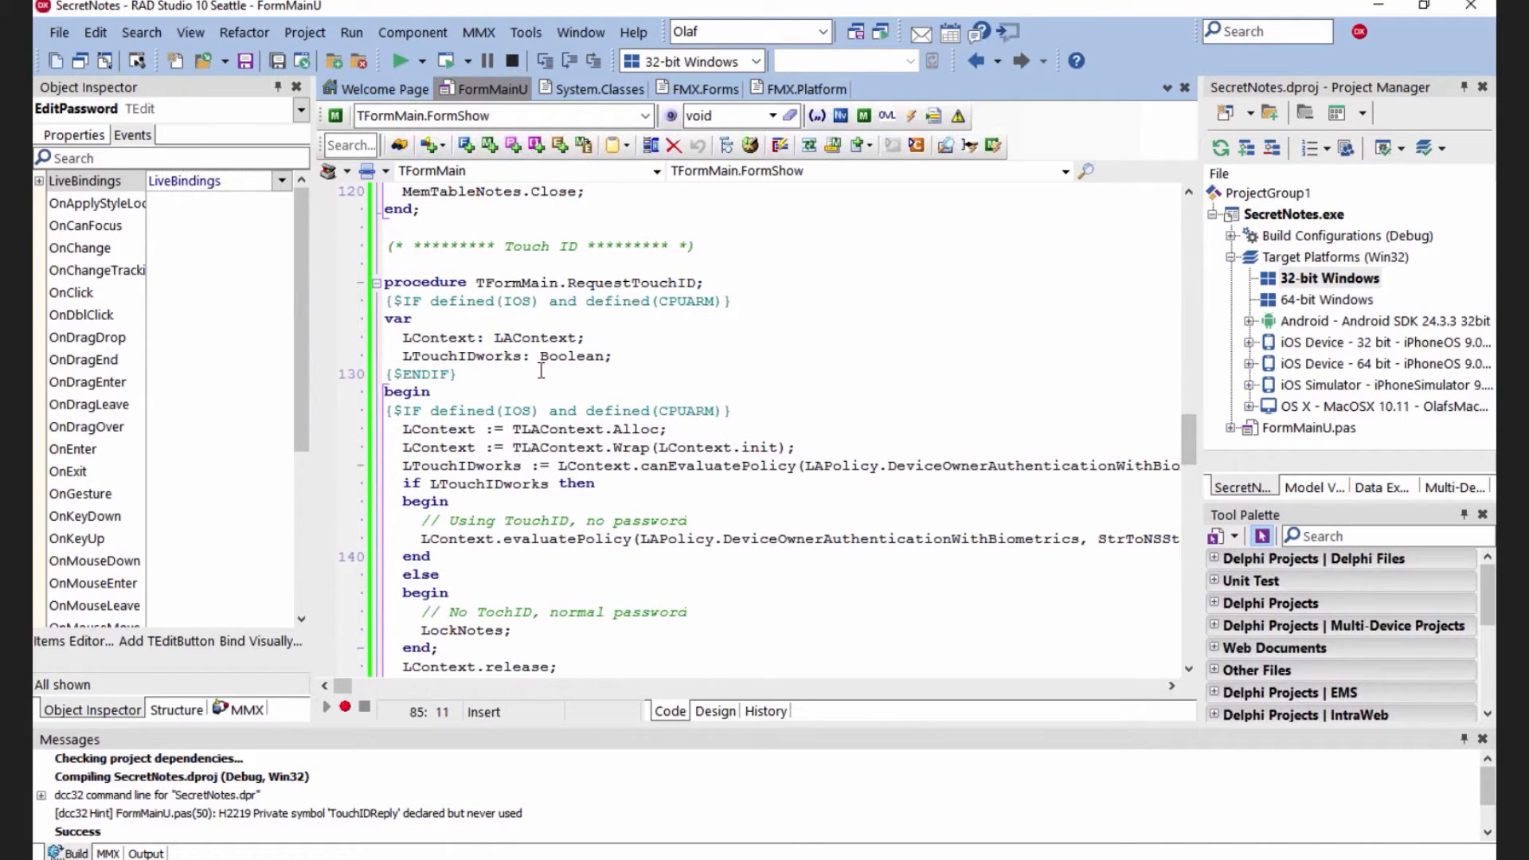
{"action": "mouse_move", "coordinate": [1193, 438]}
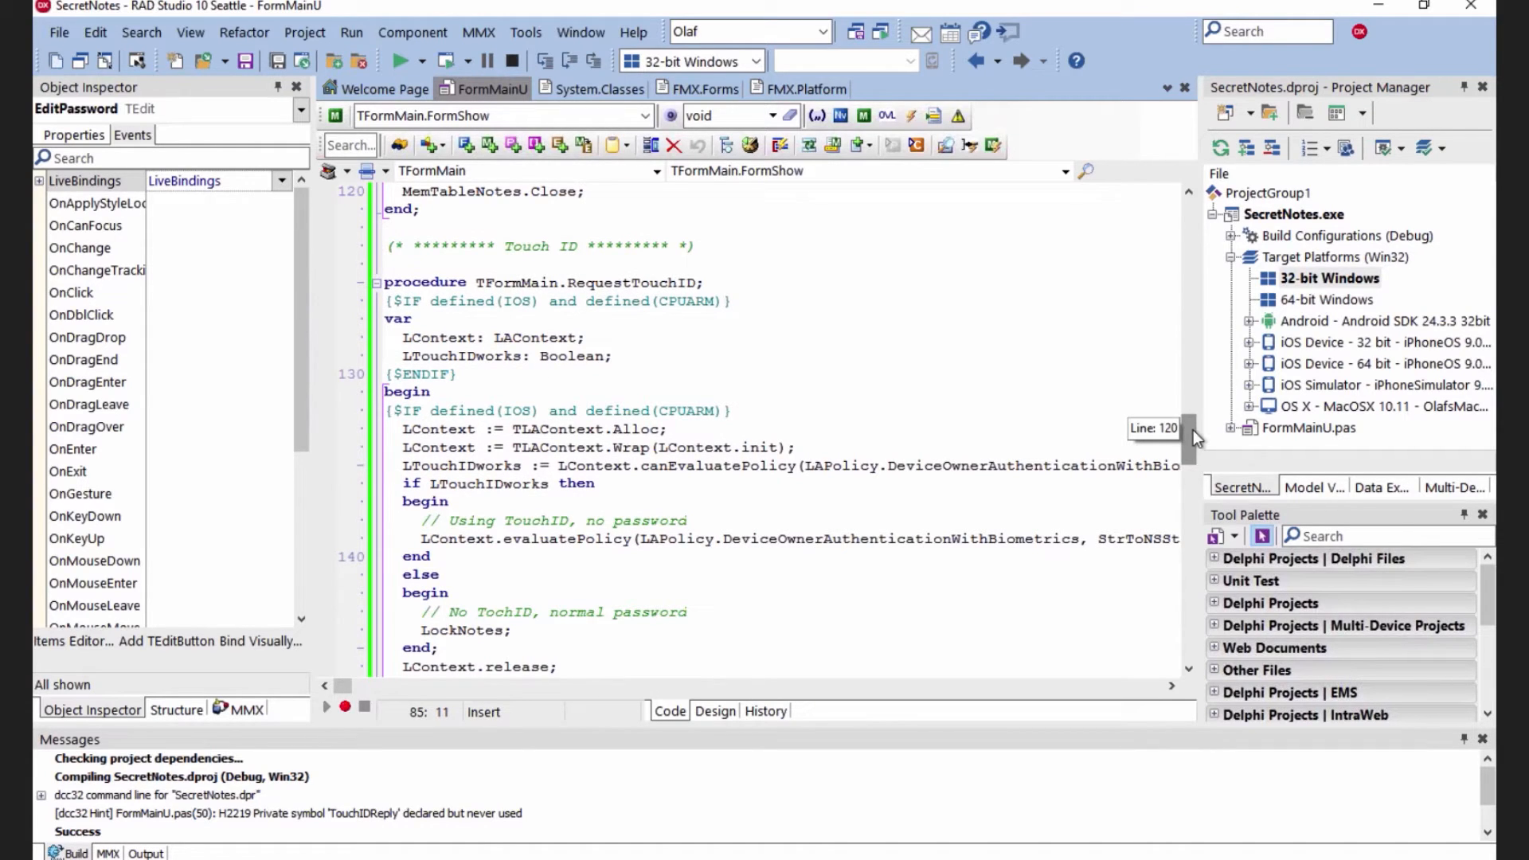
{"action": "scroll", "scroll_direction": "down", "scroll_amount": 3}
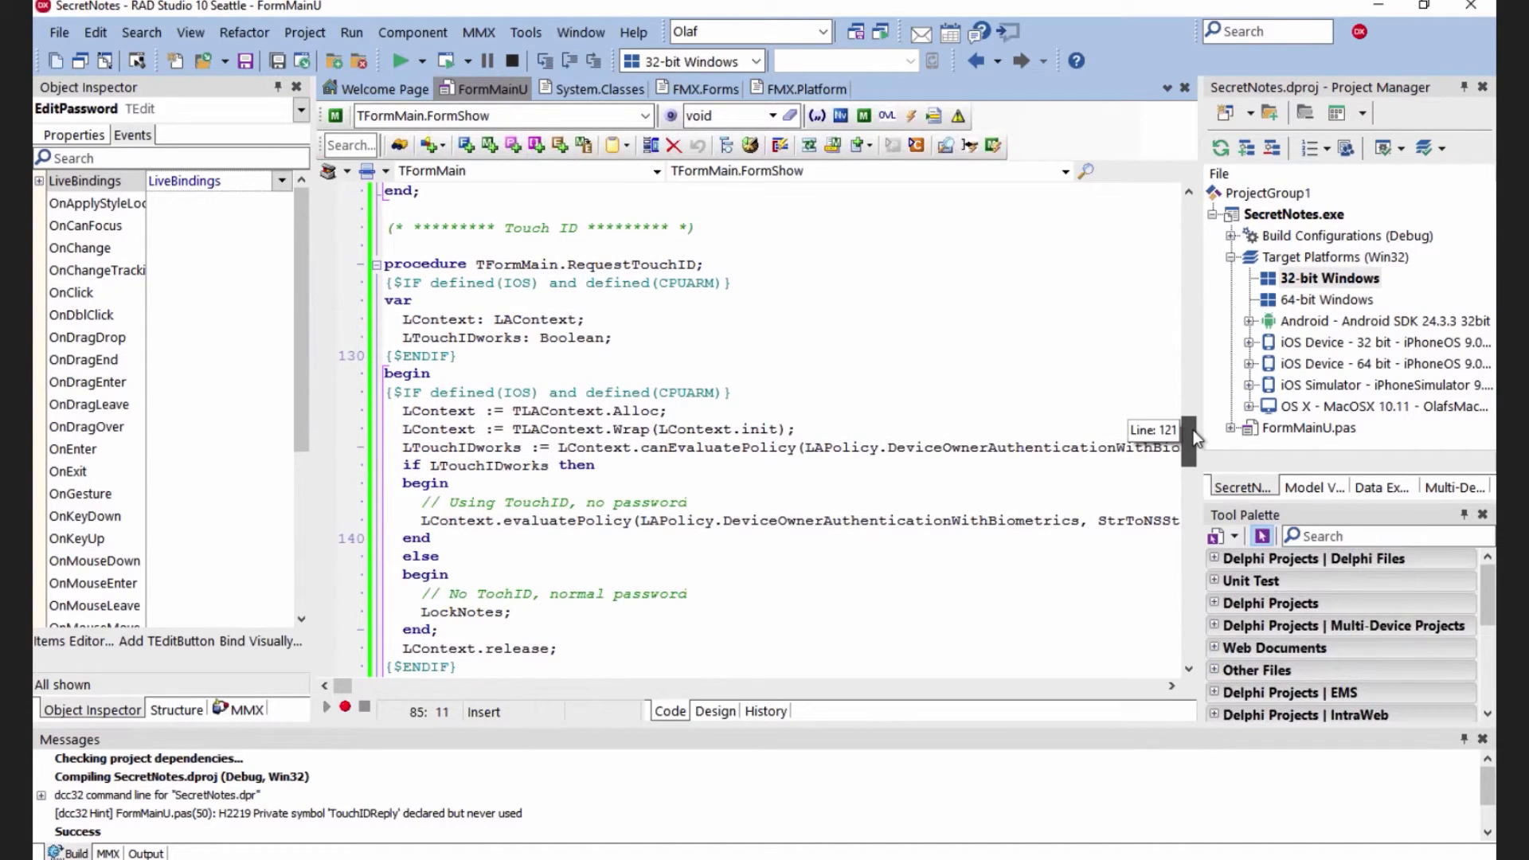
{"action": "scroll", "scroll_direction": "down", "scroll_amount": 3}
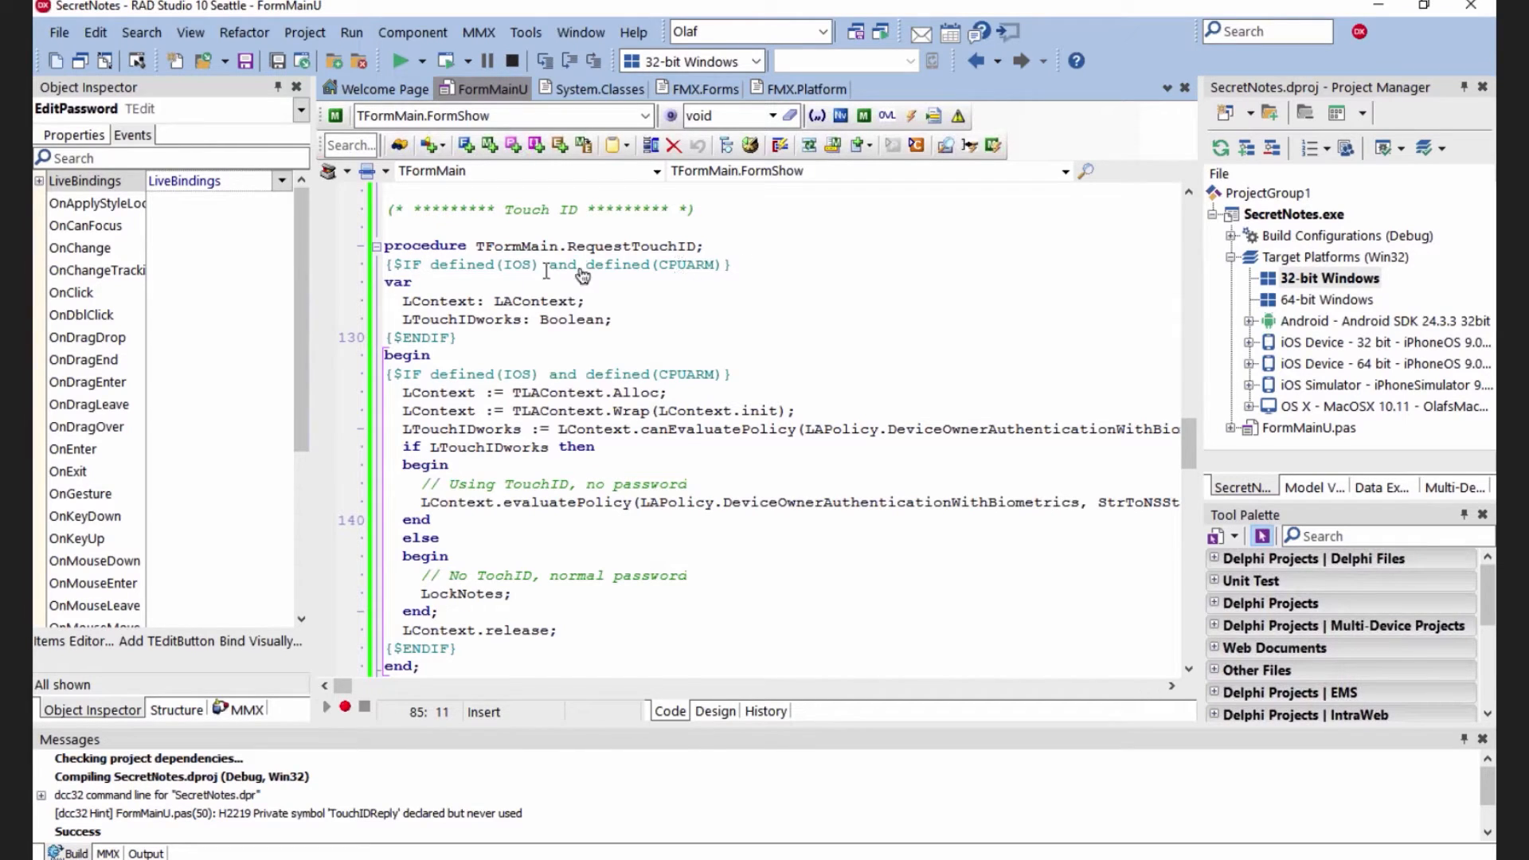
{"action": "mouse_move", "coordinate": [597, 264]}
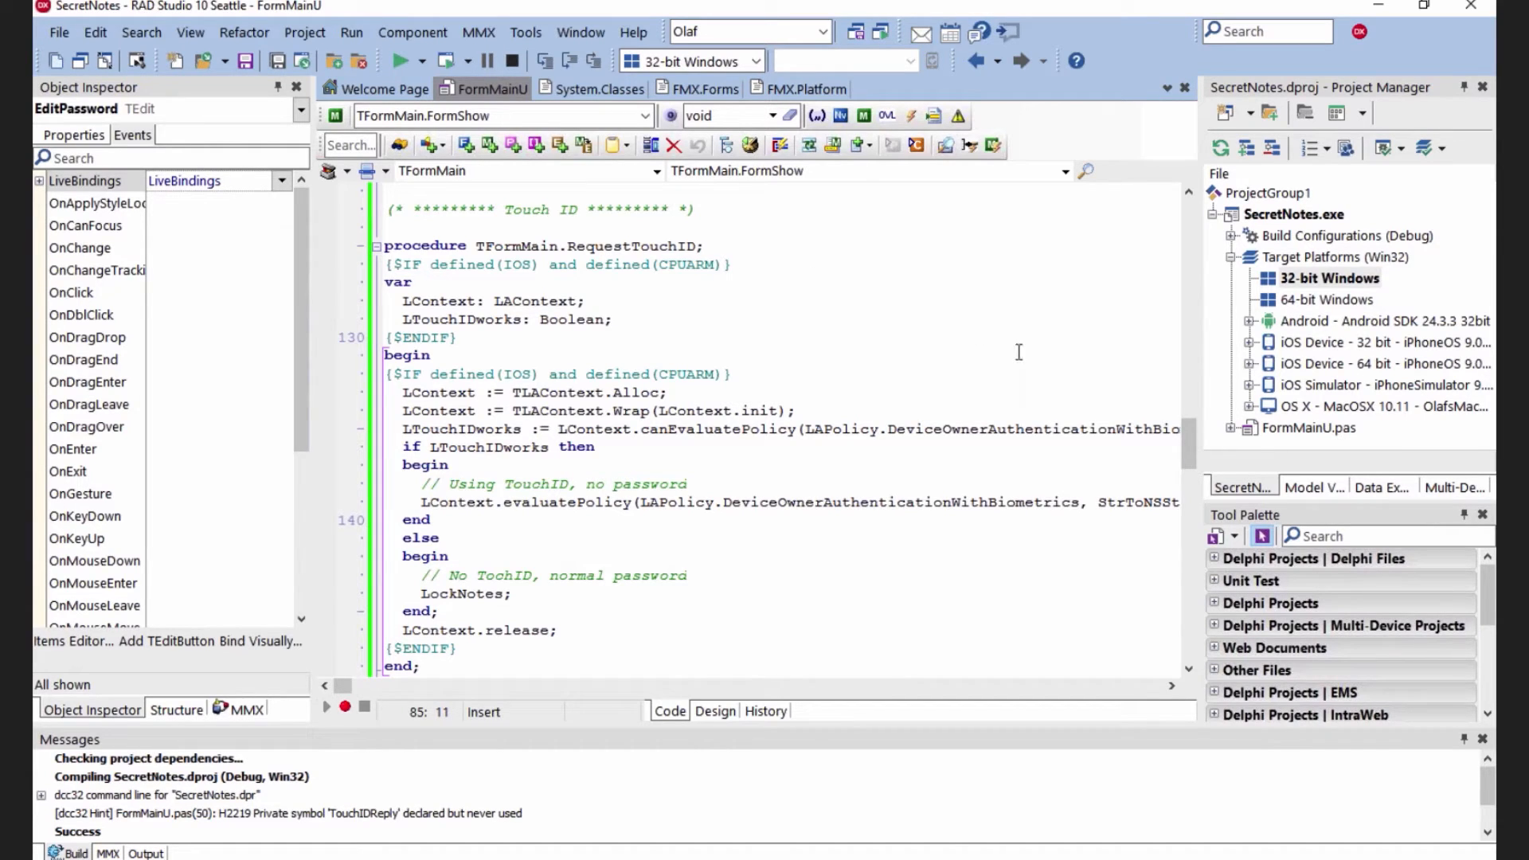
{"action": "mouse_move", "coordinate": [1181, 422]}
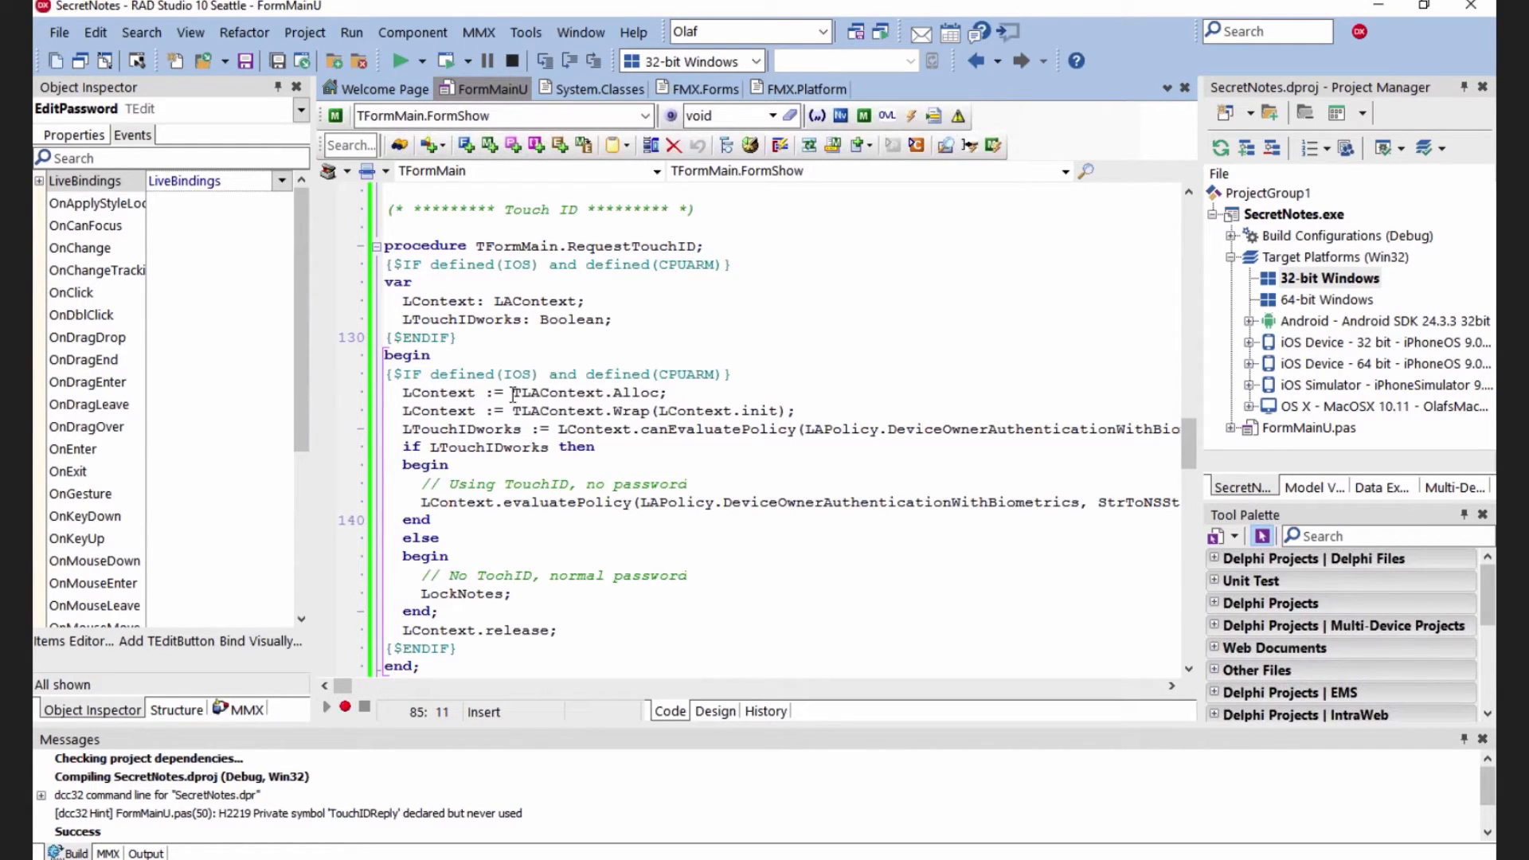
{"action": "left_click", "coordinate": [559, 393]}
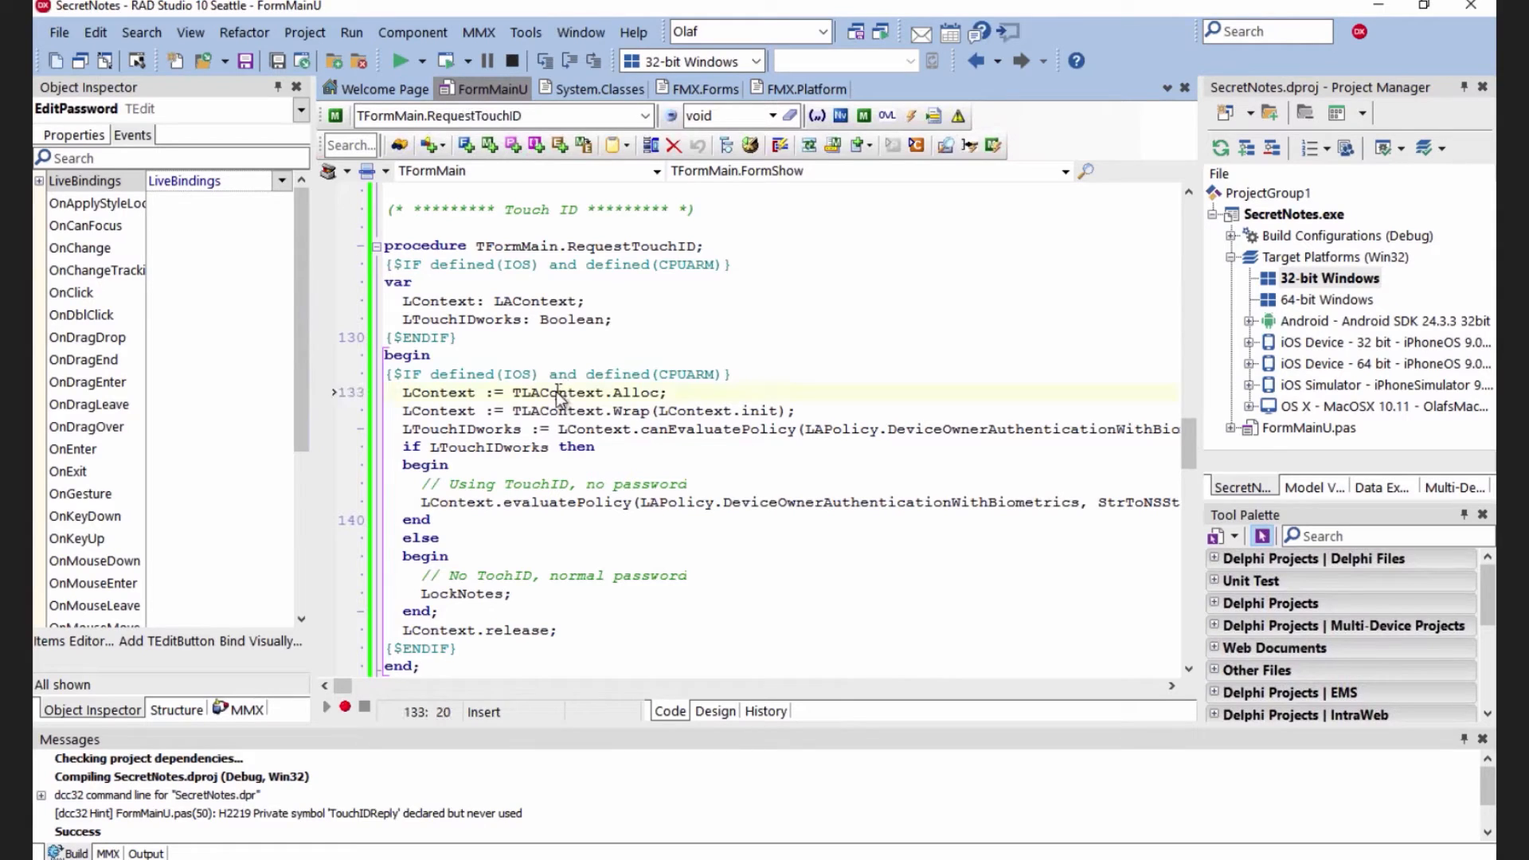
{"action": "double_click", "coordinate": [555, 393]}
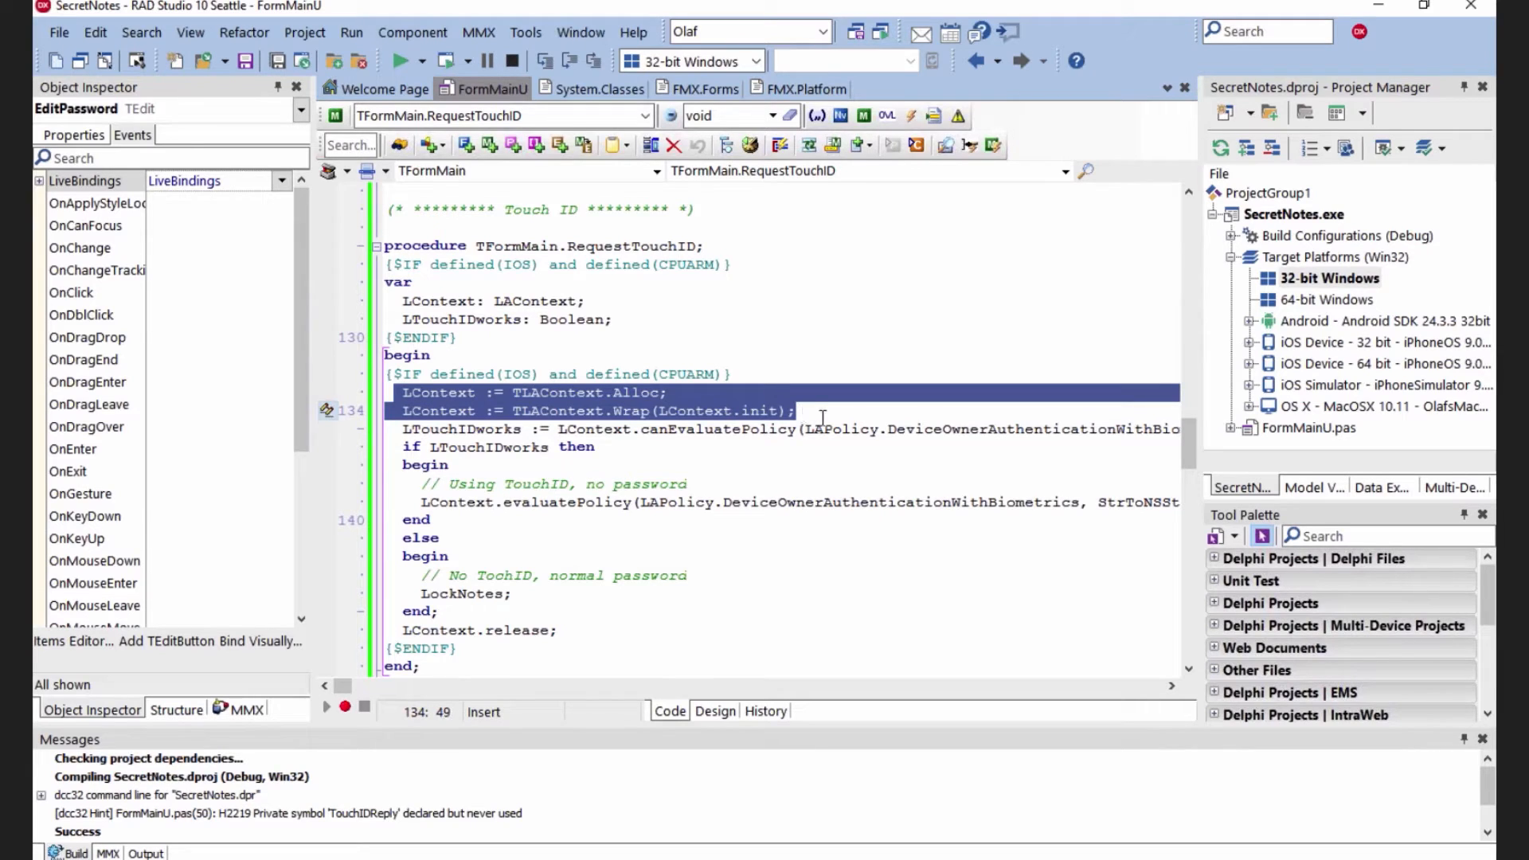
{"action": "mouse_move", "coordinate": [427, 411]}
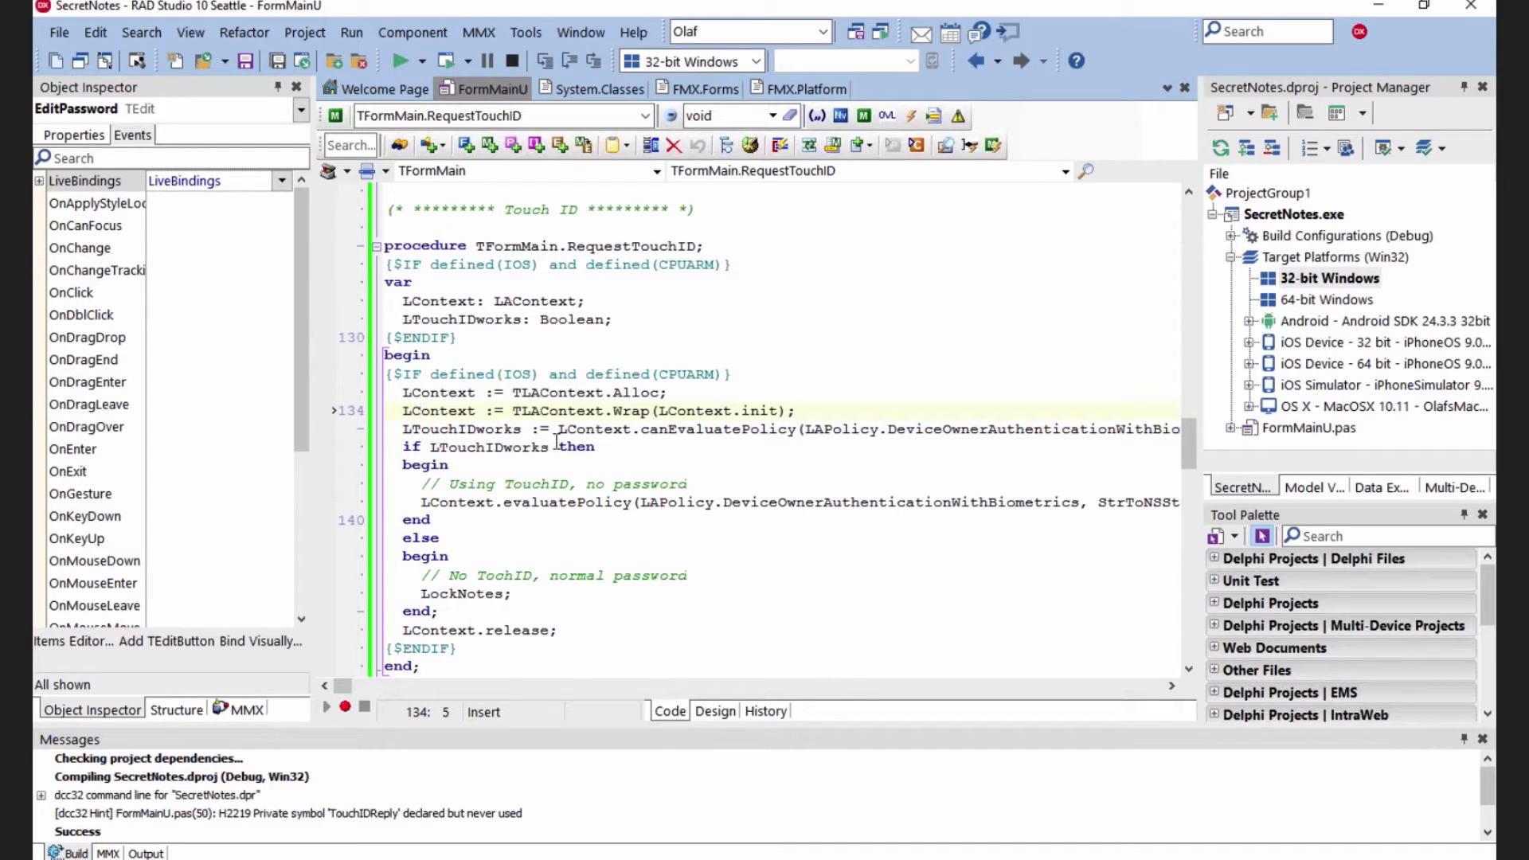
{"action": "left_click", "coordinate": [601, 430]}
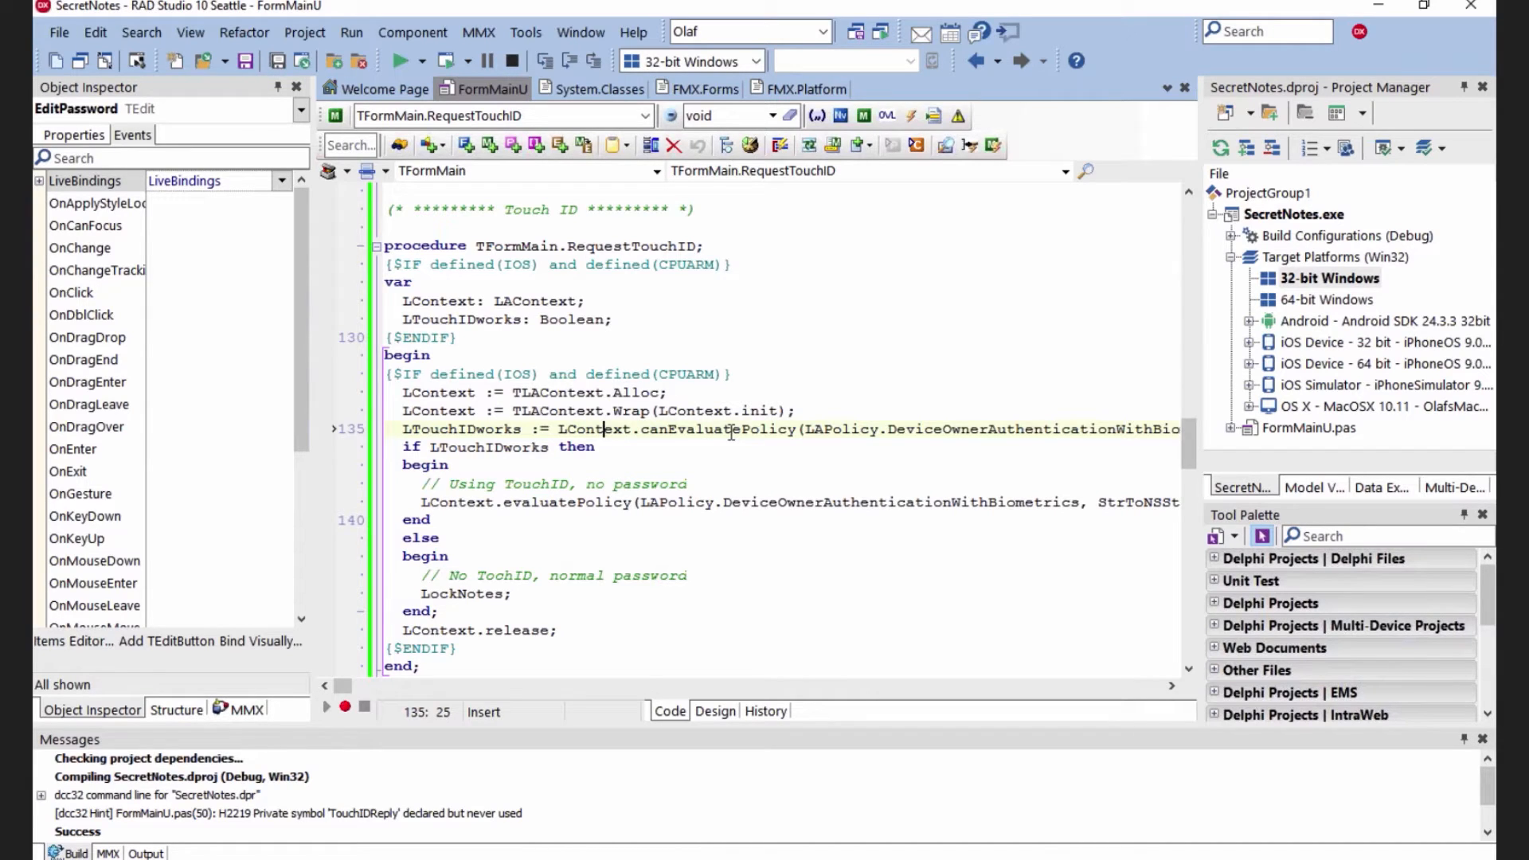
{"action": "left_click", "coordinate": [969, 430]}
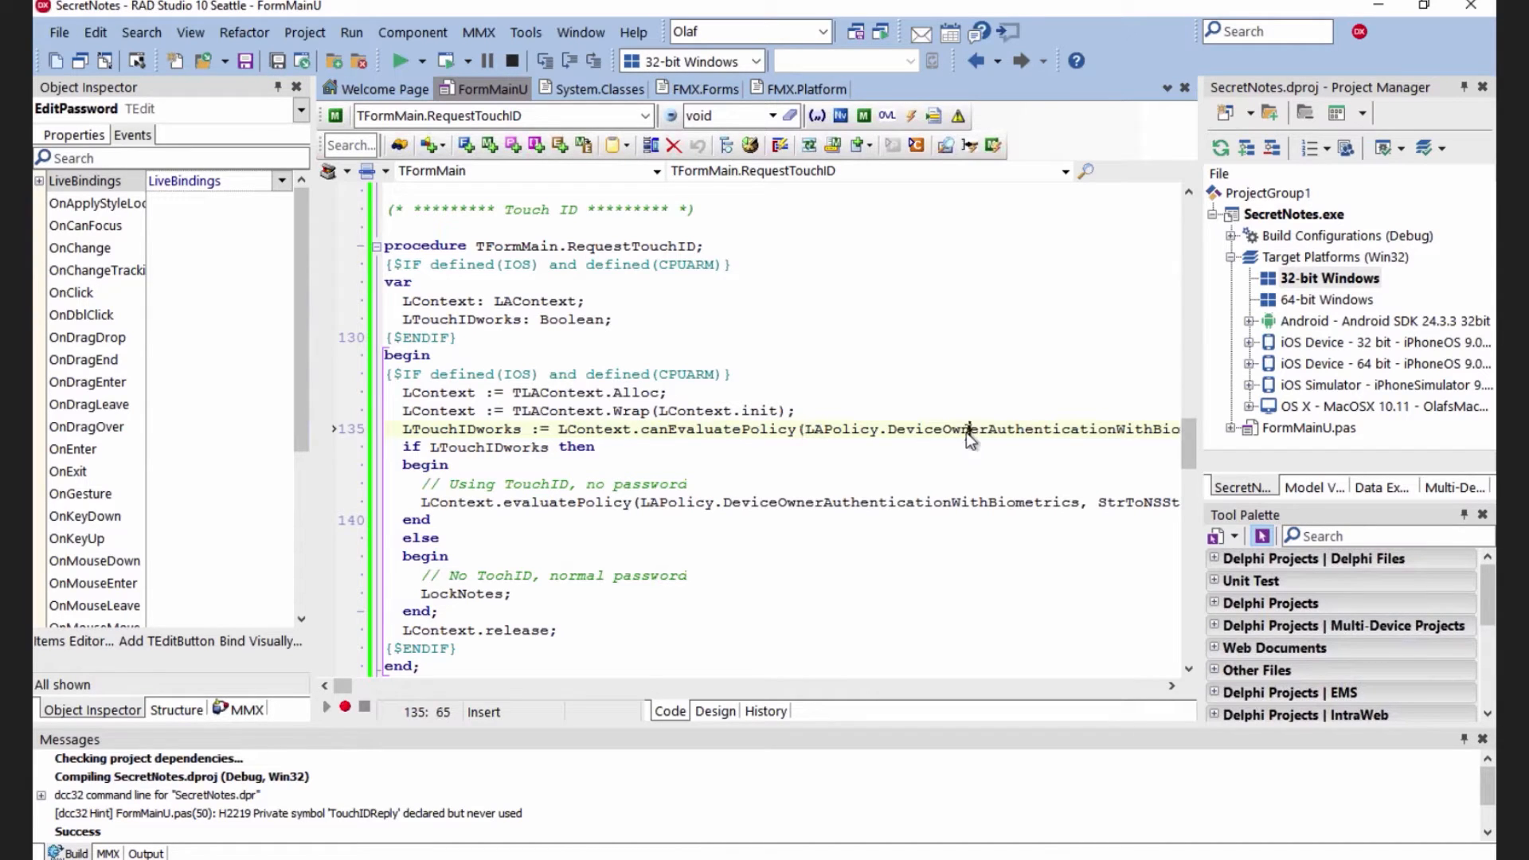
{"action": "double_click", "coordinate": [975, 429]}
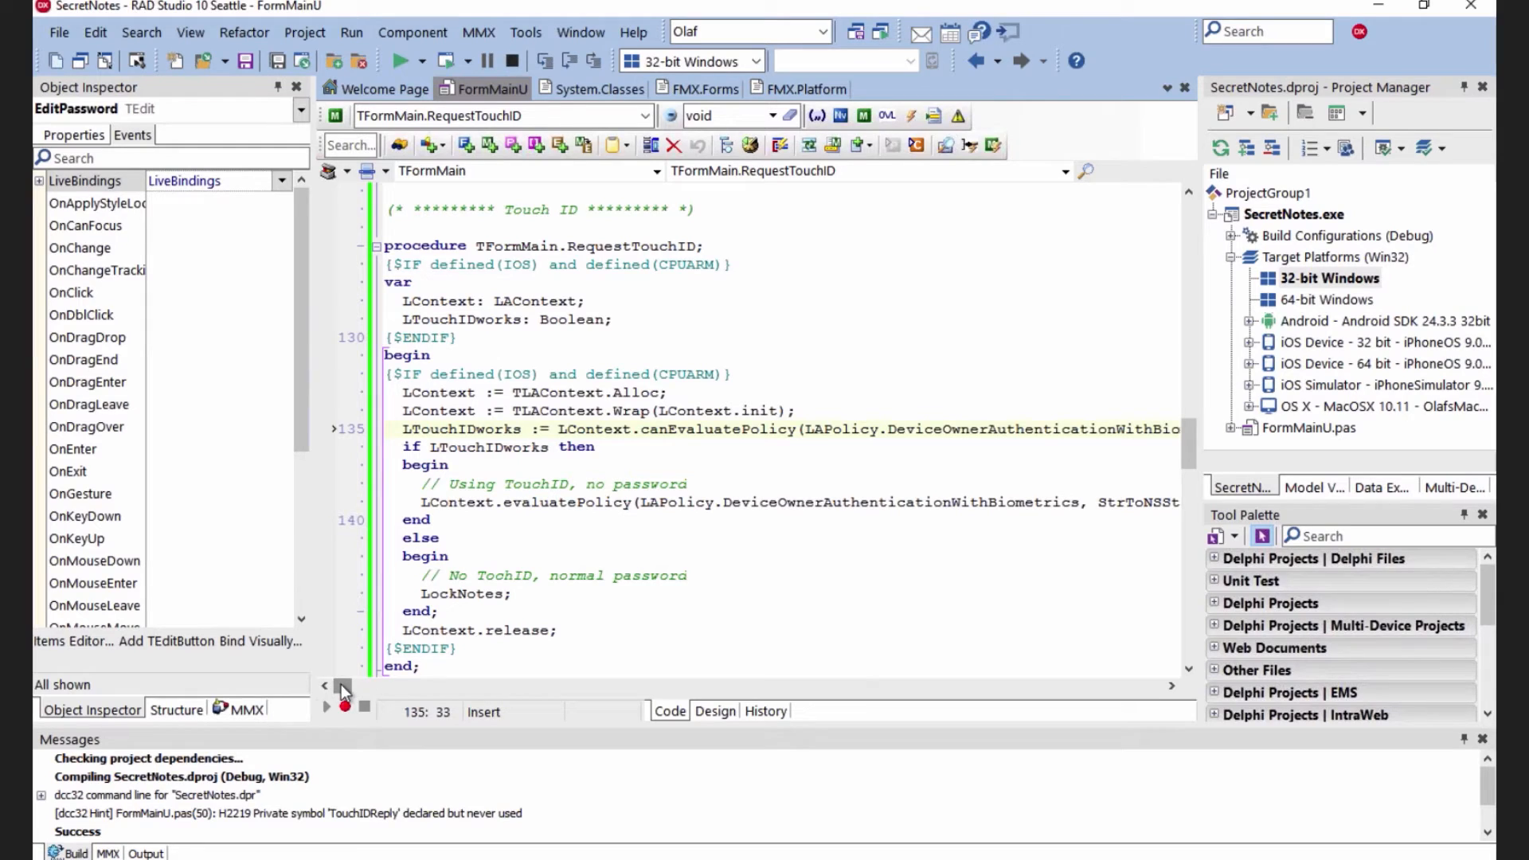
{"action": "left_click", "coordinate": [680, 429]}
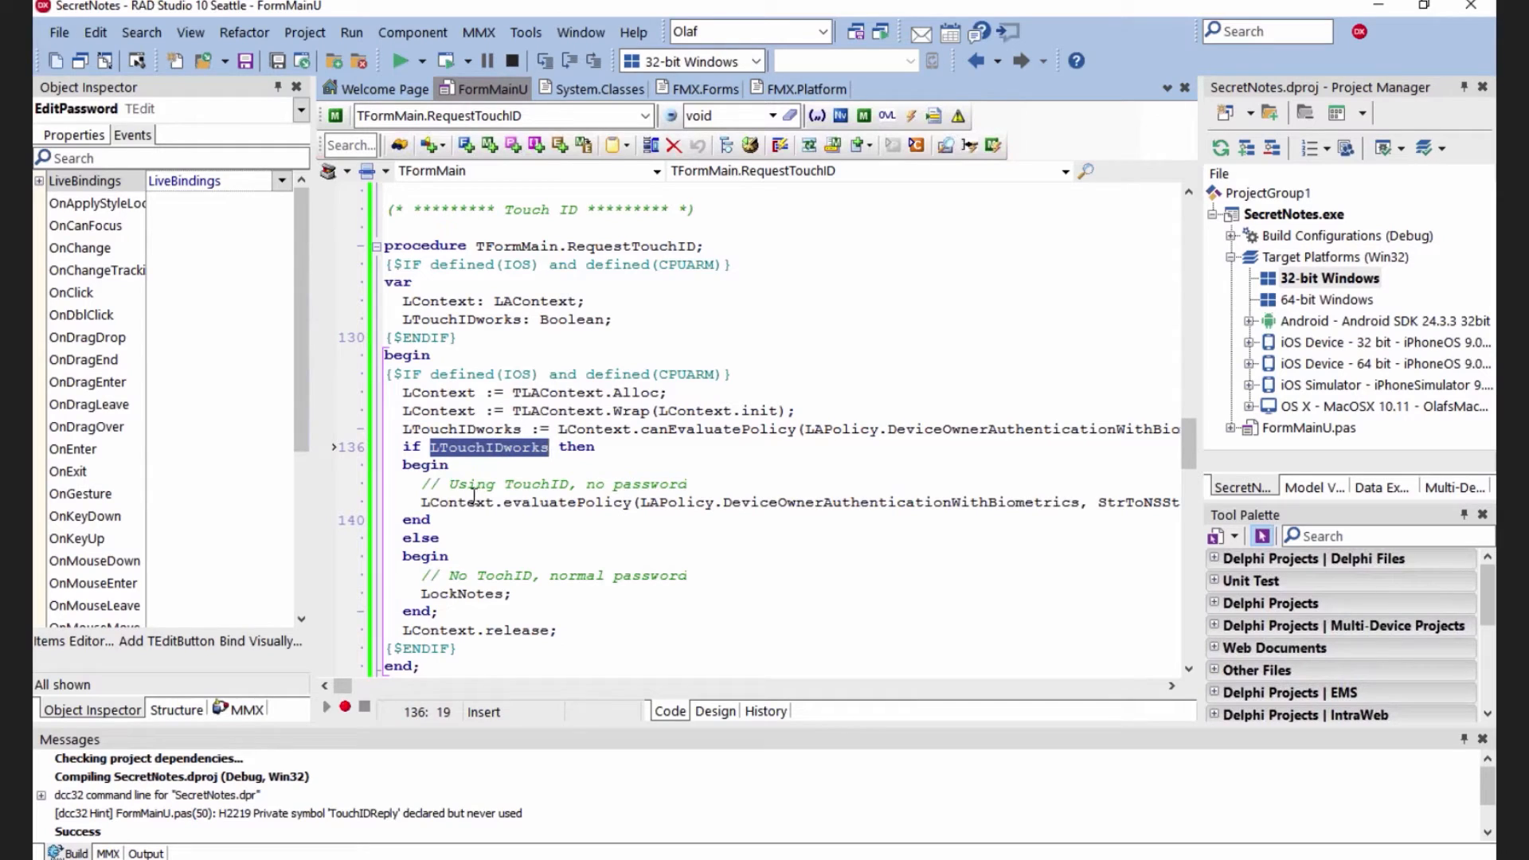
{"action": "mouse_move", "coordinate": [607, 511]}
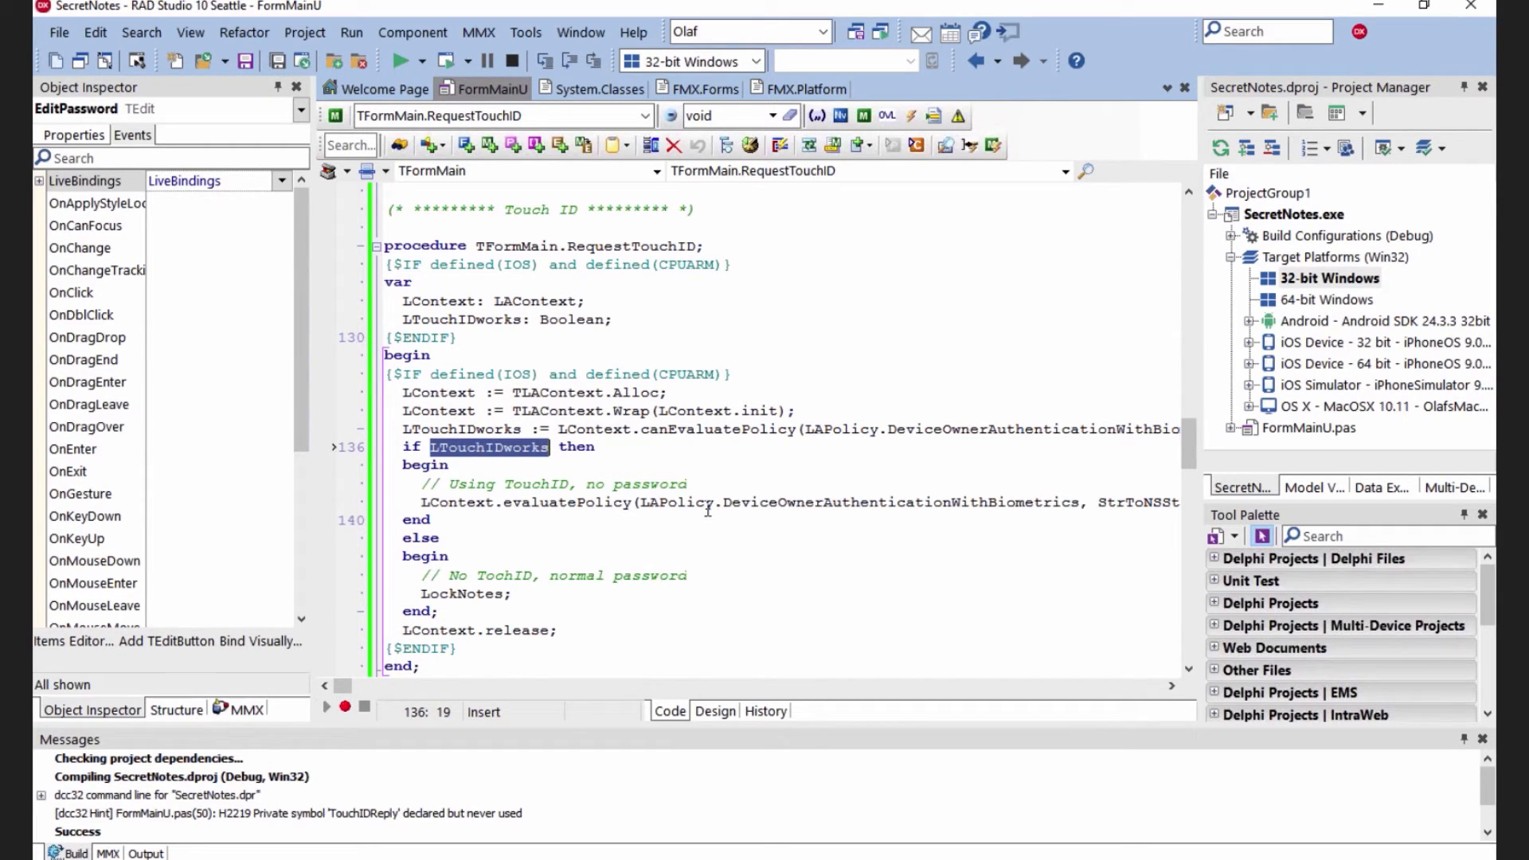
{"action": "mouse_move", "coordinate": [809, 495]}
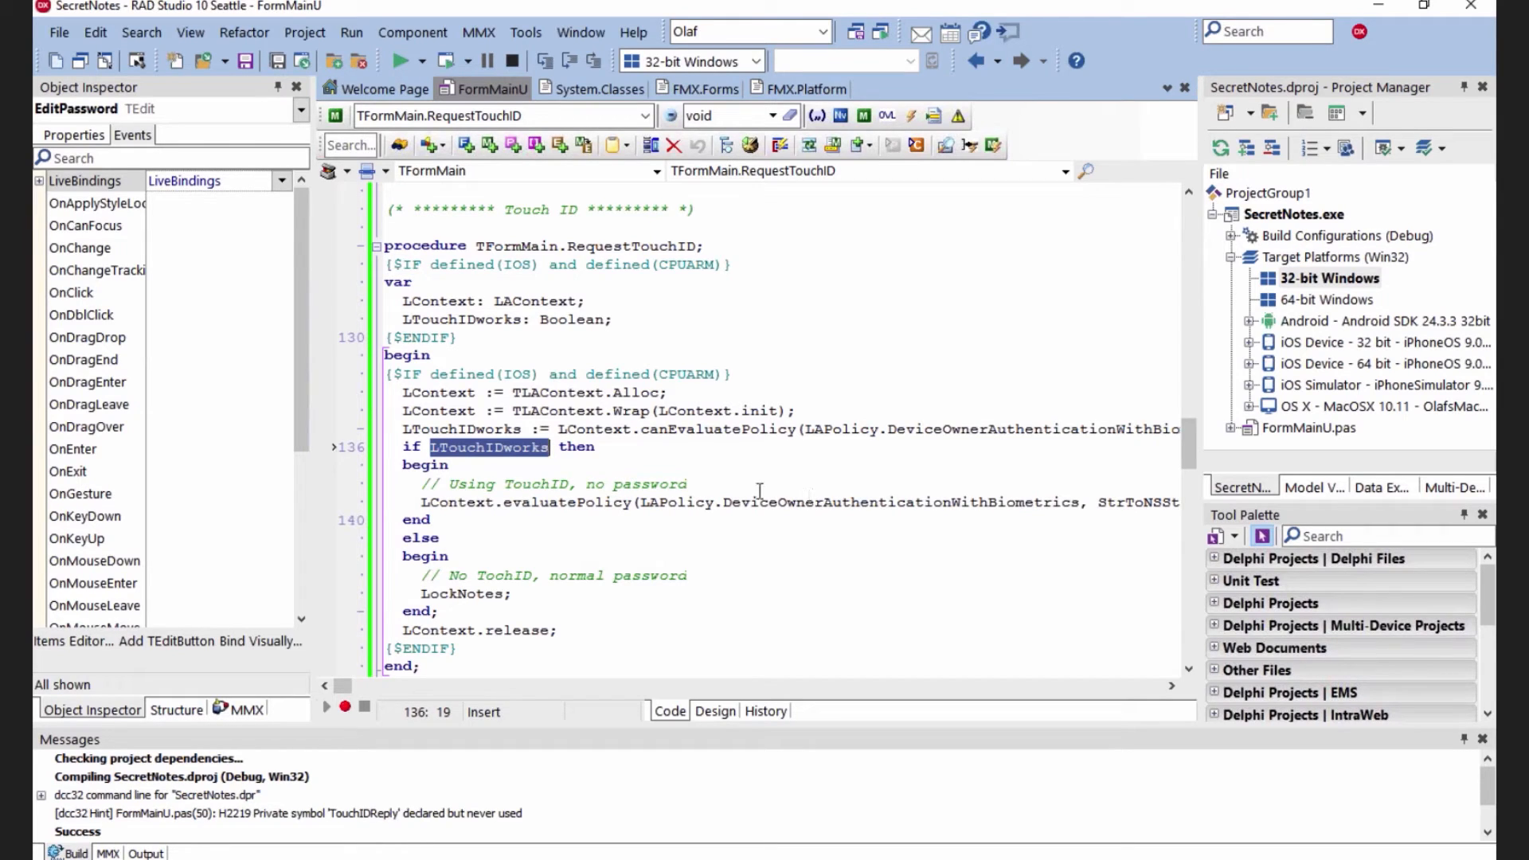
{"action": "mouse_move", "coordinate": [539, 503]}
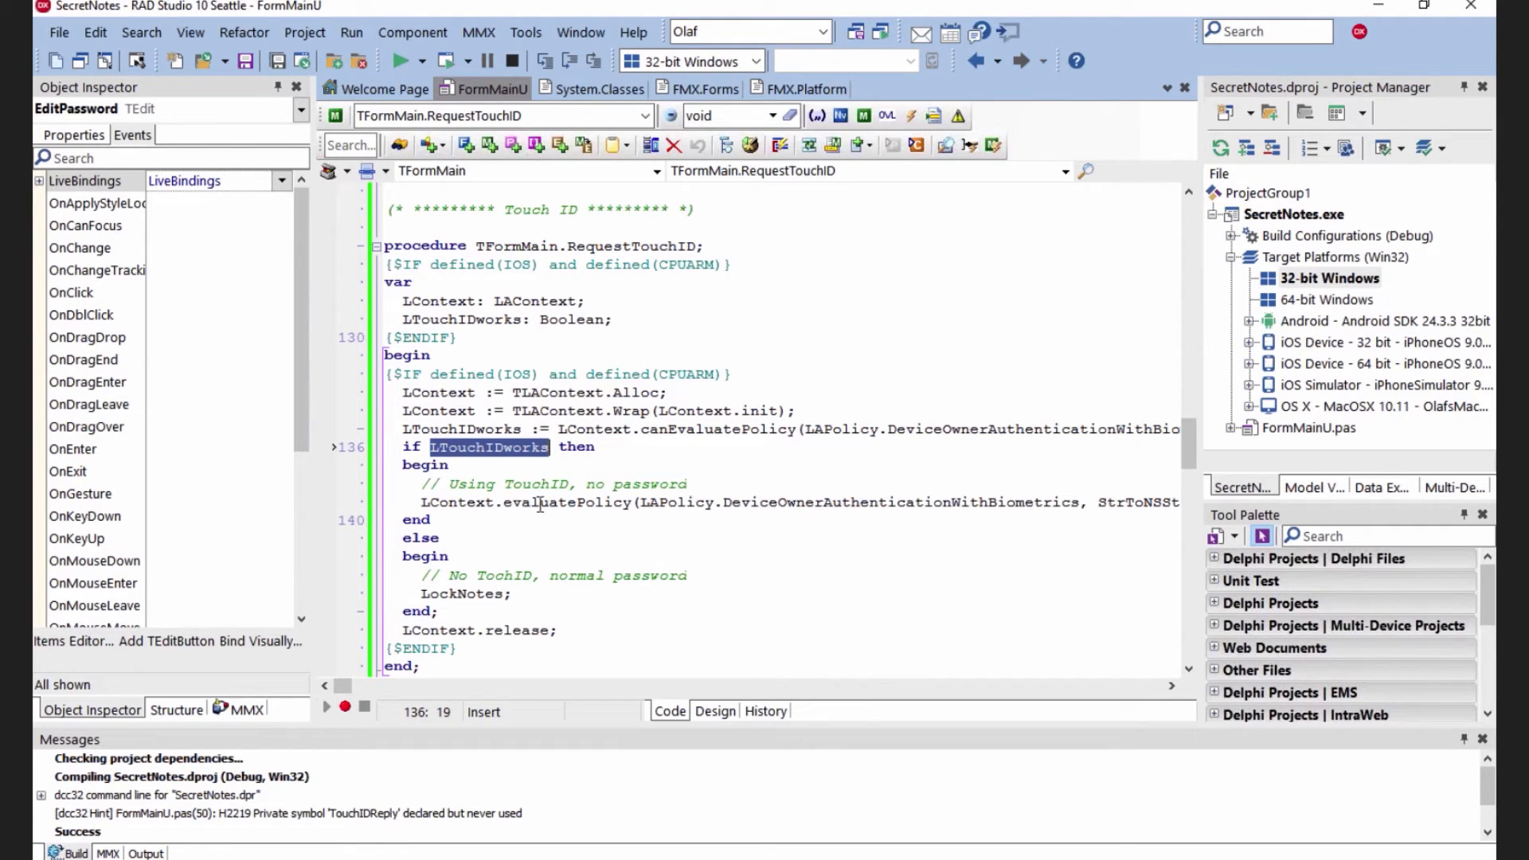
{"action": "double_click", "coordinate": [564, 502]}
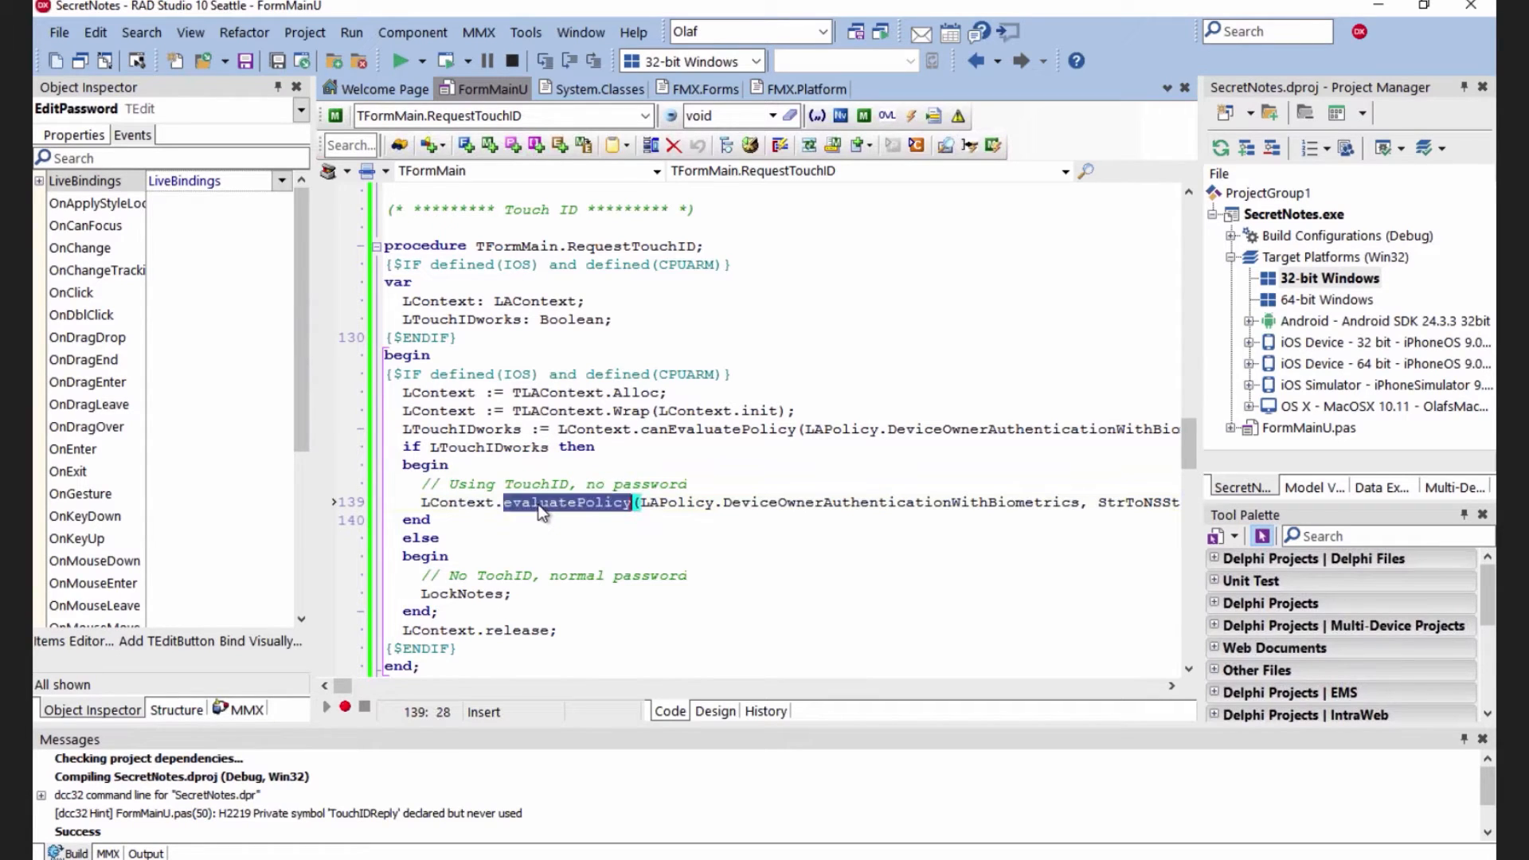
{"action": "mouse_move", "coordinate": [608, 507]}
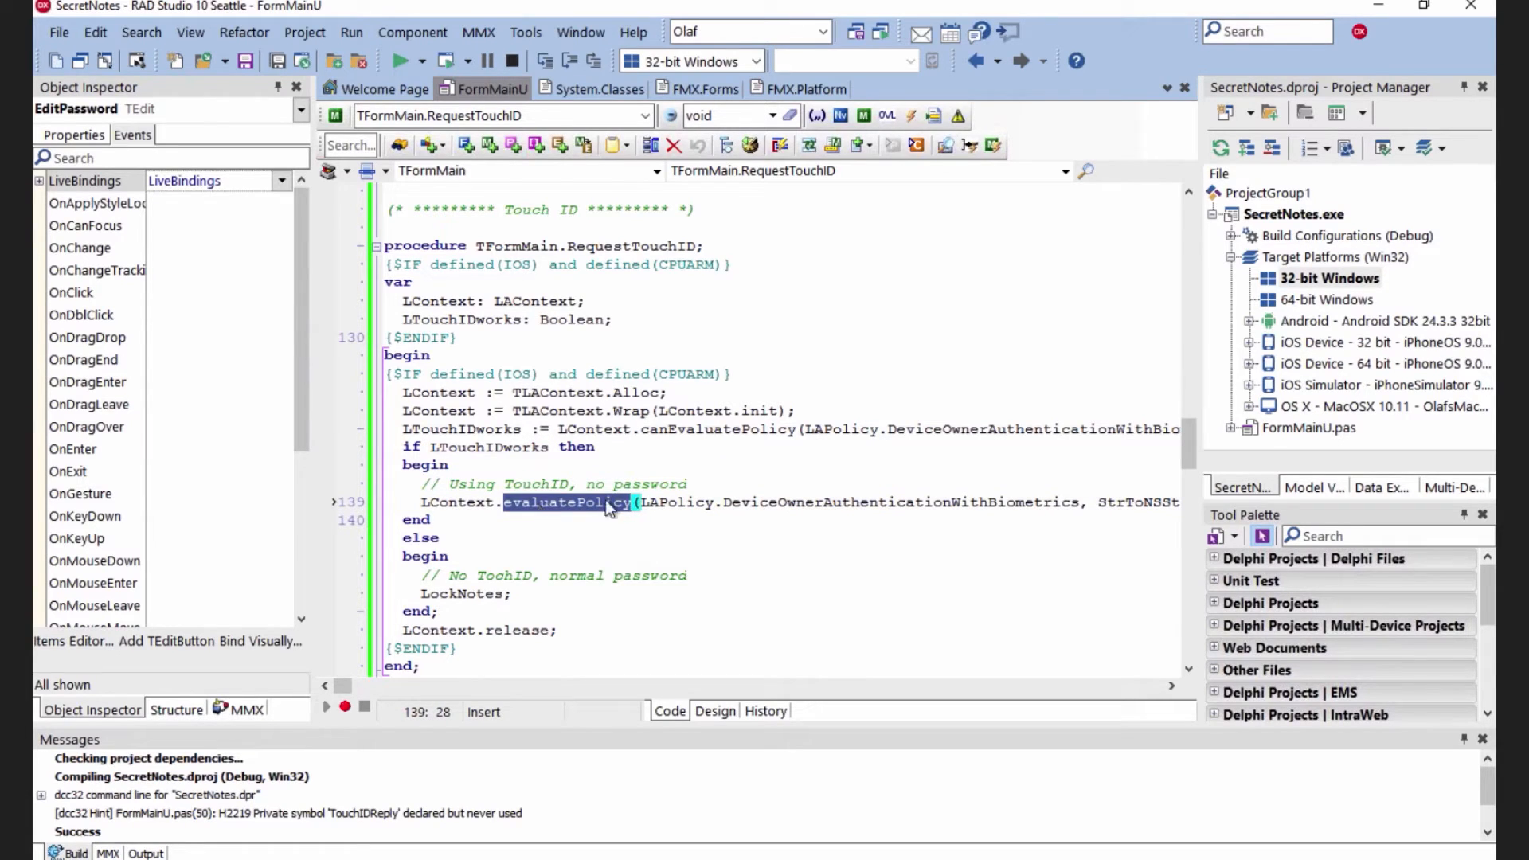
{"action": "mouse_move", "coordinate": [876, 507]}
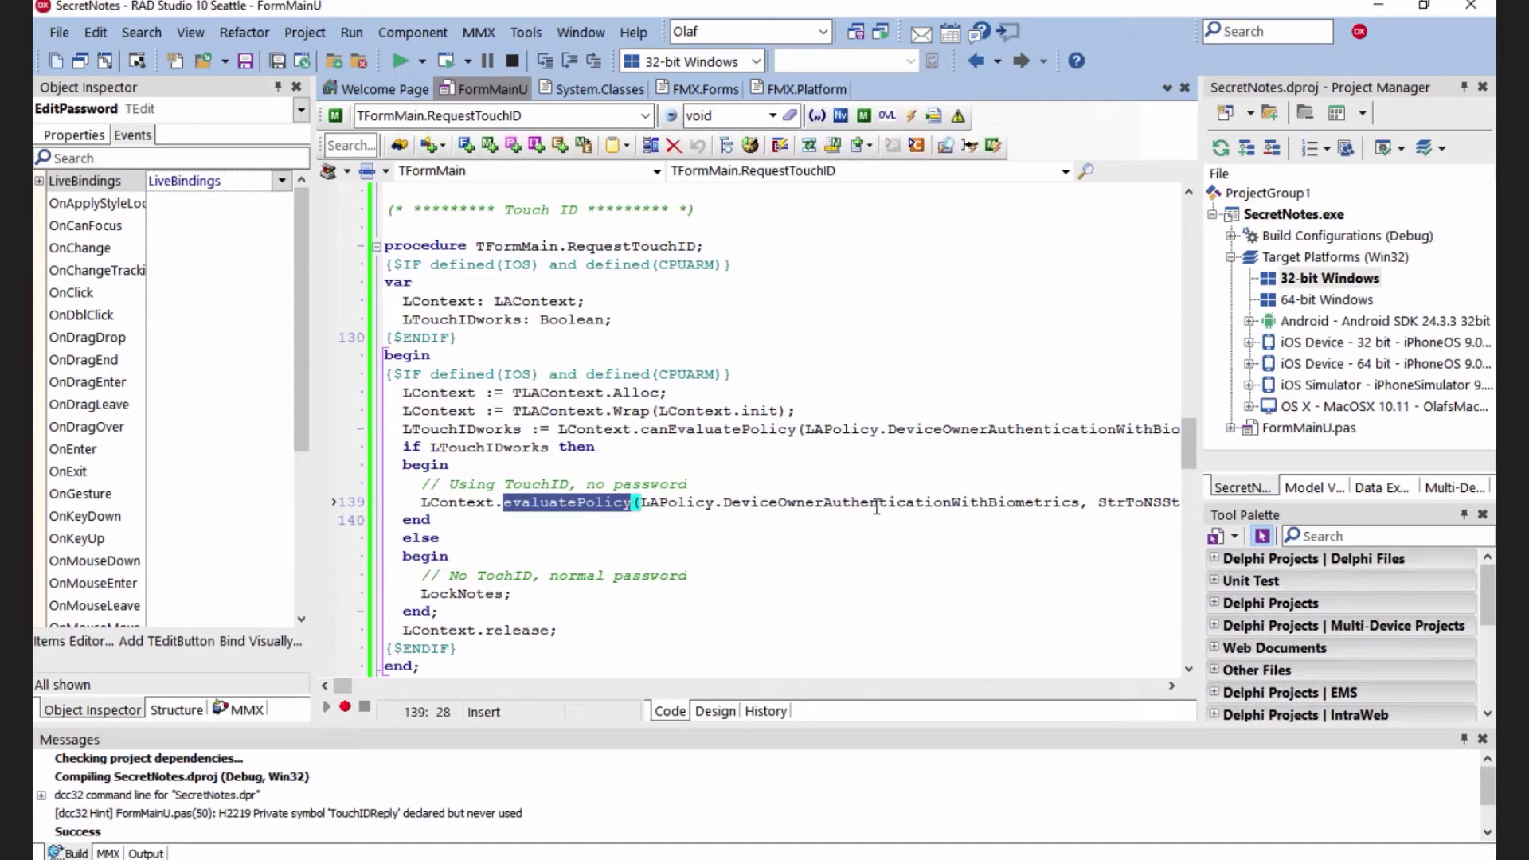
{"action": "double_click", "coordinate": [895, 503]}
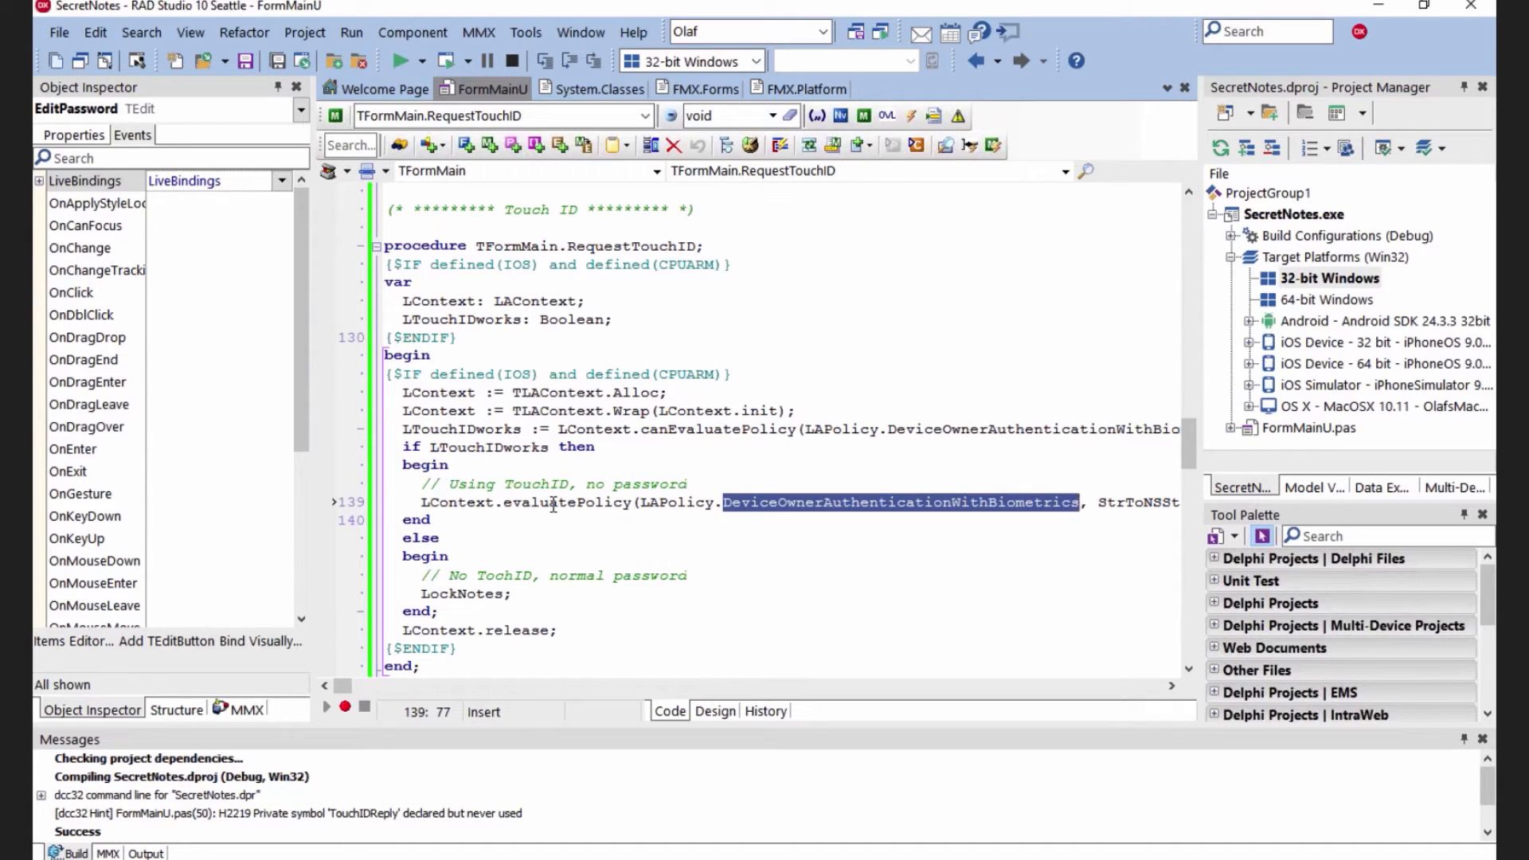
{"action": "mouse_move", "coordinate": [719, 615]}
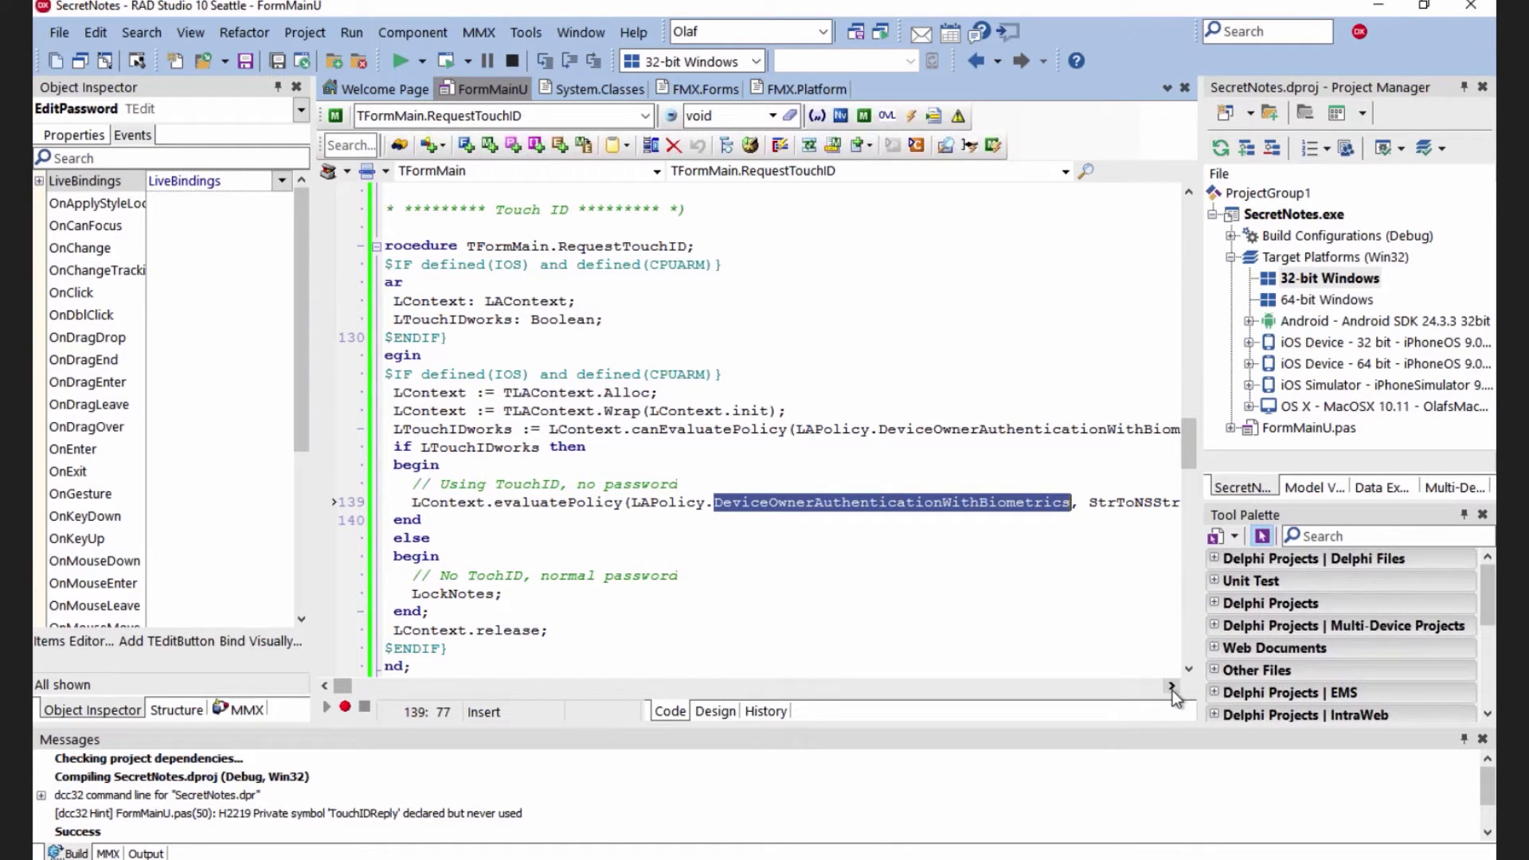
{"action": "scroll", "scroll_direction": "right", "scroll_amount": 3}
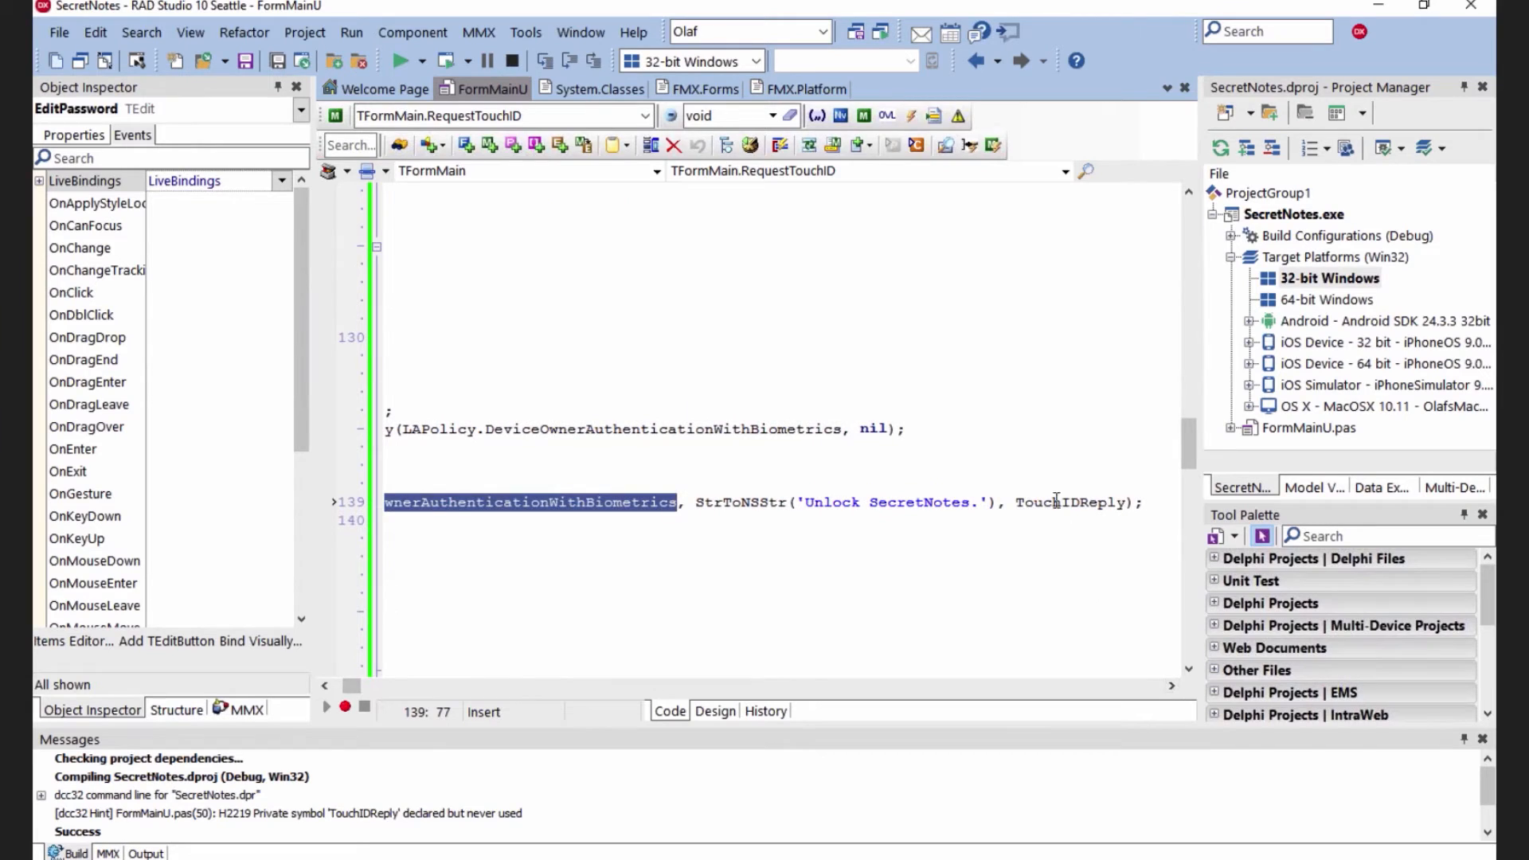
{"action": "double_click", "coordinate": [1066, 501]}
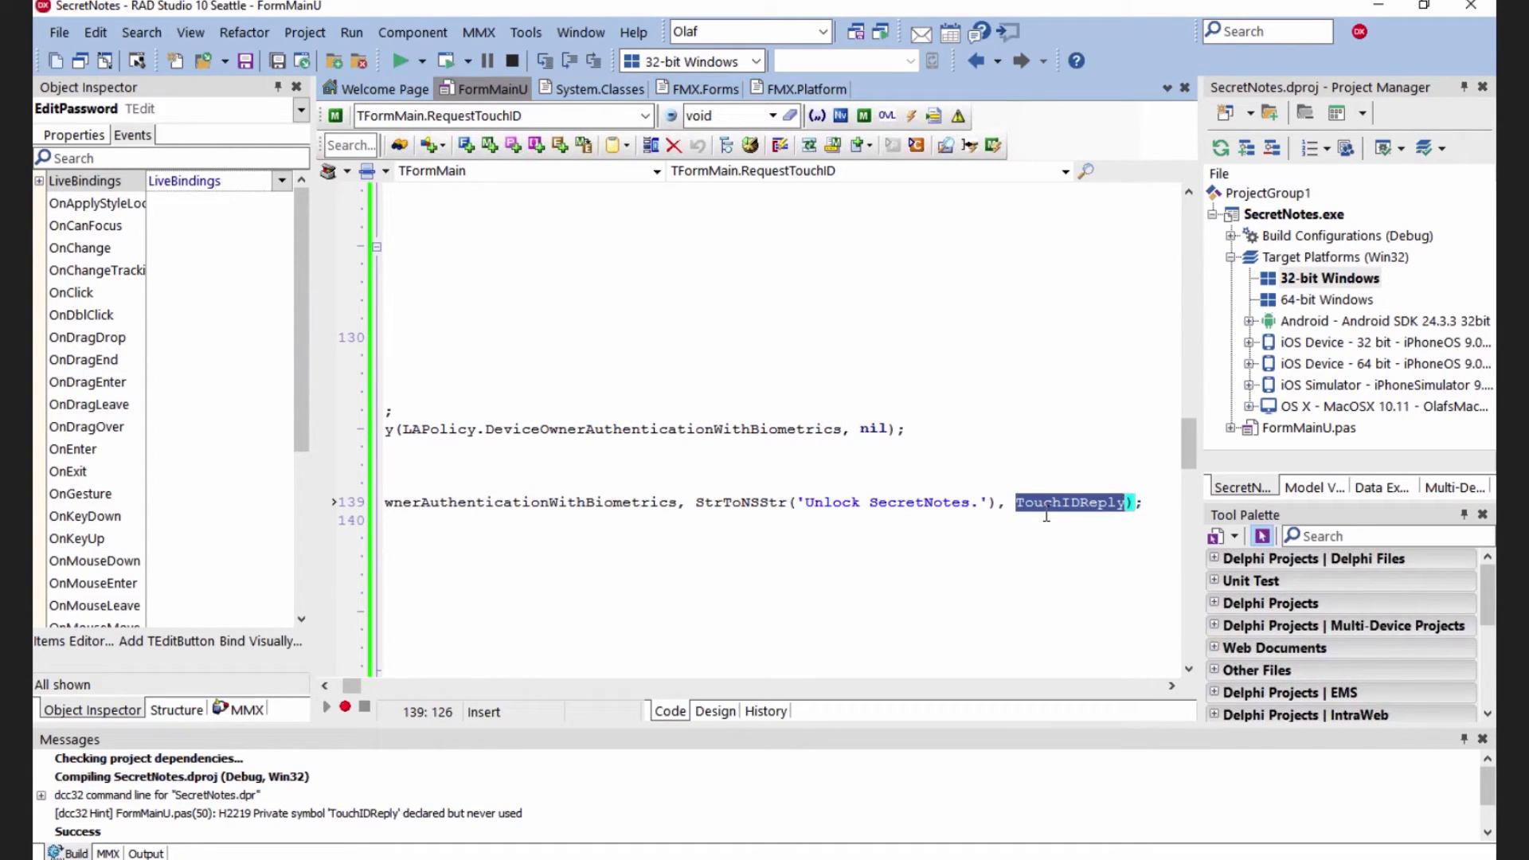
{"action": "mouse_move", "coordinate": [545, 645]}
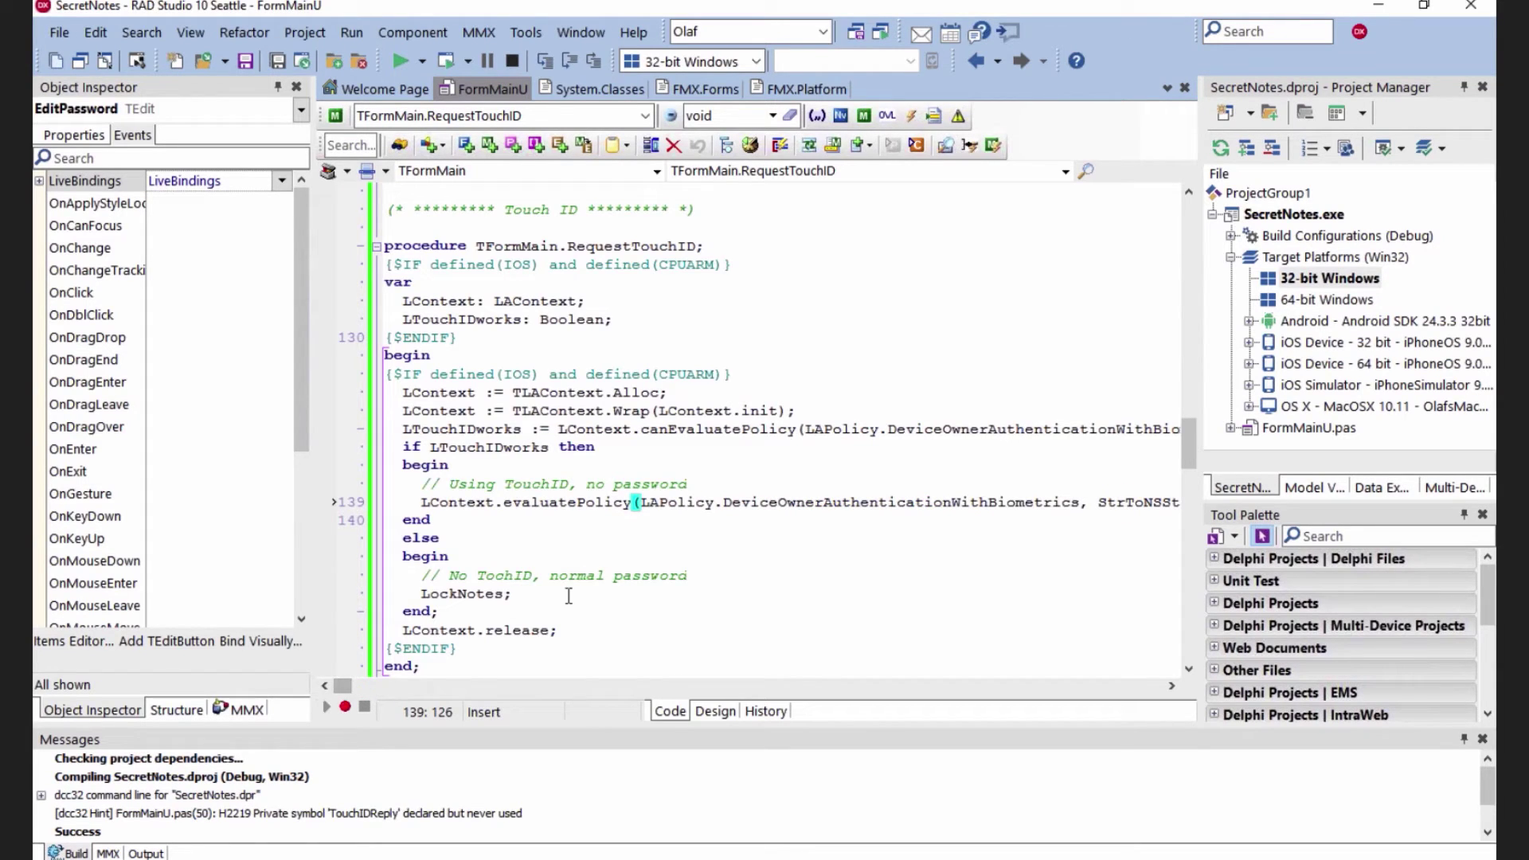
{"action": "mouse_move", "coordinate": [999, 469]}
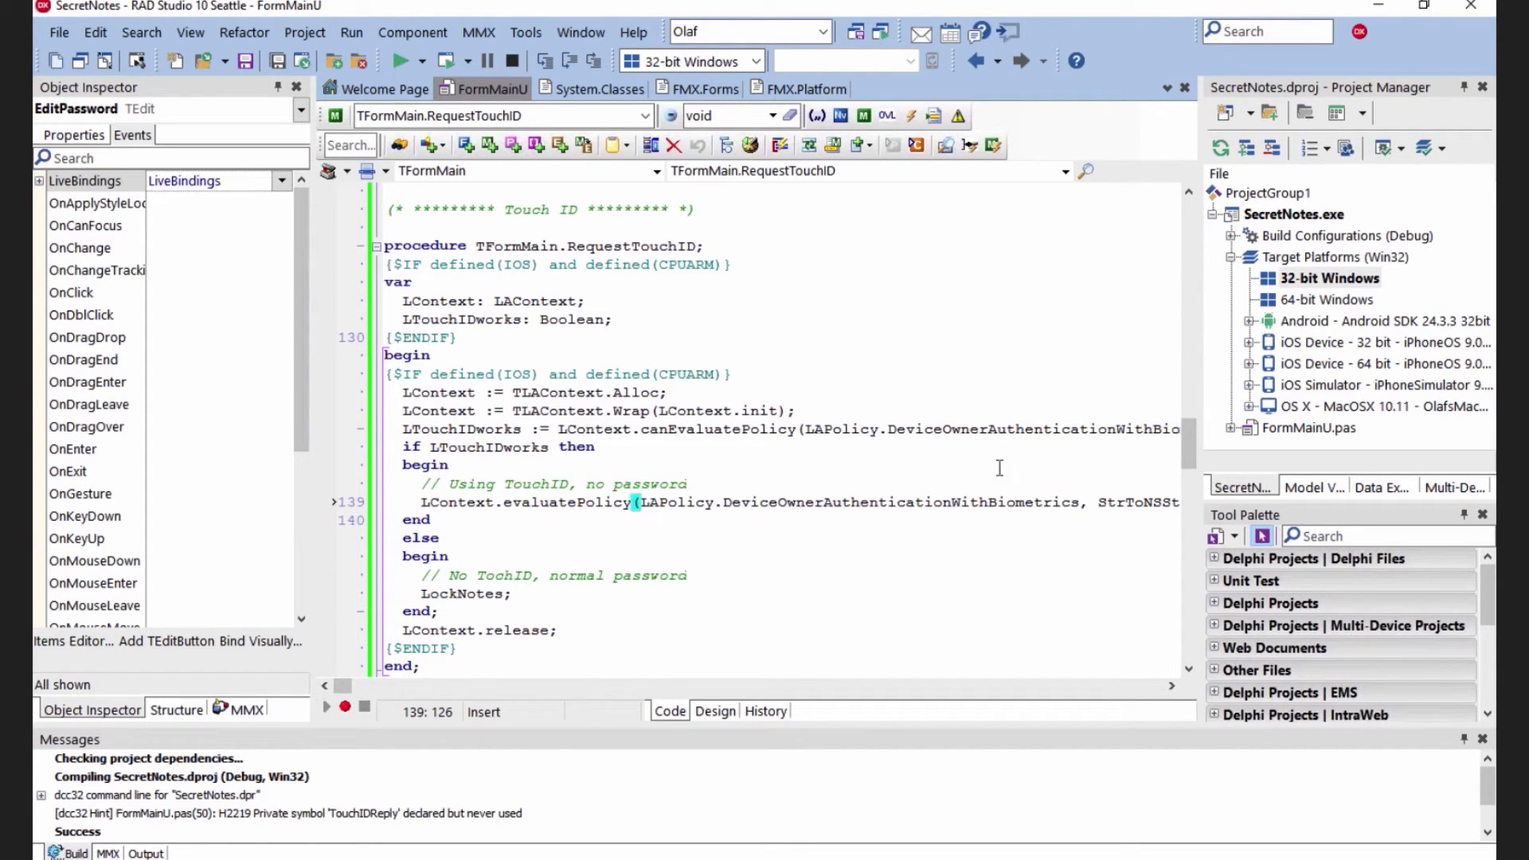
{"action": "mouse_move", "coordinate": [1199, 447]}
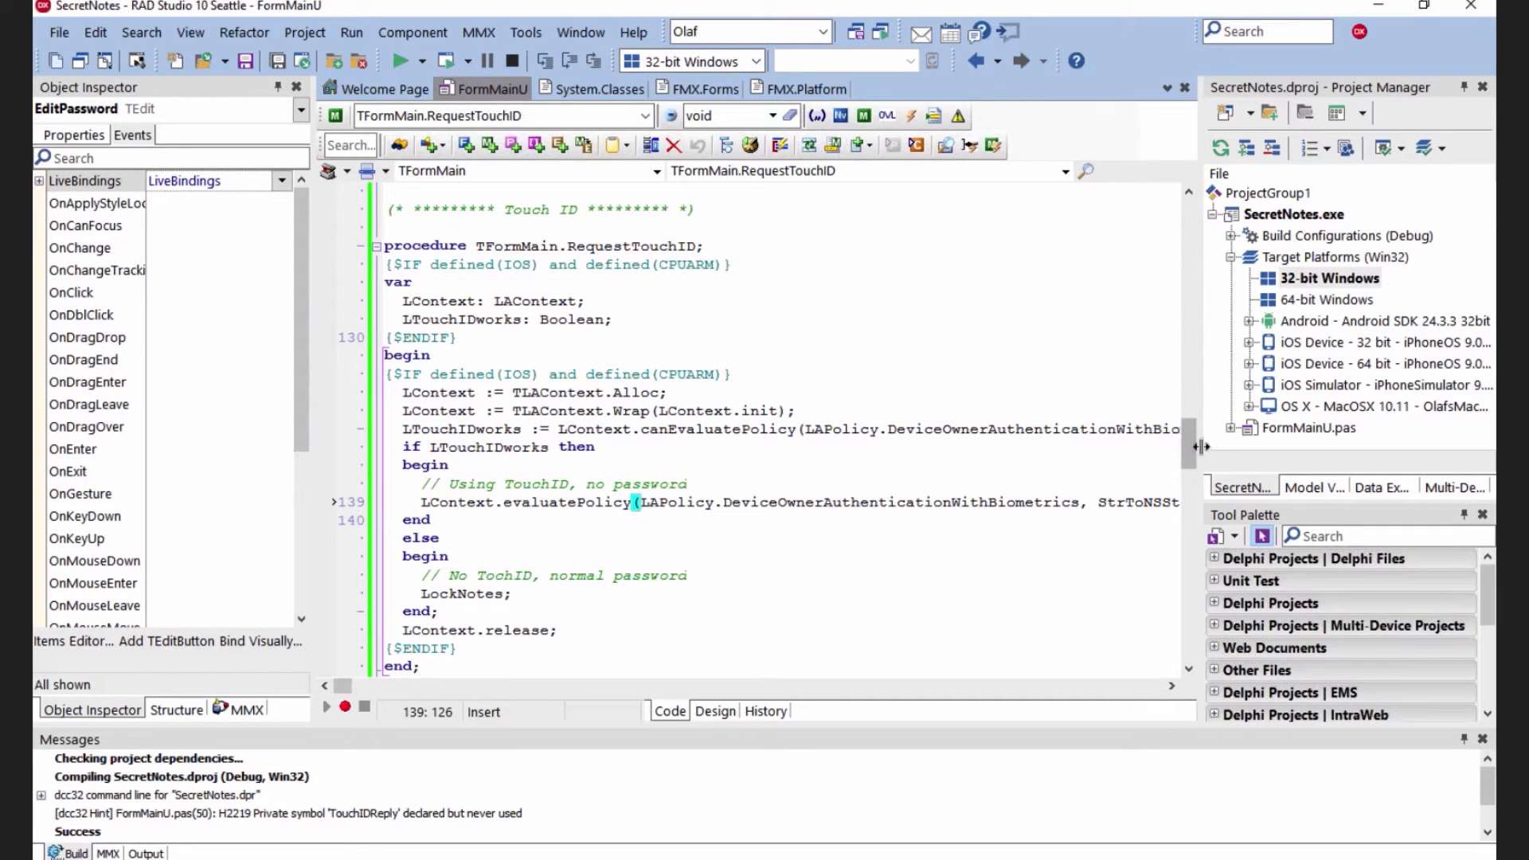
{"action": "scroll", "scroll_direction": "down", "scroll_amount": 3}
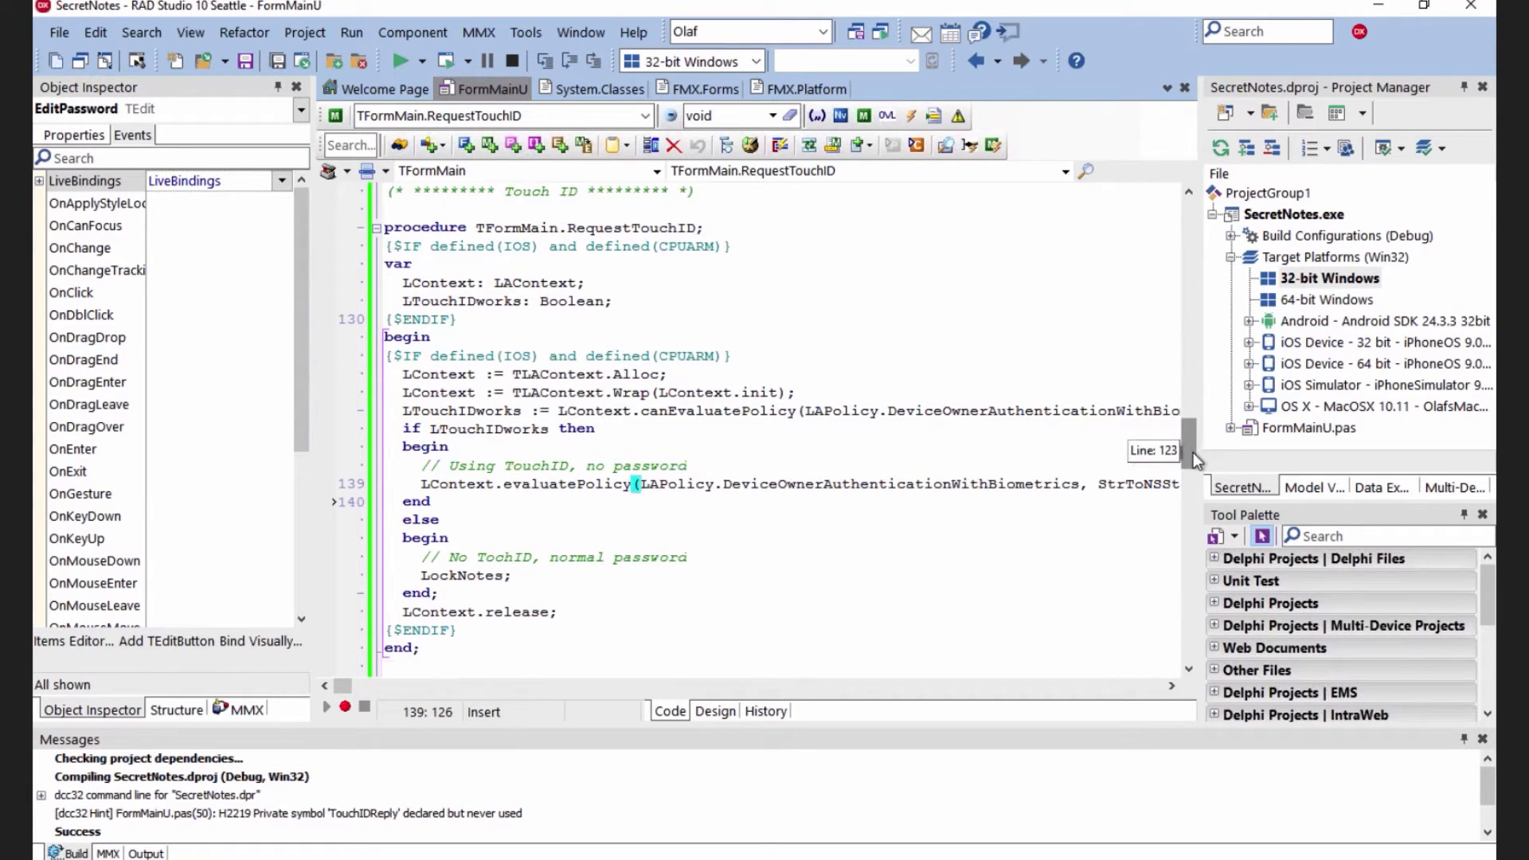
{"action": "scroll", "scroll_direction": "down", "scroll_amount": 3}
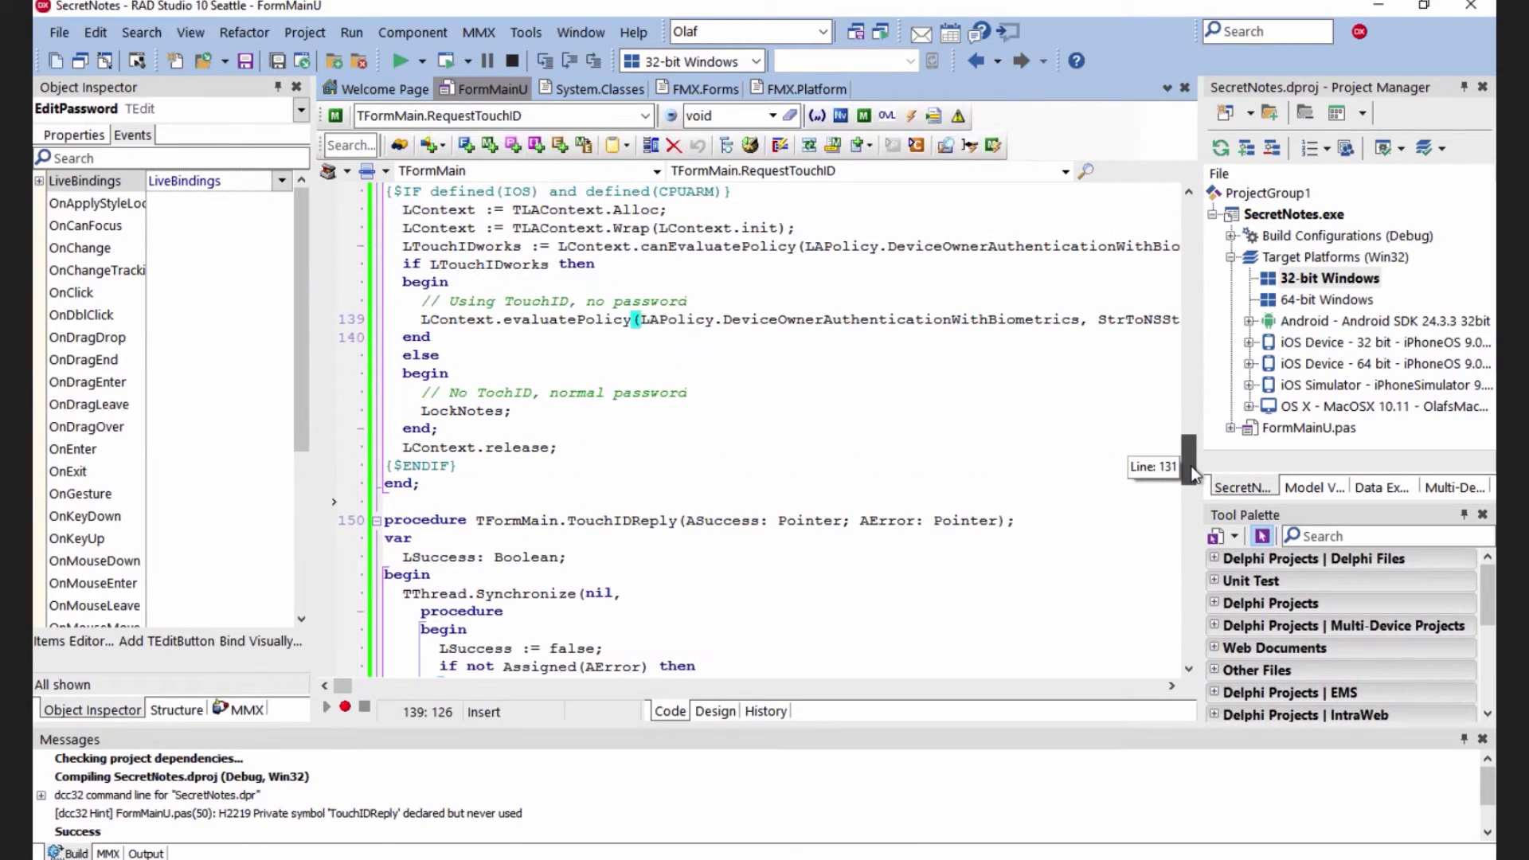
{"action": "scroll", "scroll_direction": "down", "scroll_amount": 3}
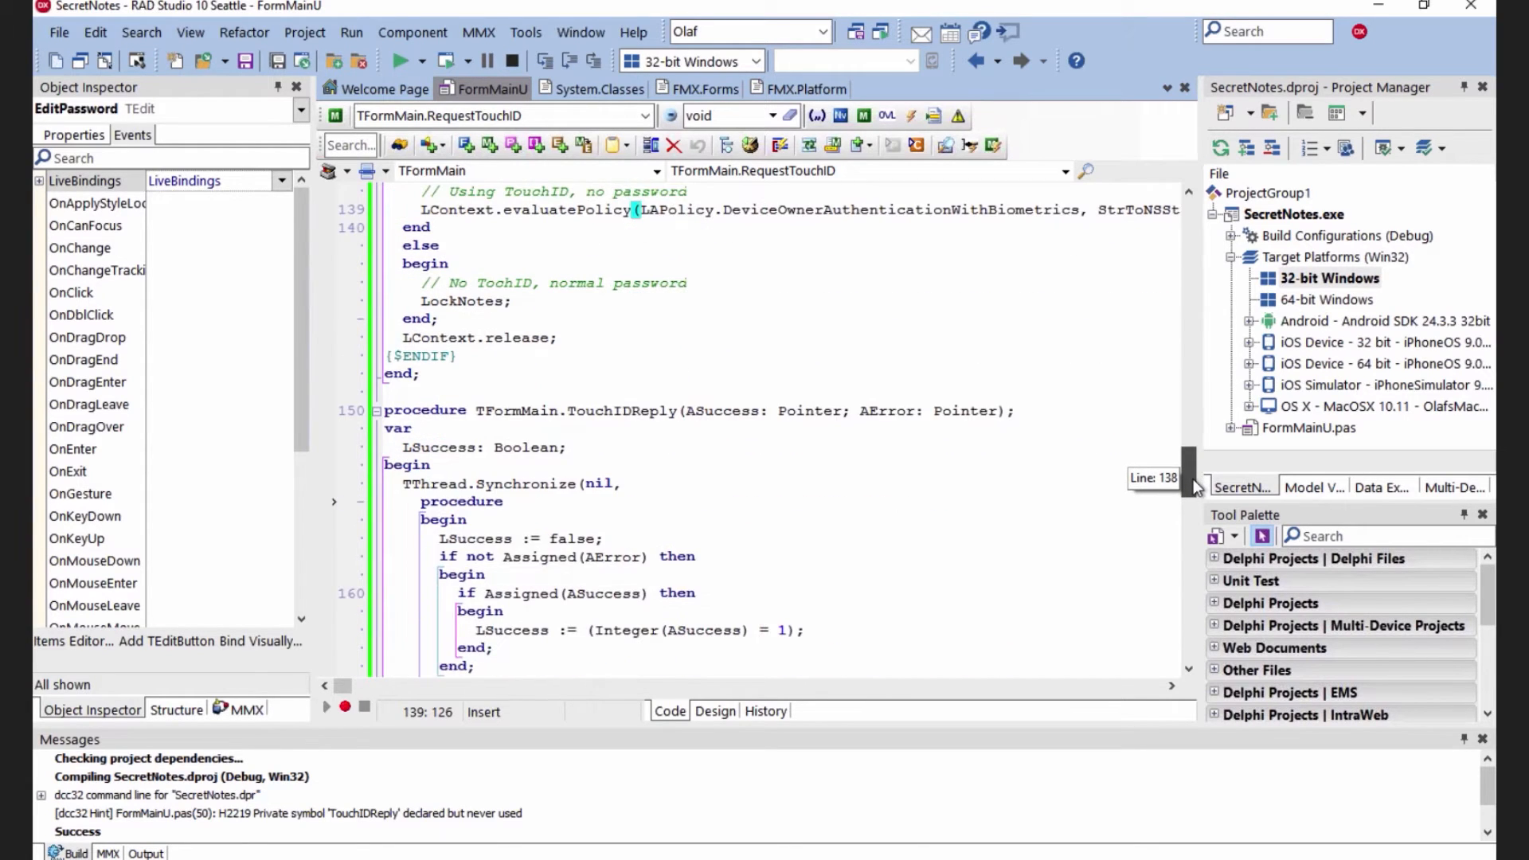
{"action": "scroll", "scroll_direction": "down", "scroll_amount": 3}
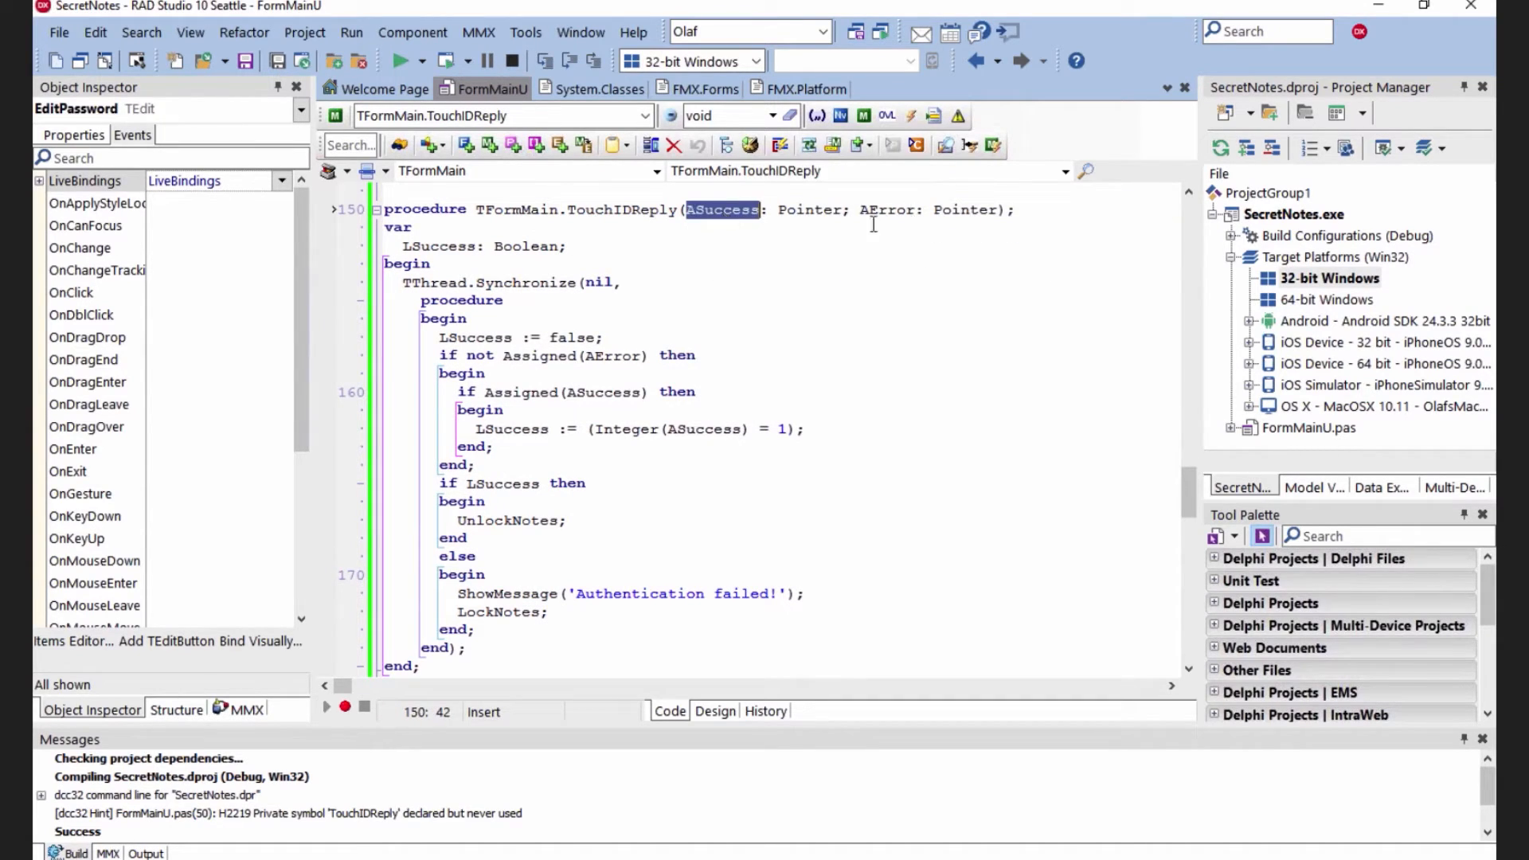
{"action": "mouse_move", "coordinate": [409, 329]}
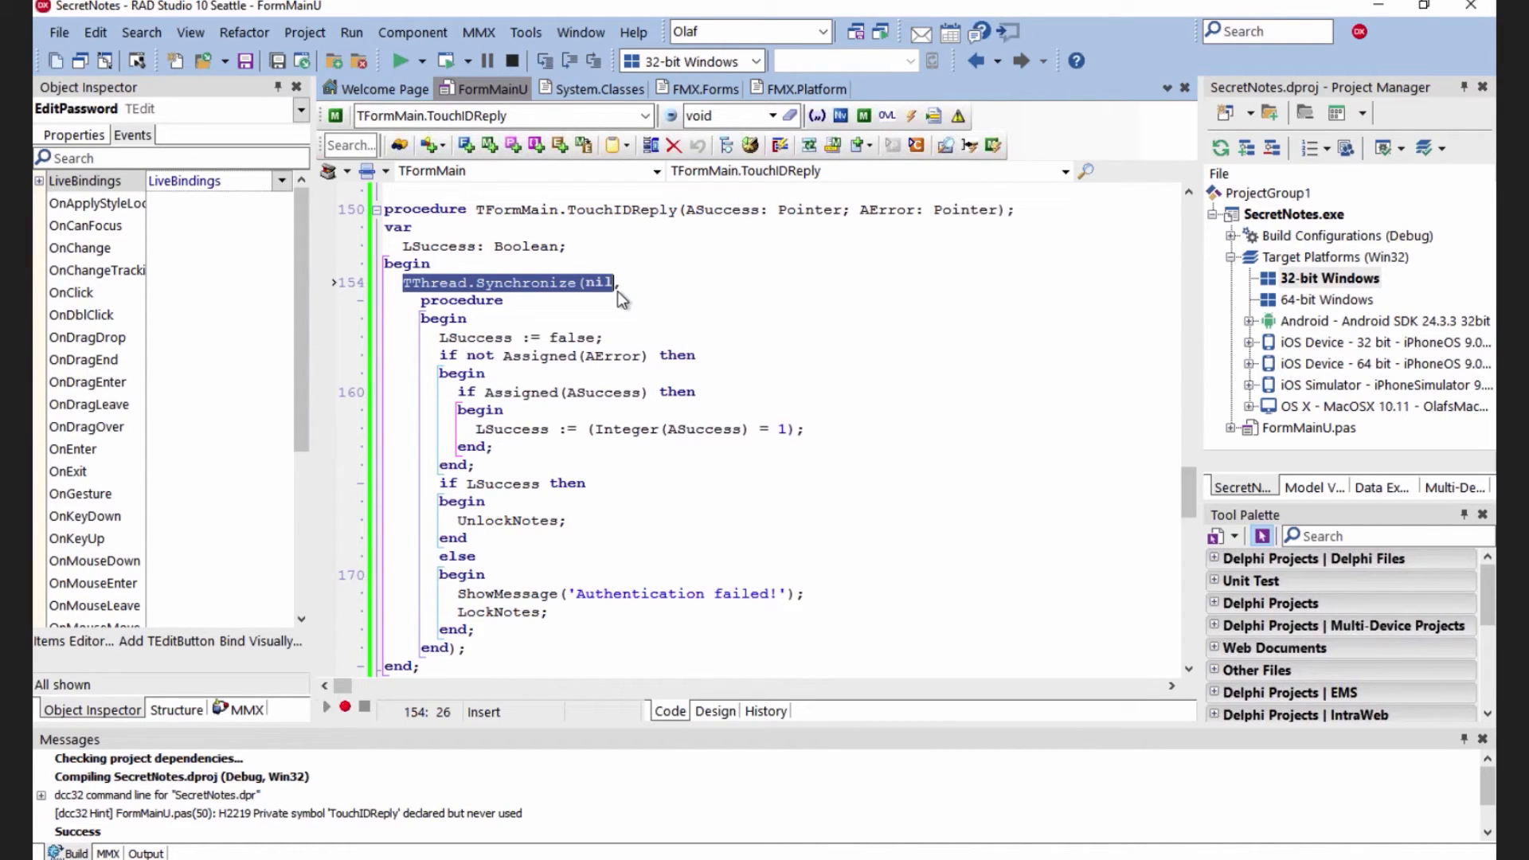
{"action": "mouse_move", "coordinate": [500, 355]}
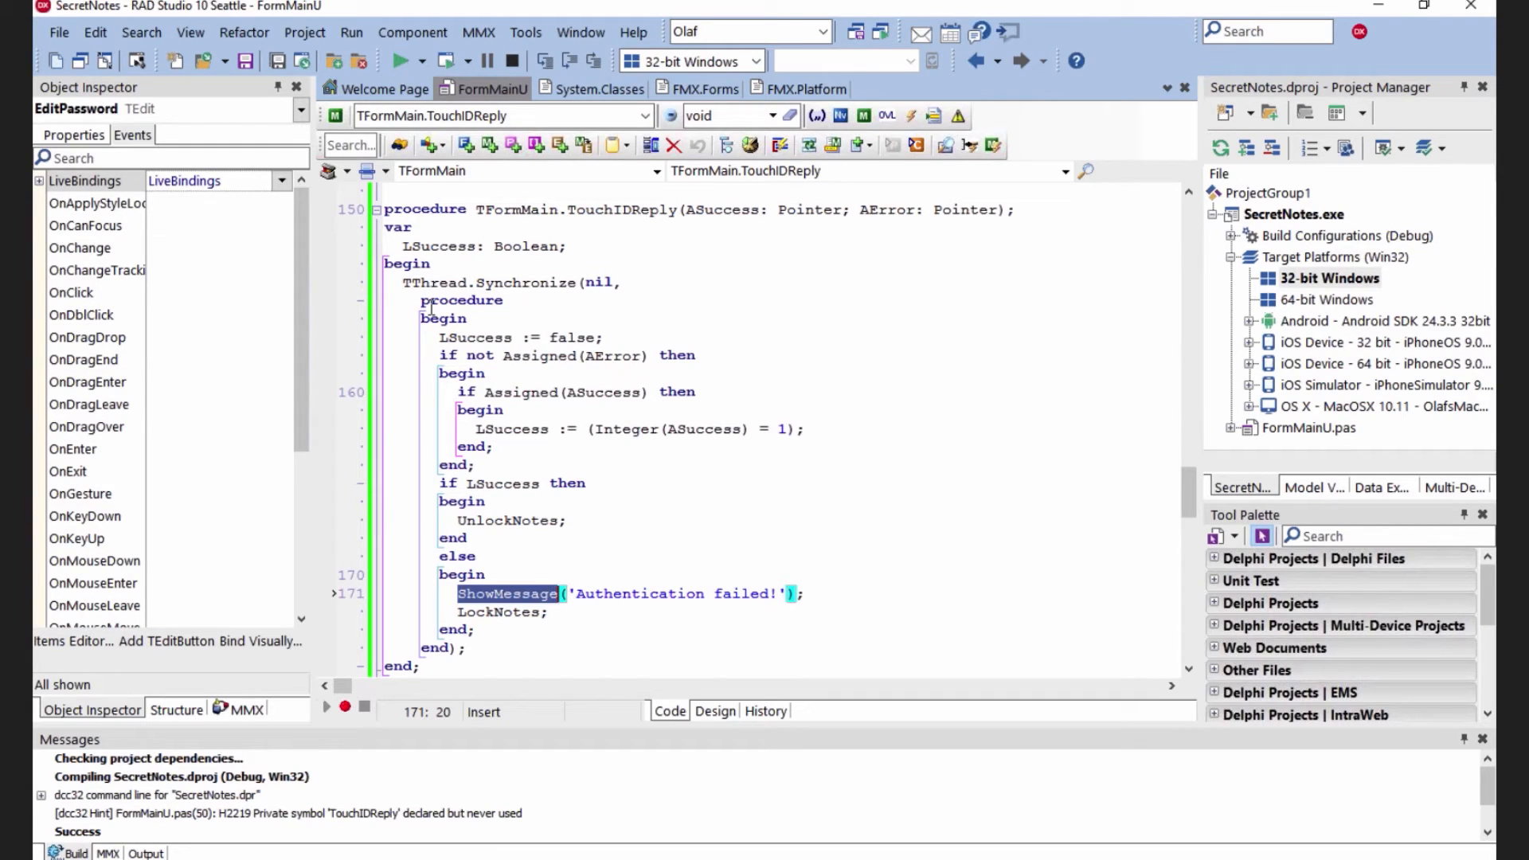
{"action": "mouse_move", "coordinate": [437, 338]}
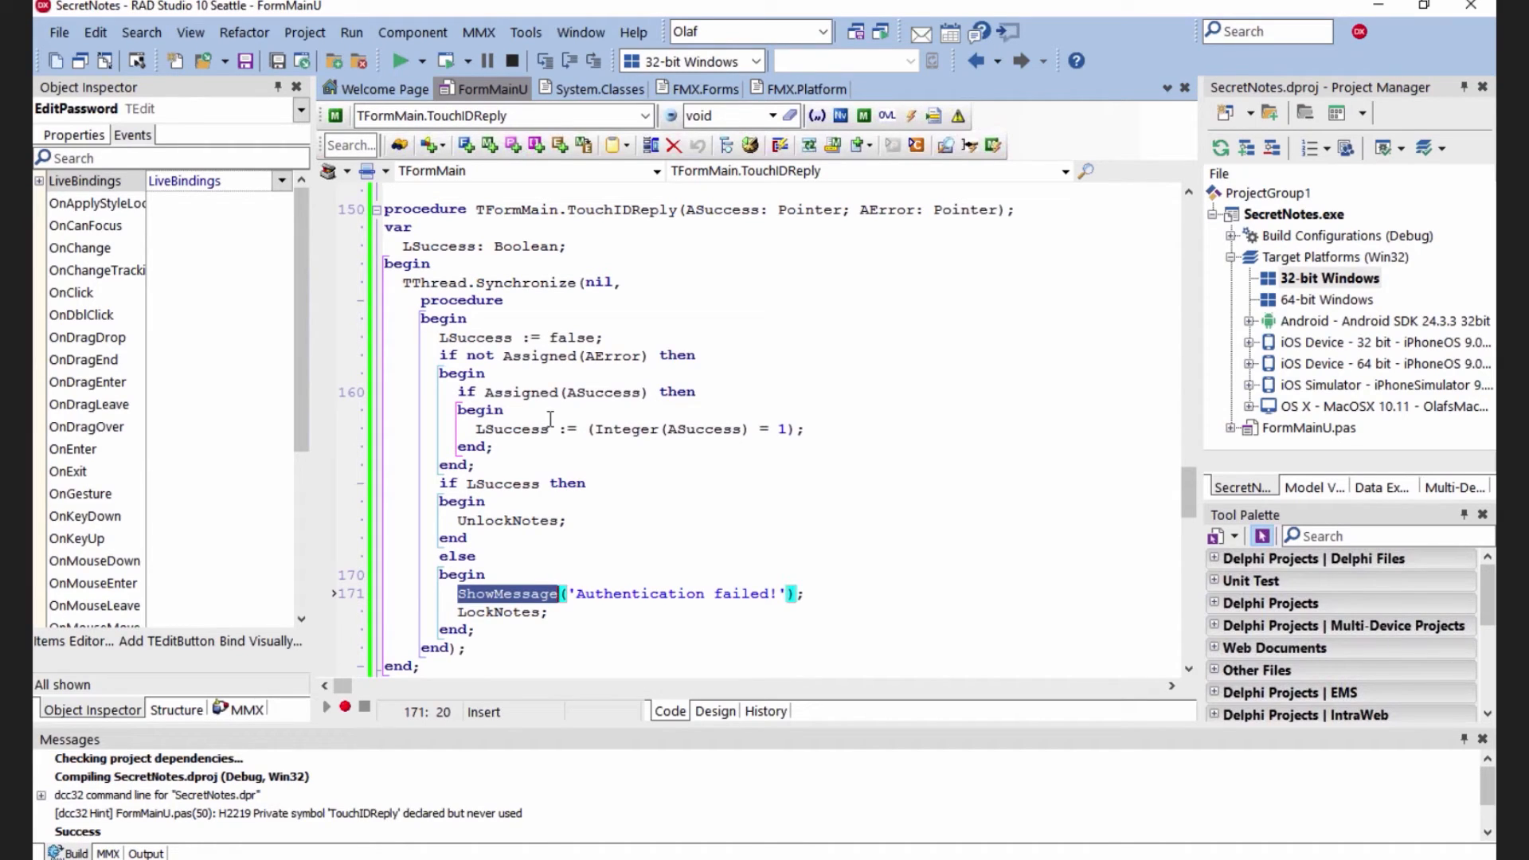
{"action": "mouse_move", "coordinate": [1176, 518]}
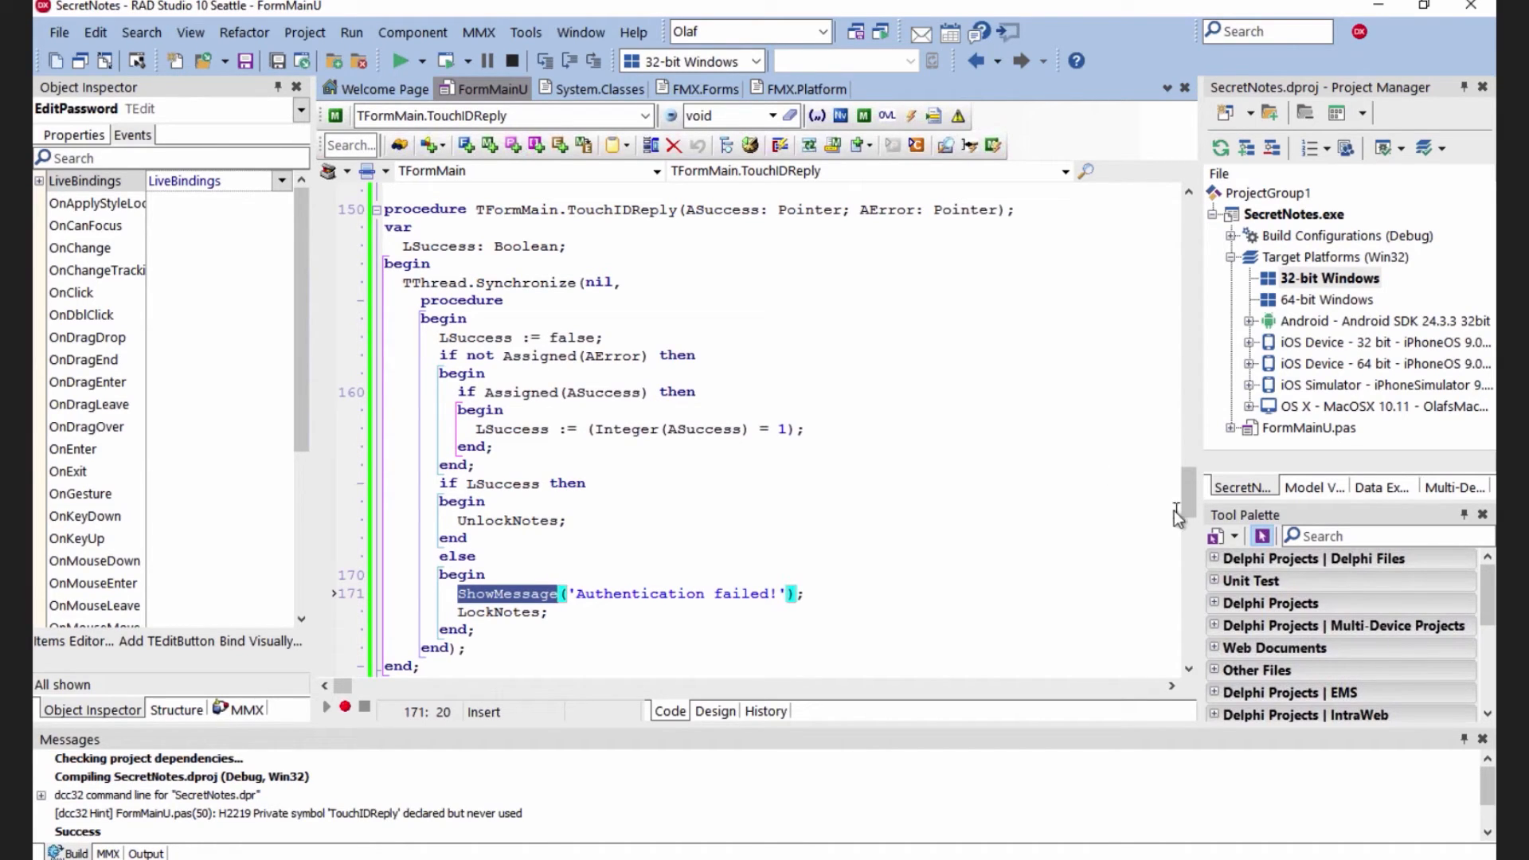
Scroll past the JSON note-saving procedures to the FormVirtualKeyboardHidden/Shown handlers
{"action": "scroll", "scroll_direction": "down", "scroll_amount": 3}
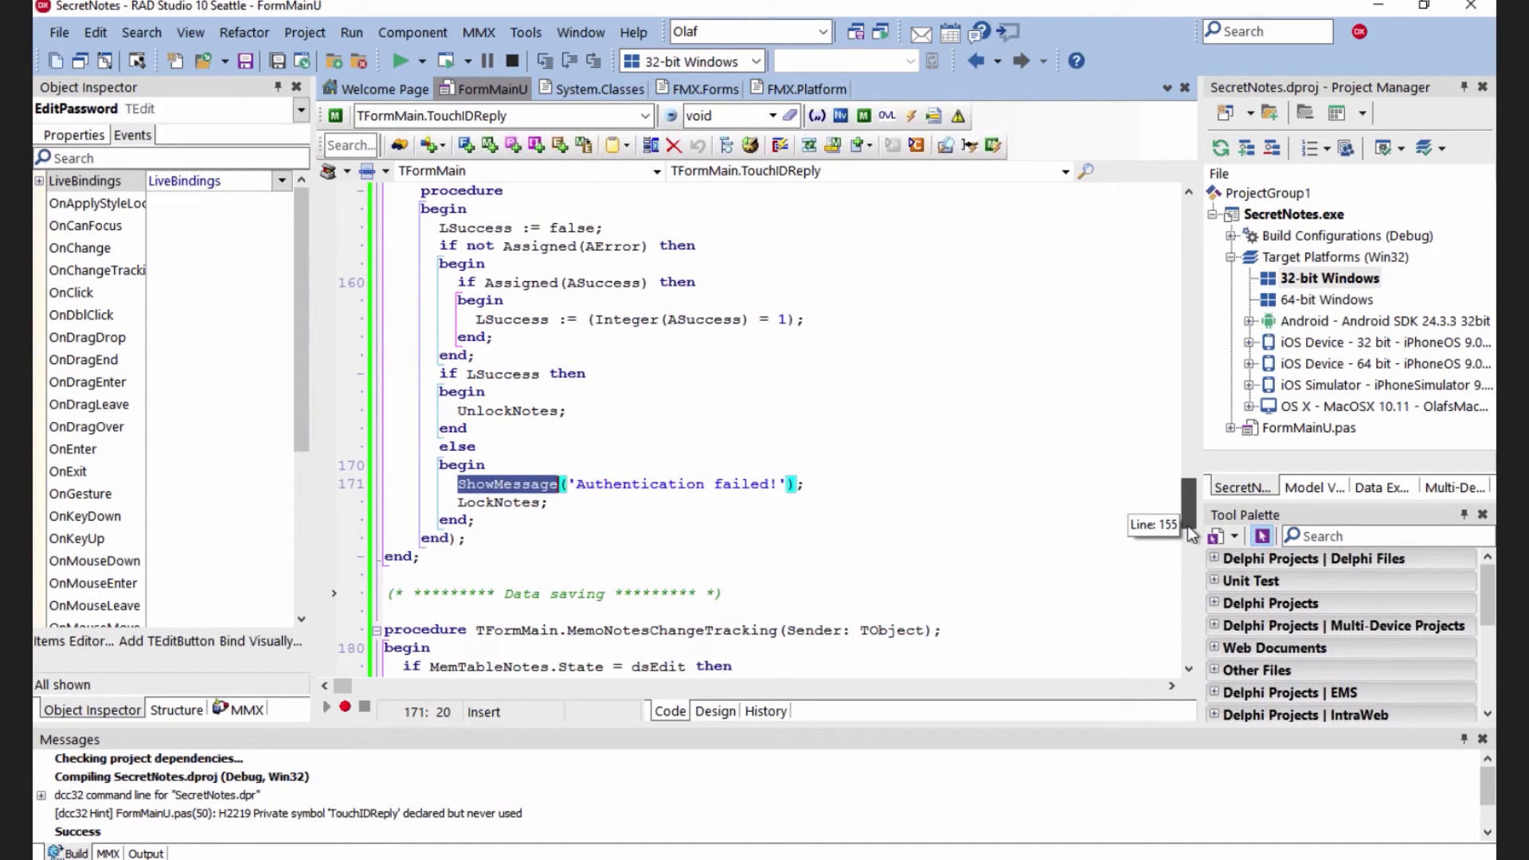
{"action": "scroll", "scroll_direction": "down", "scroll_amount": 3}
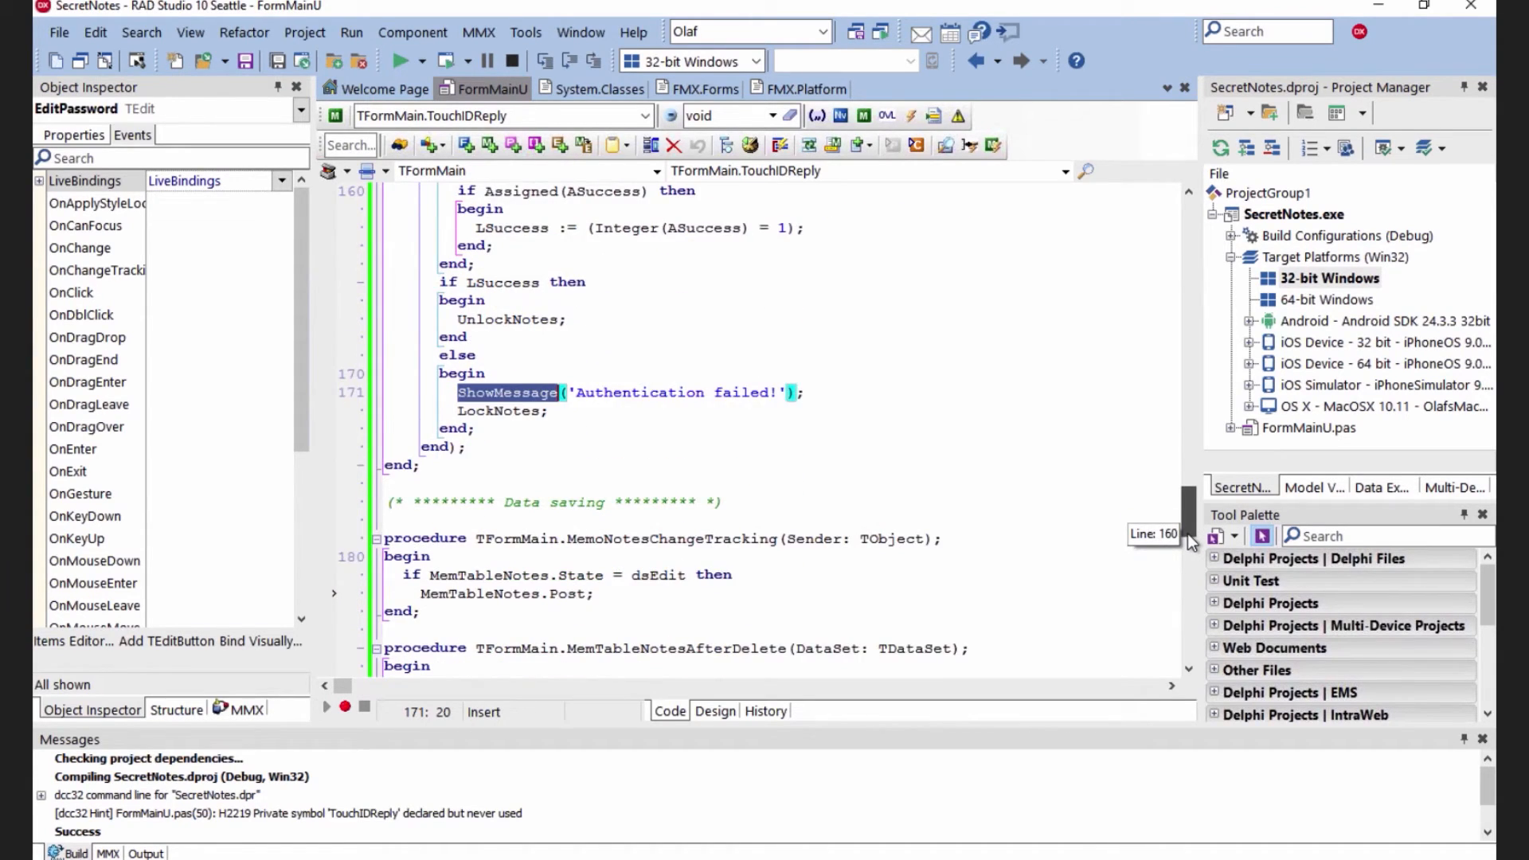
{"action": "scroll", "scroll_direction": "down", "scroll_amount": 3}
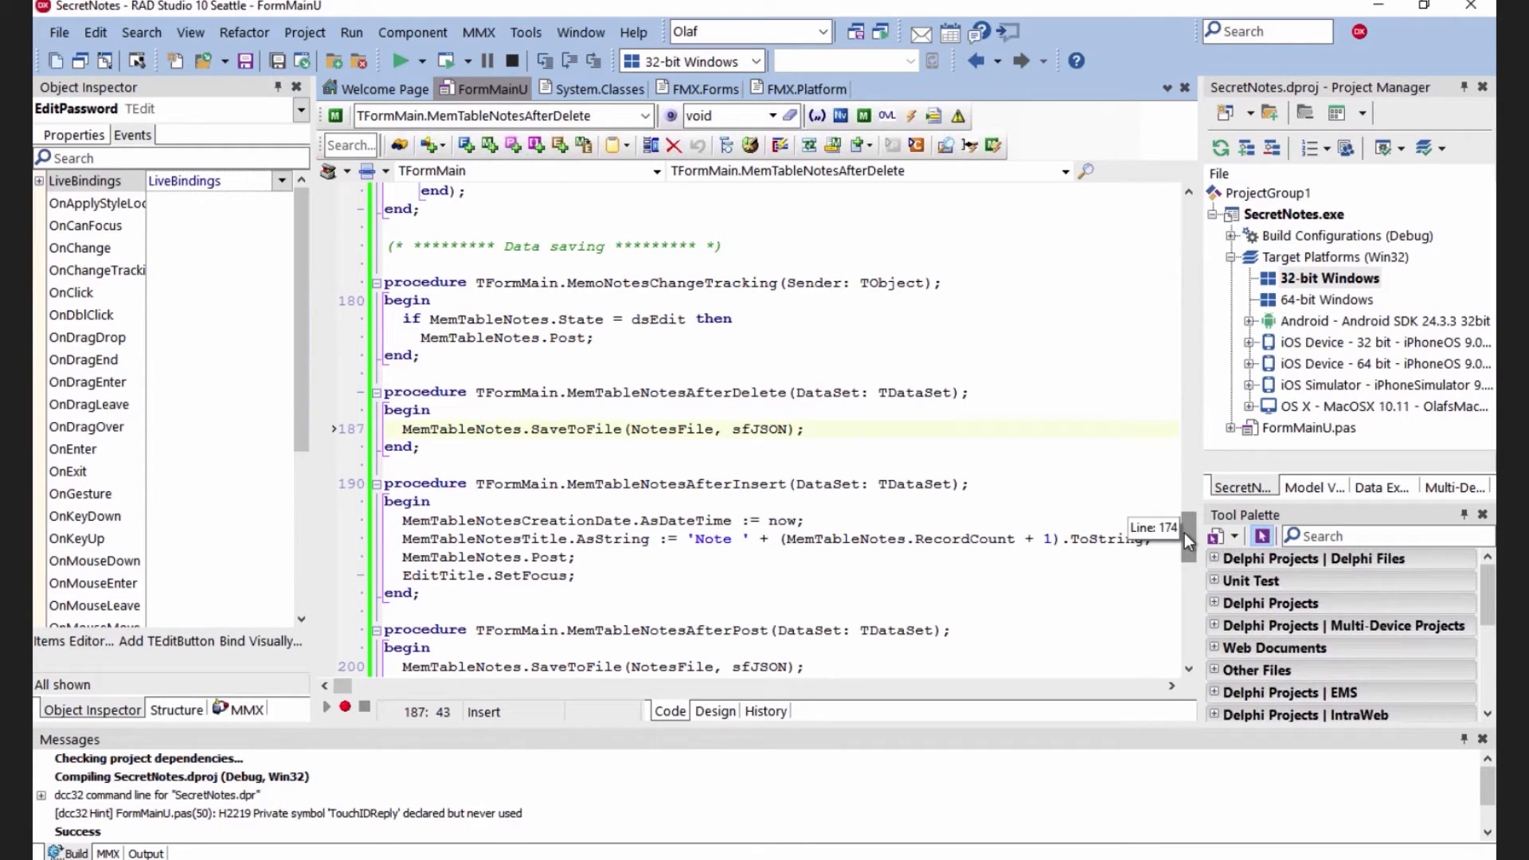
{"action": "scroll", "scroll_direction": "down", "scroll_amount": 3}
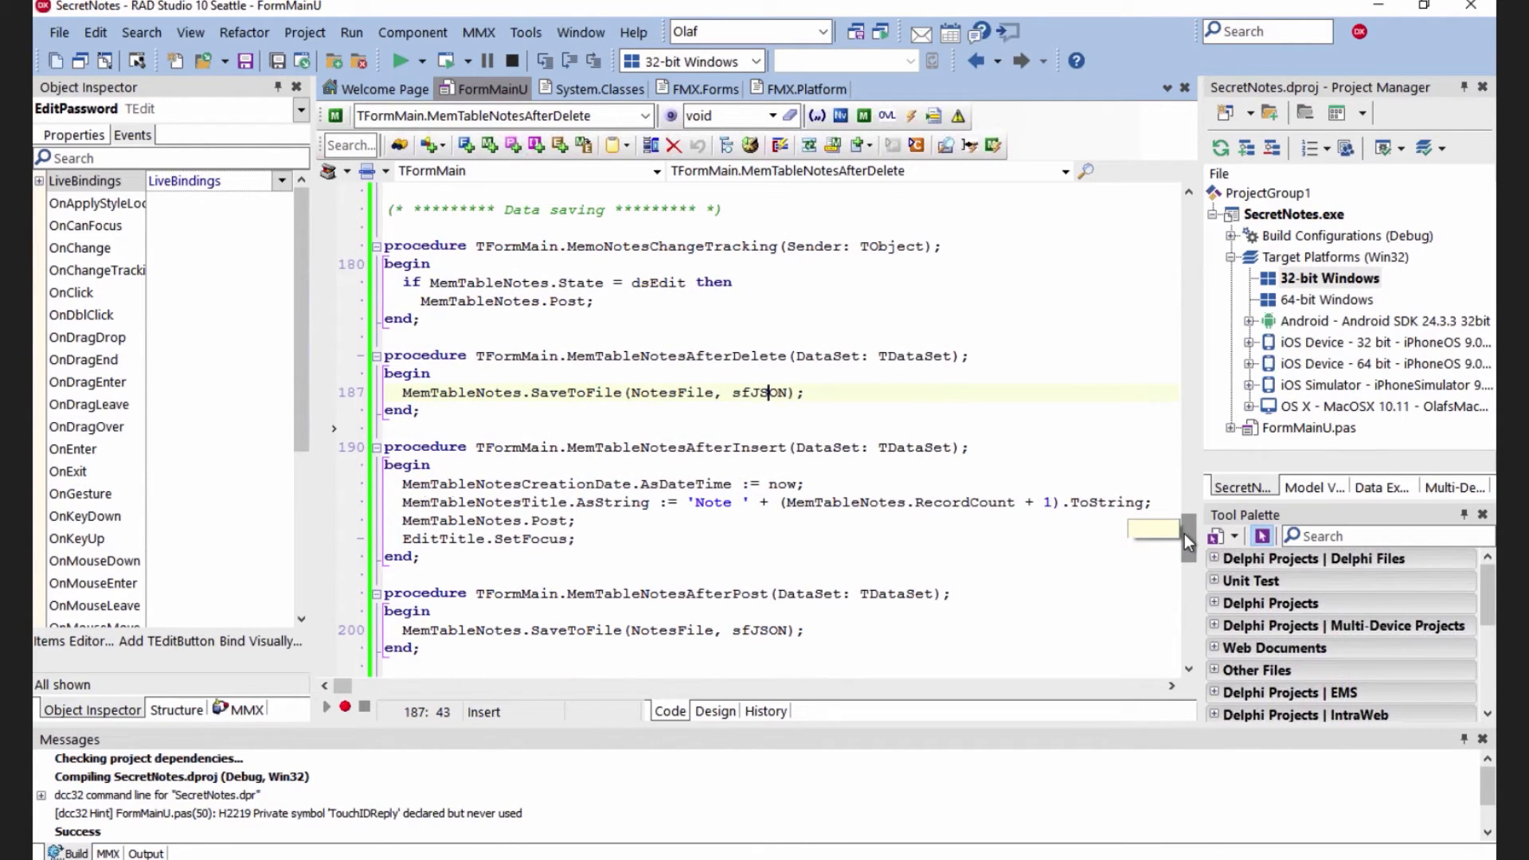
{"action": "scroll", "scroll_direction": "down", "scroll_amount": 3}
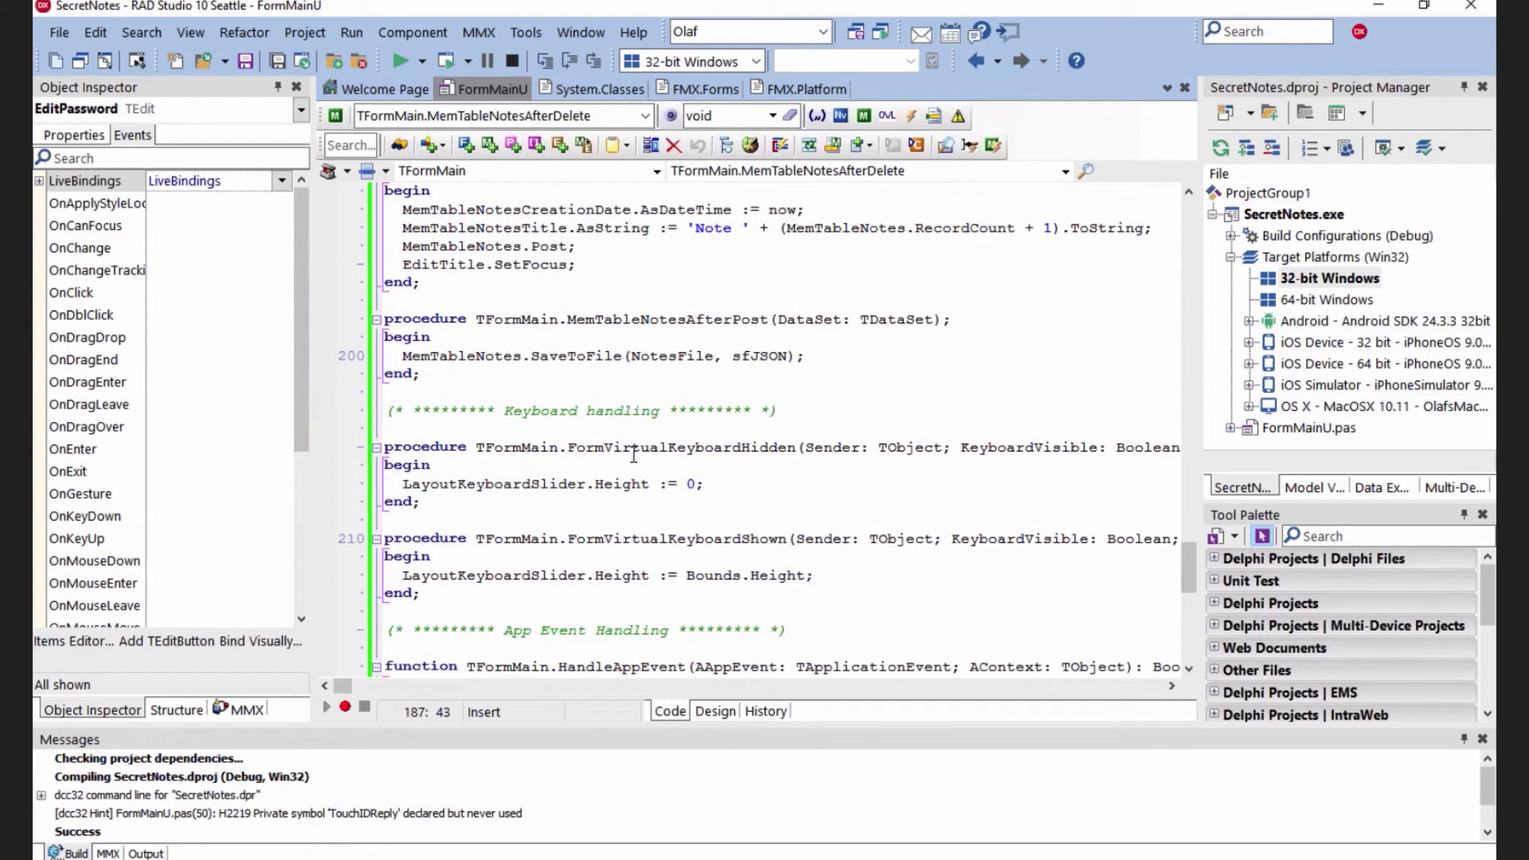
{"action": "mouse_move", "coordinate": [728, 396]}
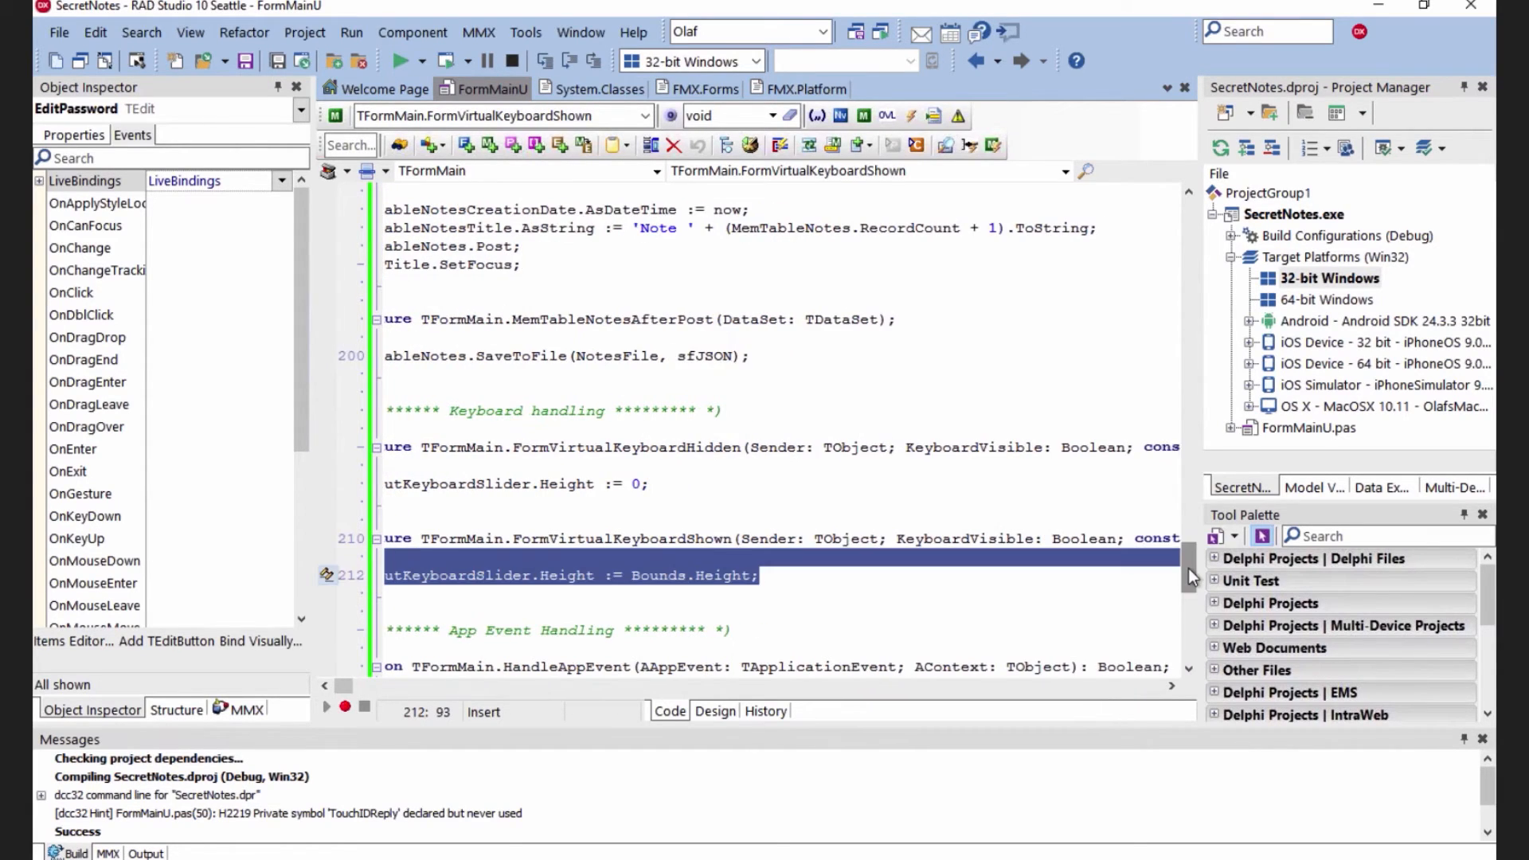
Make HandleAppEvent's WillBecomeForeground case call RequestTouchID;
{"action": "scroll", "scroll_direction": "down", "scroll_amount": 3}
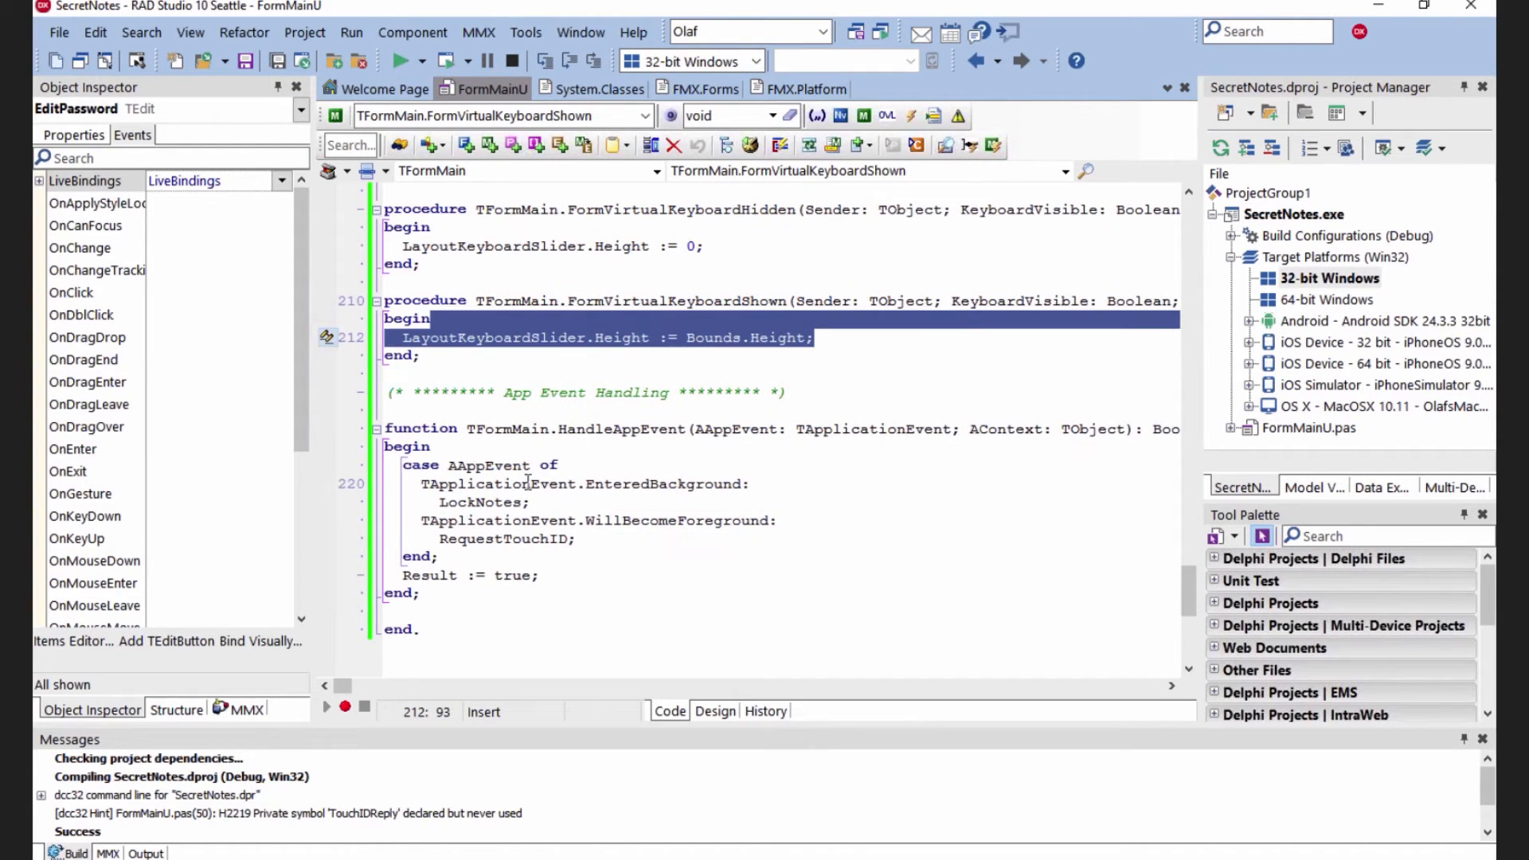
{"action": "left_click", "coordinate": [616, 484]}
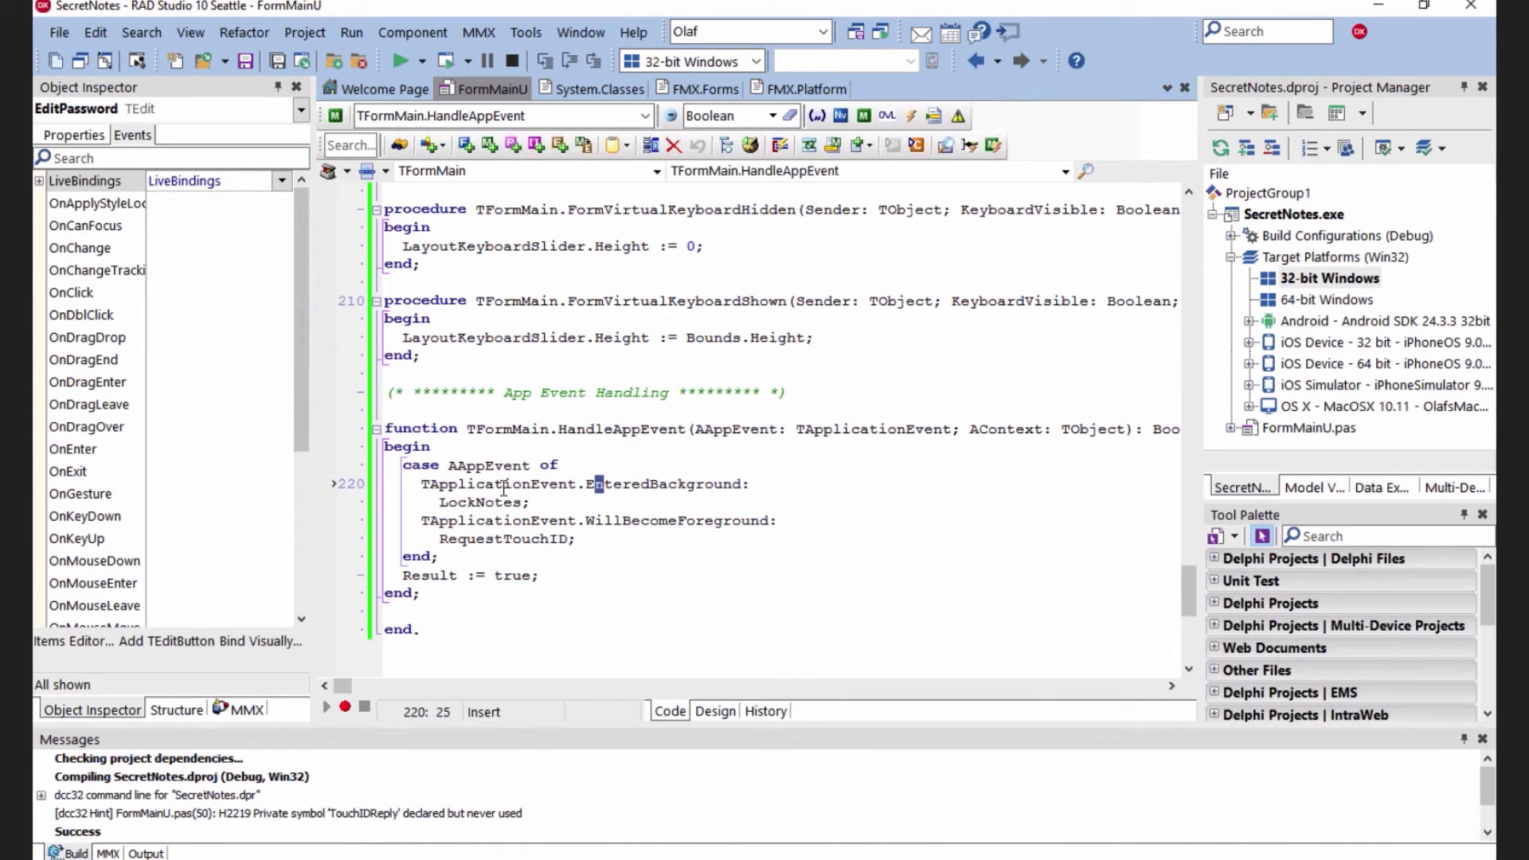
{"action": "mouse_move", "coordinate": [485, 501]}
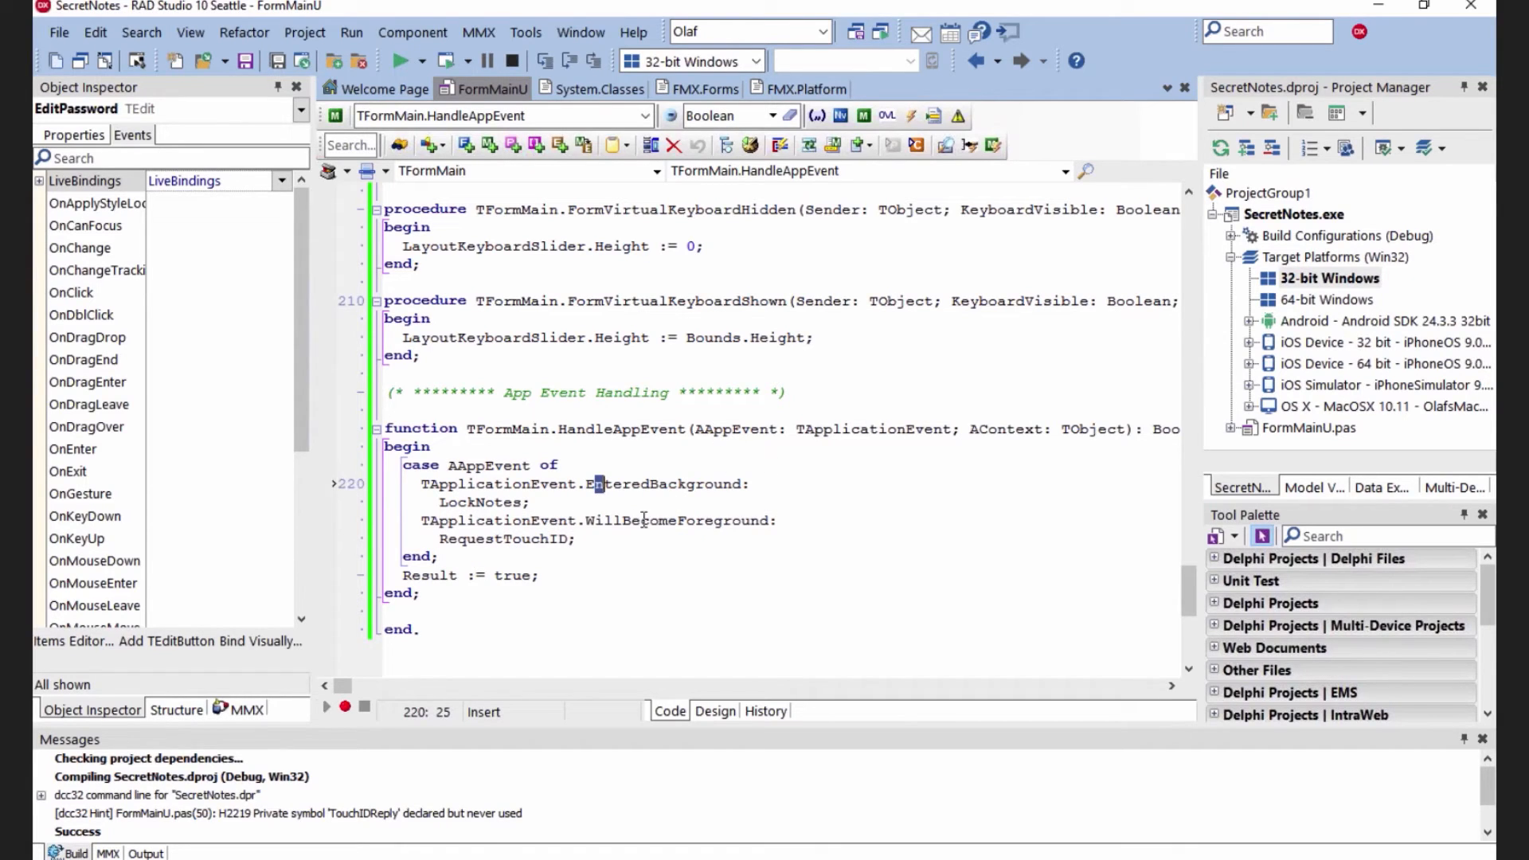
{"action": "double_click", "coordinate": [677, 521]}
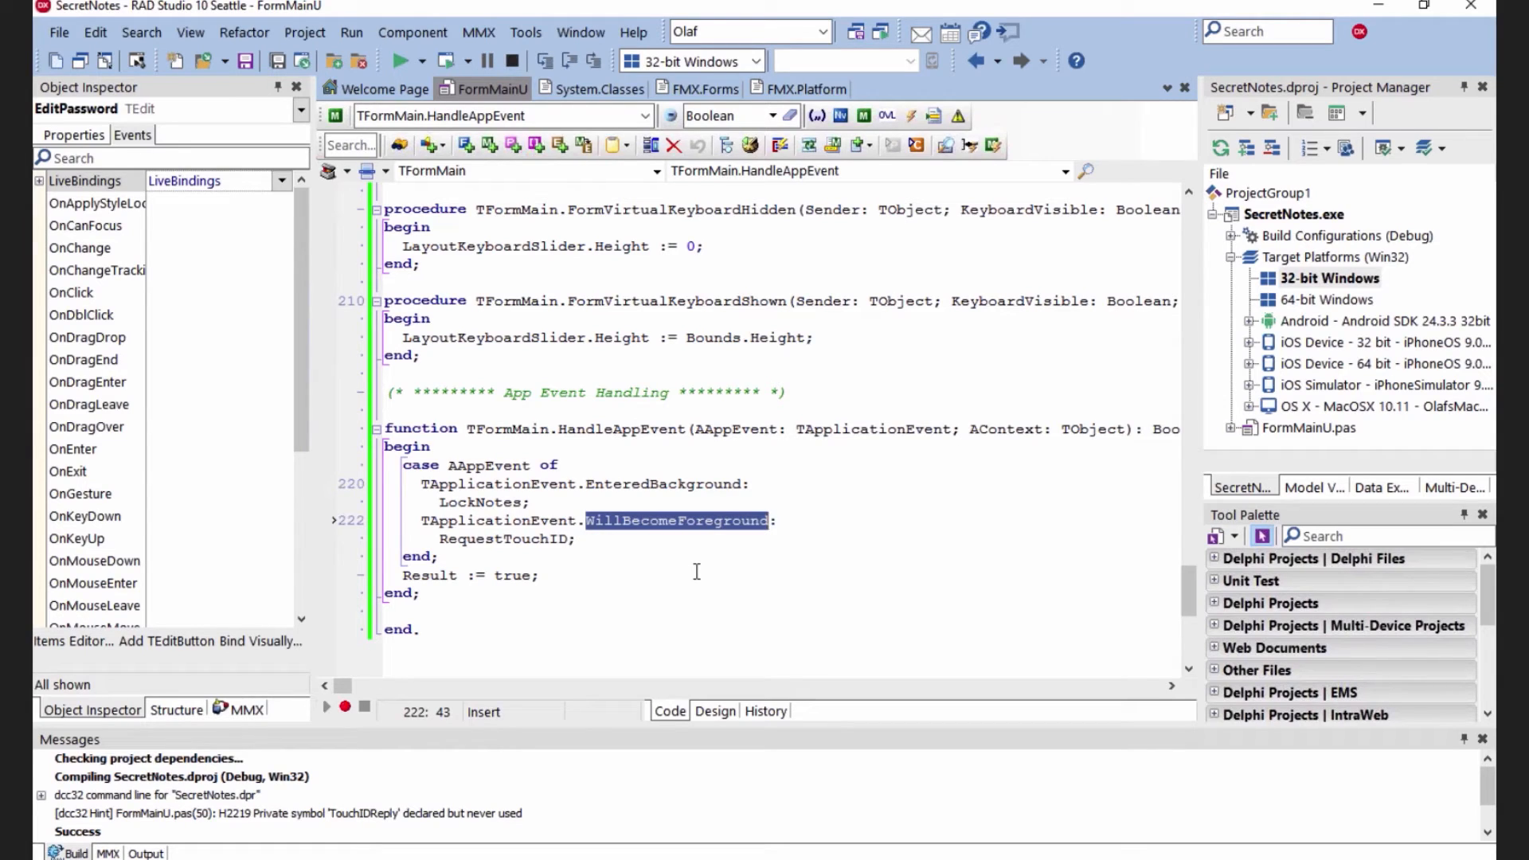
{"action": "mouse_move", "coordinate": [557, 547]}
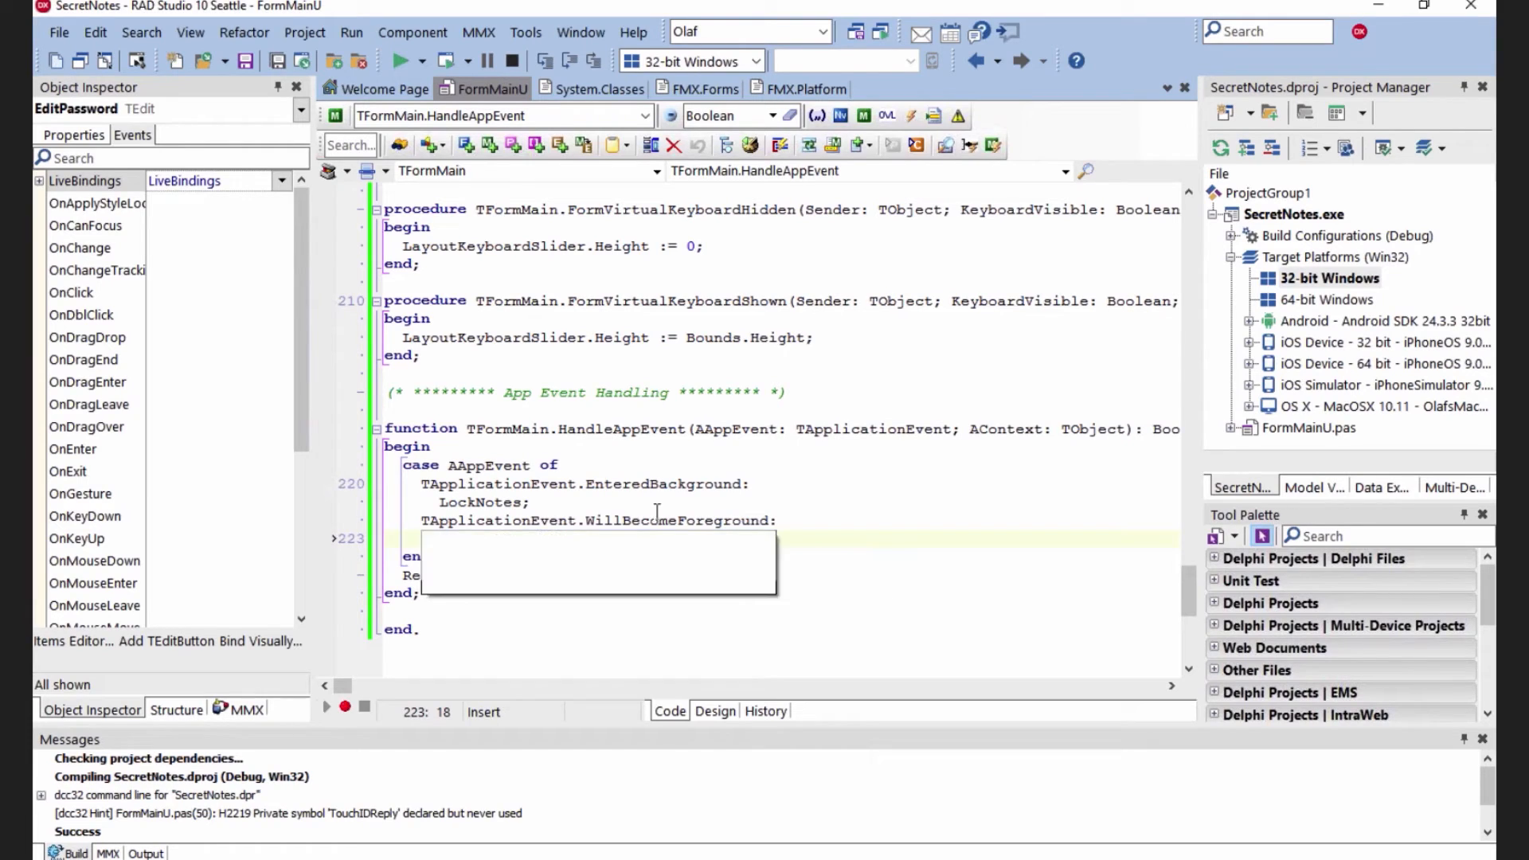
{"action": "type", "text": "RequestTouchID;"}
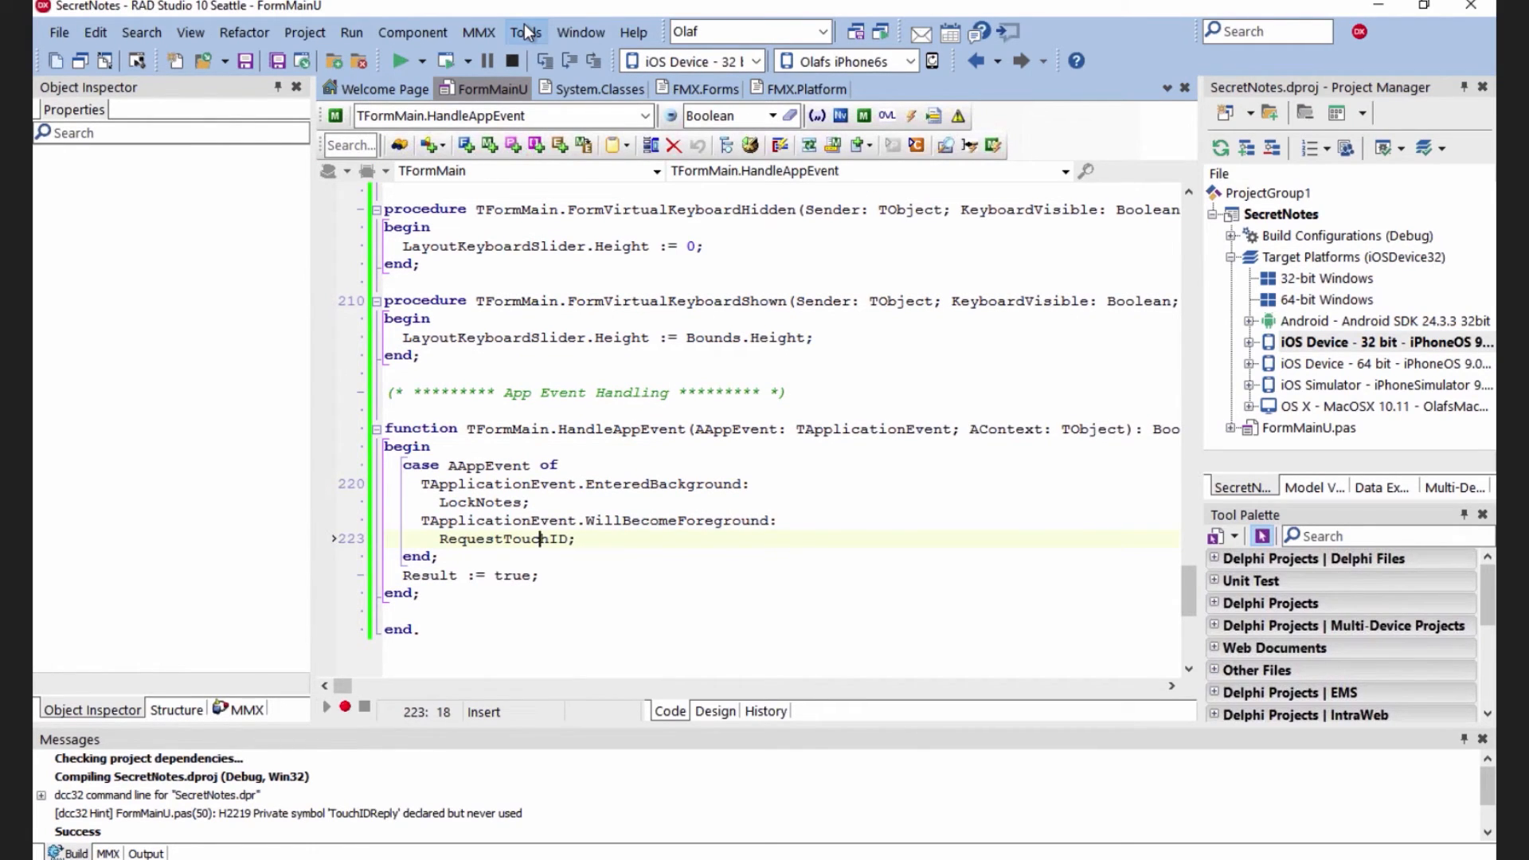
{"action": "mouse_move", "coordinate": [1143, 606]}
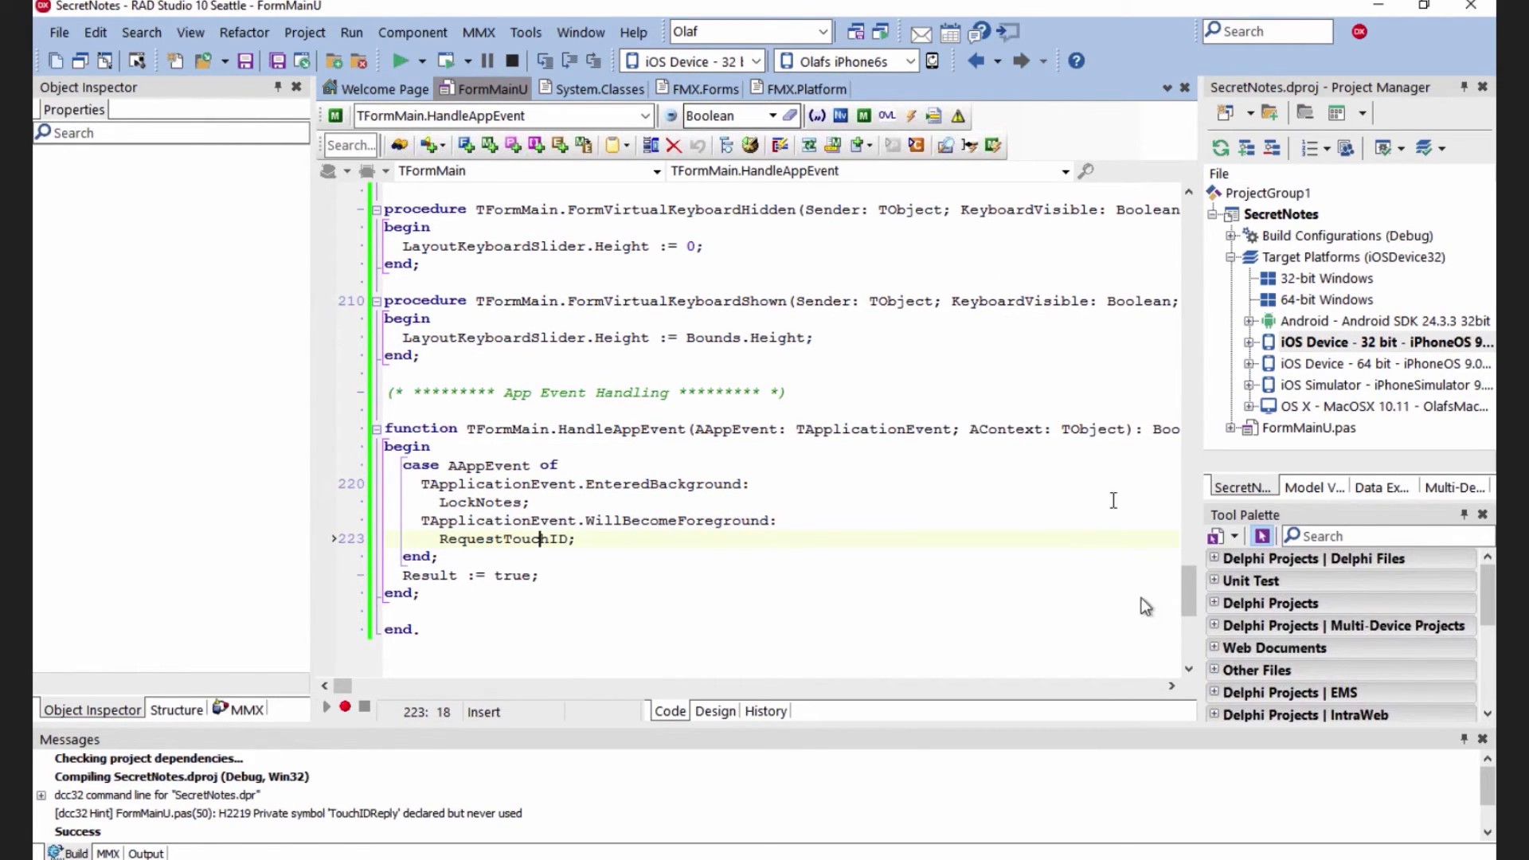
{"action": "mouse_move", "coordinate": [1189, 571]}
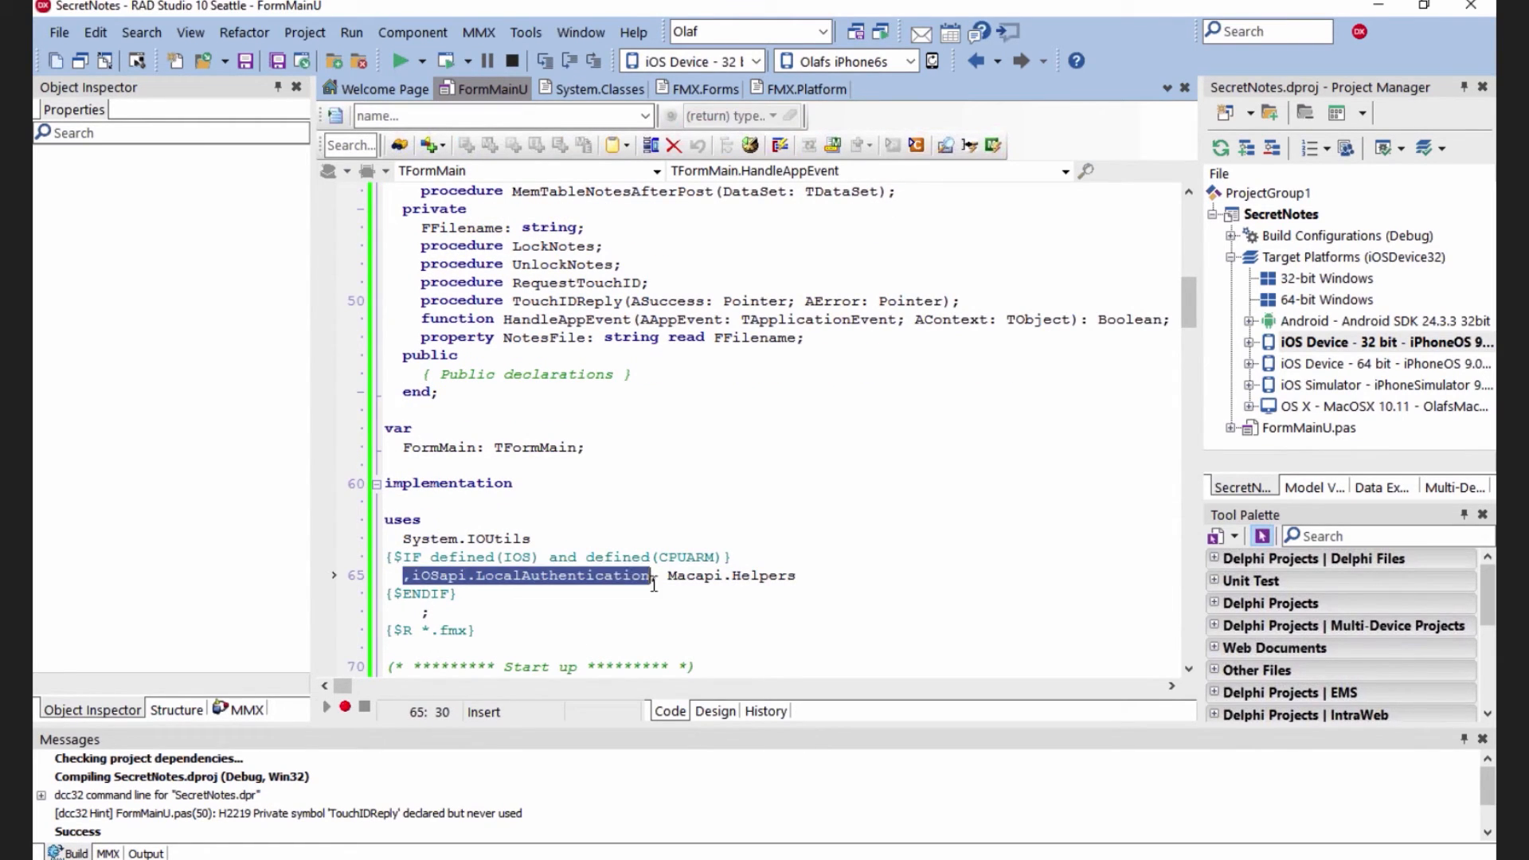
Inspect the iOSapi.LocalAuthentication unit source, close it, and return to FormMainU
{"action": "left_click", "coordinate": [586, 576]}
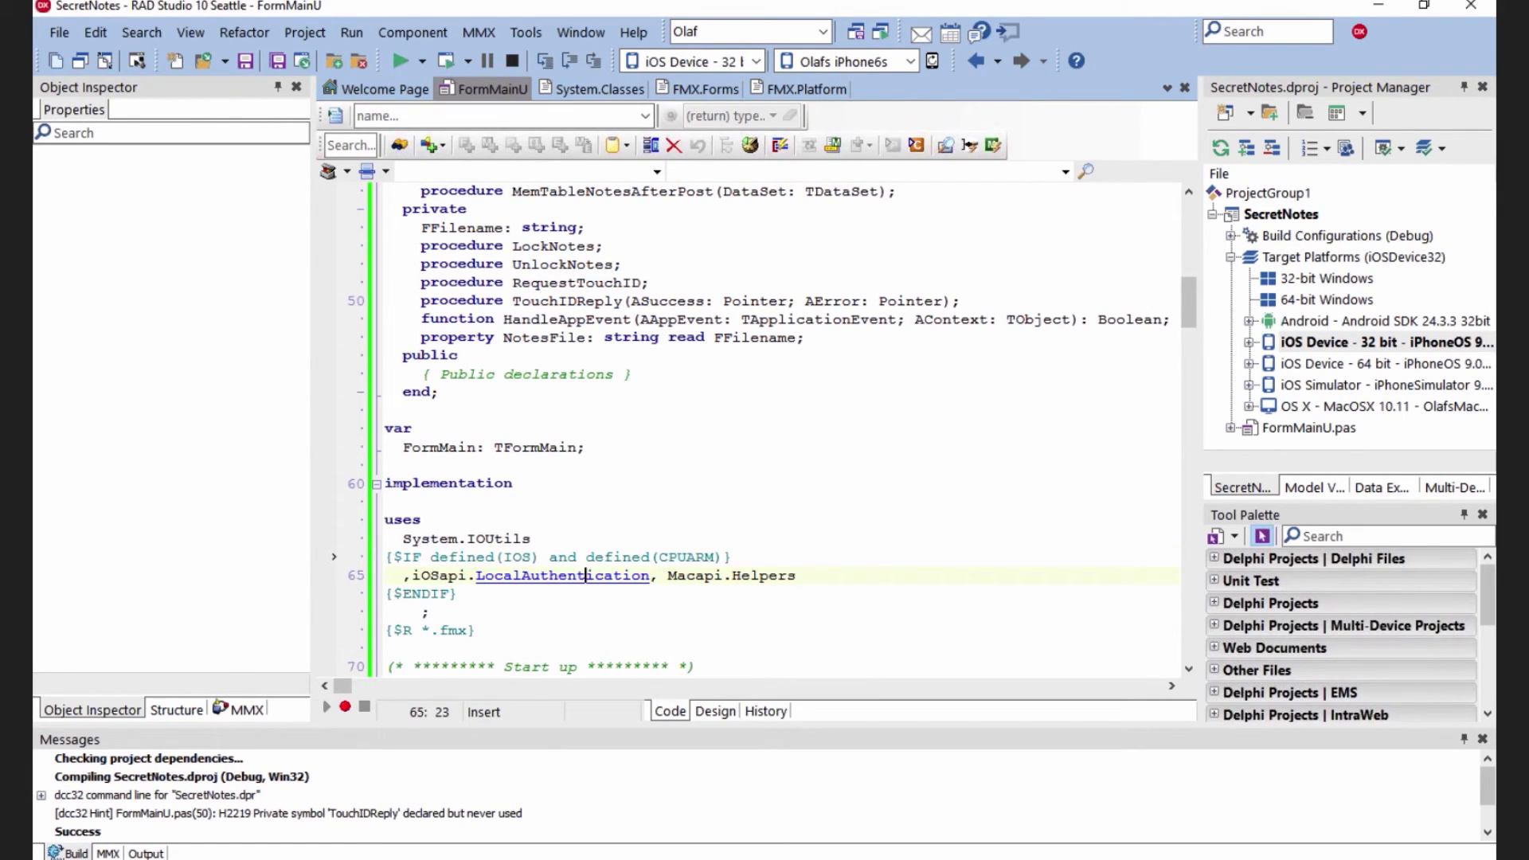
{"action": "left_click", "coordinate": [562, 575]}
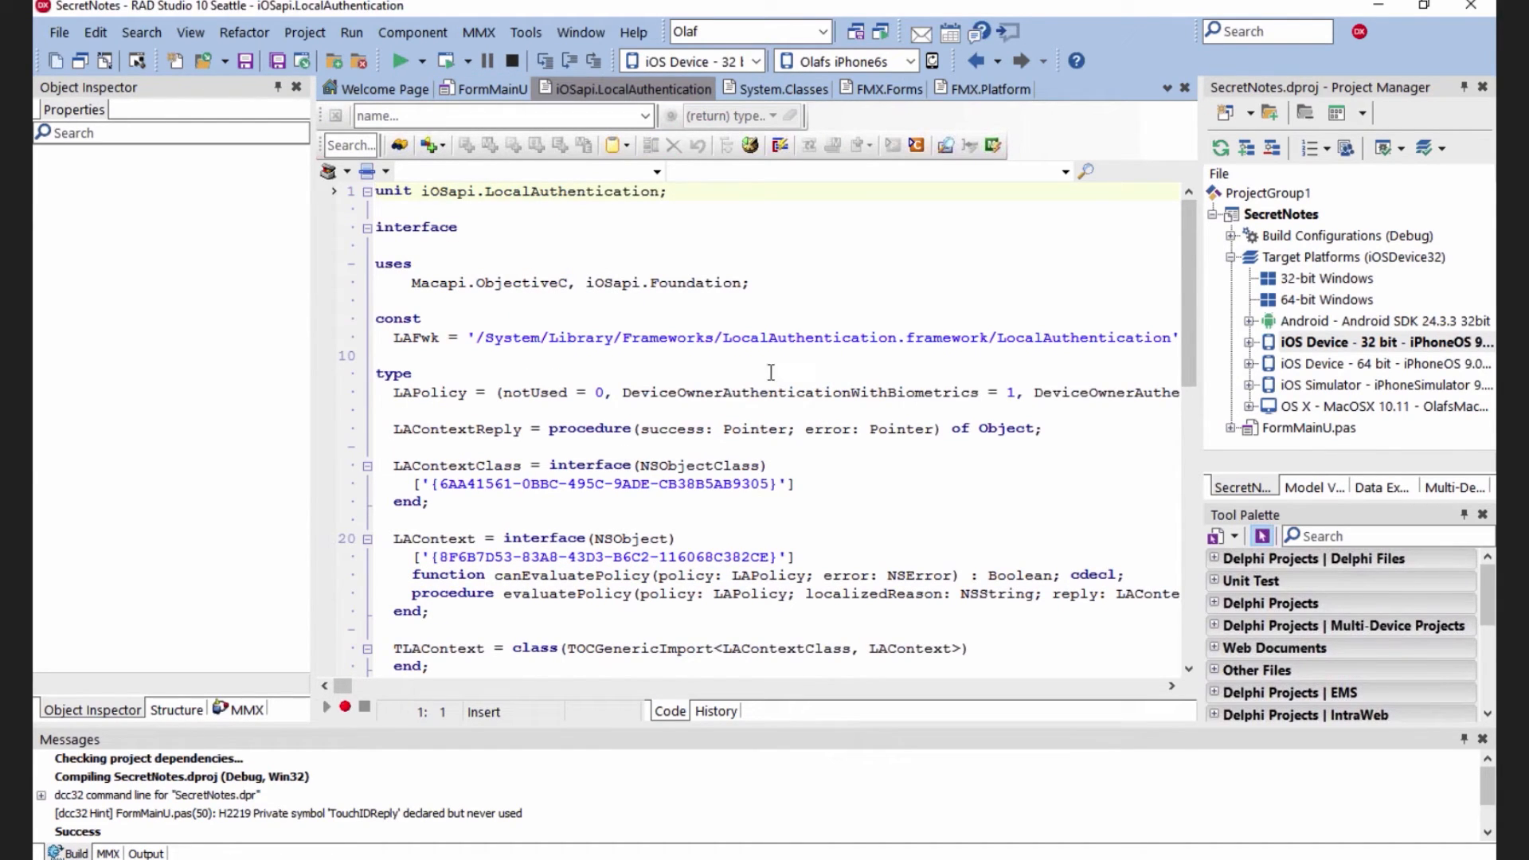
{"action": "double_click", "coordinate": [809, 338]}
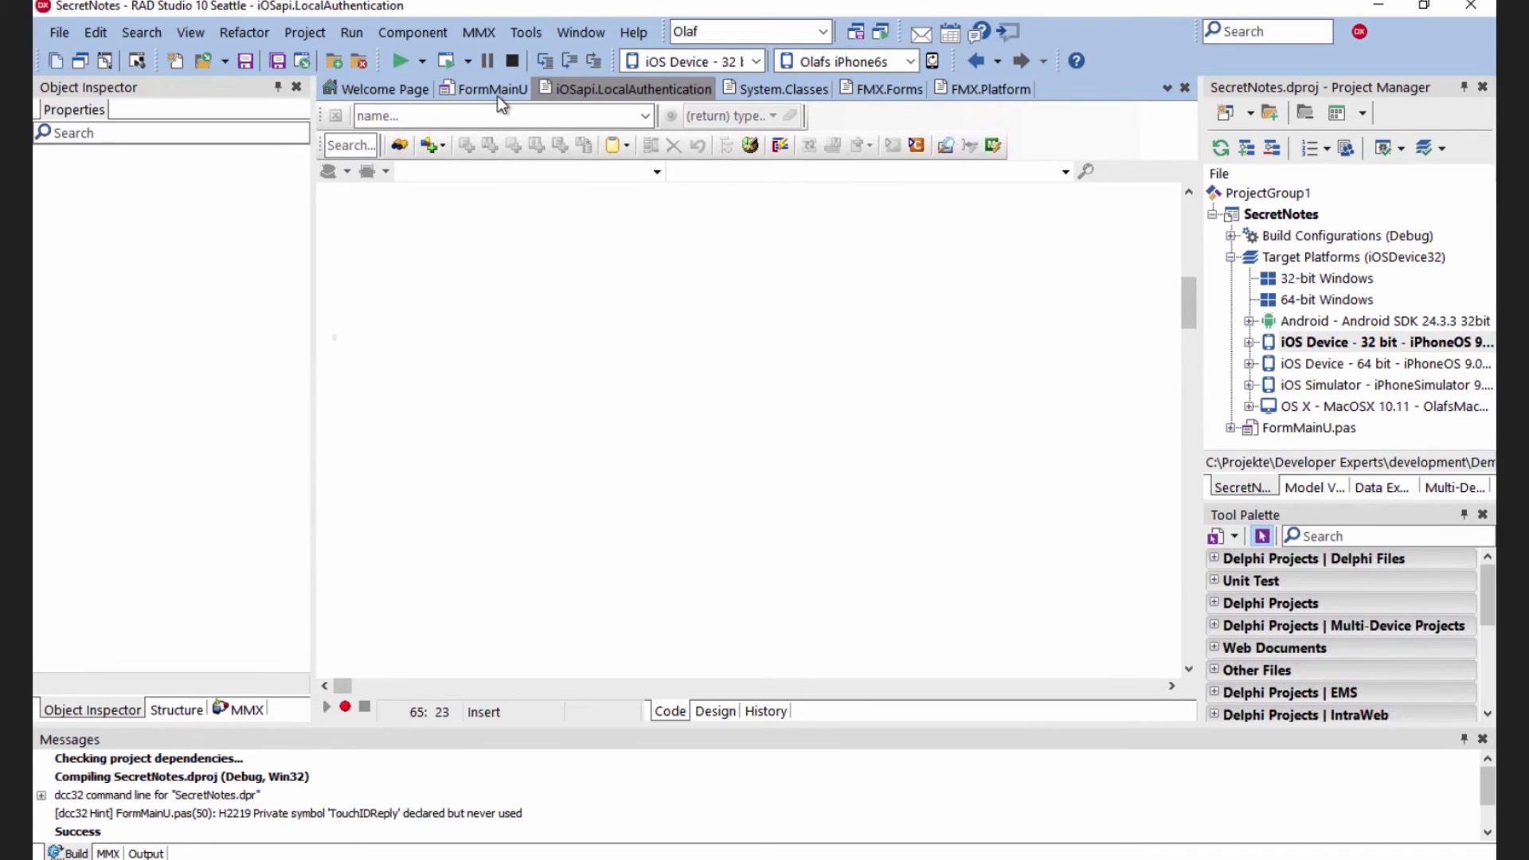
{"action": "left_click", "coordinate": [486, 89]}
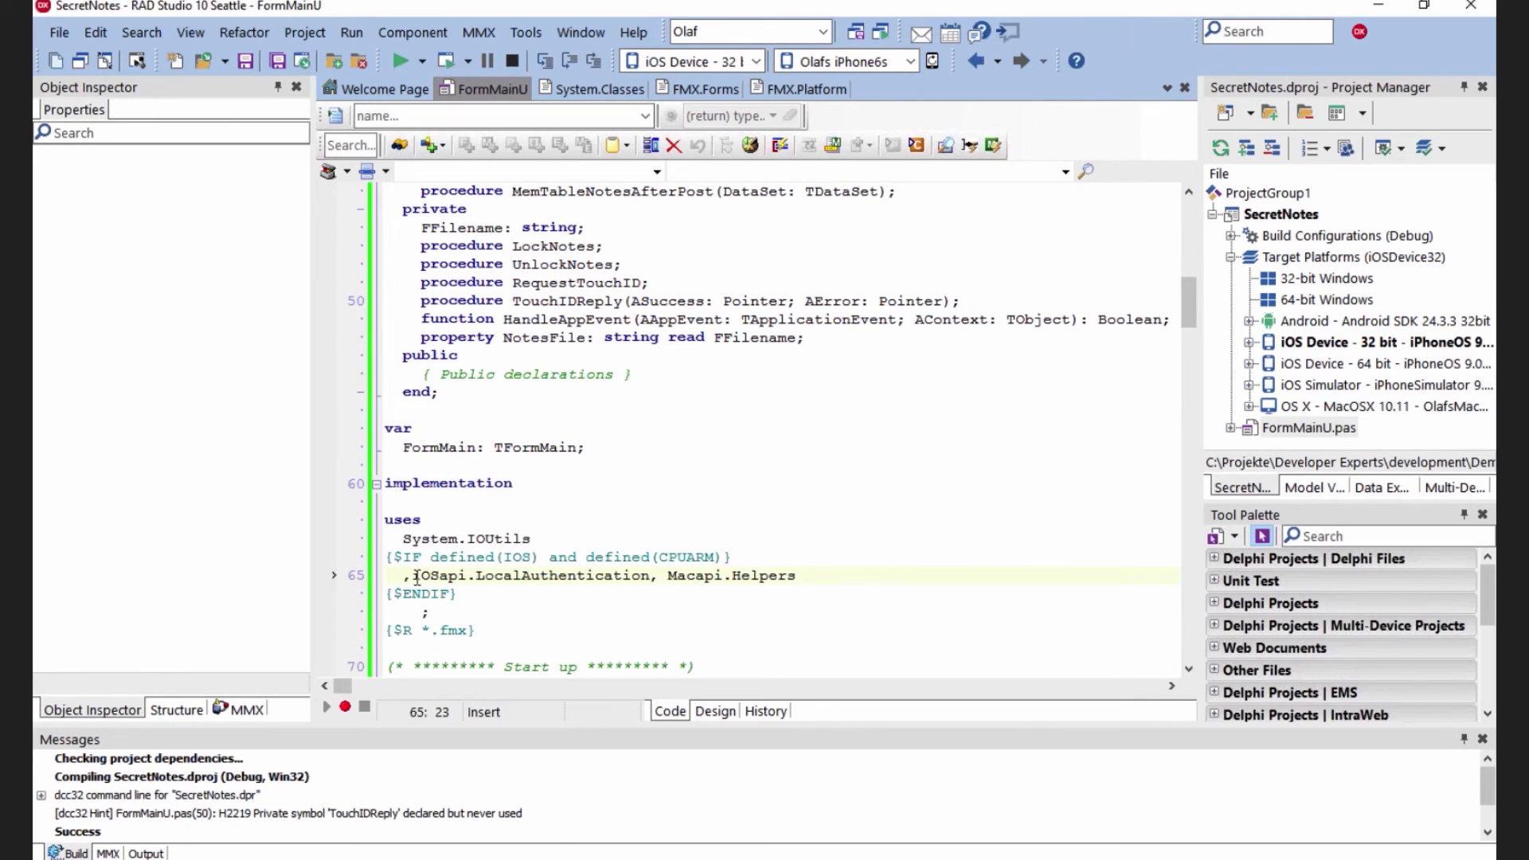
{"action": "mouse_move", "coordinate": [540, 514]}
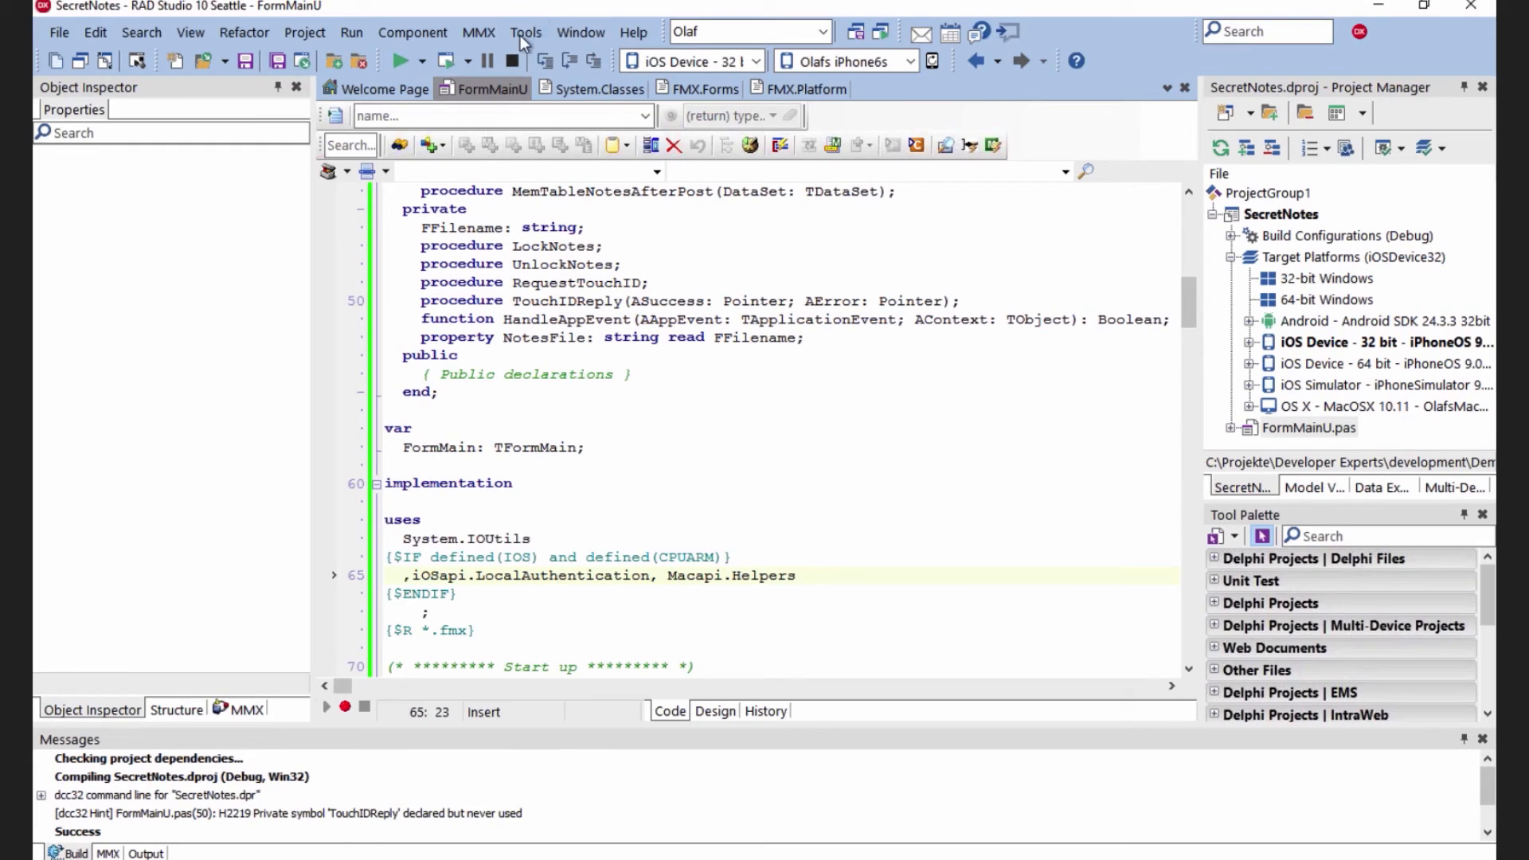
{"action": "left_click", "coordinate": [526, 32]}
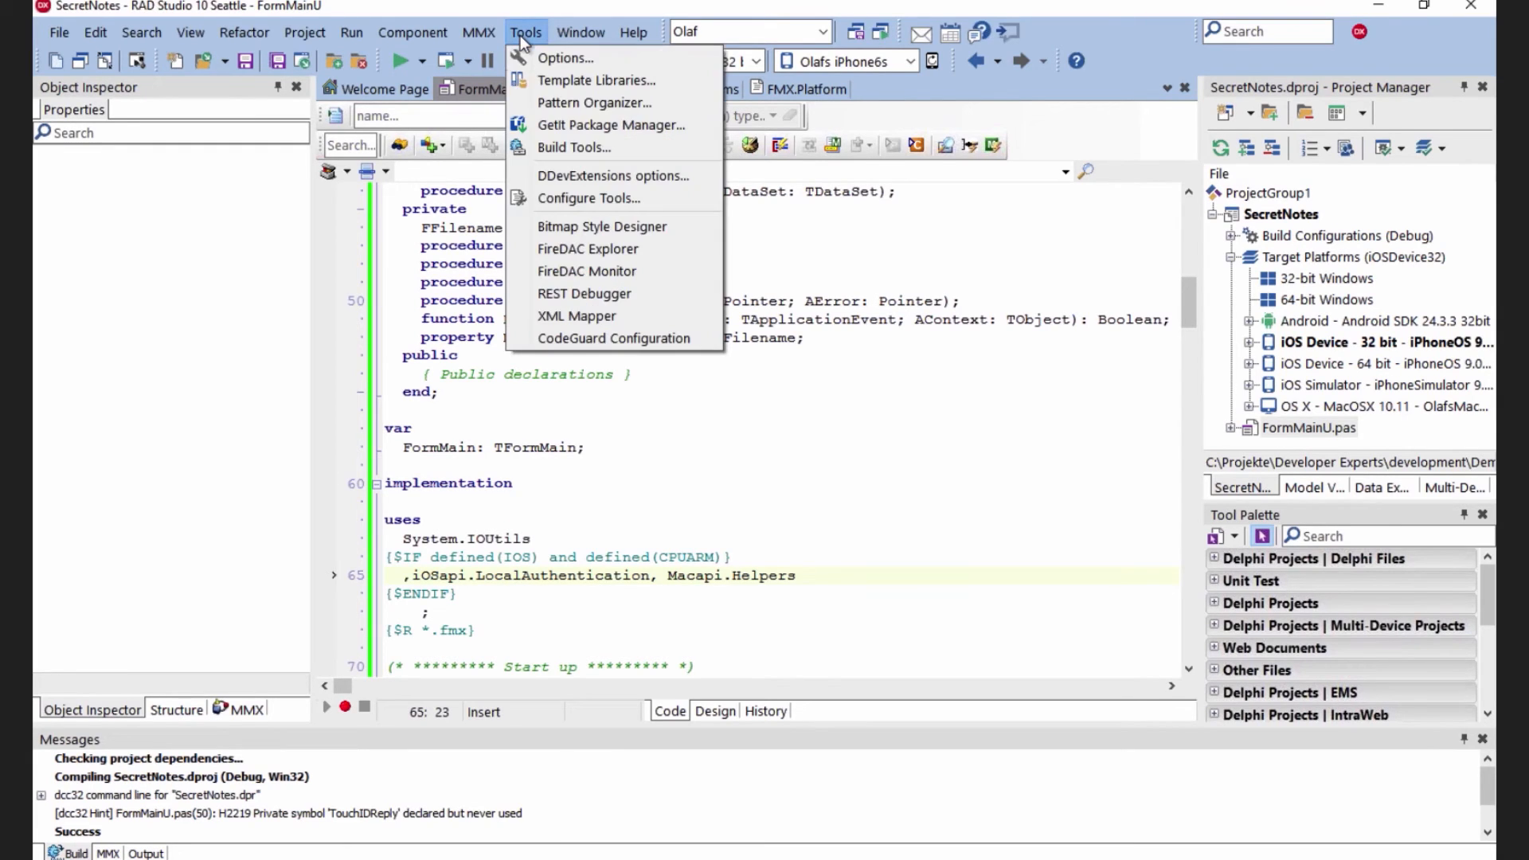
{"action": "mouse_move", "coordinate": [565, 58]}
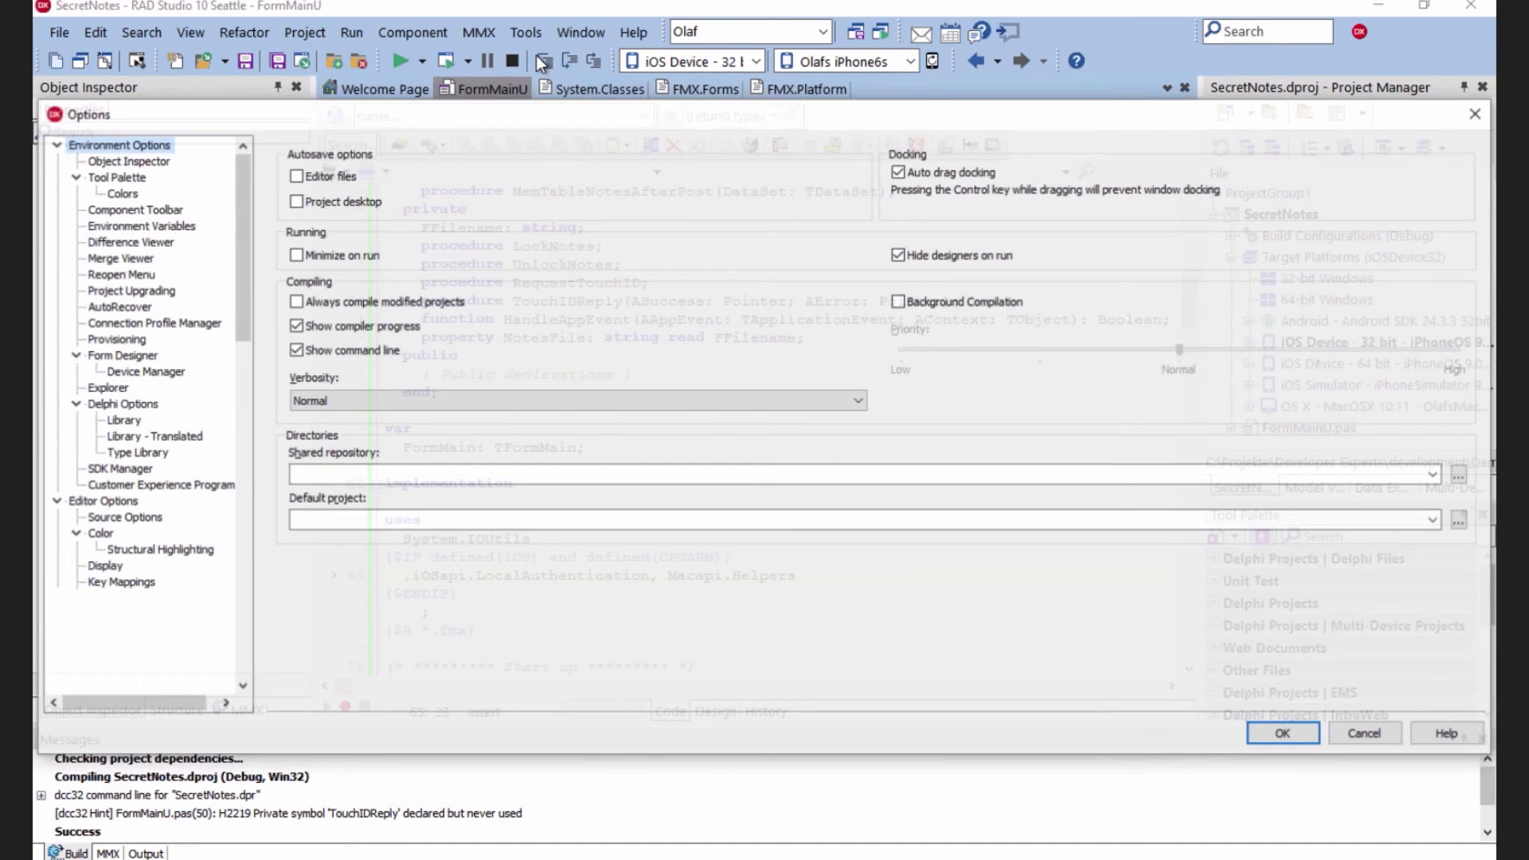
{"action": "left_click", "coordinate": [117, 468]}
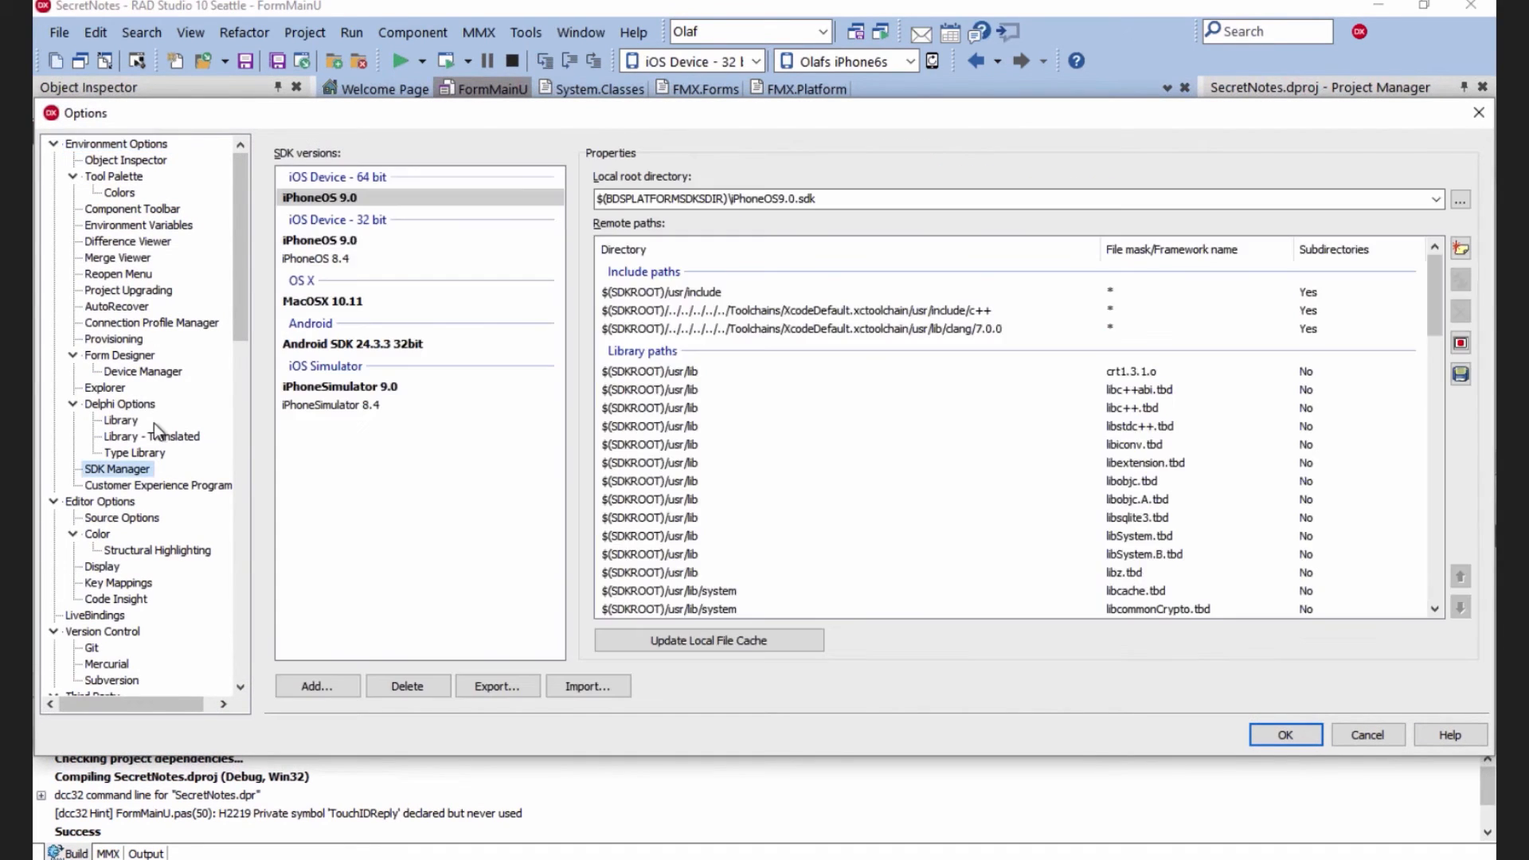
{"action": "left_click", "coordinate": [338, 240]}
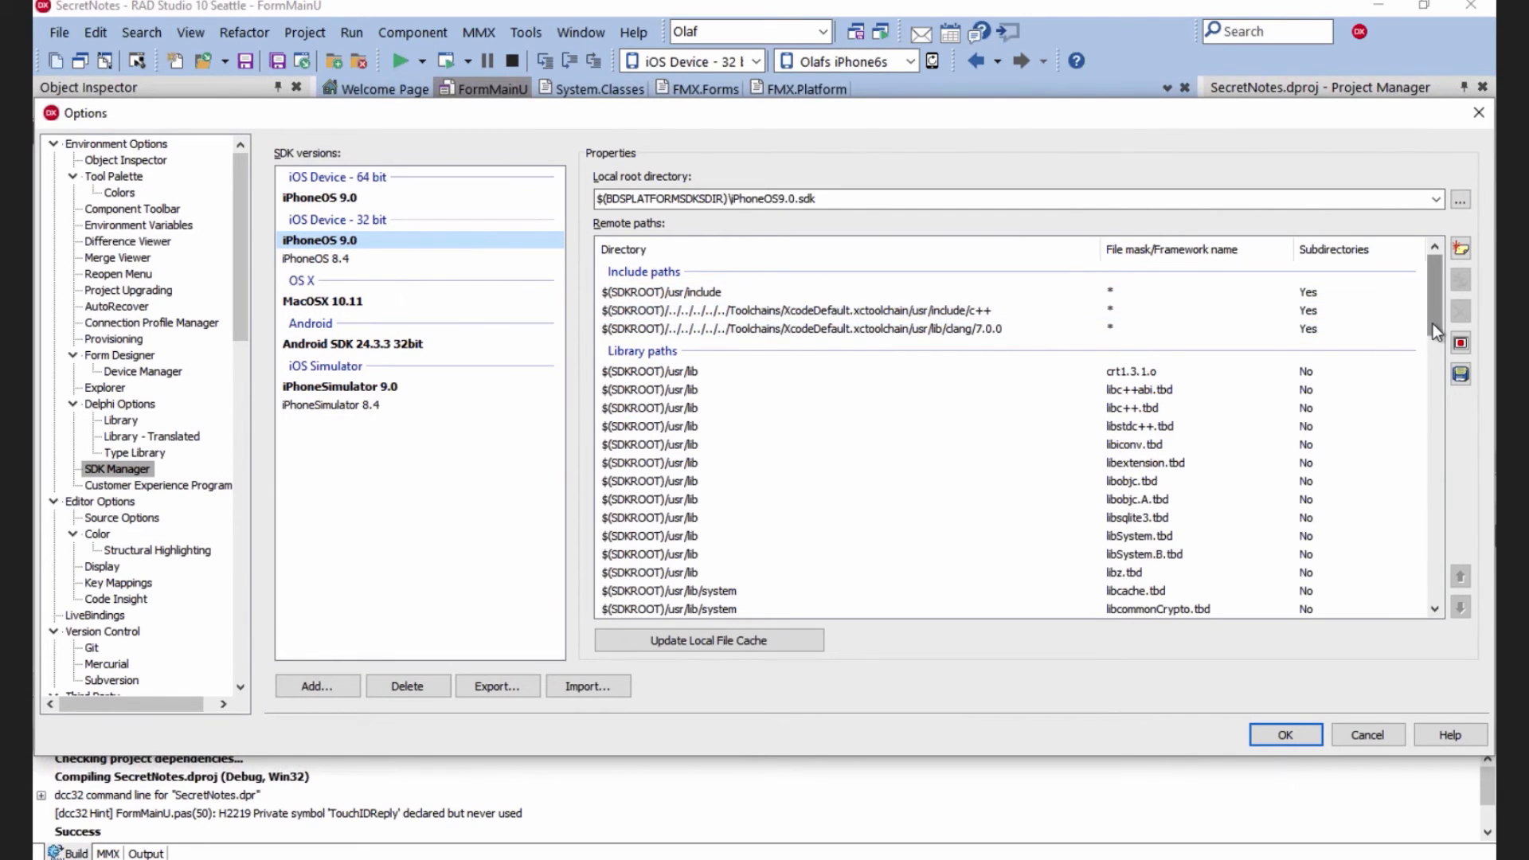
{"action": "scroll", "scroll_direction": "down", "scroll_amount": 3}
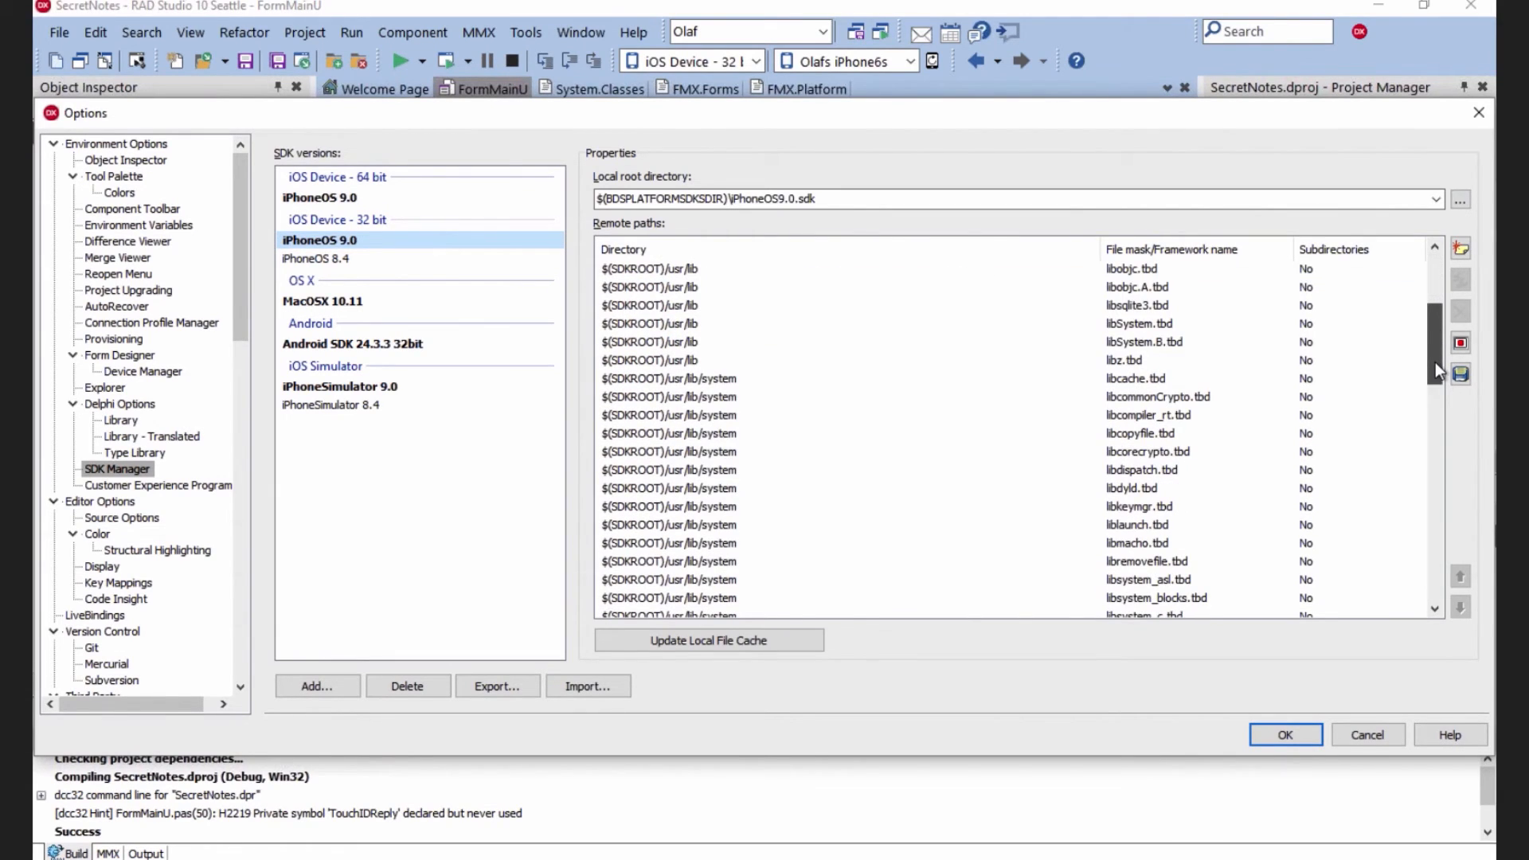
{"action": "scroll", "scroll_direction": "down", "scroll_amount": 3}
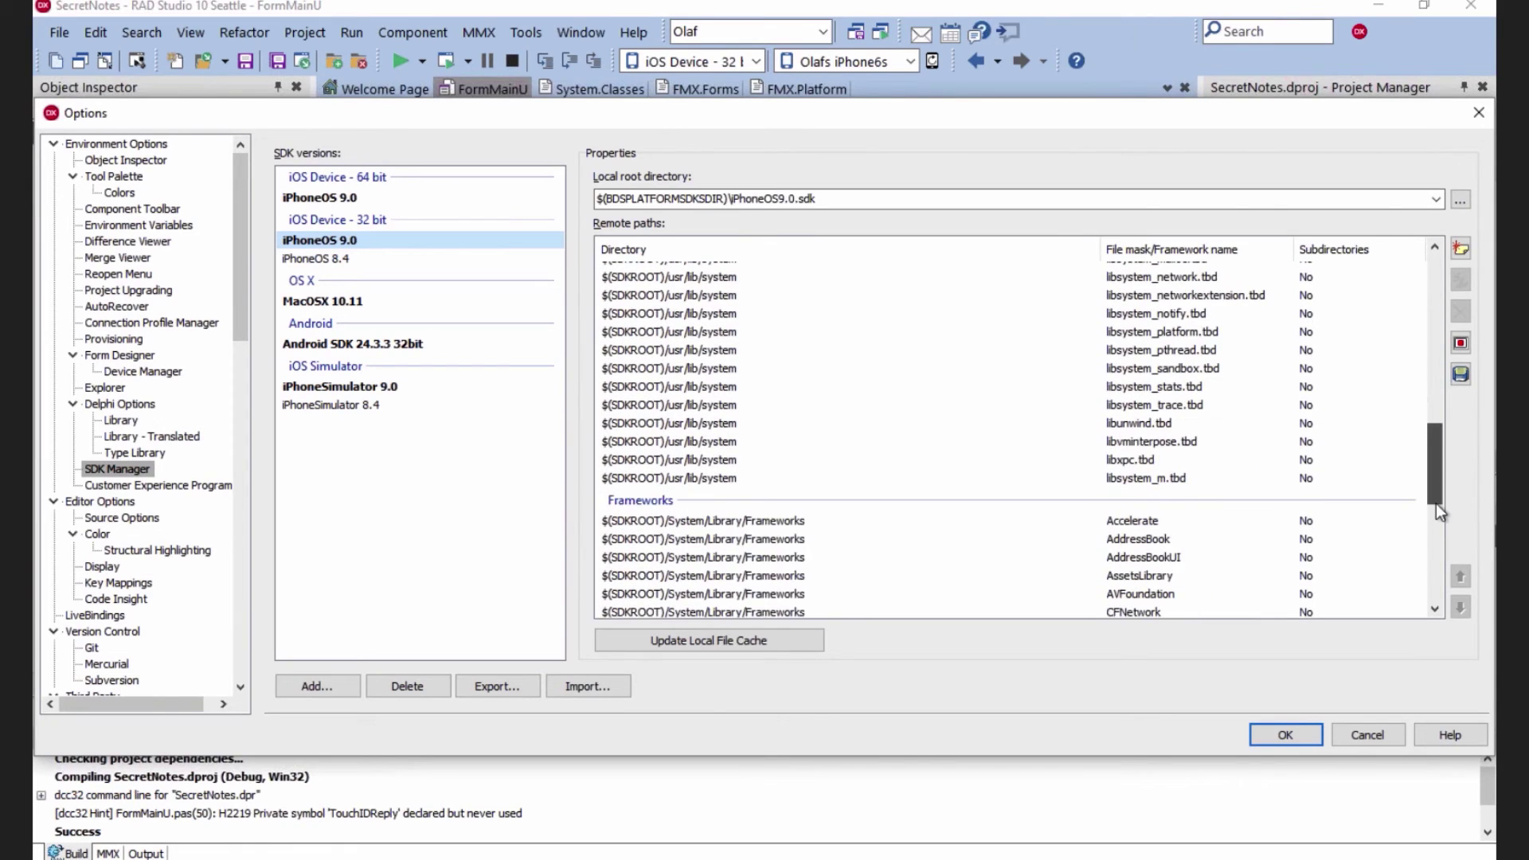
{"action": "scroll", "scroll_direction": "down", "scroll_amount": 3}
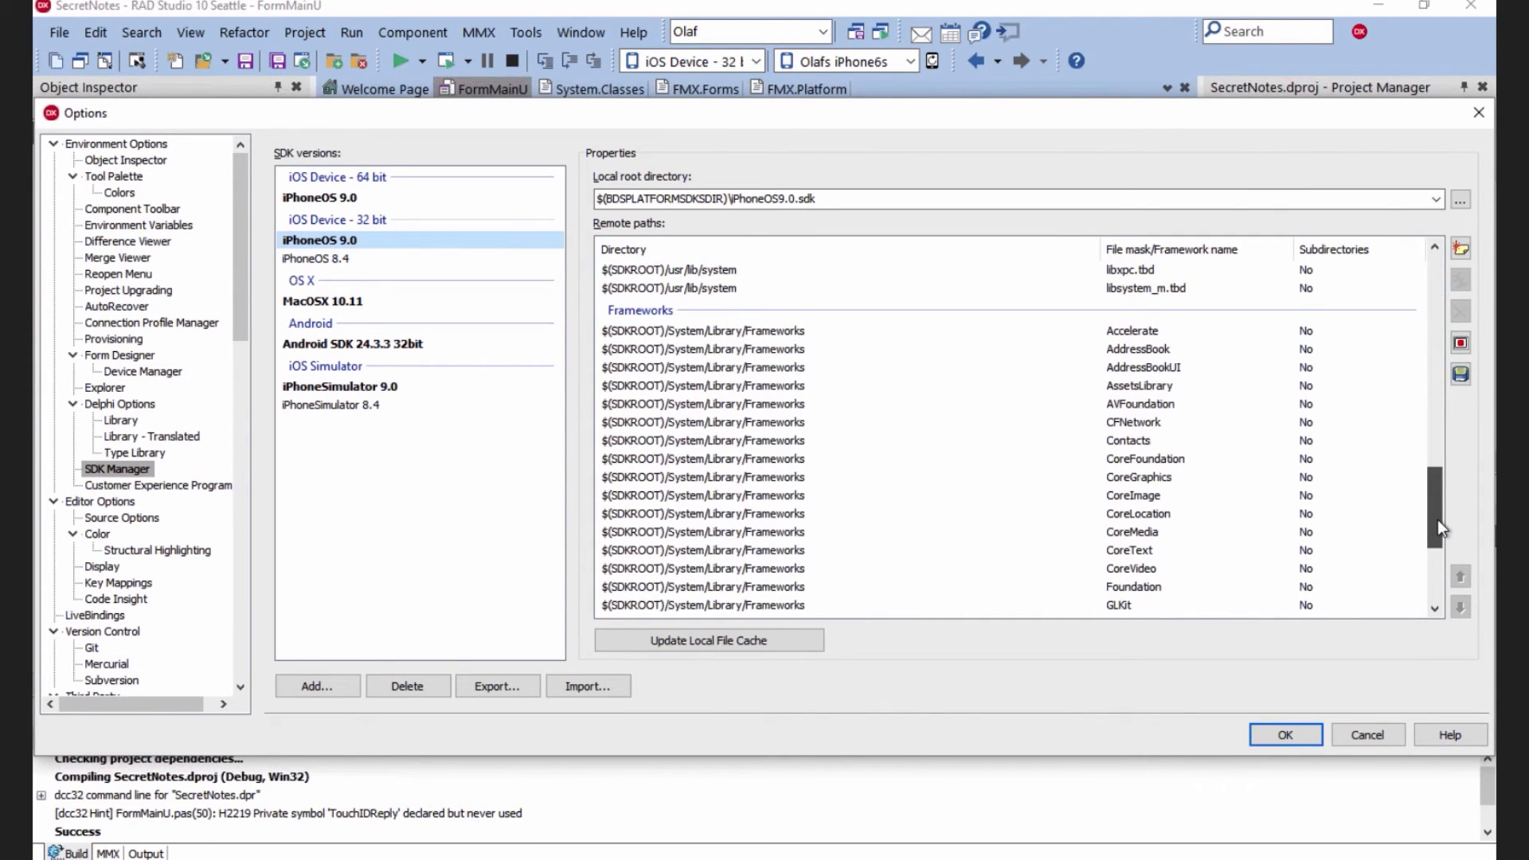
{"action": "scroll", "scroll_direction": "down", "scroll_amount": 3}
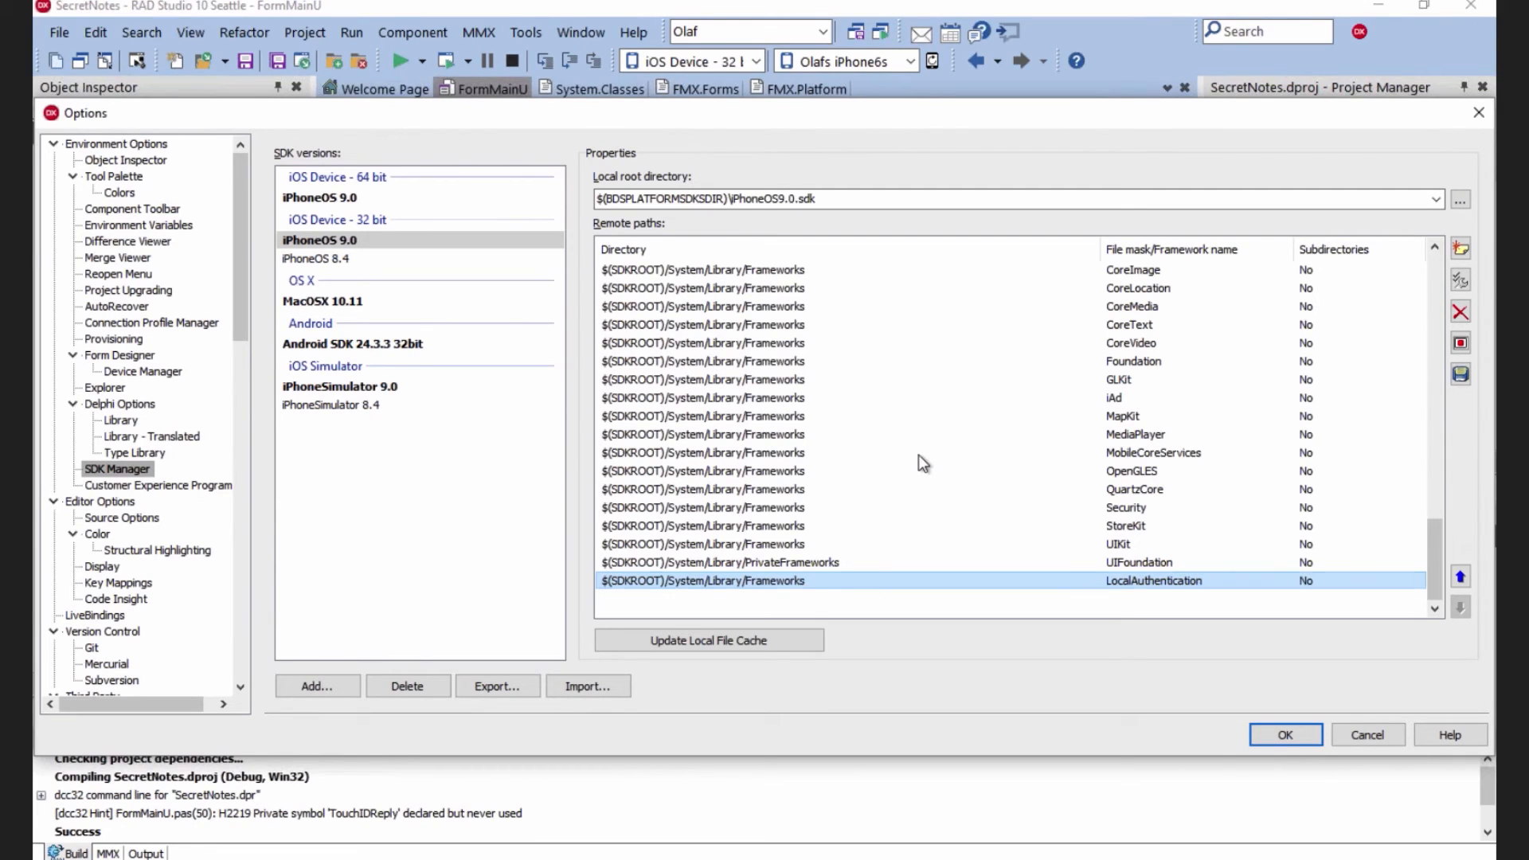
{"action": "mouse_move", "coordinate": [692, 588]}
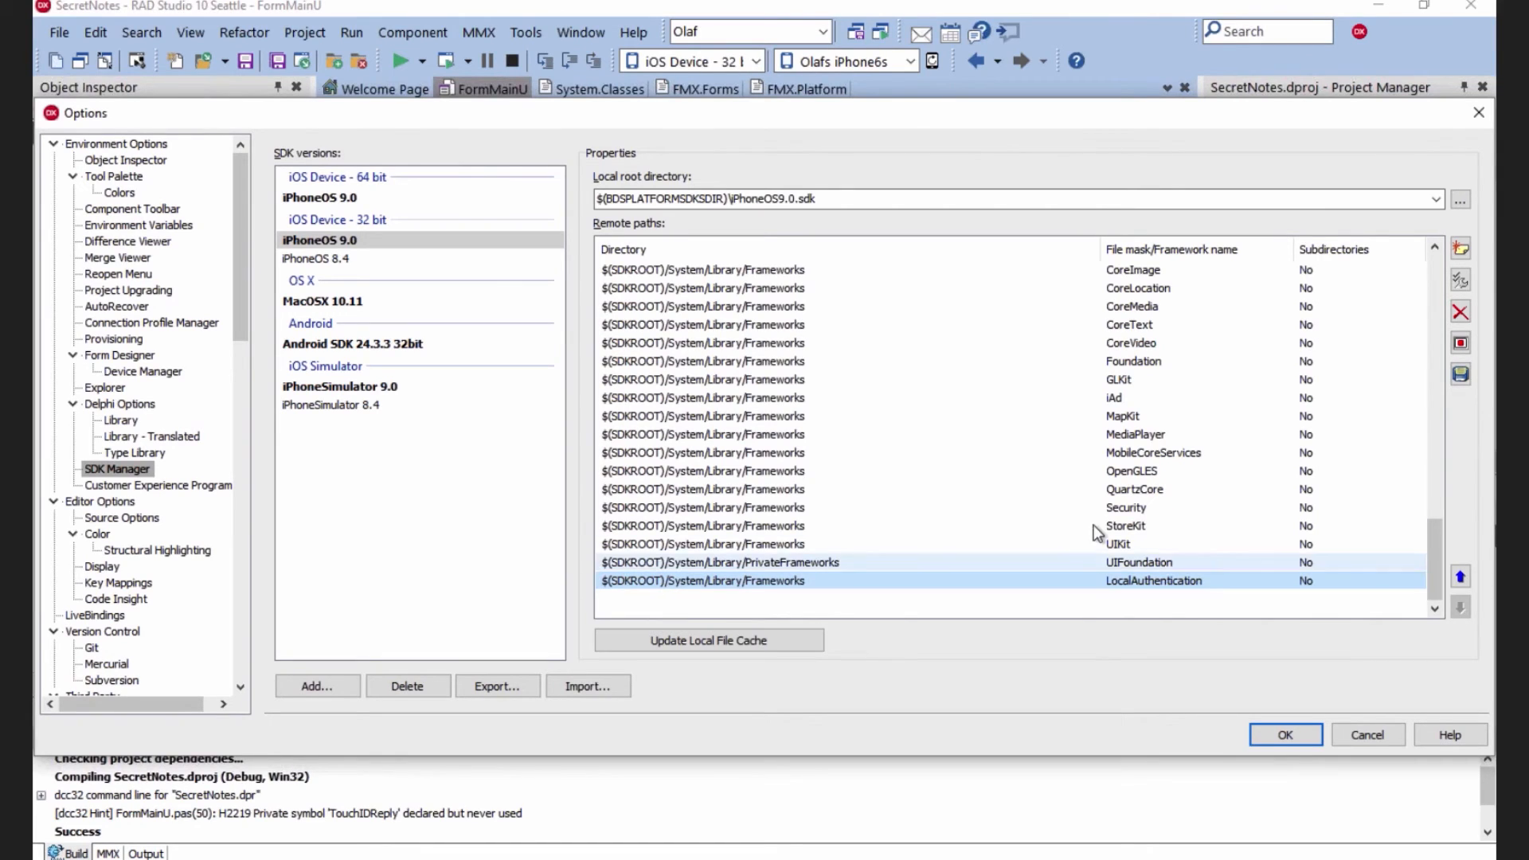
{"action": "mouse_move", "coordinate": [1033, 562]}
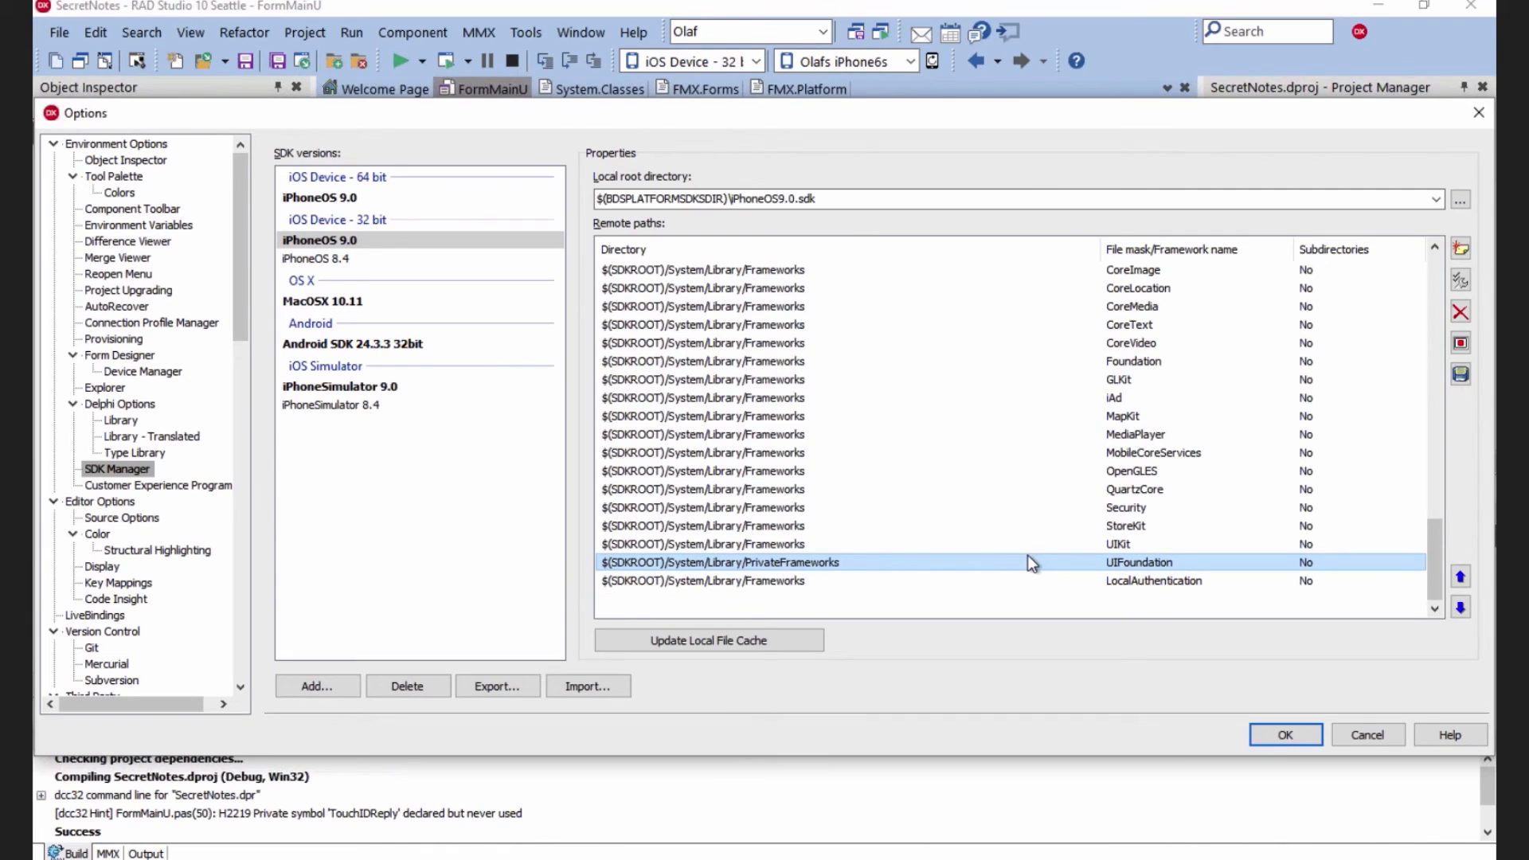
{"action": "mouse_move", "coordinate": [1210, 577]}
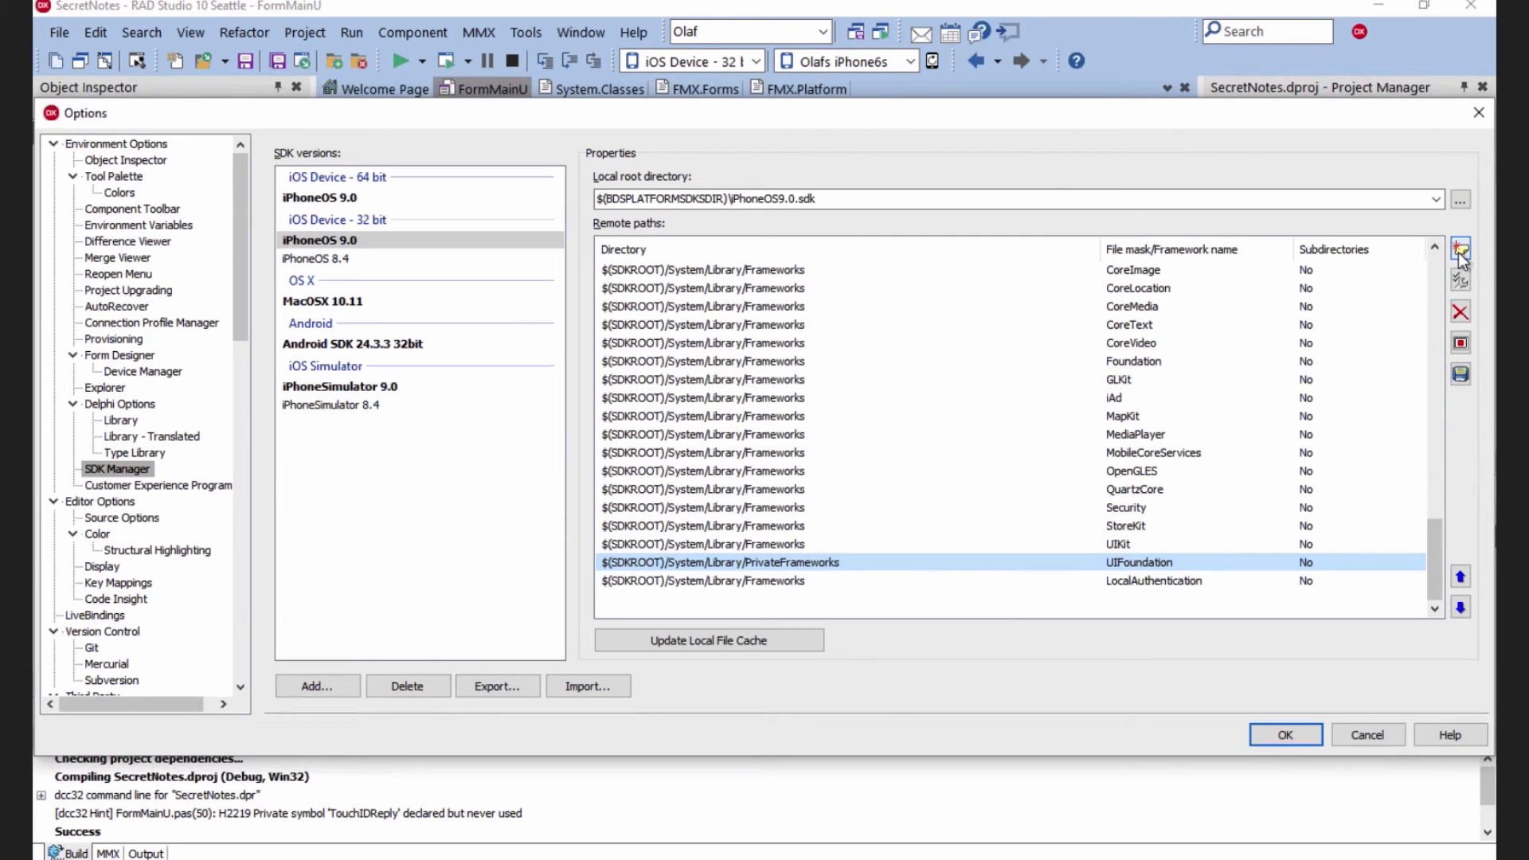
{"action": "left_click", "coordinate": [1461, 249]}
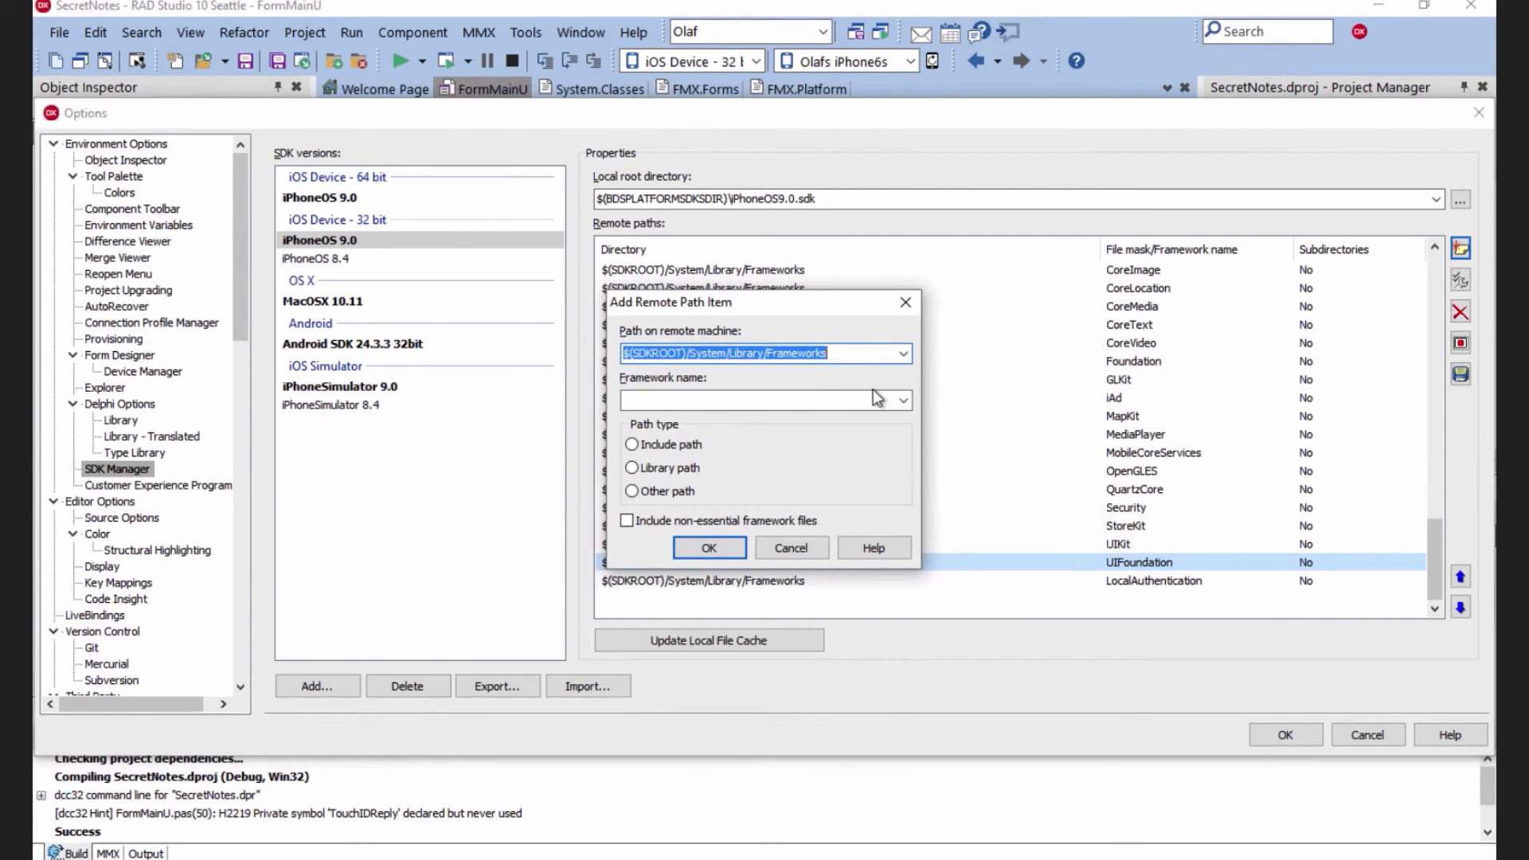
{"action": "left_click", "coordinate": [757, 400]}
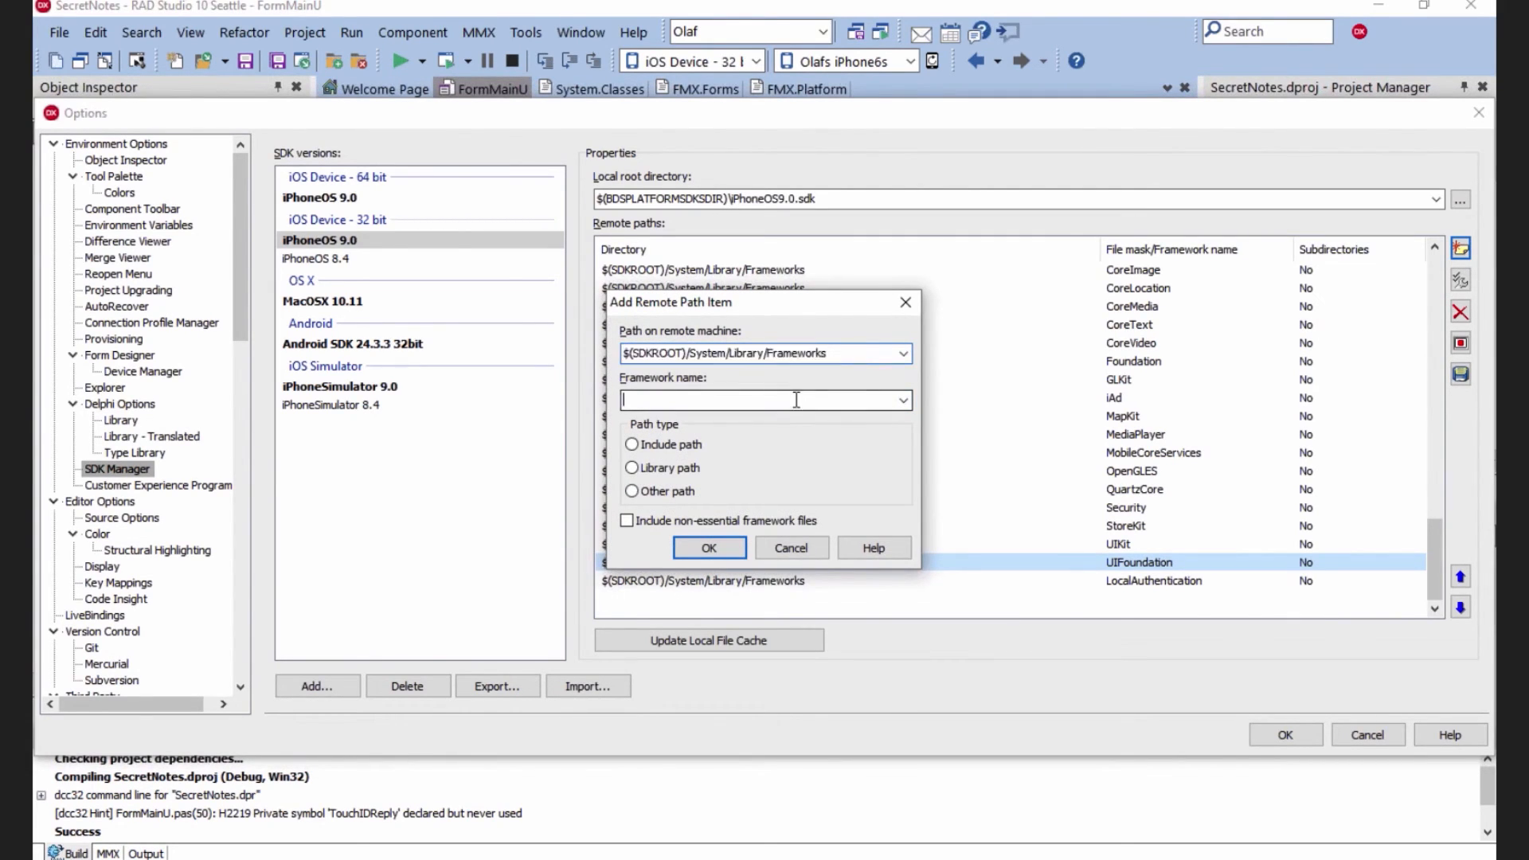
{"action": "type", "text": "Local"}
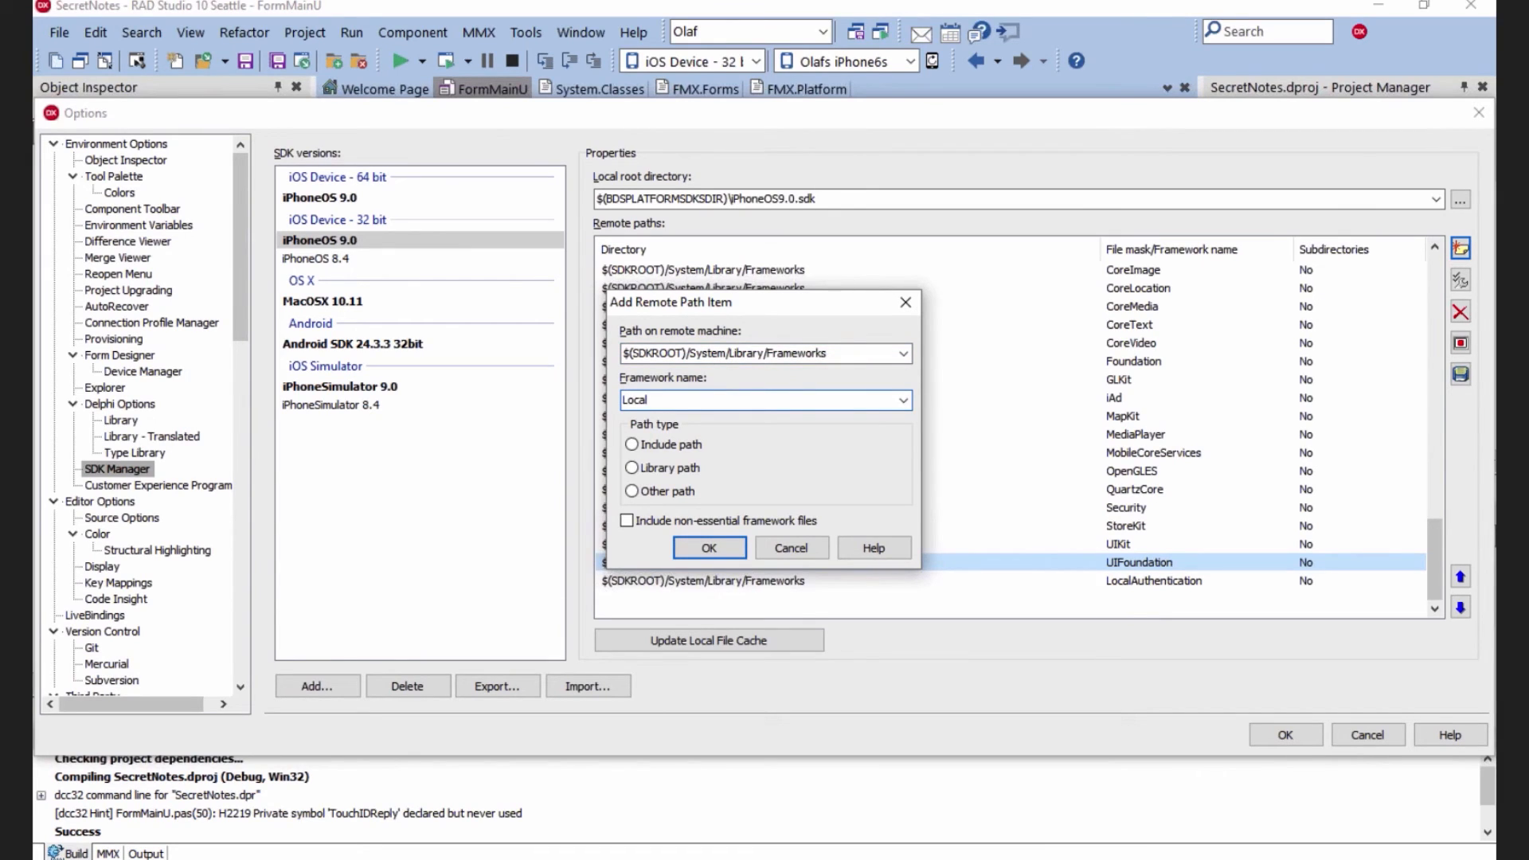
{"action": "type", "text": "LocalAuthentication"}
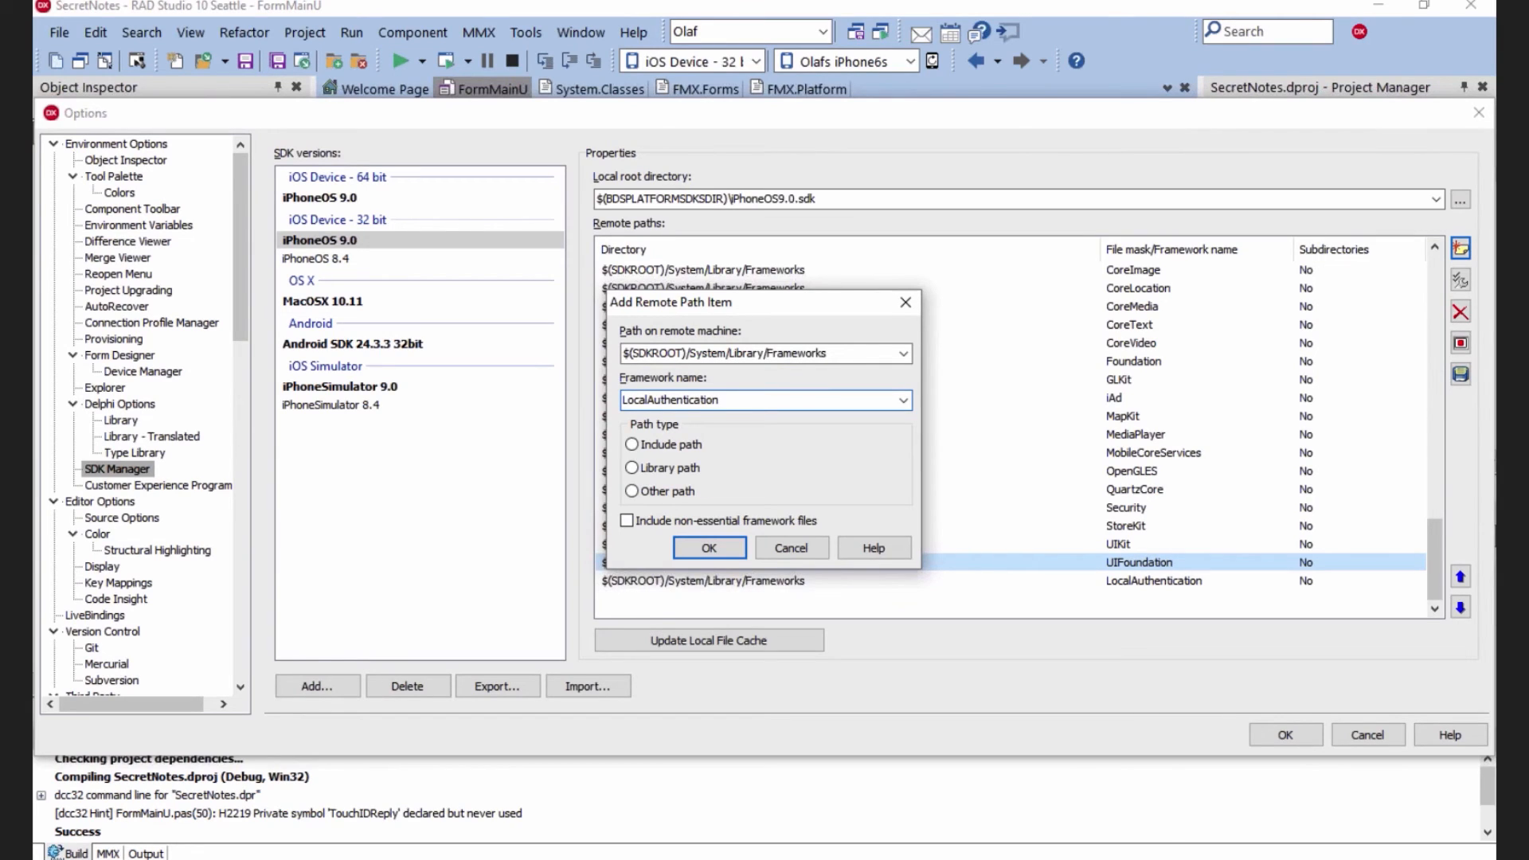
{"action": "left_click", "coordinate": [744, 399]}
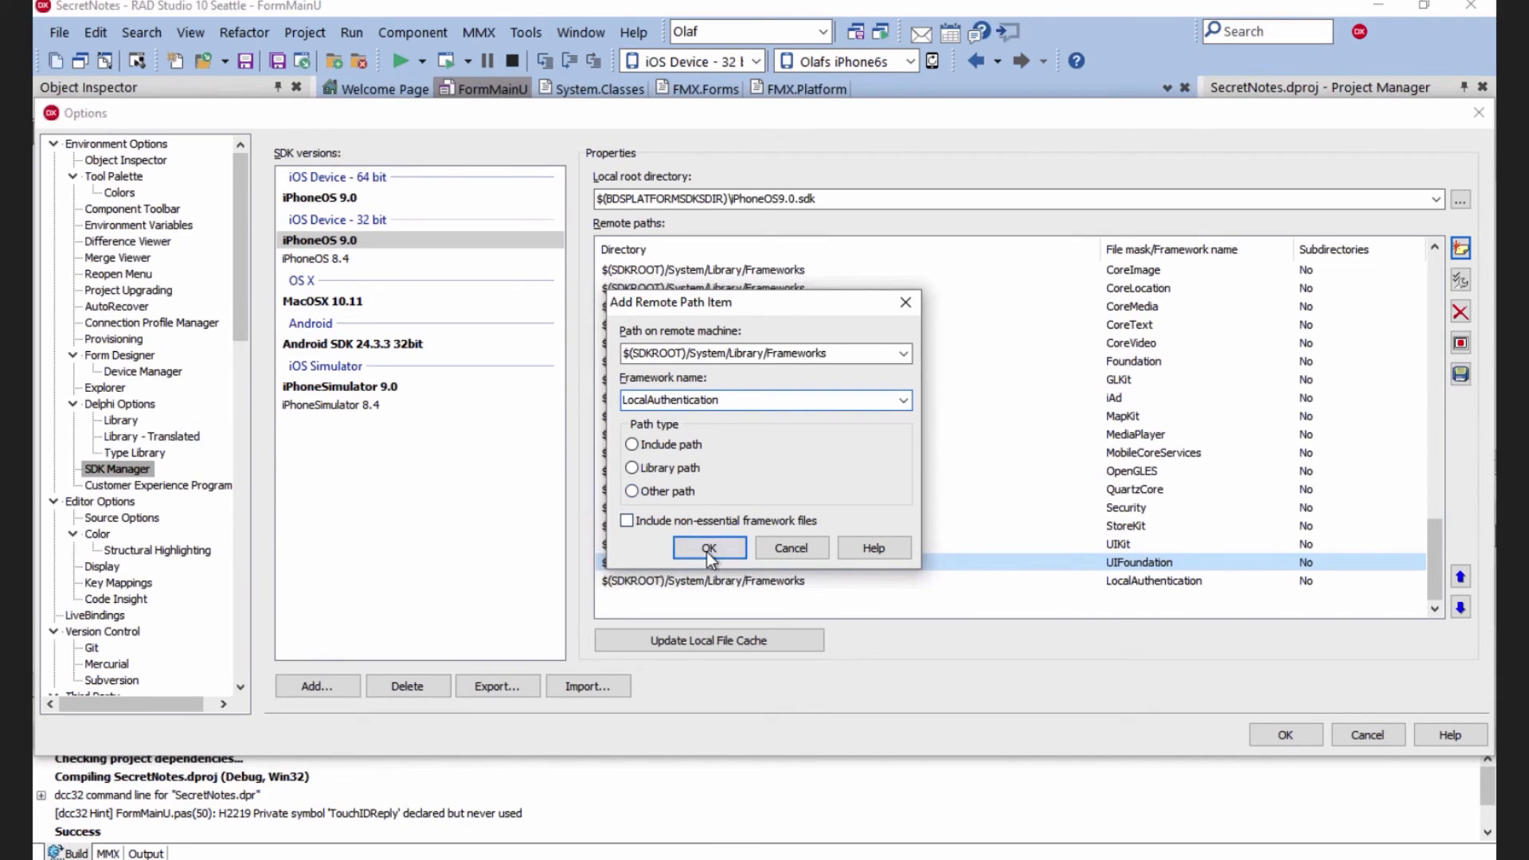
{"action": "mouse_move", "coordinate": [784, 549]}
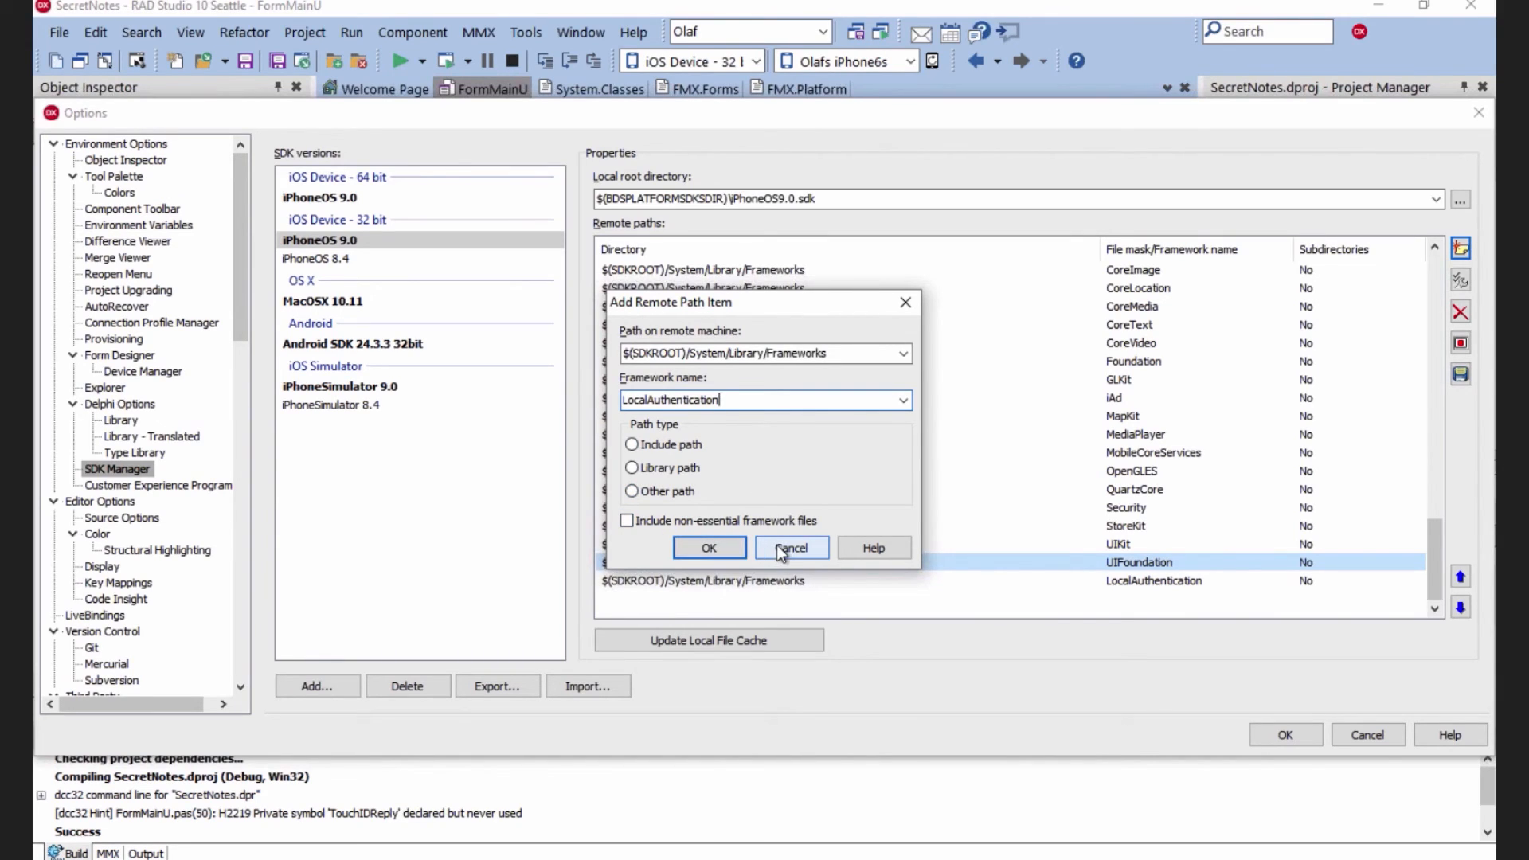
{"action": "left_click", "coordinate": [709, 548]}
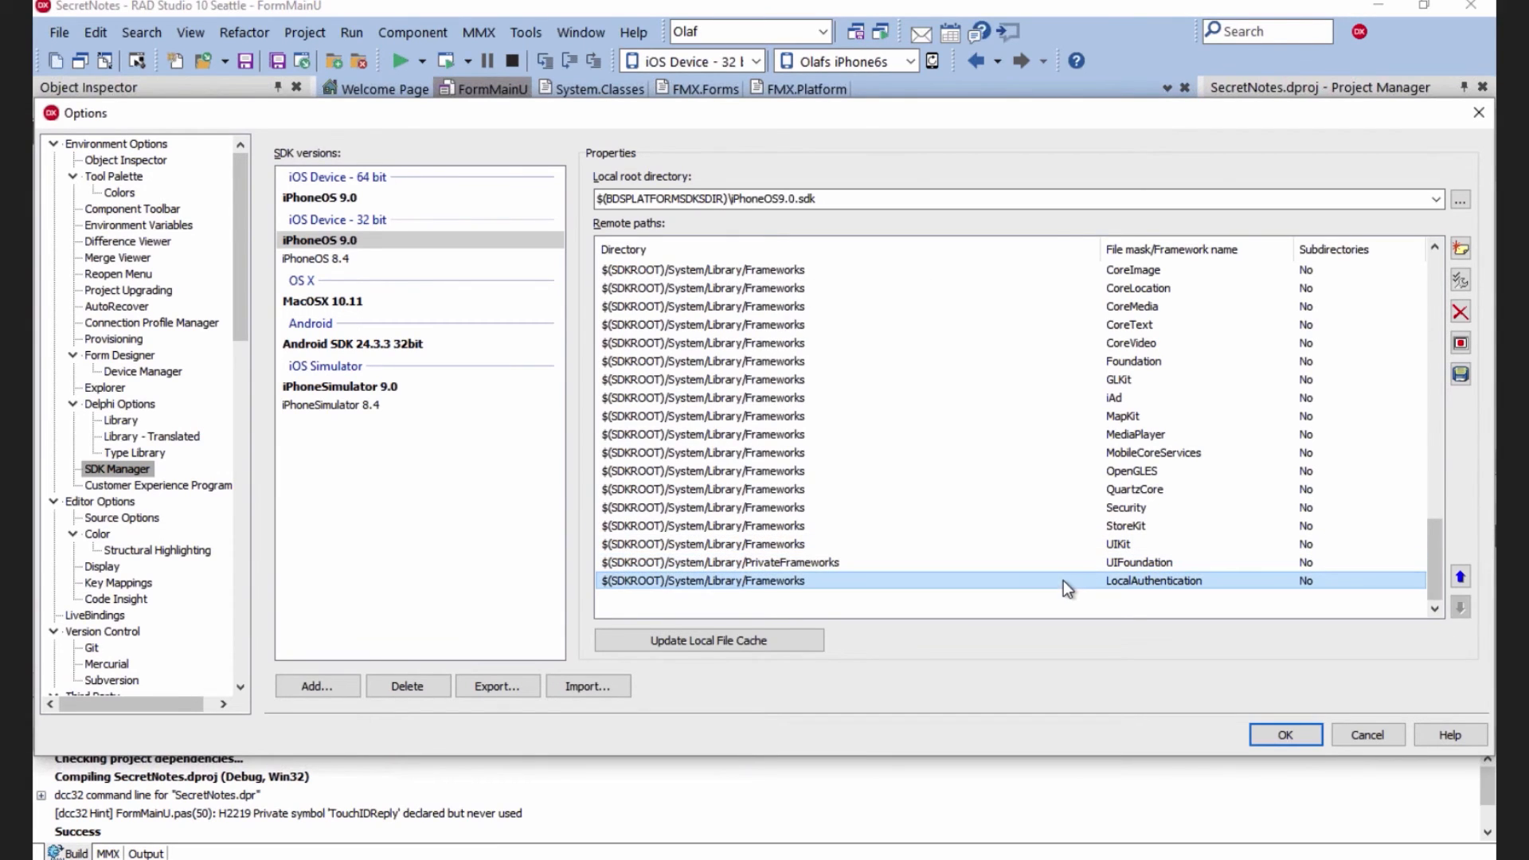
{"action": "mouse_move", "coordinate": [1324, 746]}
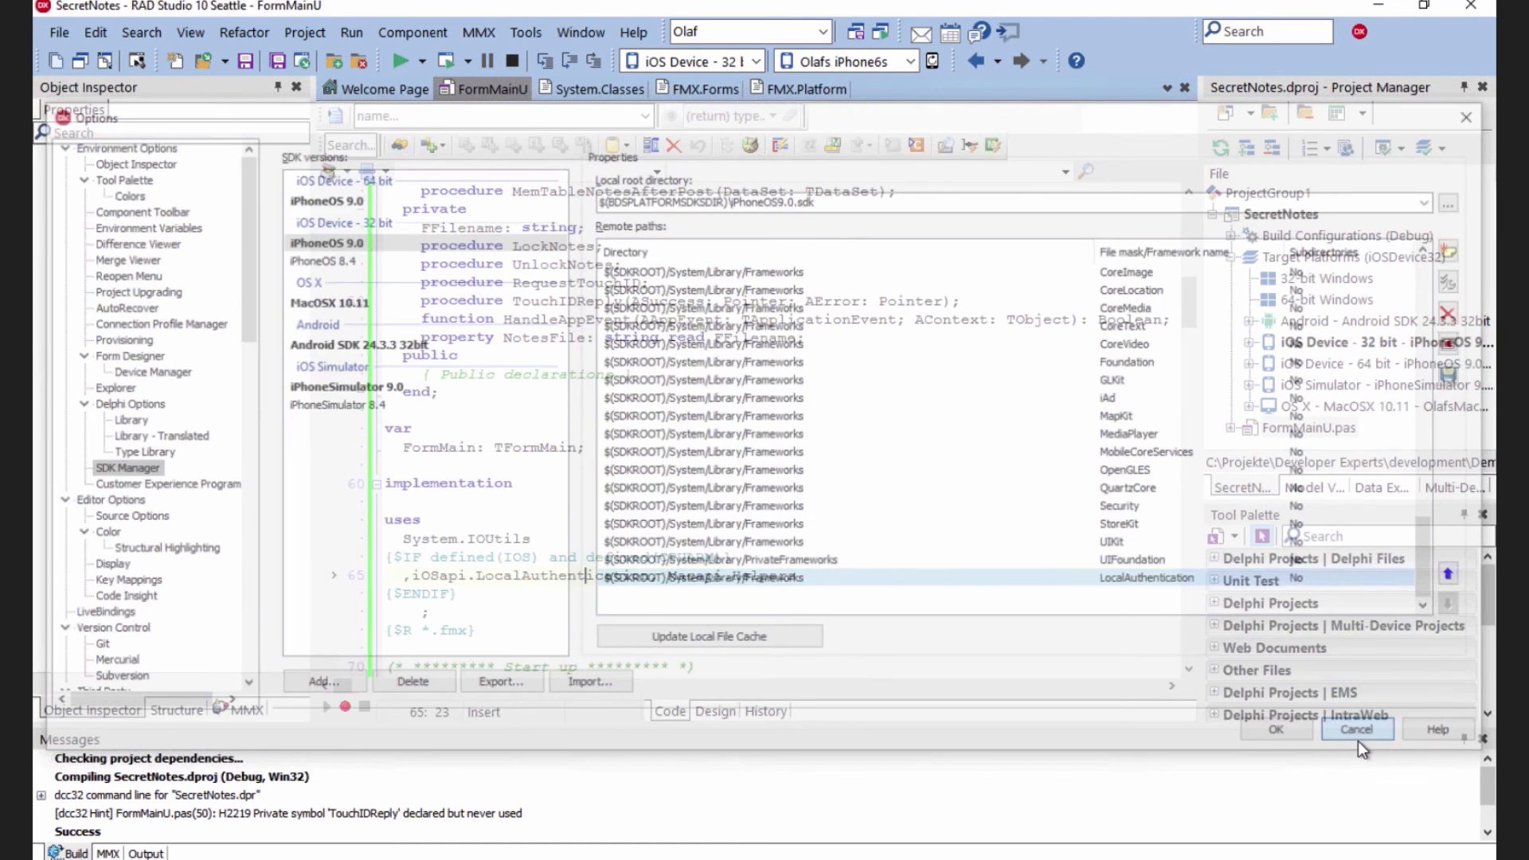
Pass -framework LocalAuthentication to the LD linker in the project's Linking options
{"action": "left_click", "coordinate": [1357, 729]}
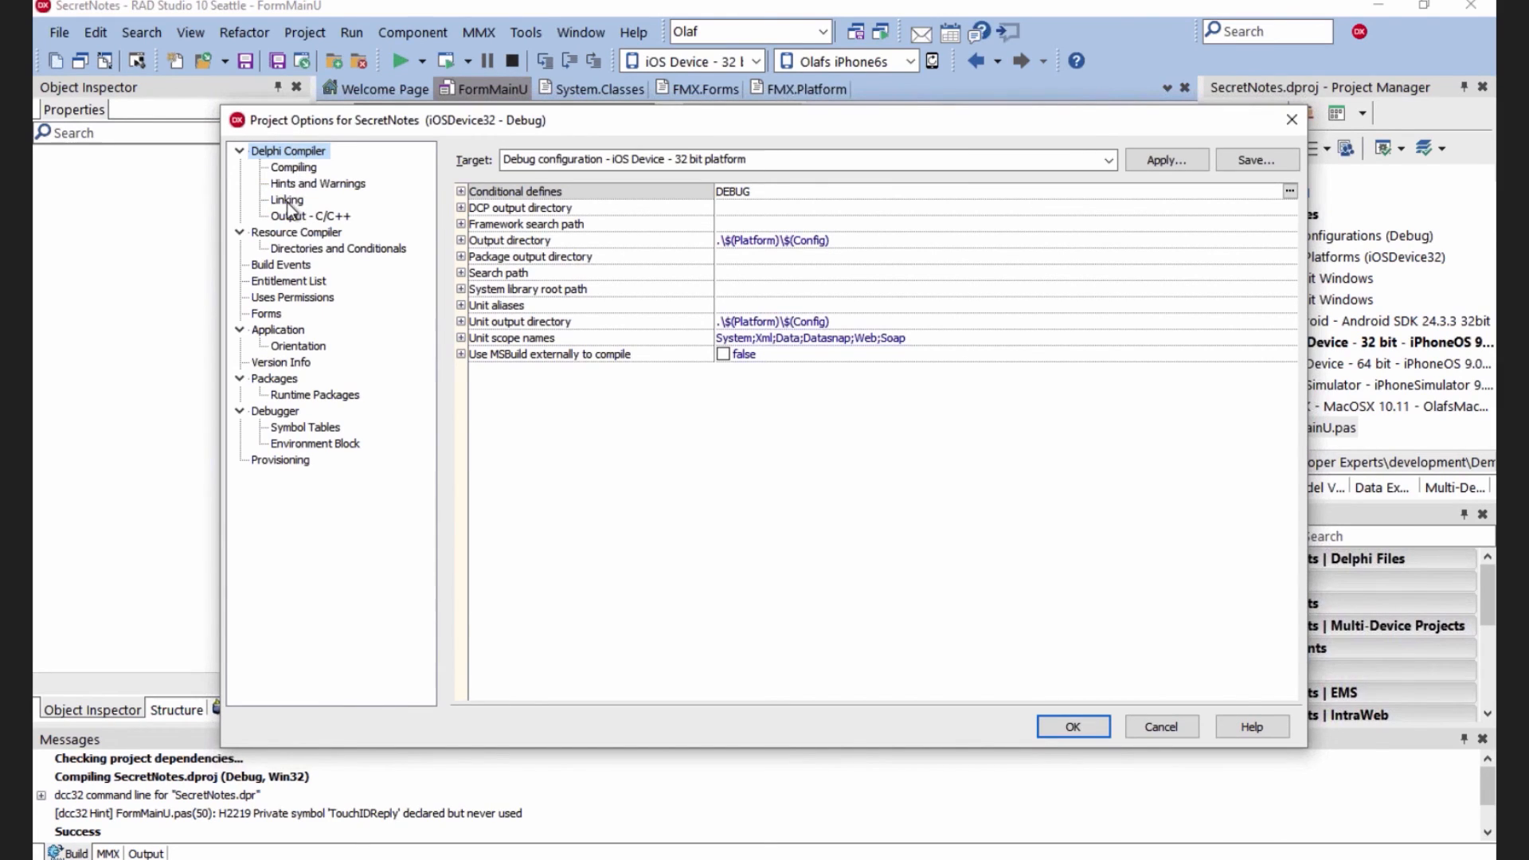
{"action": "left_click", "coordinate": [286, 199]}
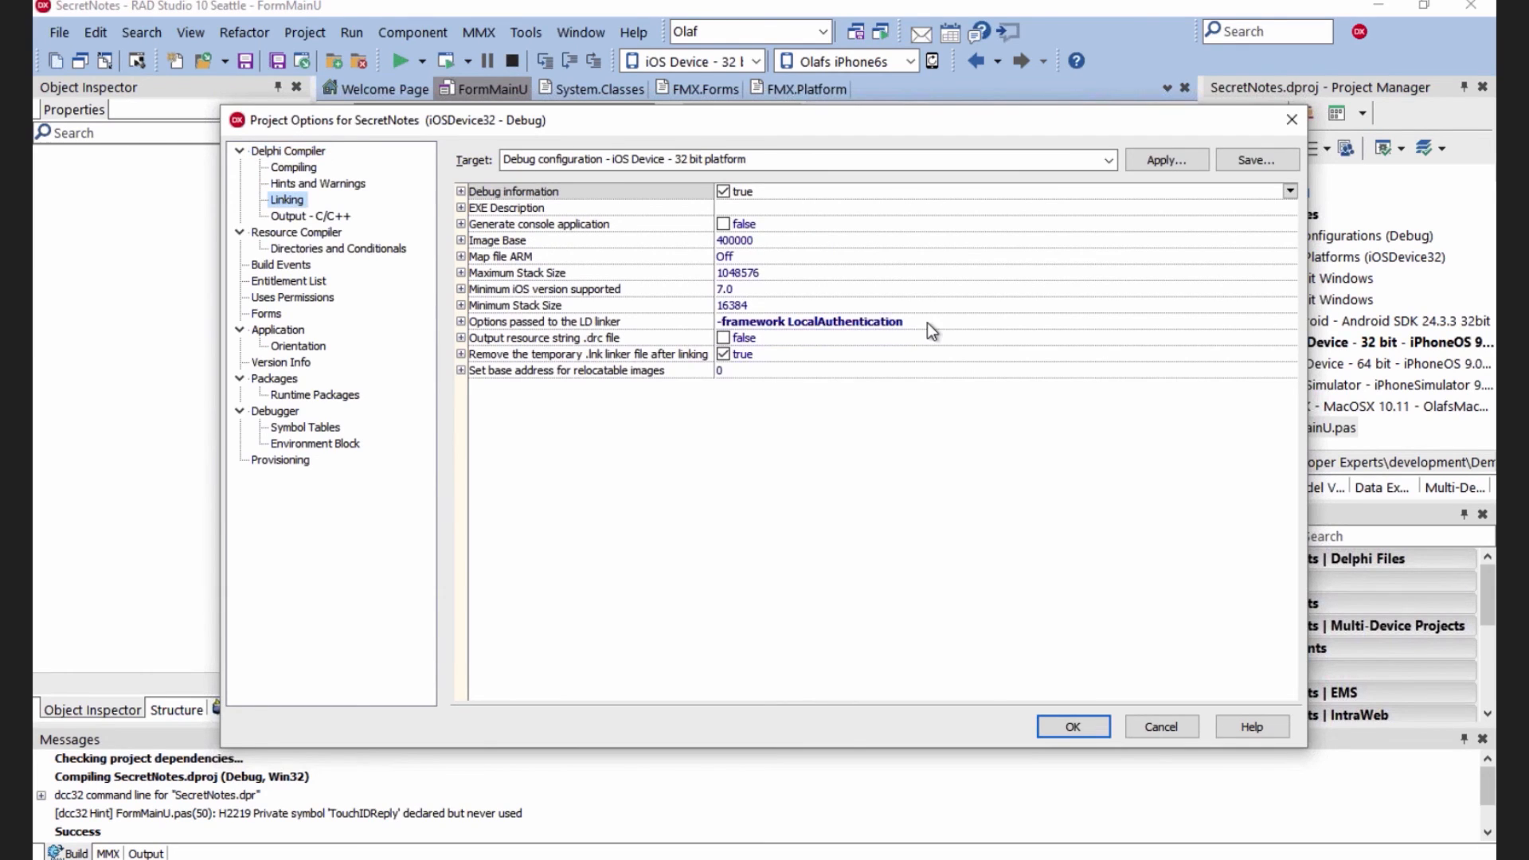
{"action": "left_click", "coordinate": [809, 320]}
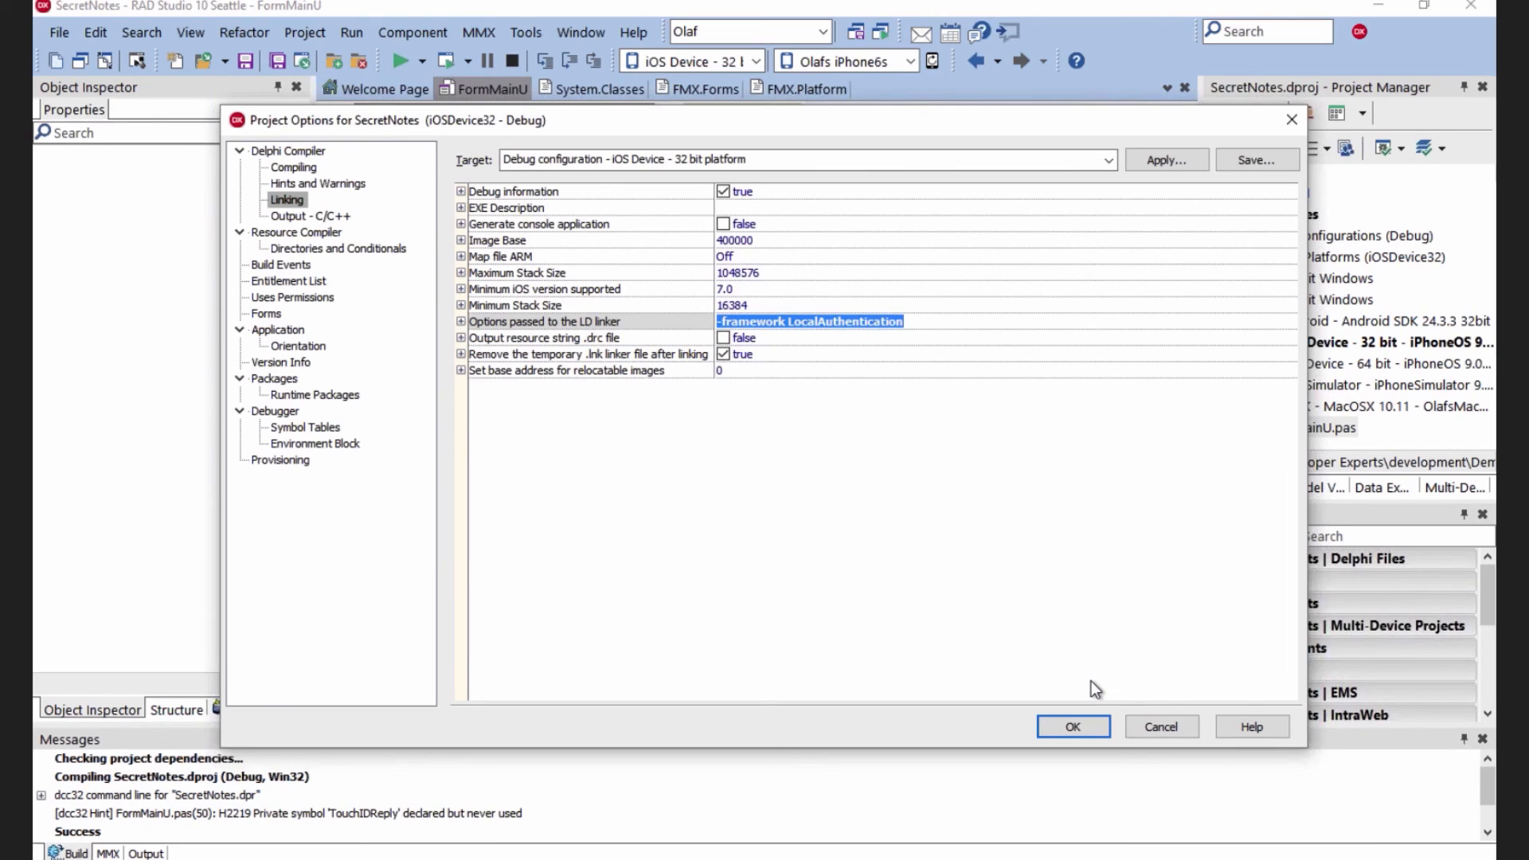
{"action": "mouse_move", "coordinate": [1149, 735]}
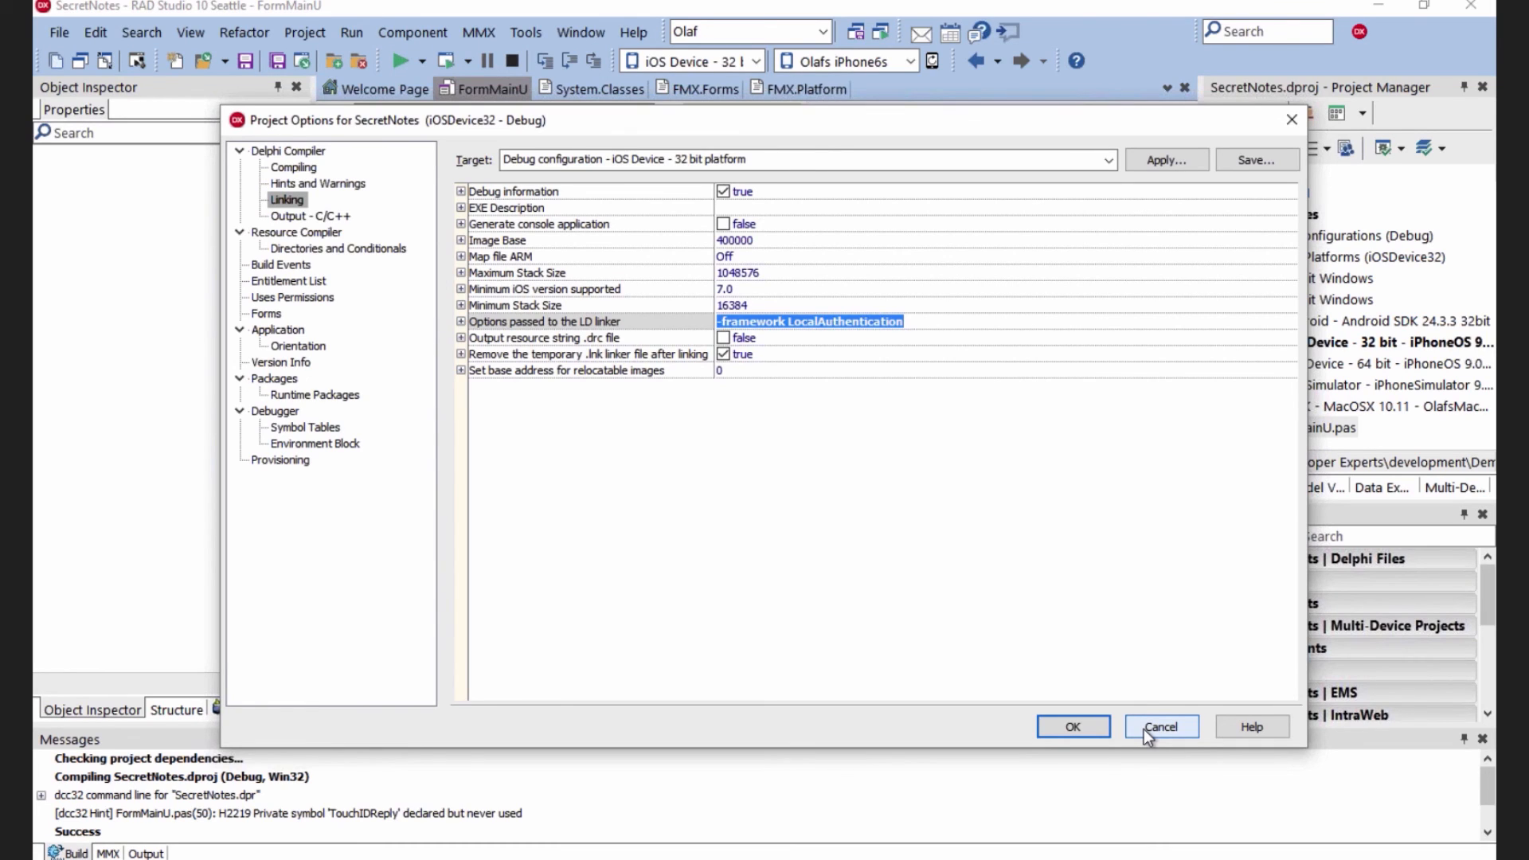
{"action": "left_click", "coordinate": [1161, 726]}
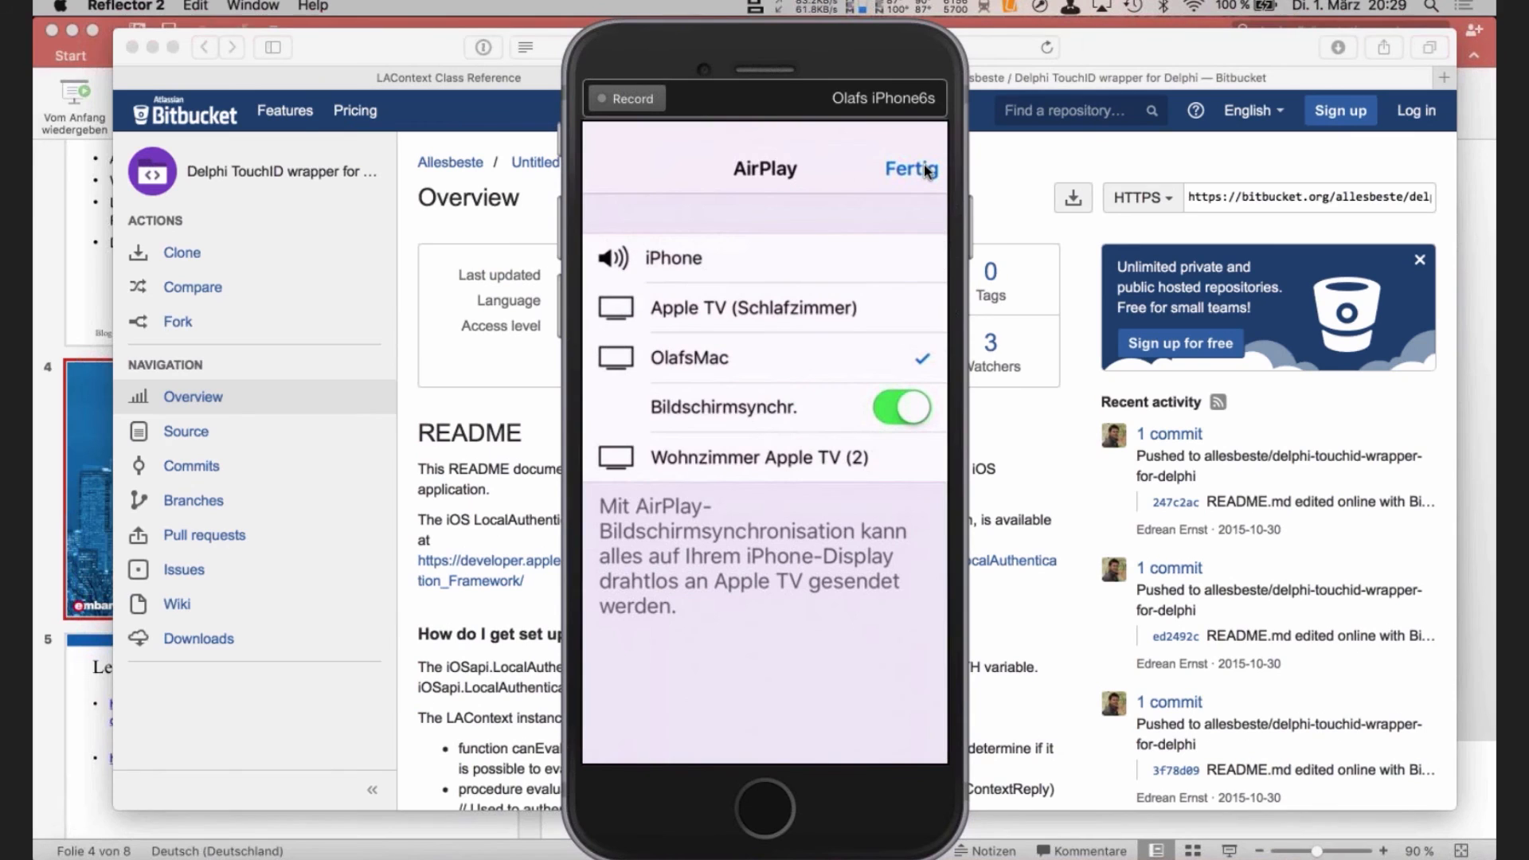
Dismiss the iPhone's screen mirroring panel so SecretNotes shows its Touch ID prompt
{"action": "left_click", "coordinate": [911, 169]}
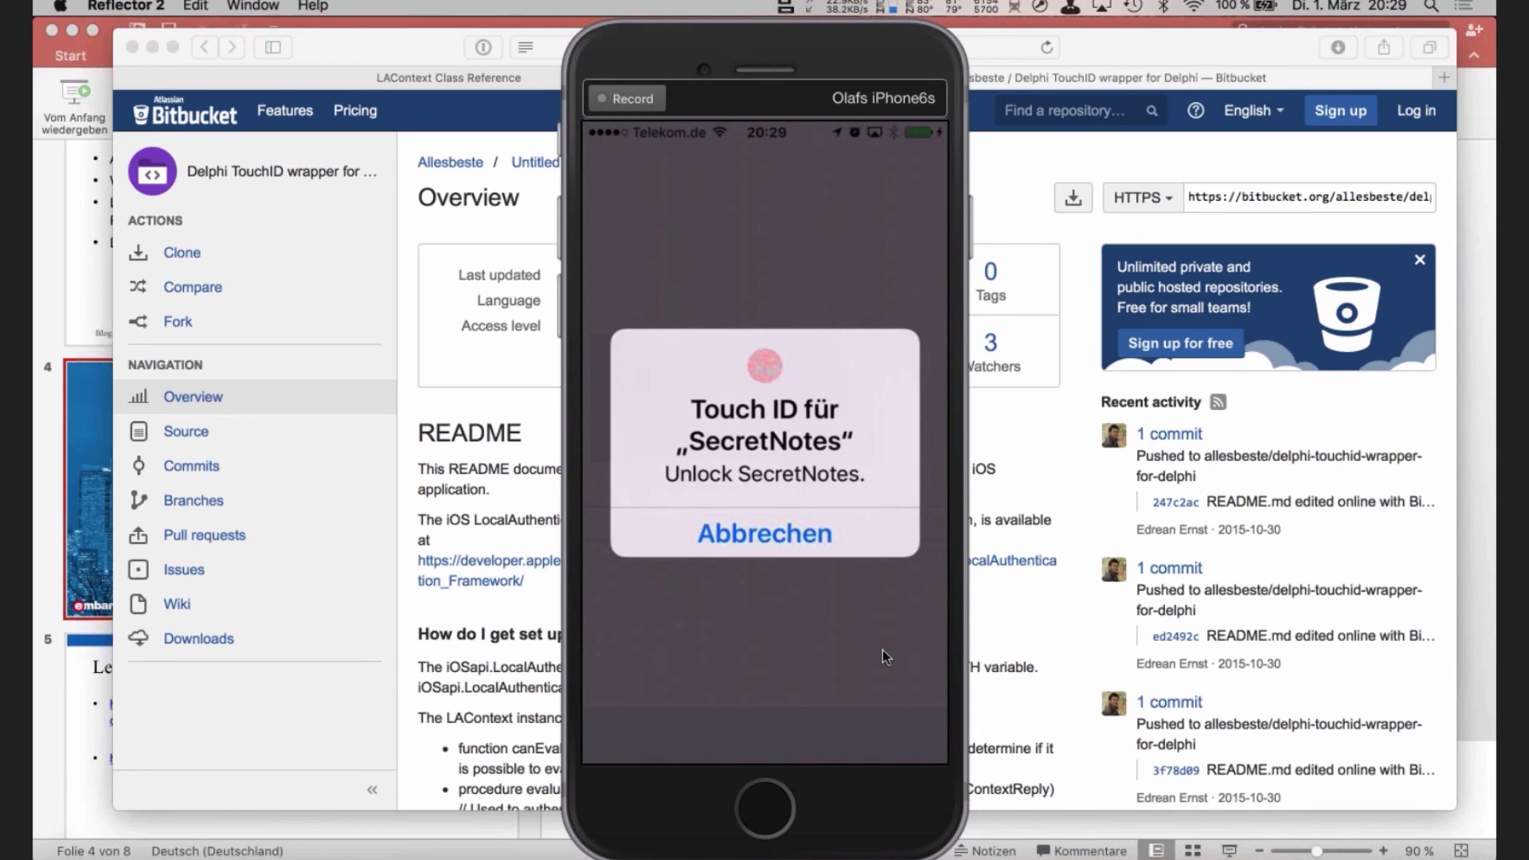
Unlock SecretNotes with Touch ID and add a new note, Note 4
{"action": "left_click", "coordinate": [764, 533]}
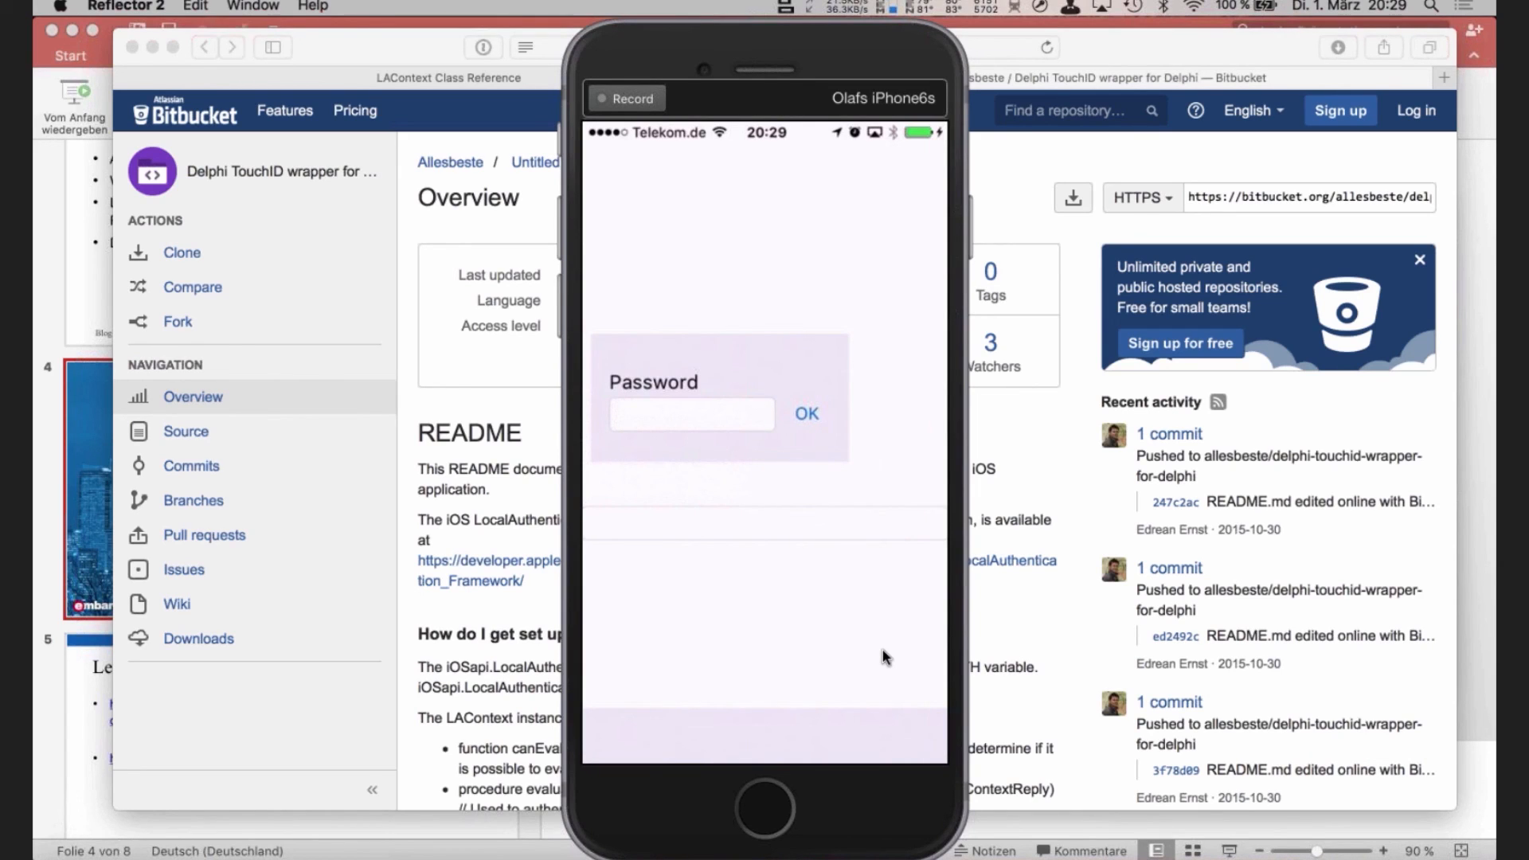
{"action": "left_click", "coordinate": [807, 414]}
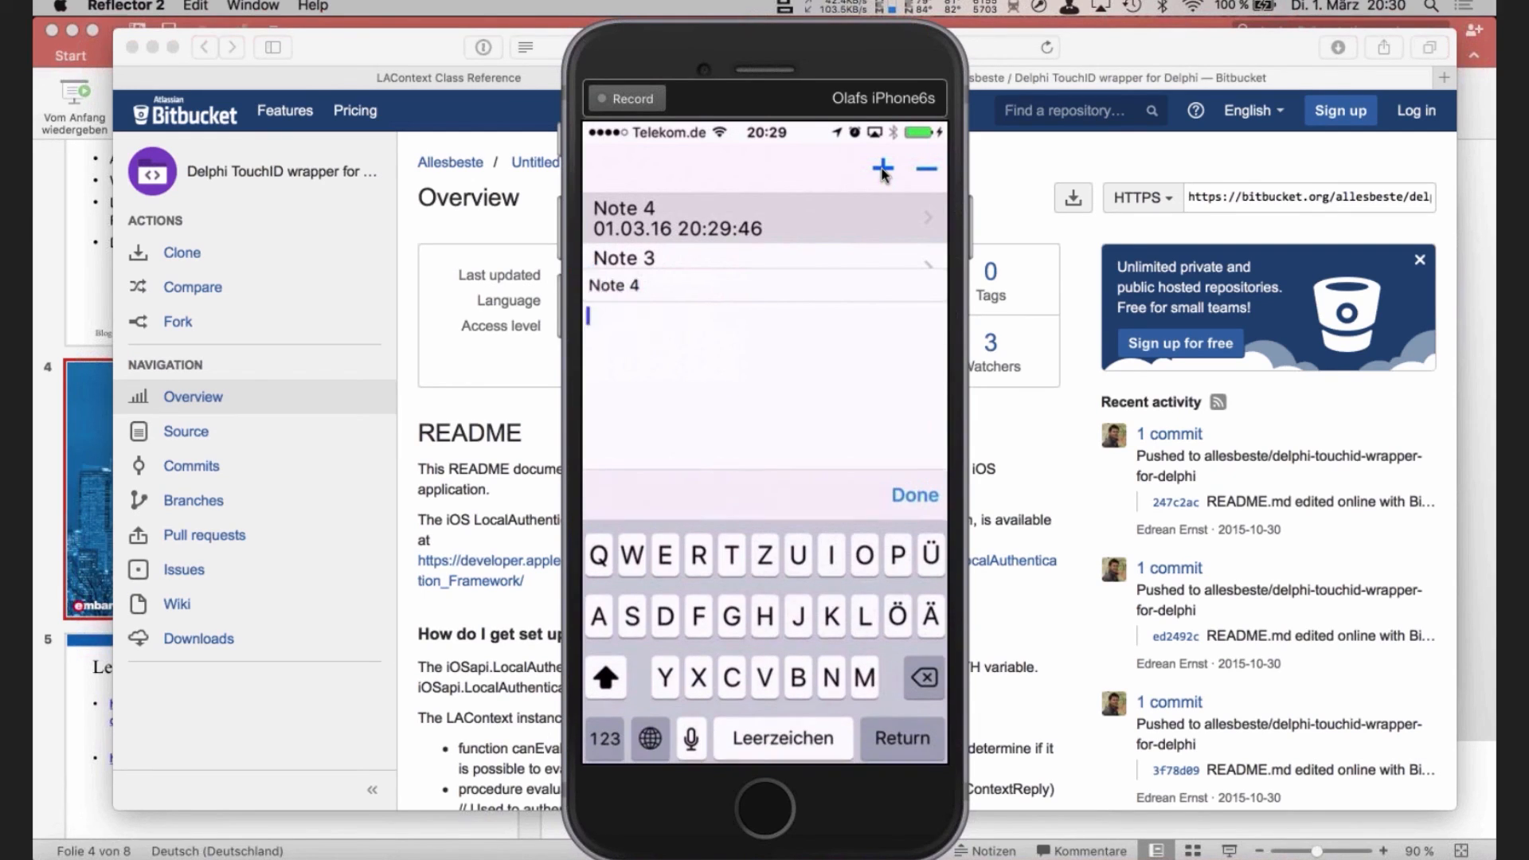
Enter 'Something' in Note 4, finish editing, and reopen Note 4 to verify its text
{"action": "type", "text": "Sp"}
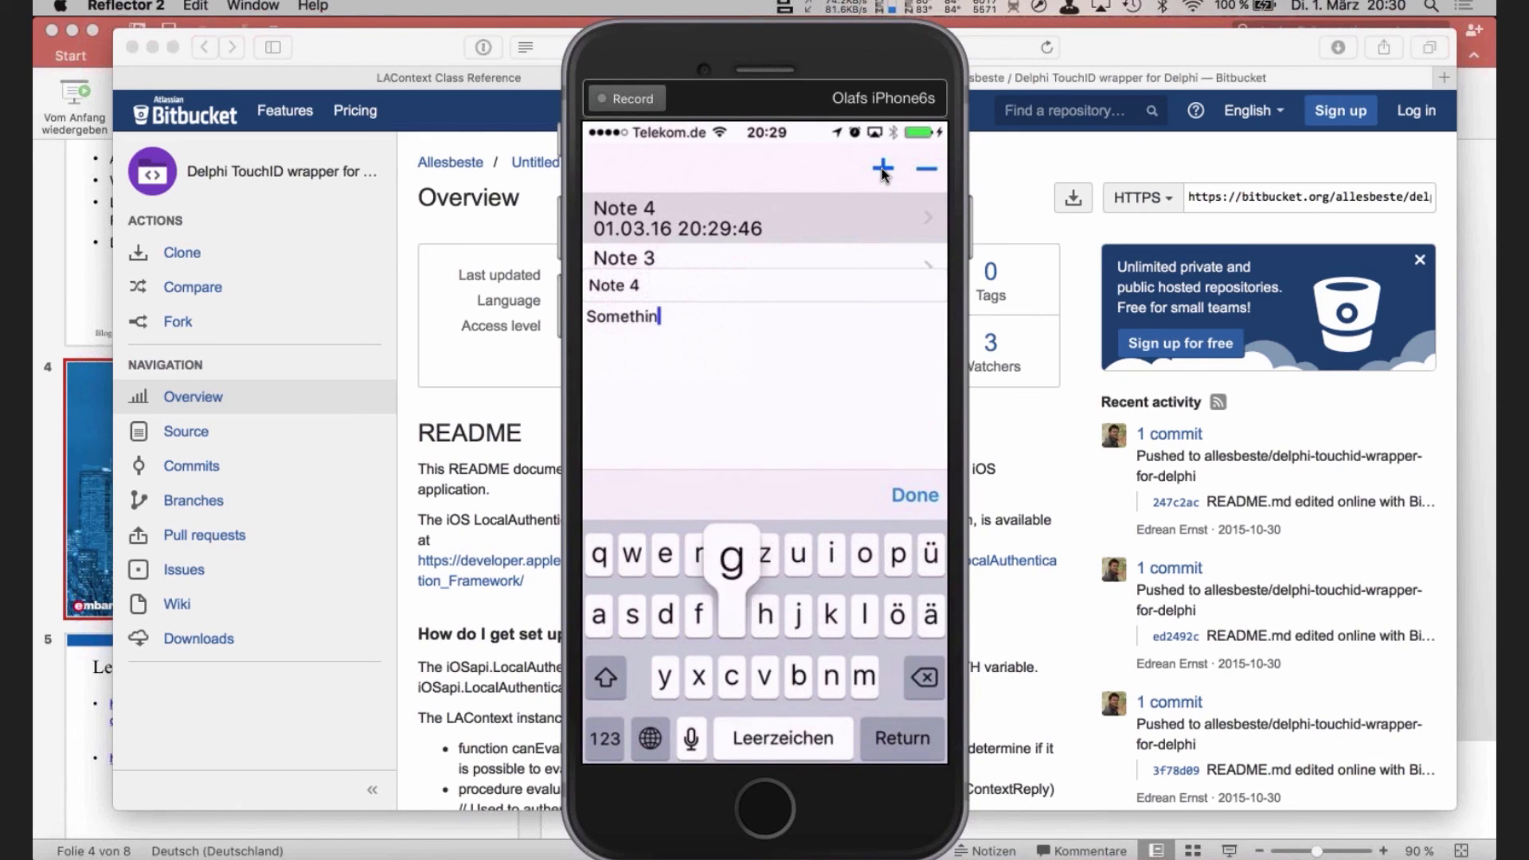
{"action": "left_click", "coordinate": [914, 495]}
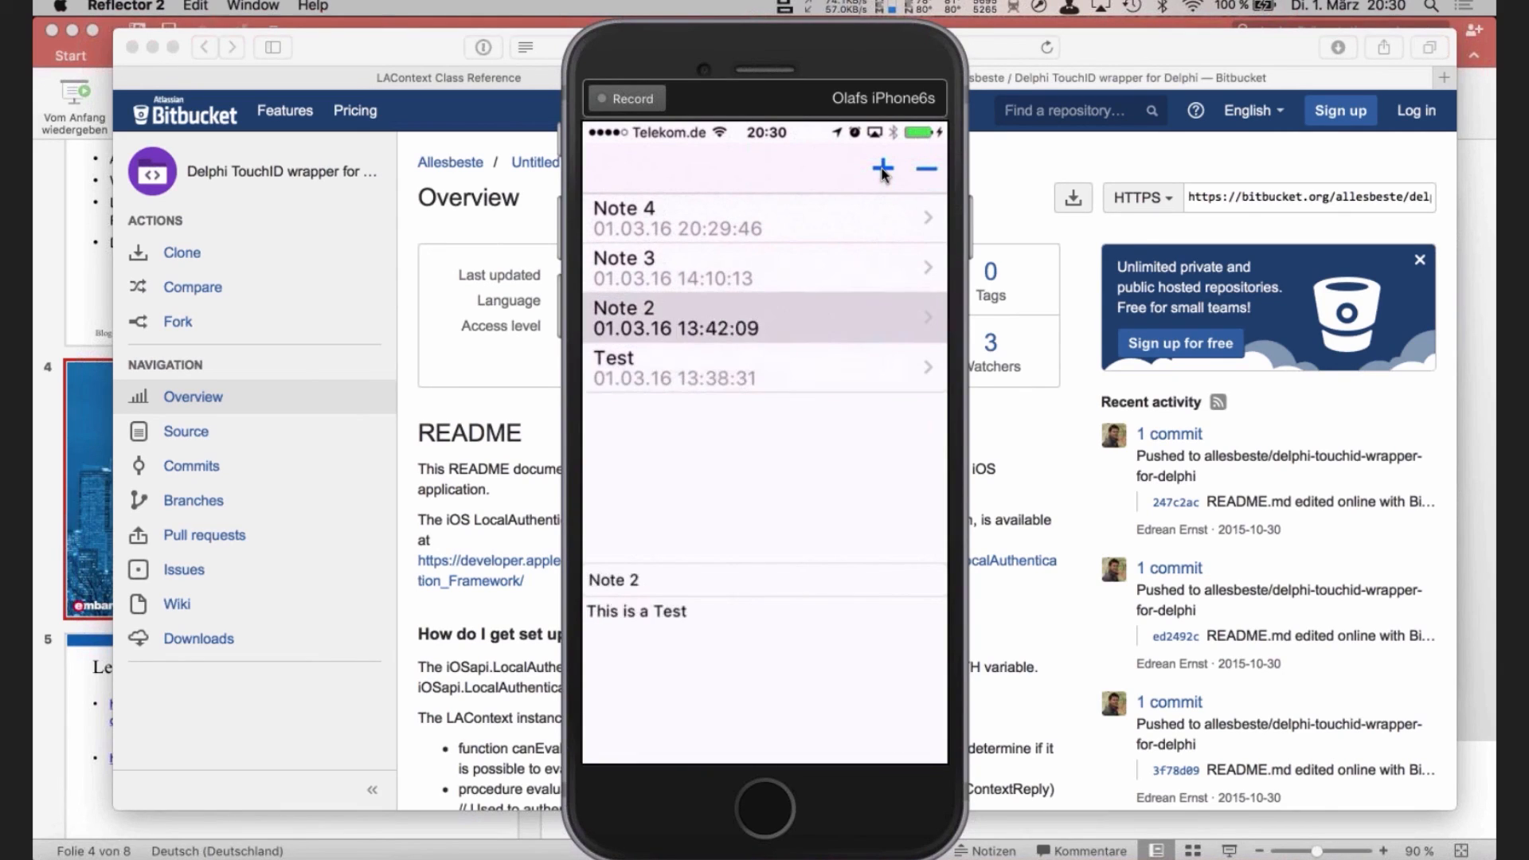
{"action": "left_click", "coordinate": [762, 218]}
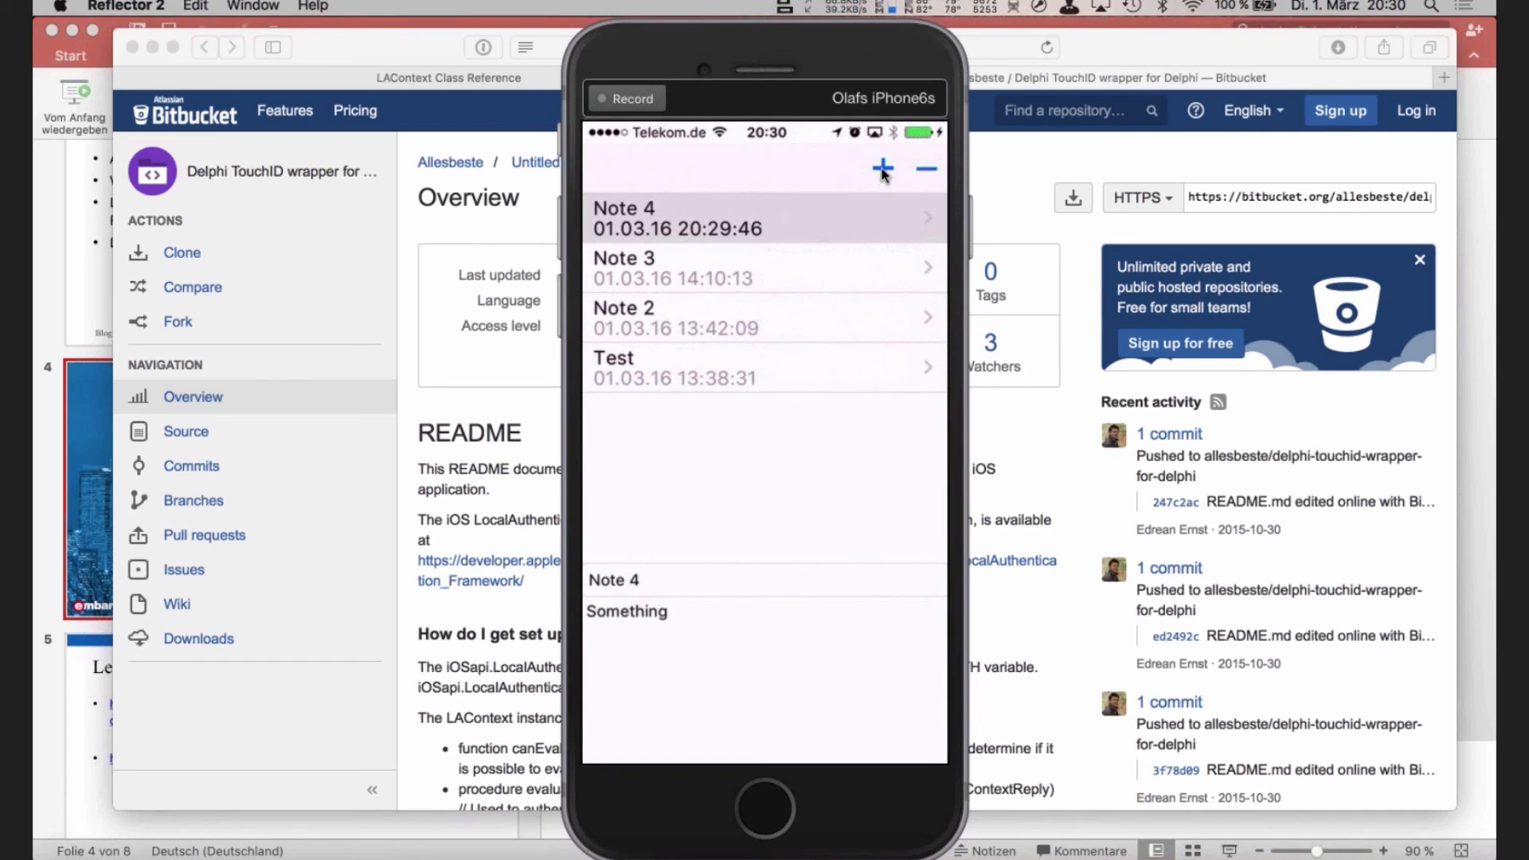